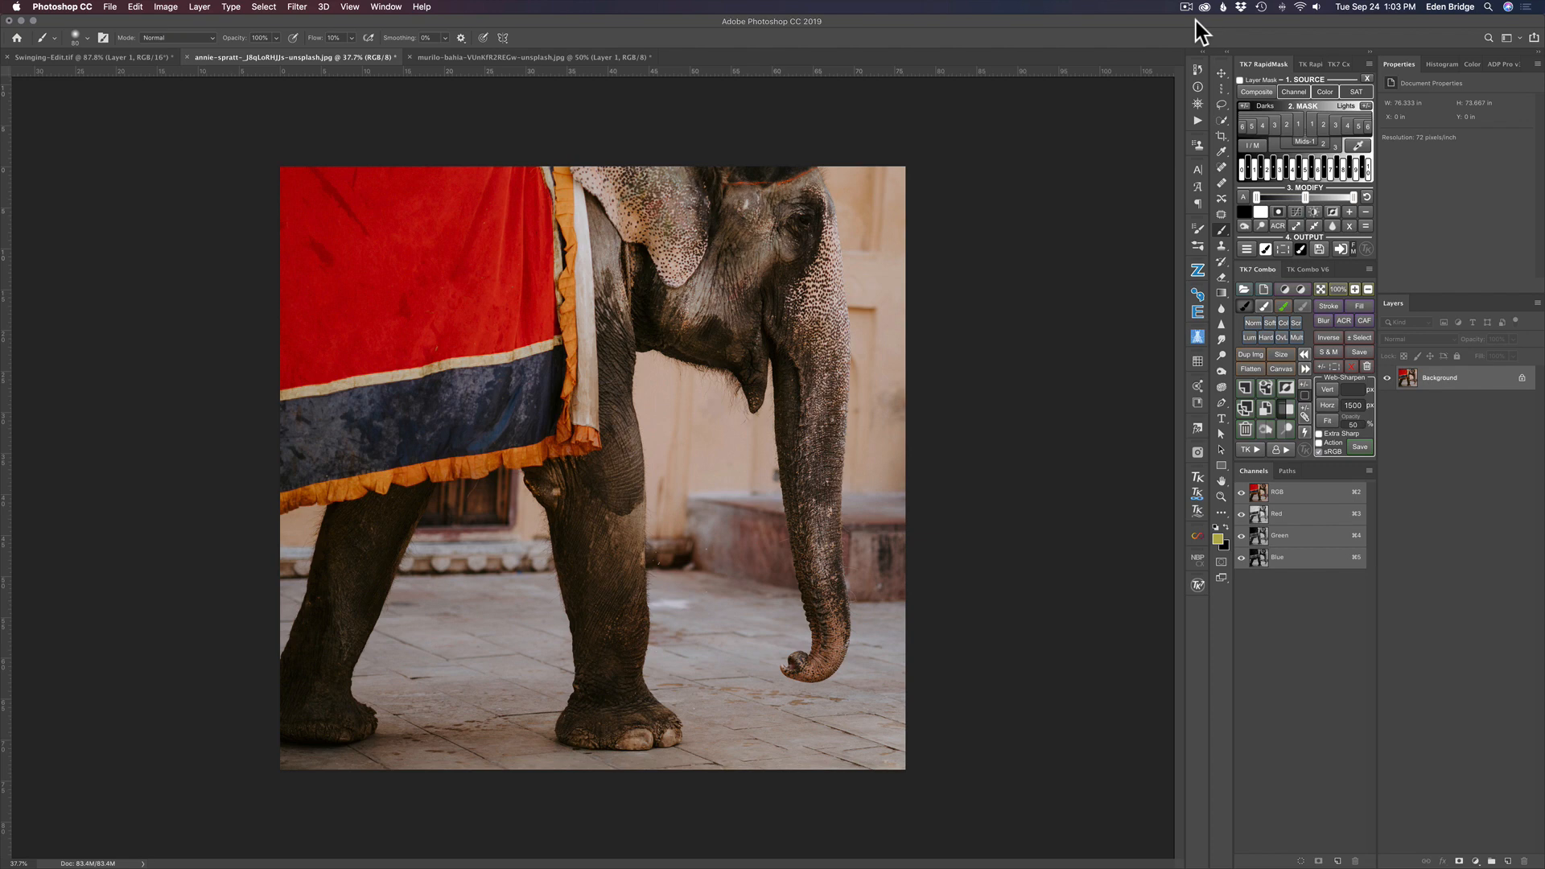
mouse_move(408, 7)
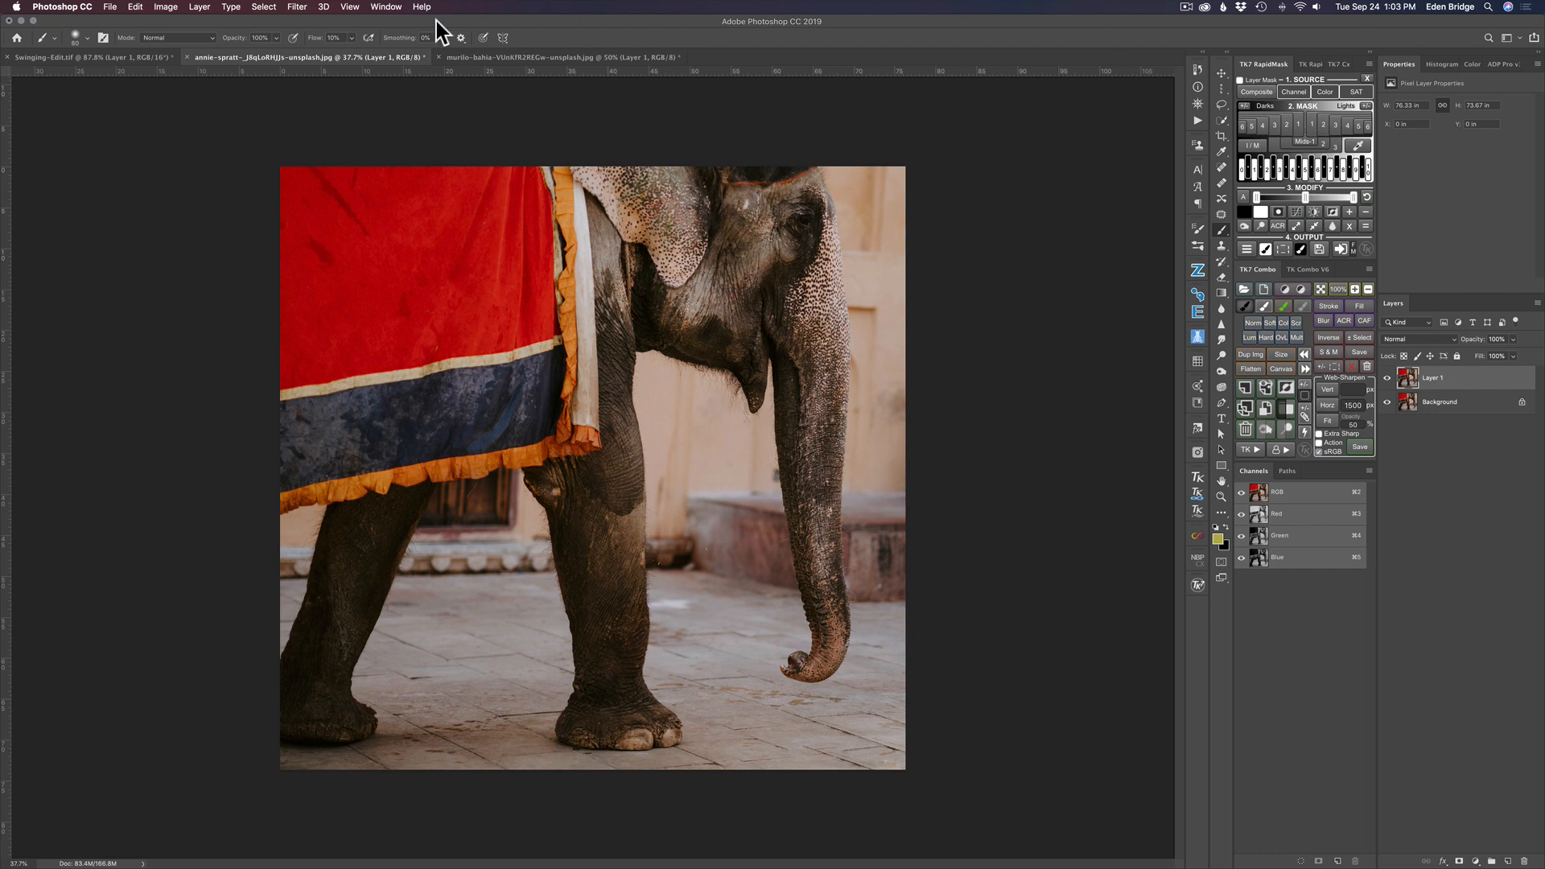
Launch Topaz Studio 2 on the duplicated elephant layer from Photoshop's Filter menu.
click(306, 6)
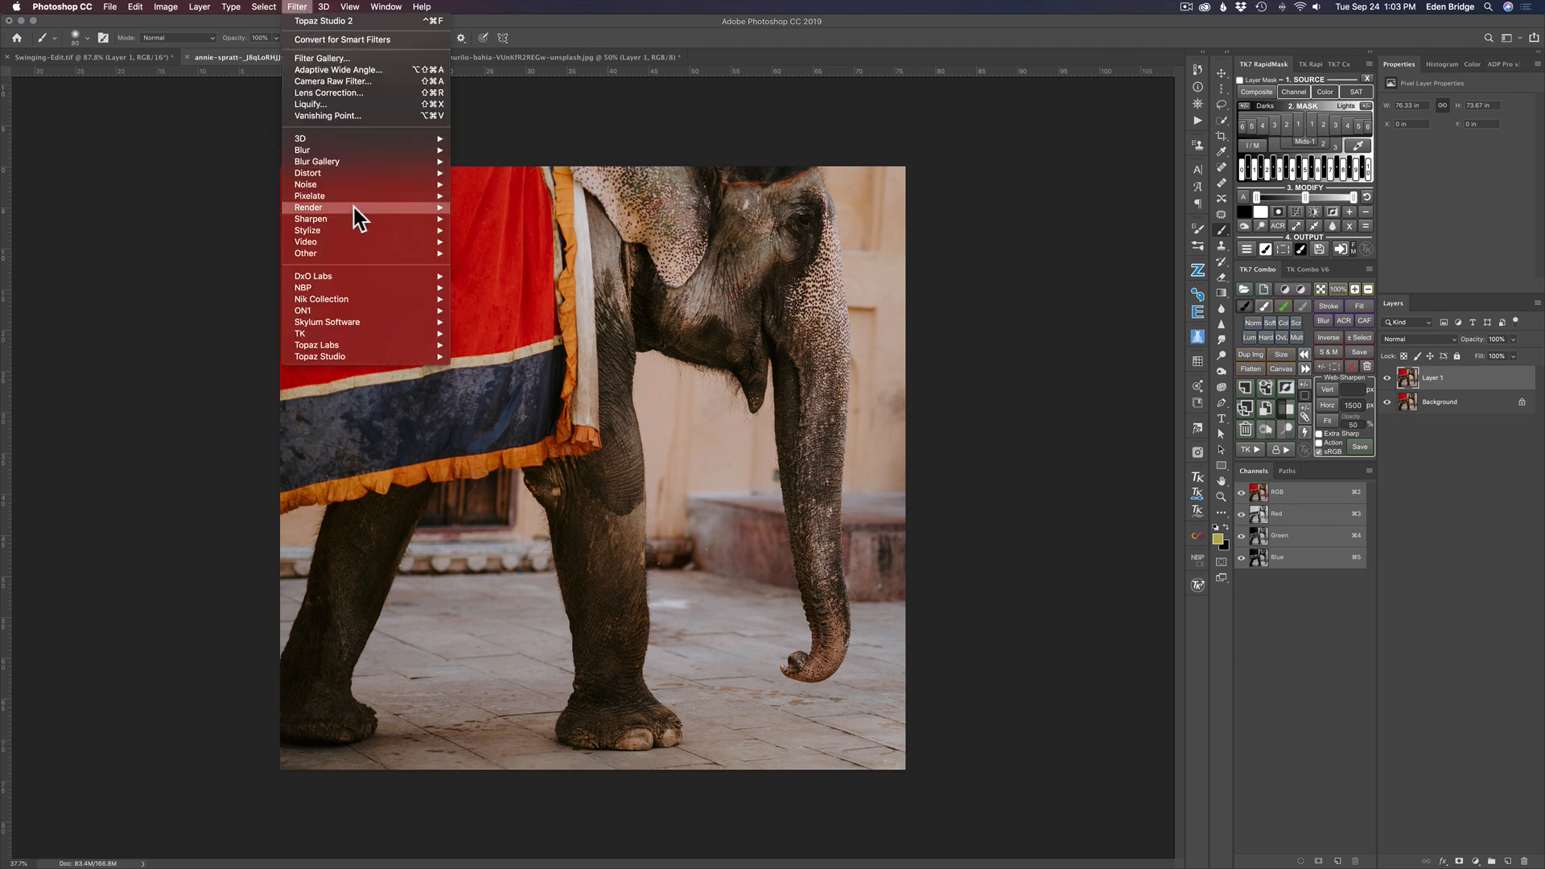
mouse_move(319, 356)
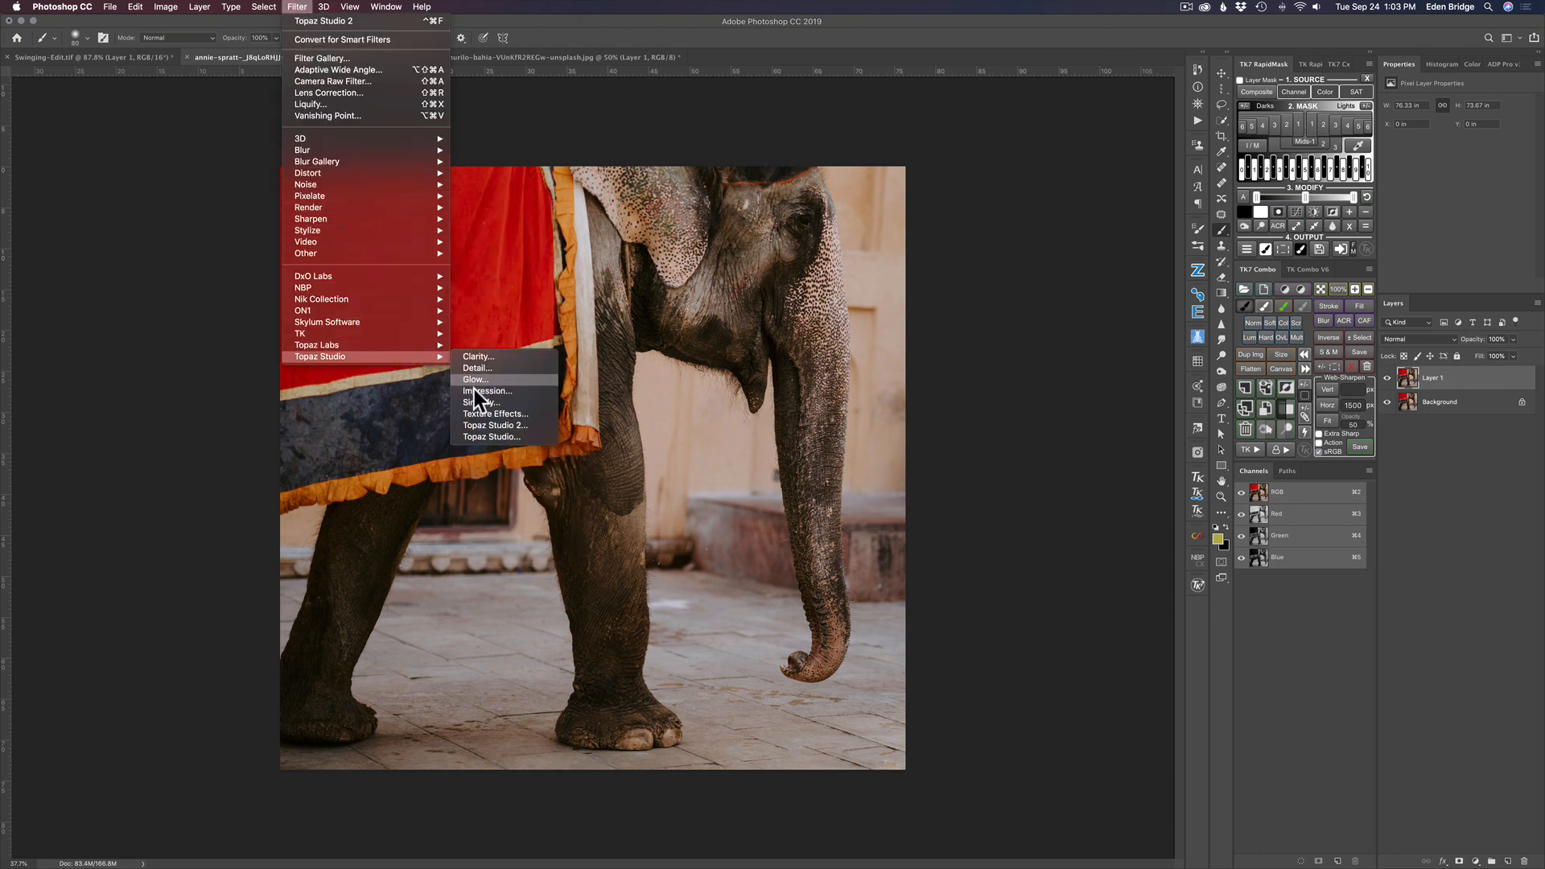
mouse_move(505, 426)
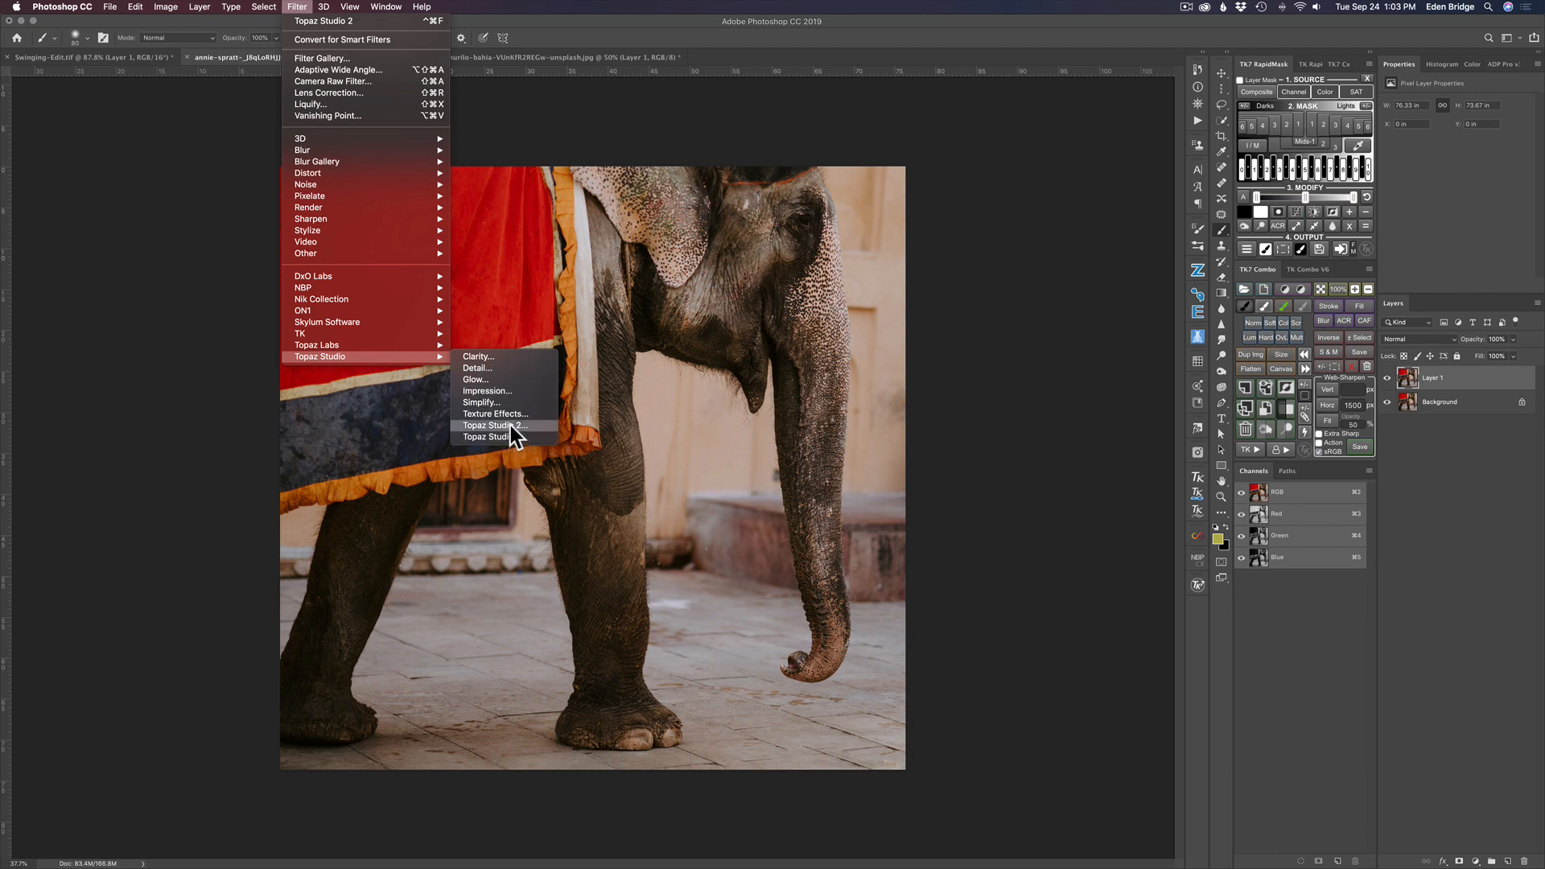
click(494, 425)
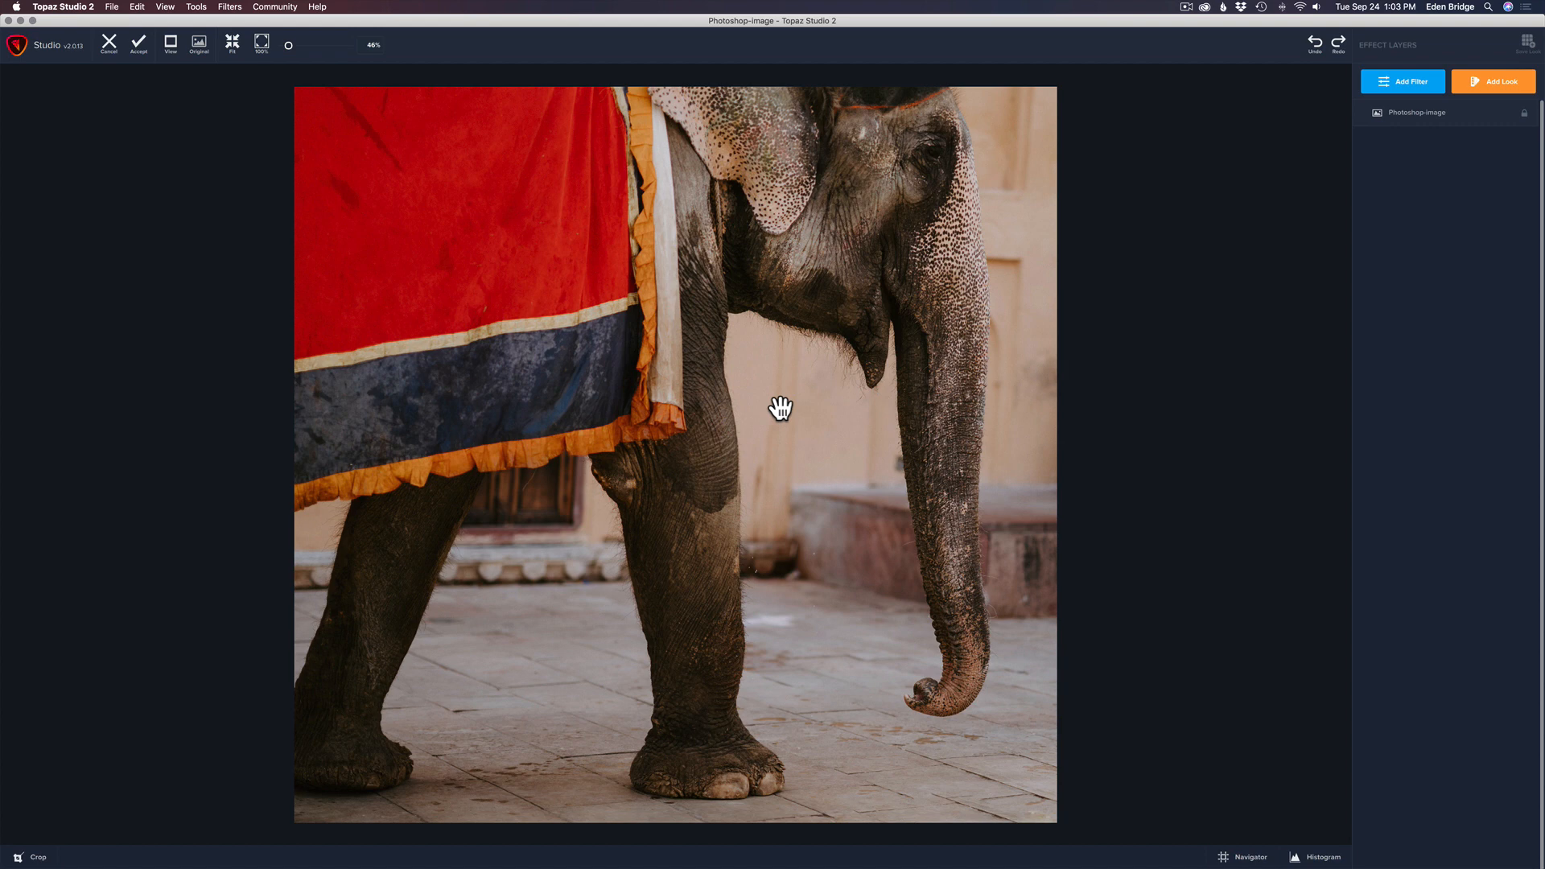
mouse_move(1248, 168)
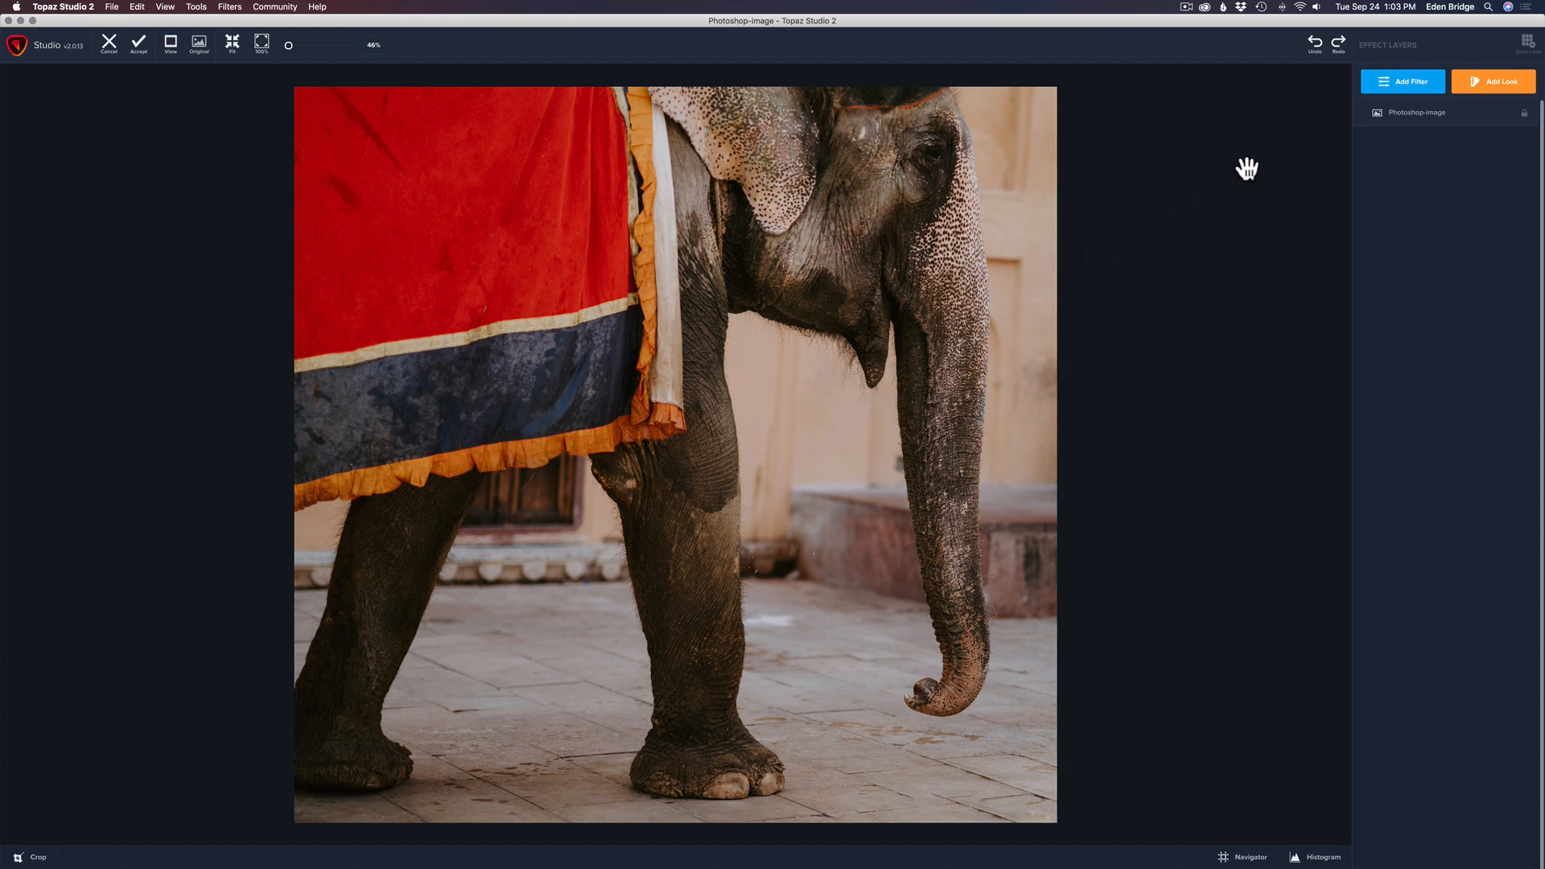
Add a Quad Tone filter from the Add Filter list.
click(1403, 80)
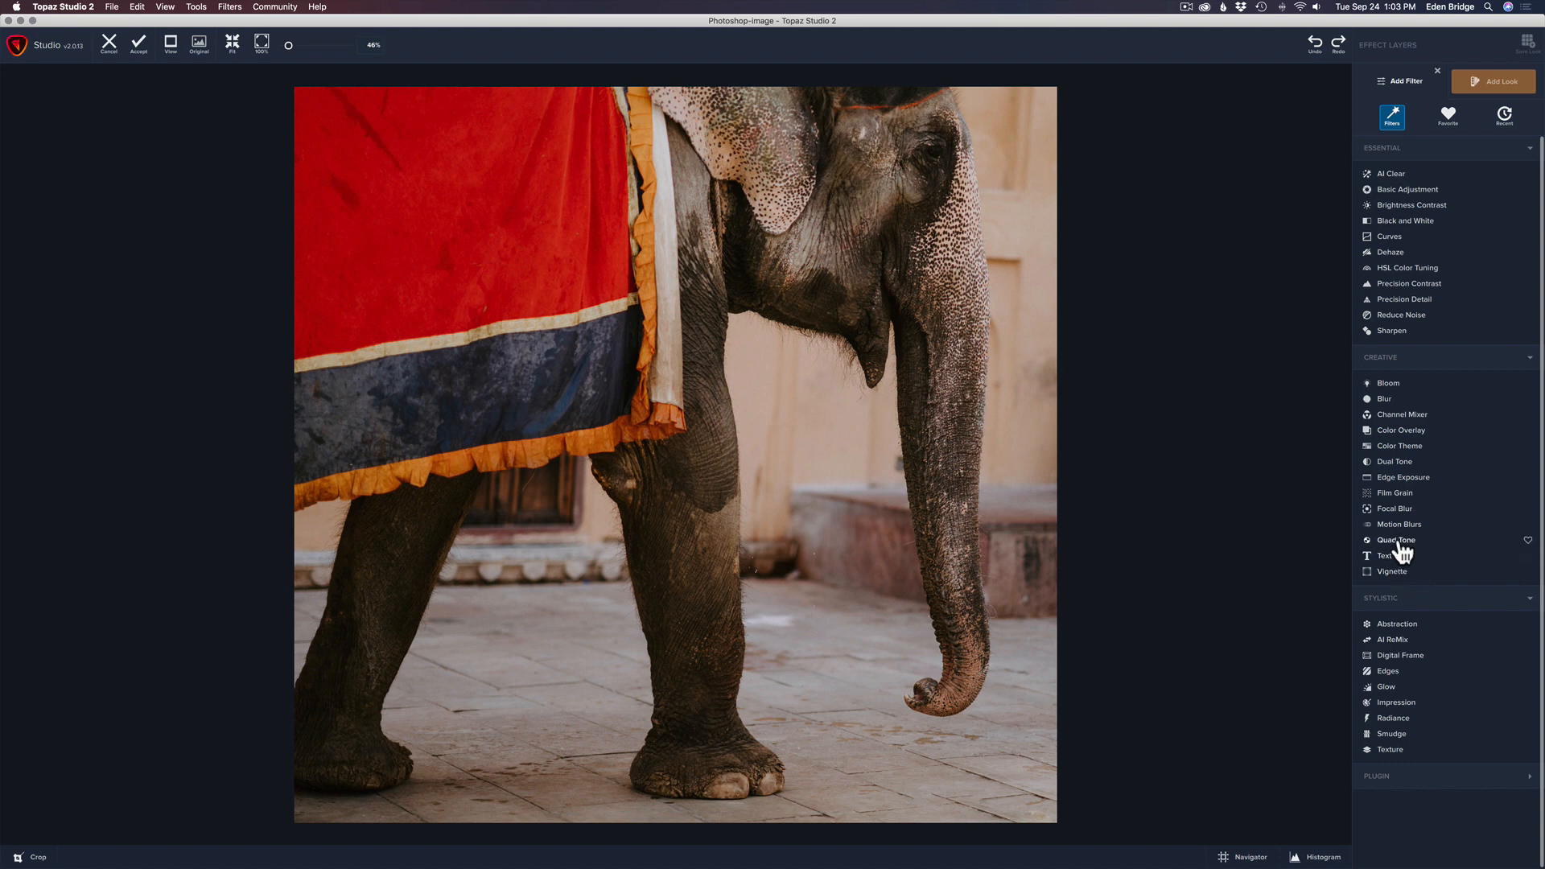
click(1395, 540)
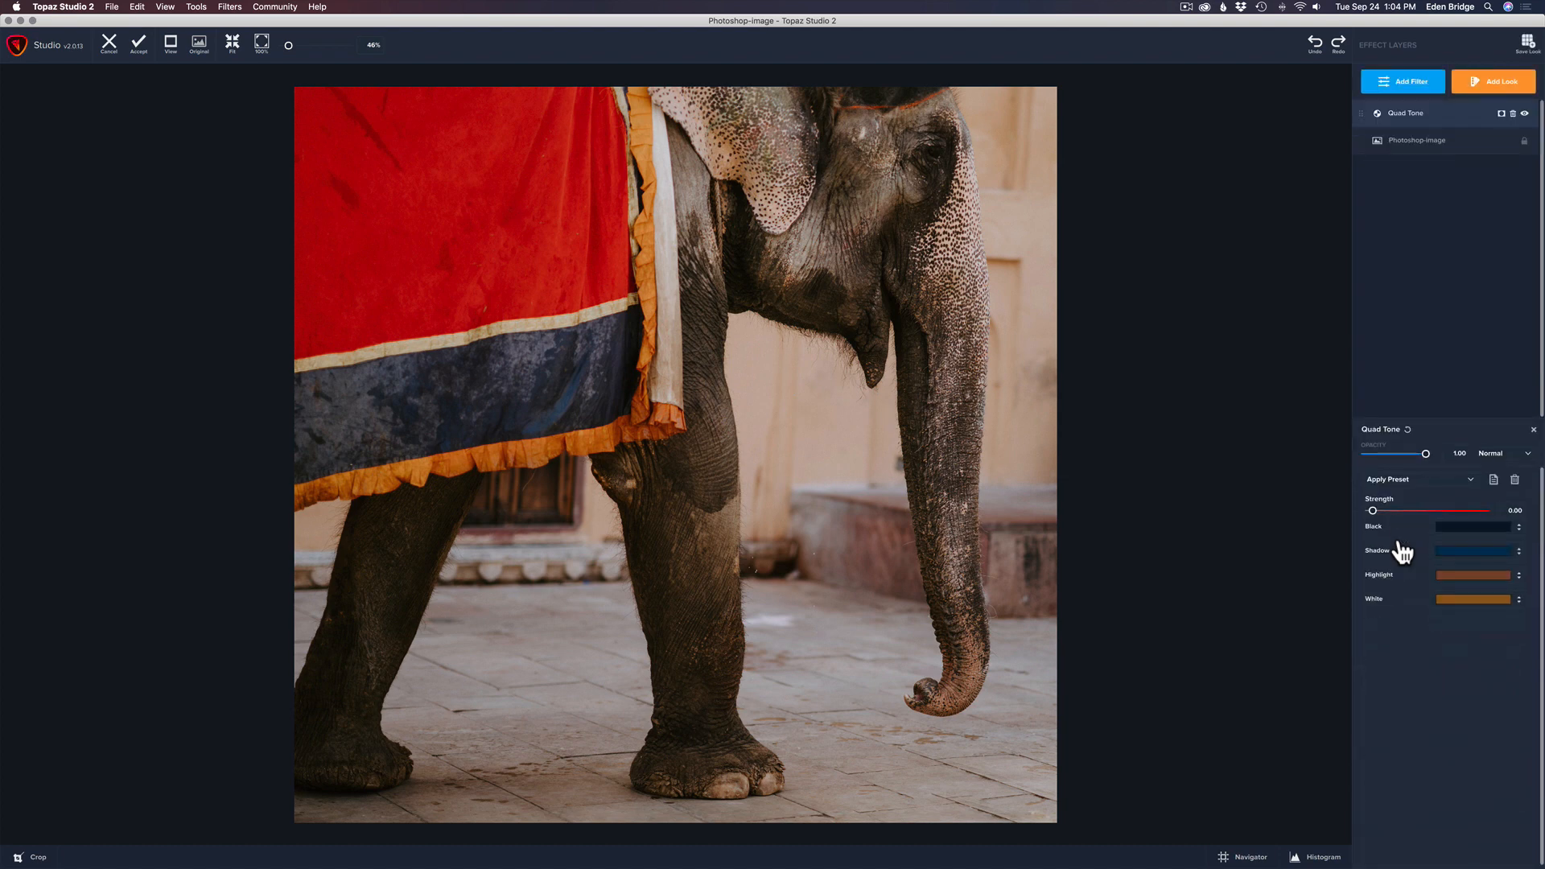
mouse_move(1379, 464)
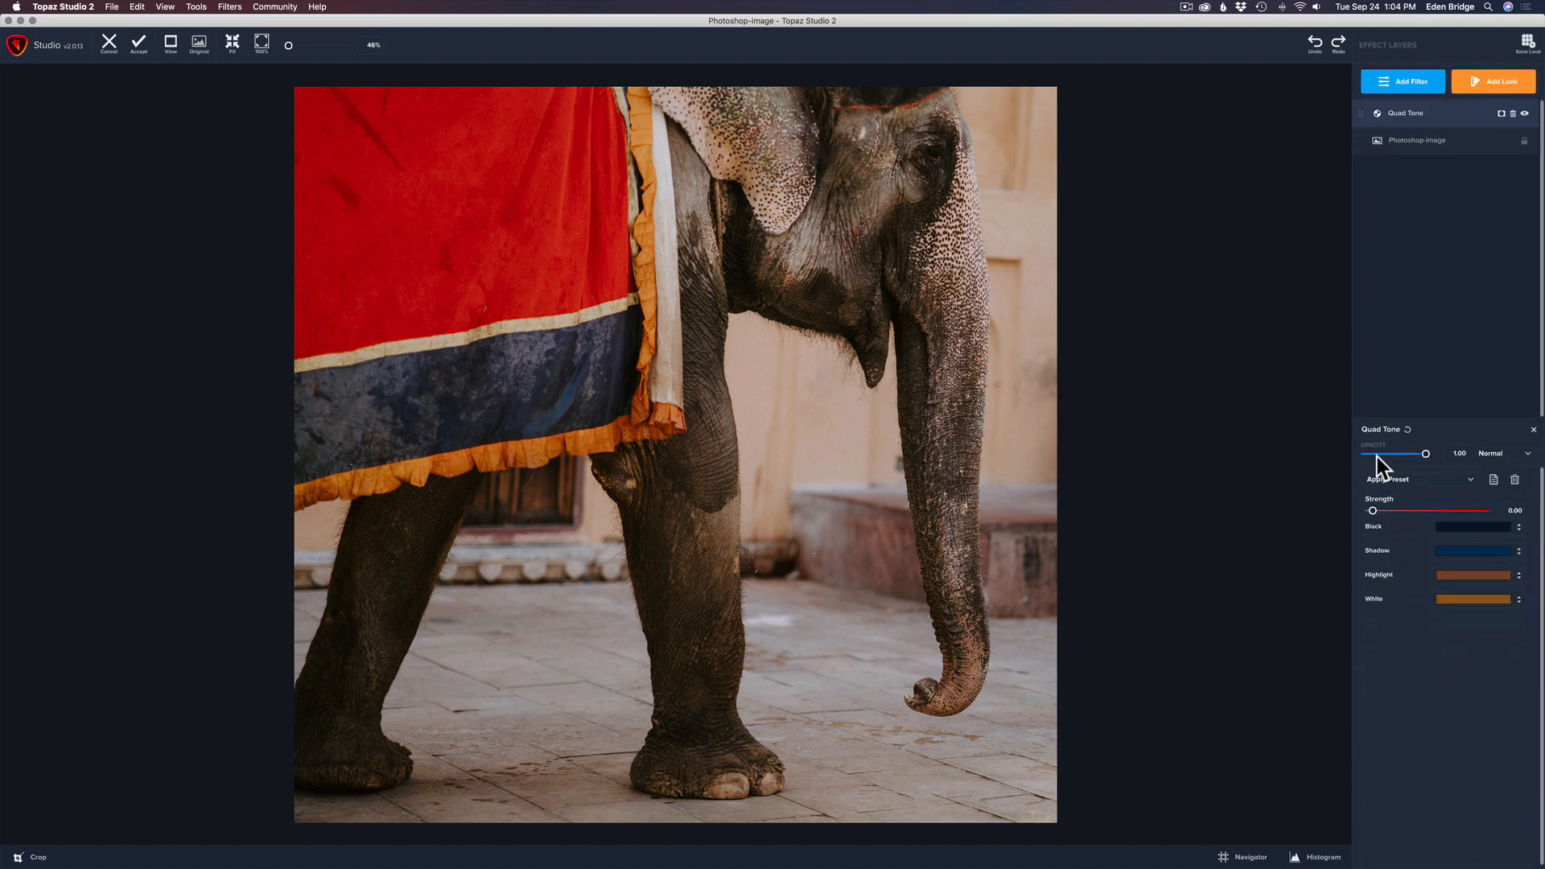
mouse_move(1402, 461)
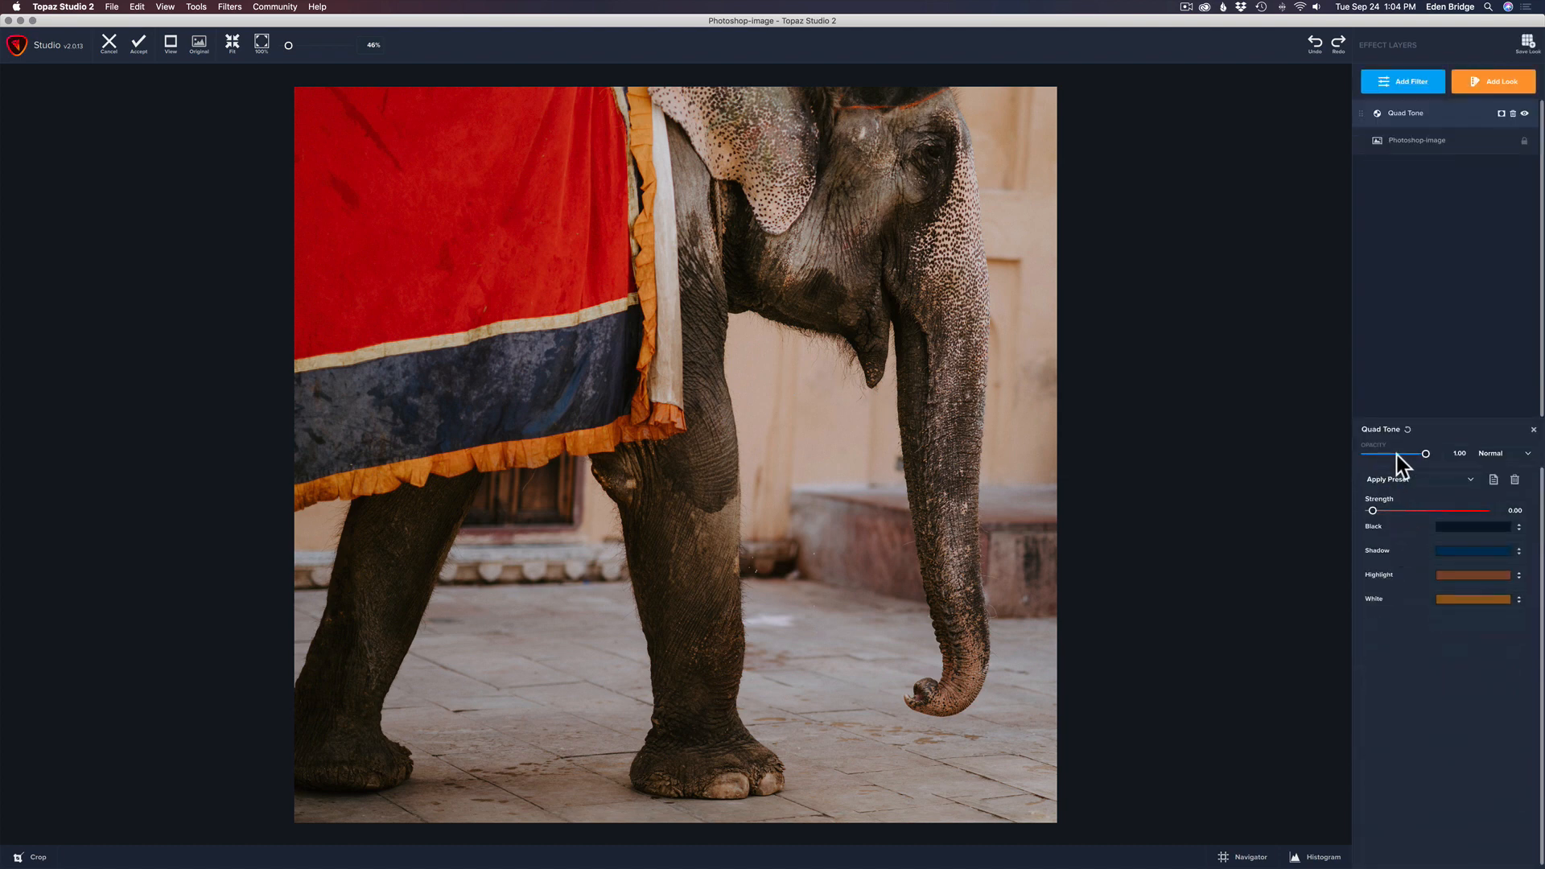
mouse_move(1404, 490)
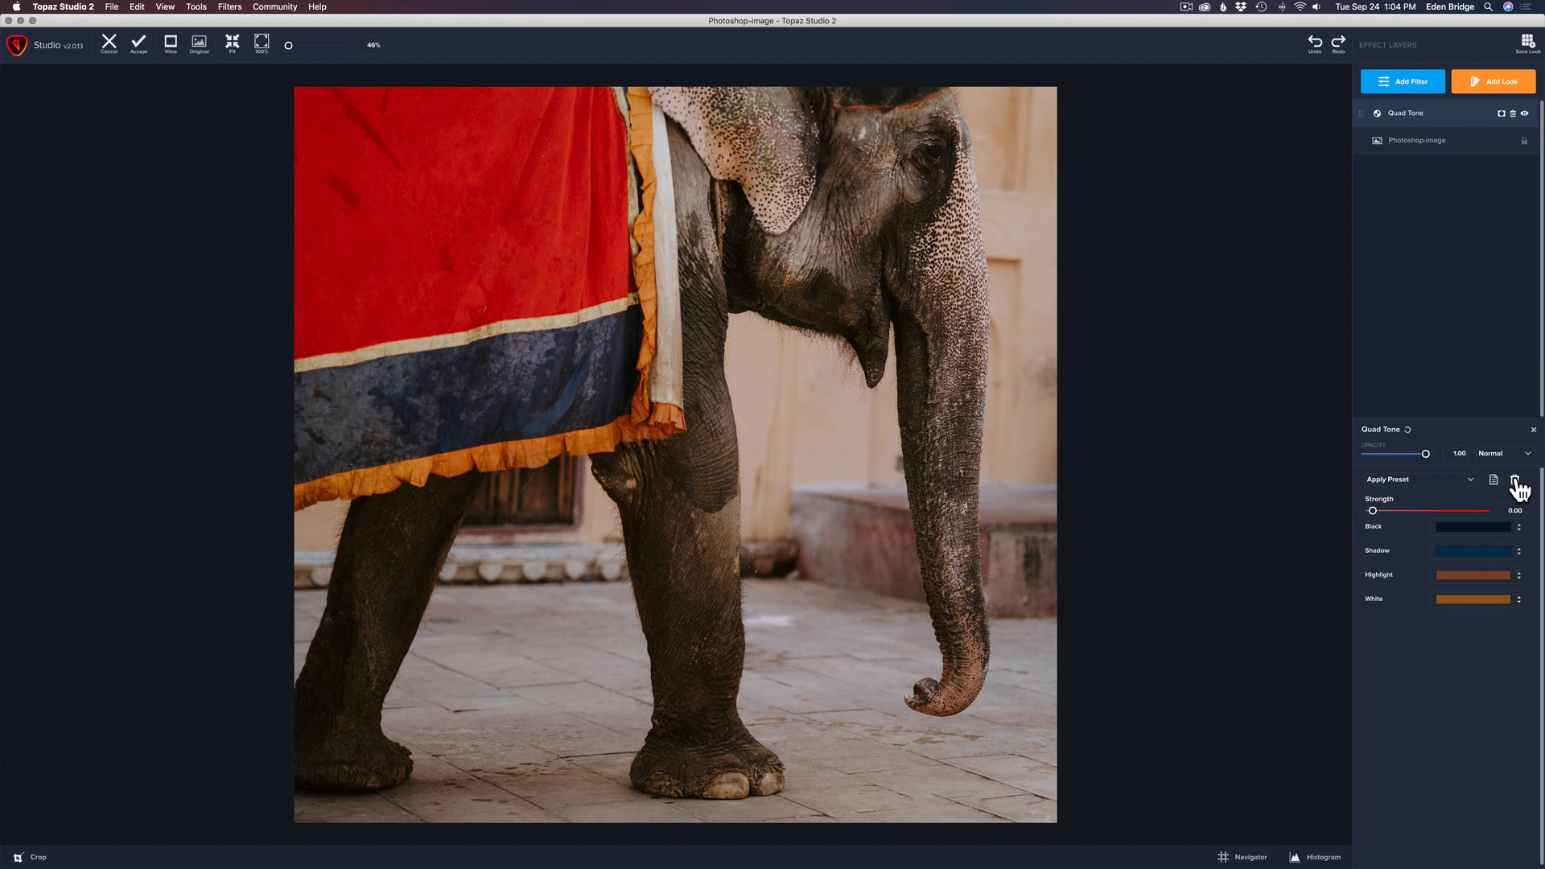
mouse_move(1467, 515)
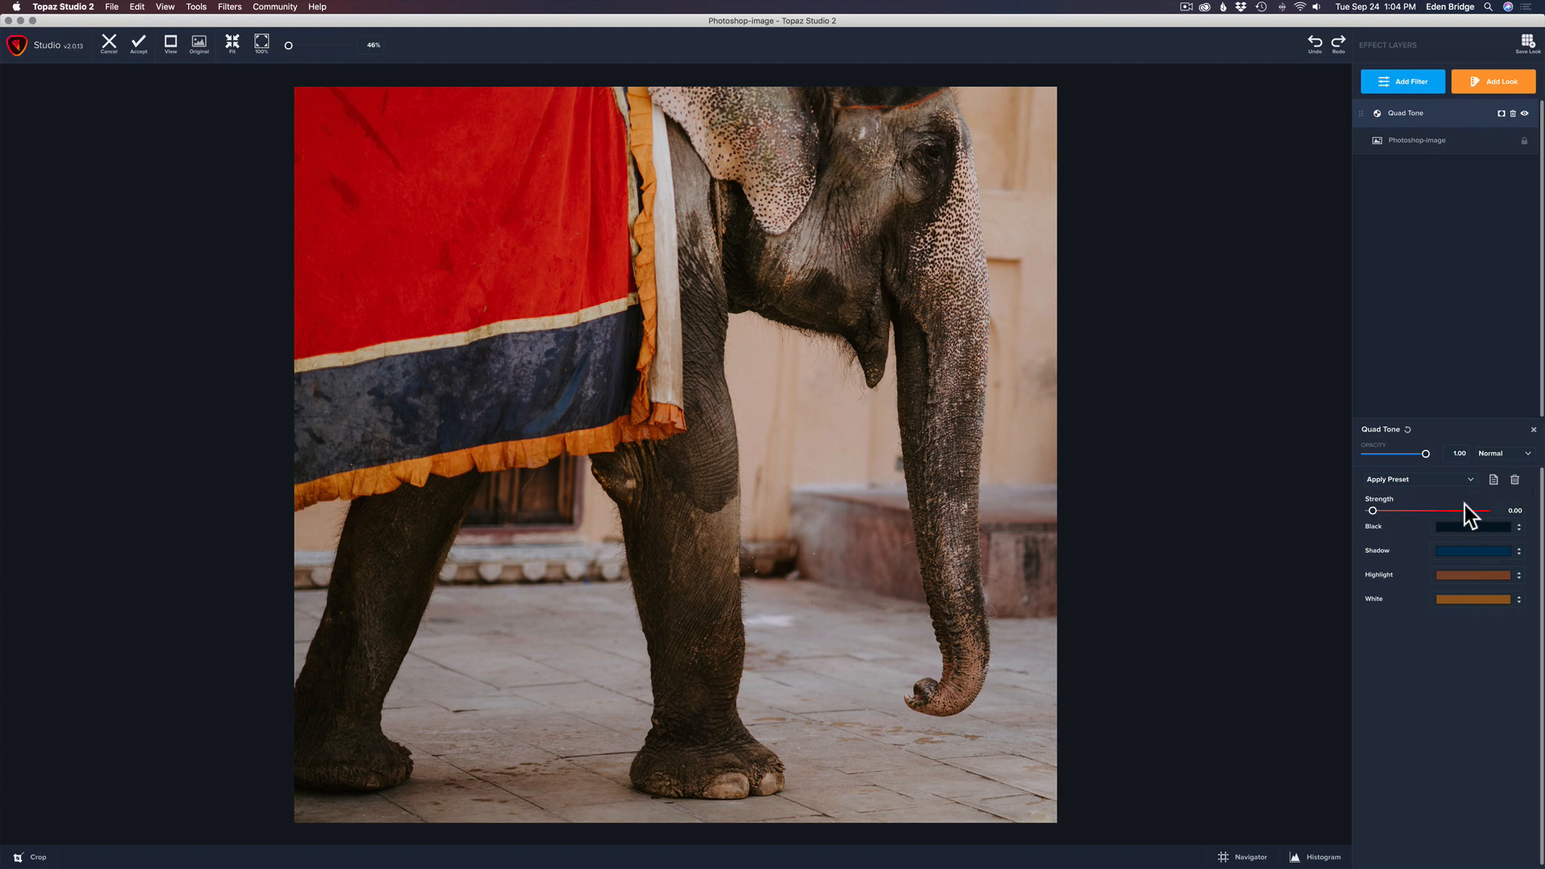
mouse_move(1379, 523)
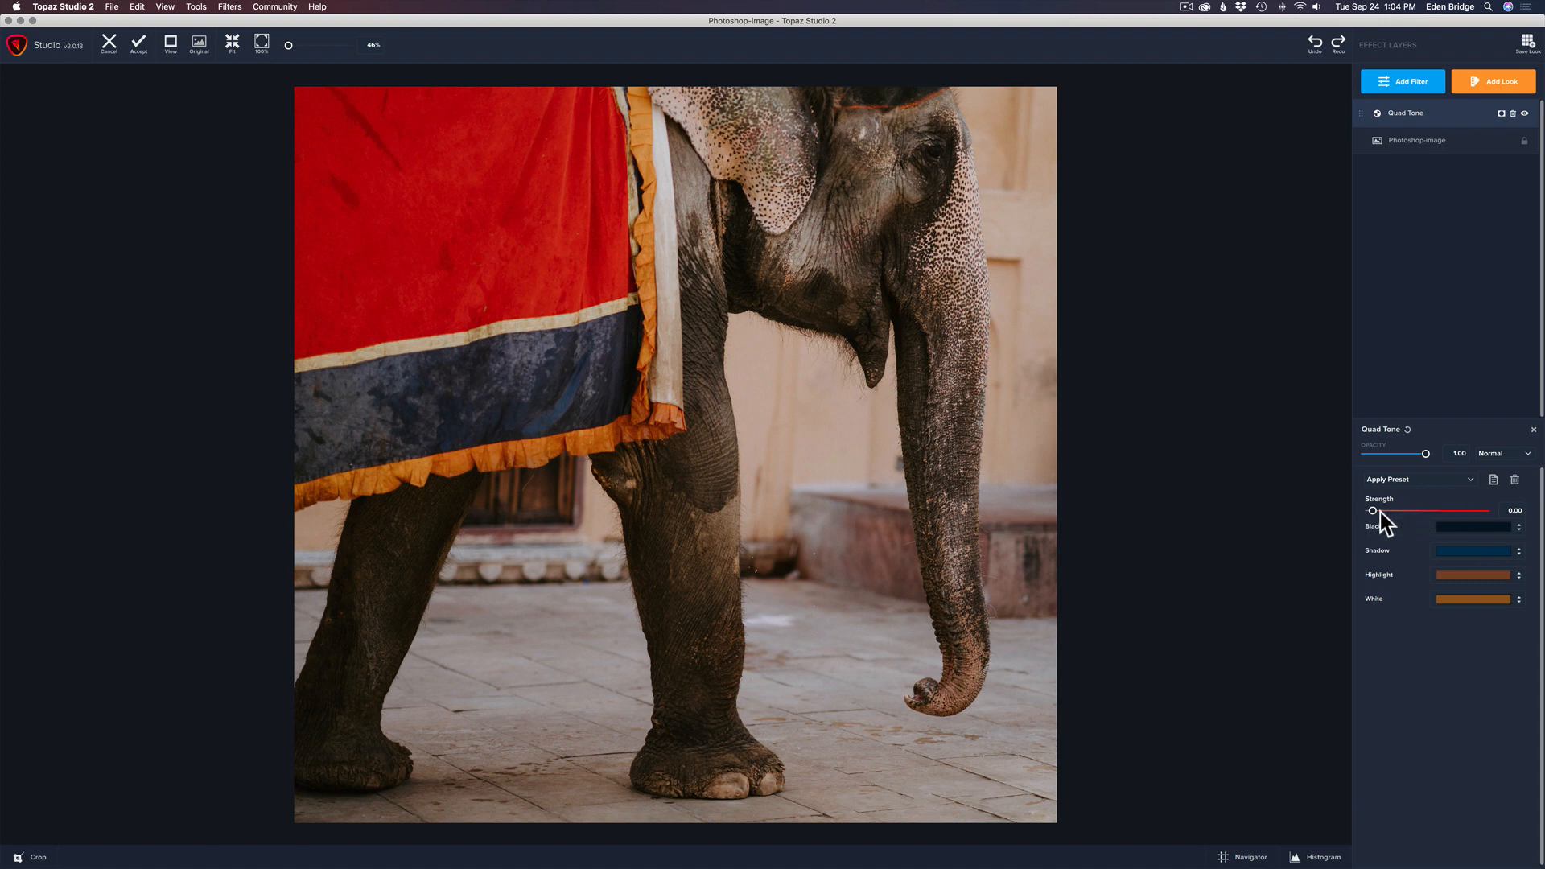
mouse_move(1480, 539)
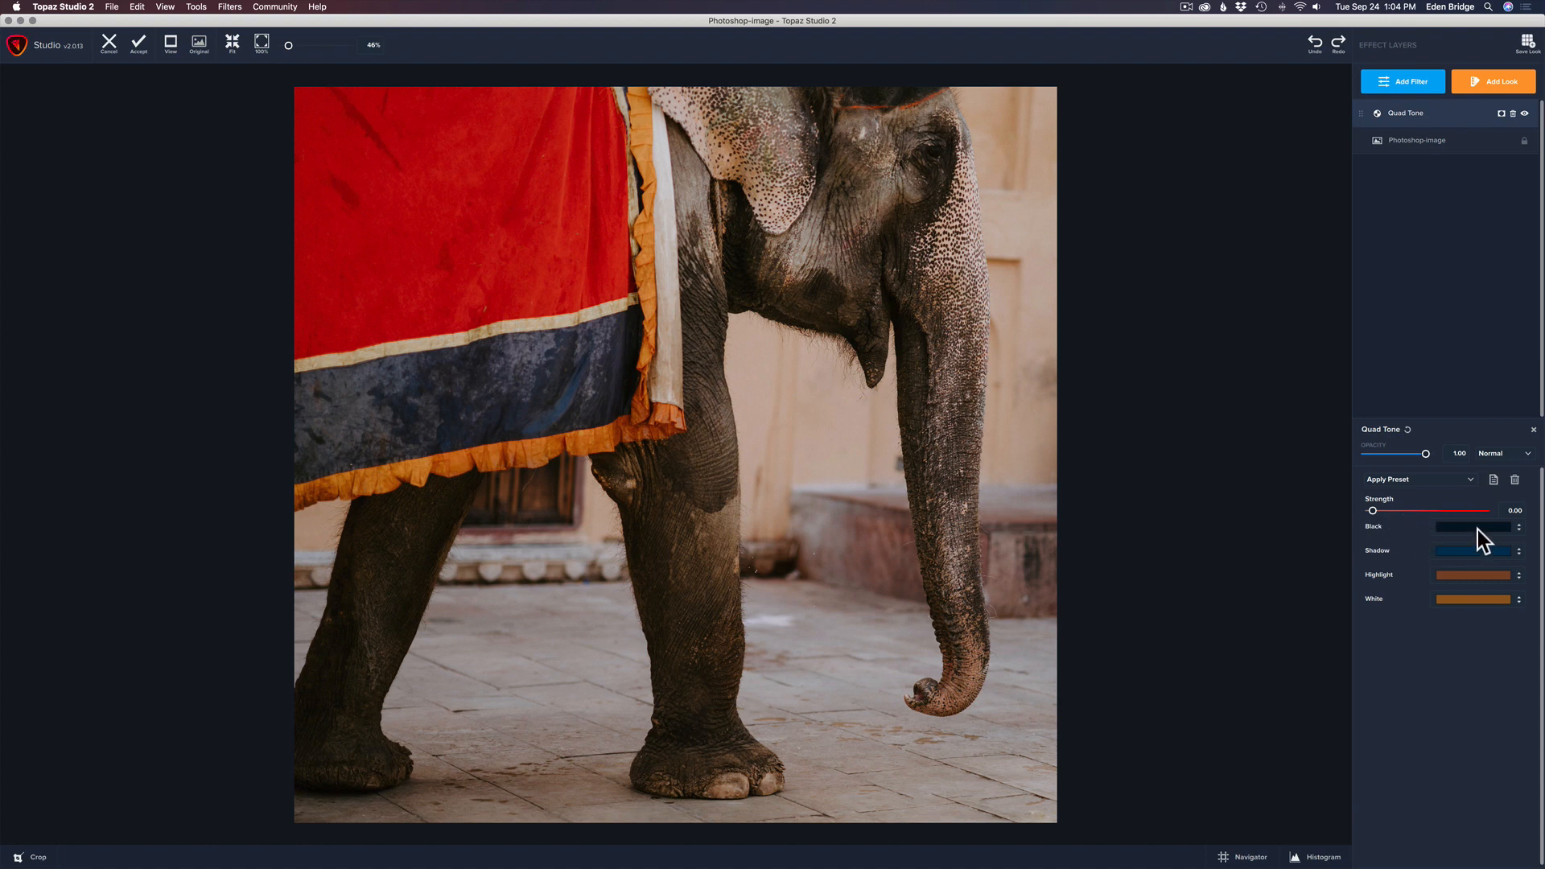
mouse_move(1425, 549)
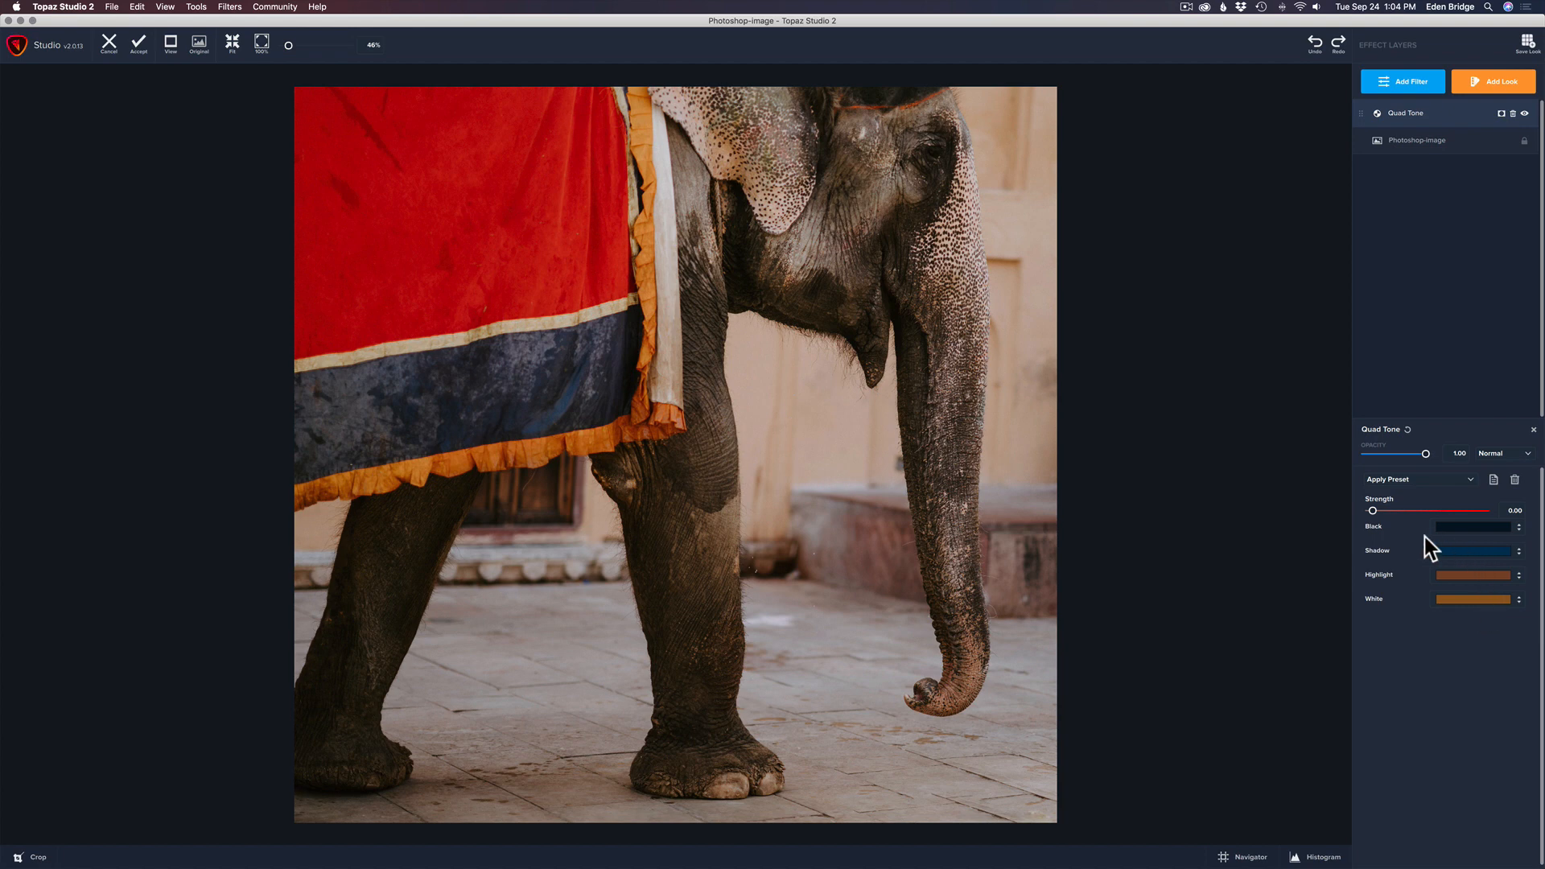
mouse_move(1387, 564)
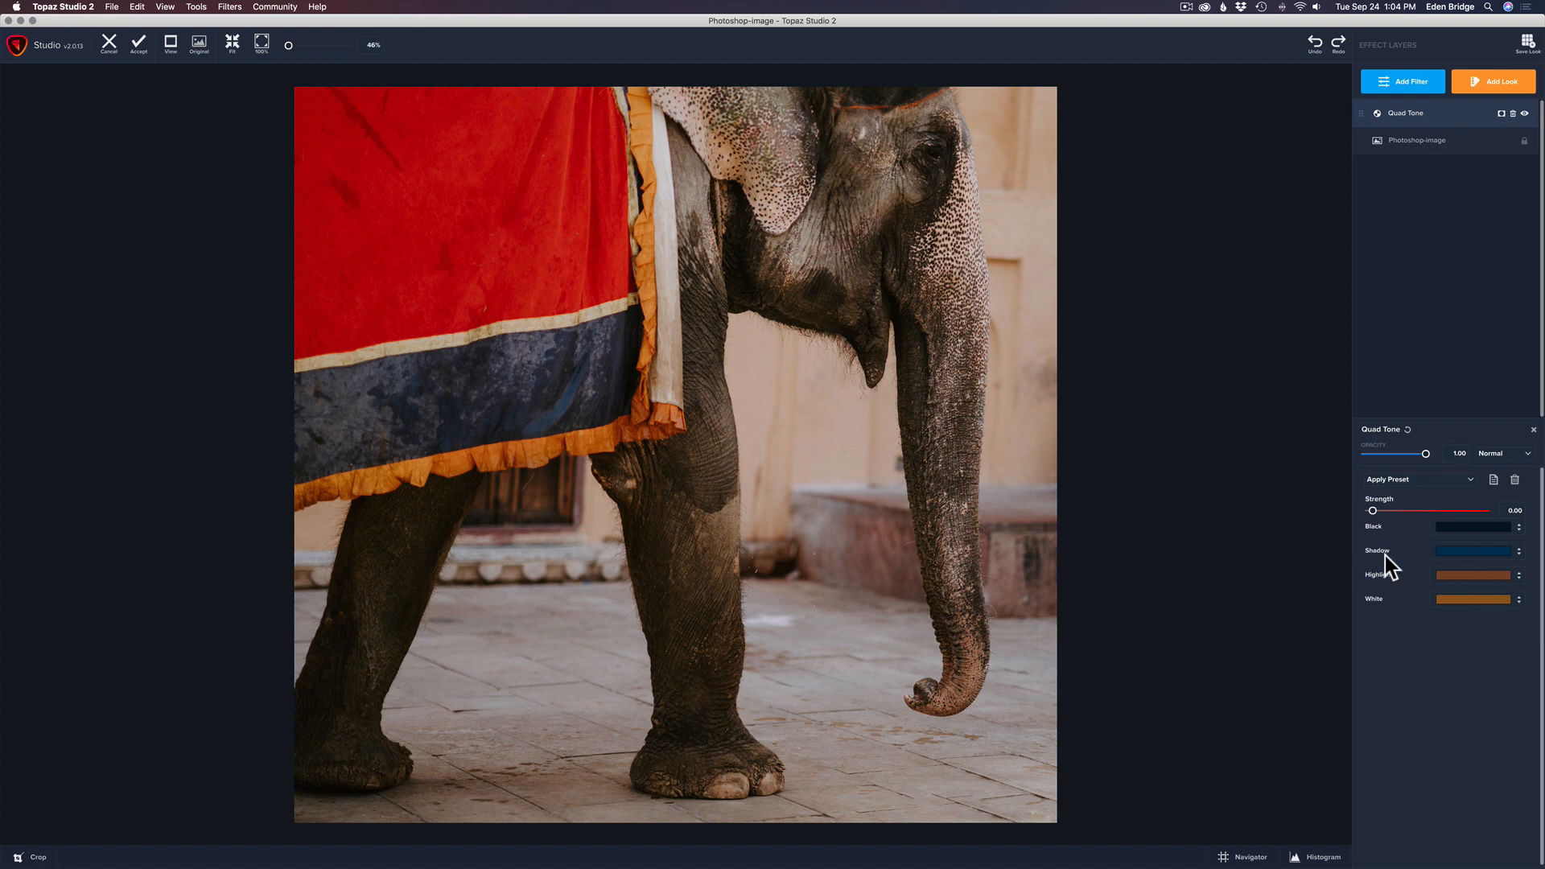
mouse_move(1389, 555)
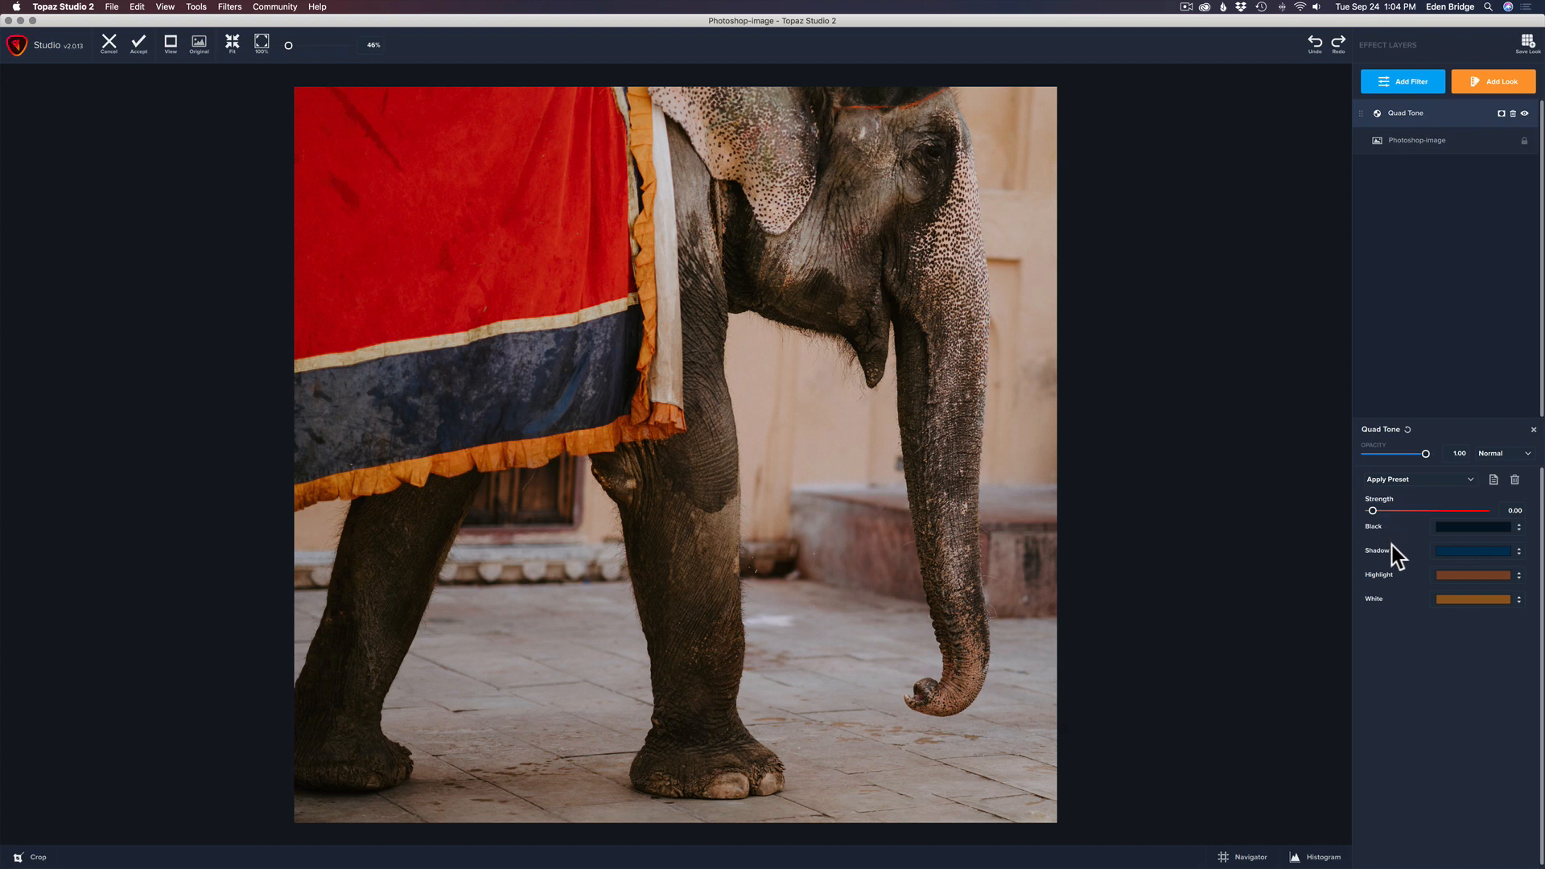
mouse_move(1395, 611)
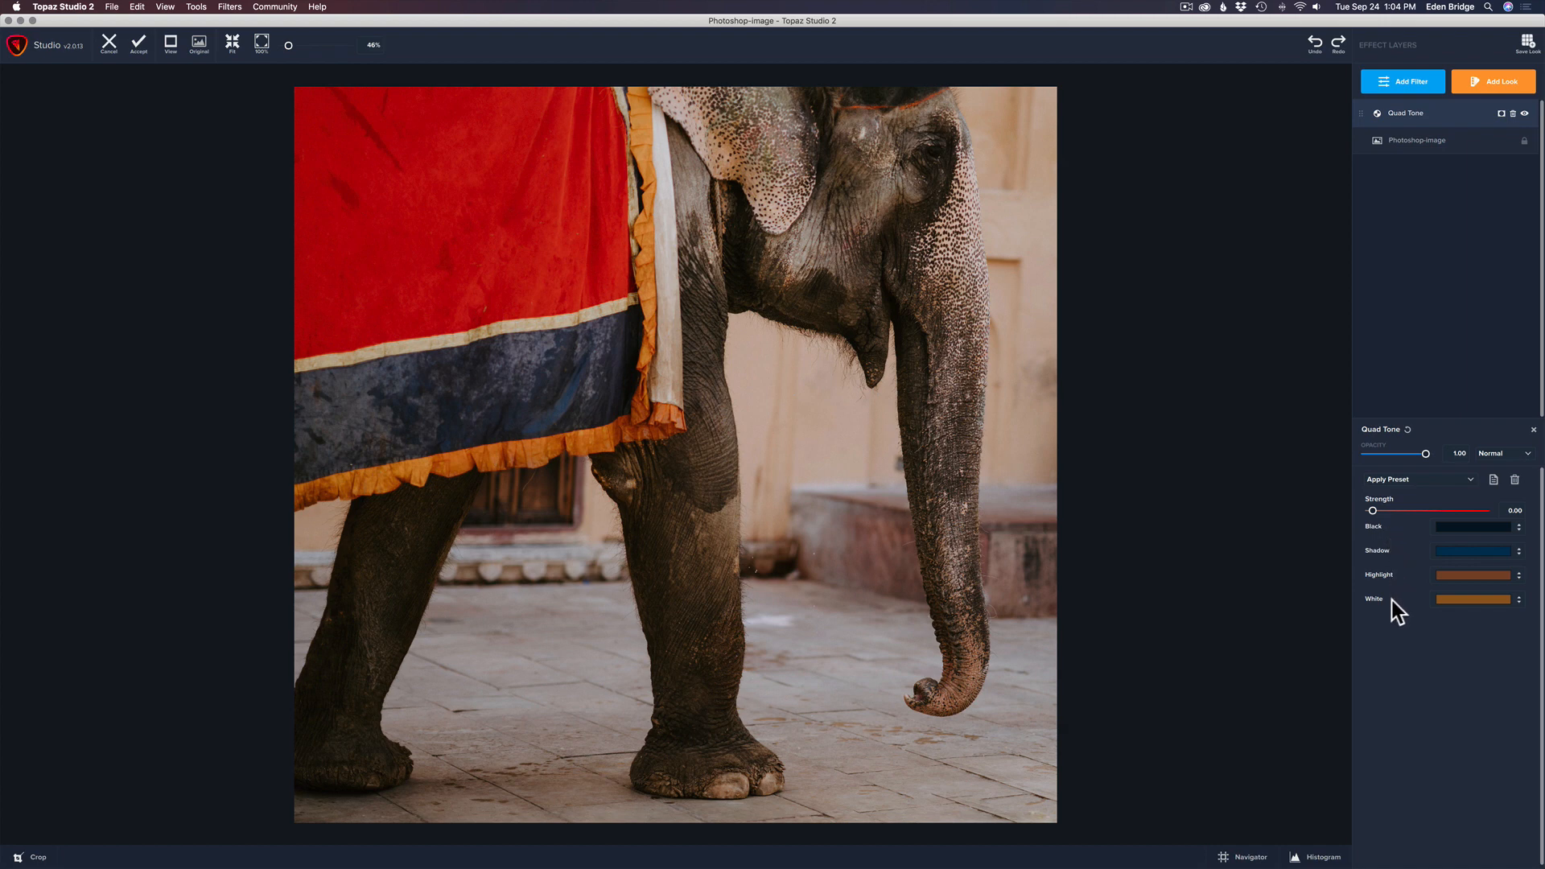
mouse_move(1389, 531)
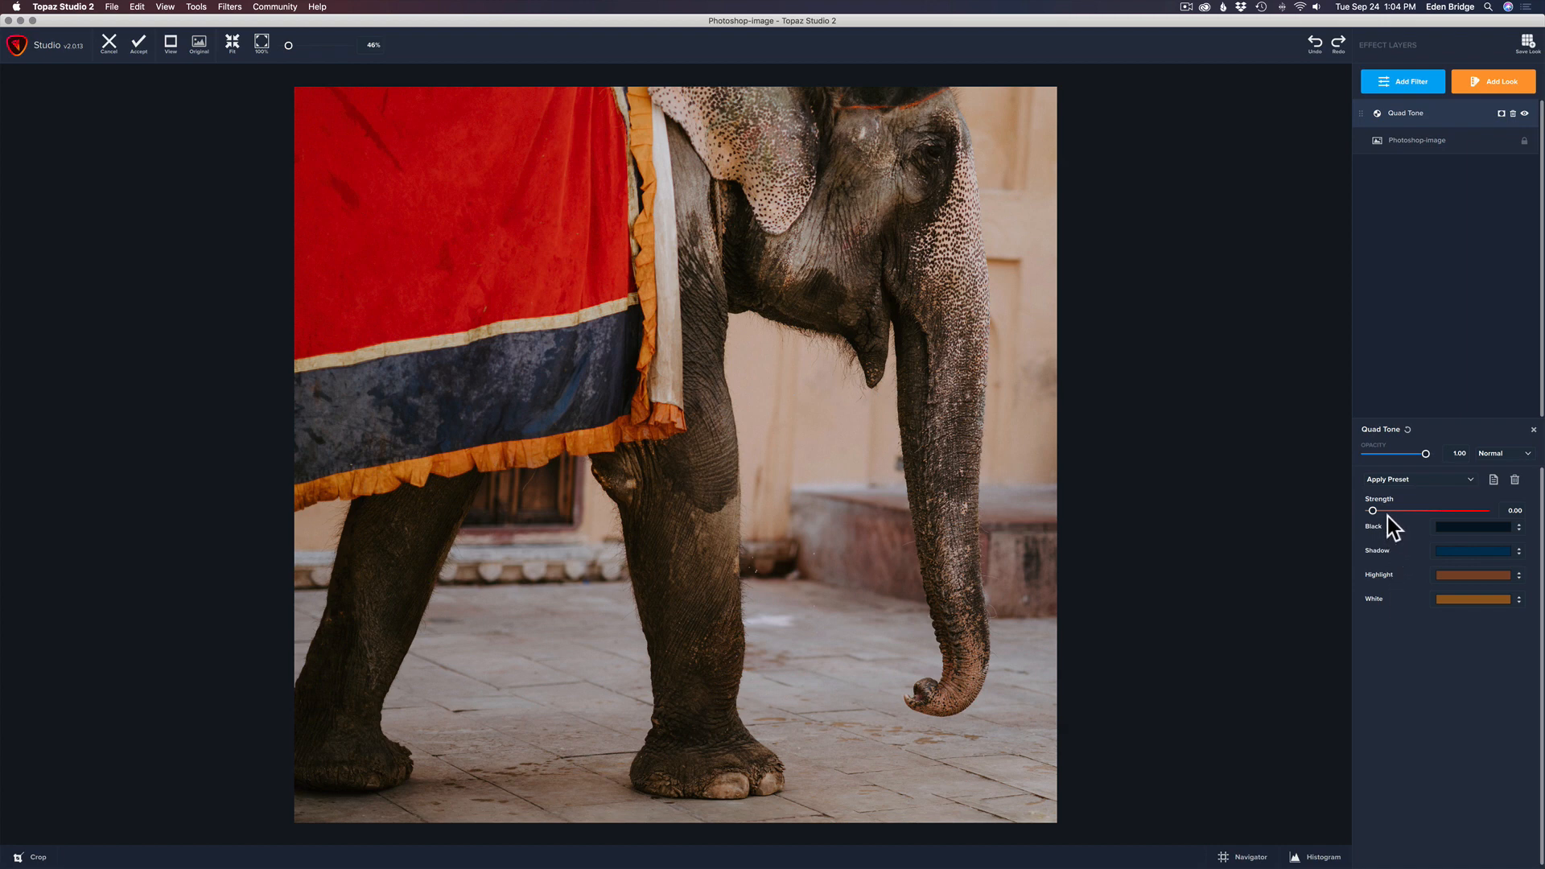
Set the Quad Tone strength to about 0.82.
drag(1373, 510, 1376, 510)
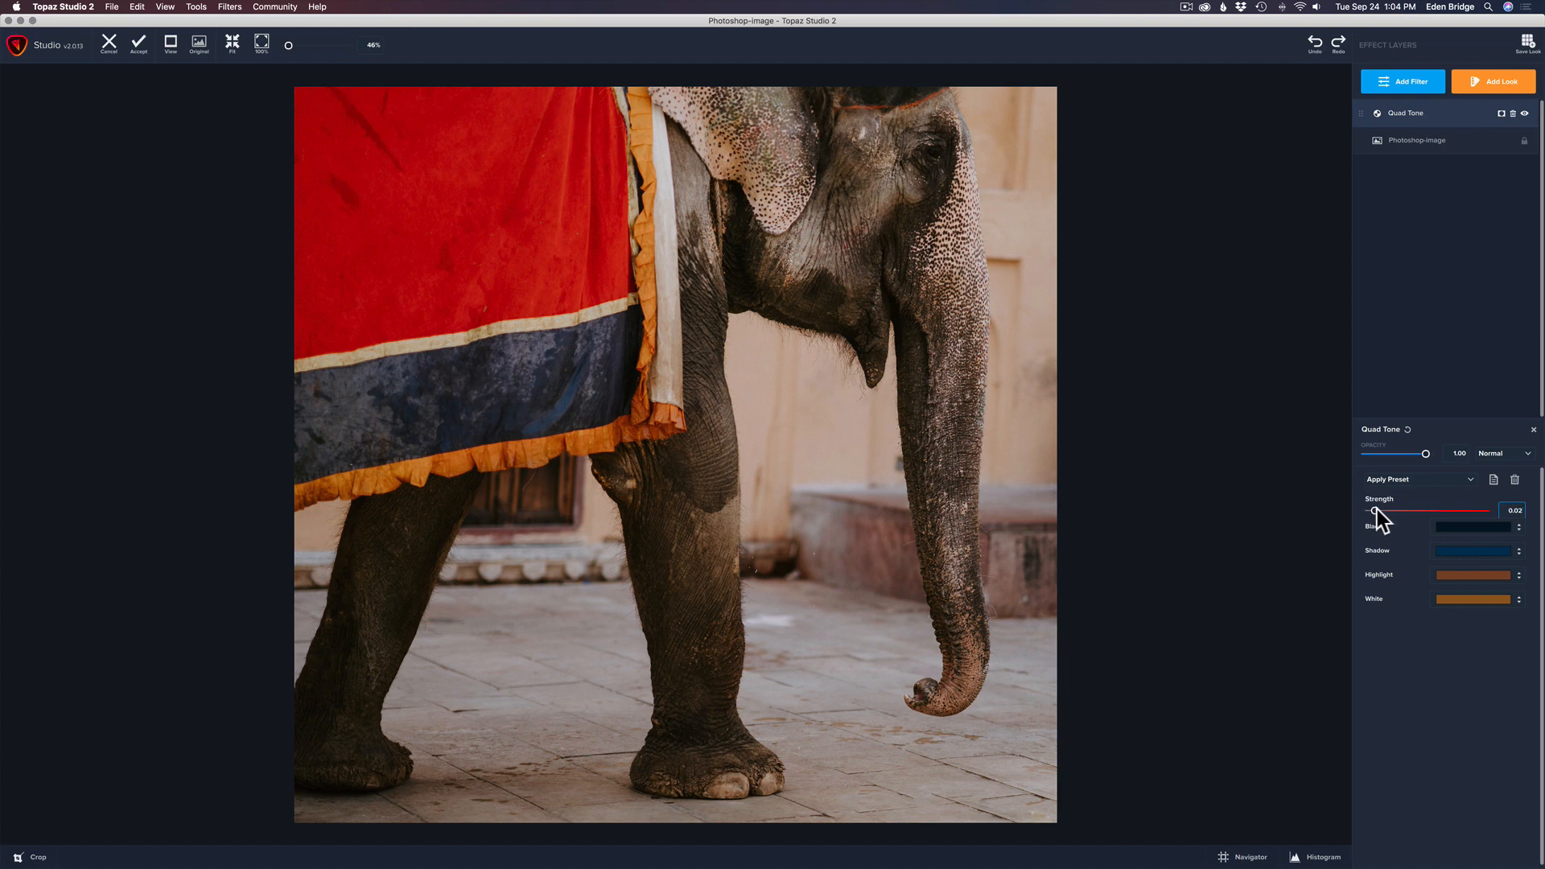
drag(1387, 510, 1448, 511)
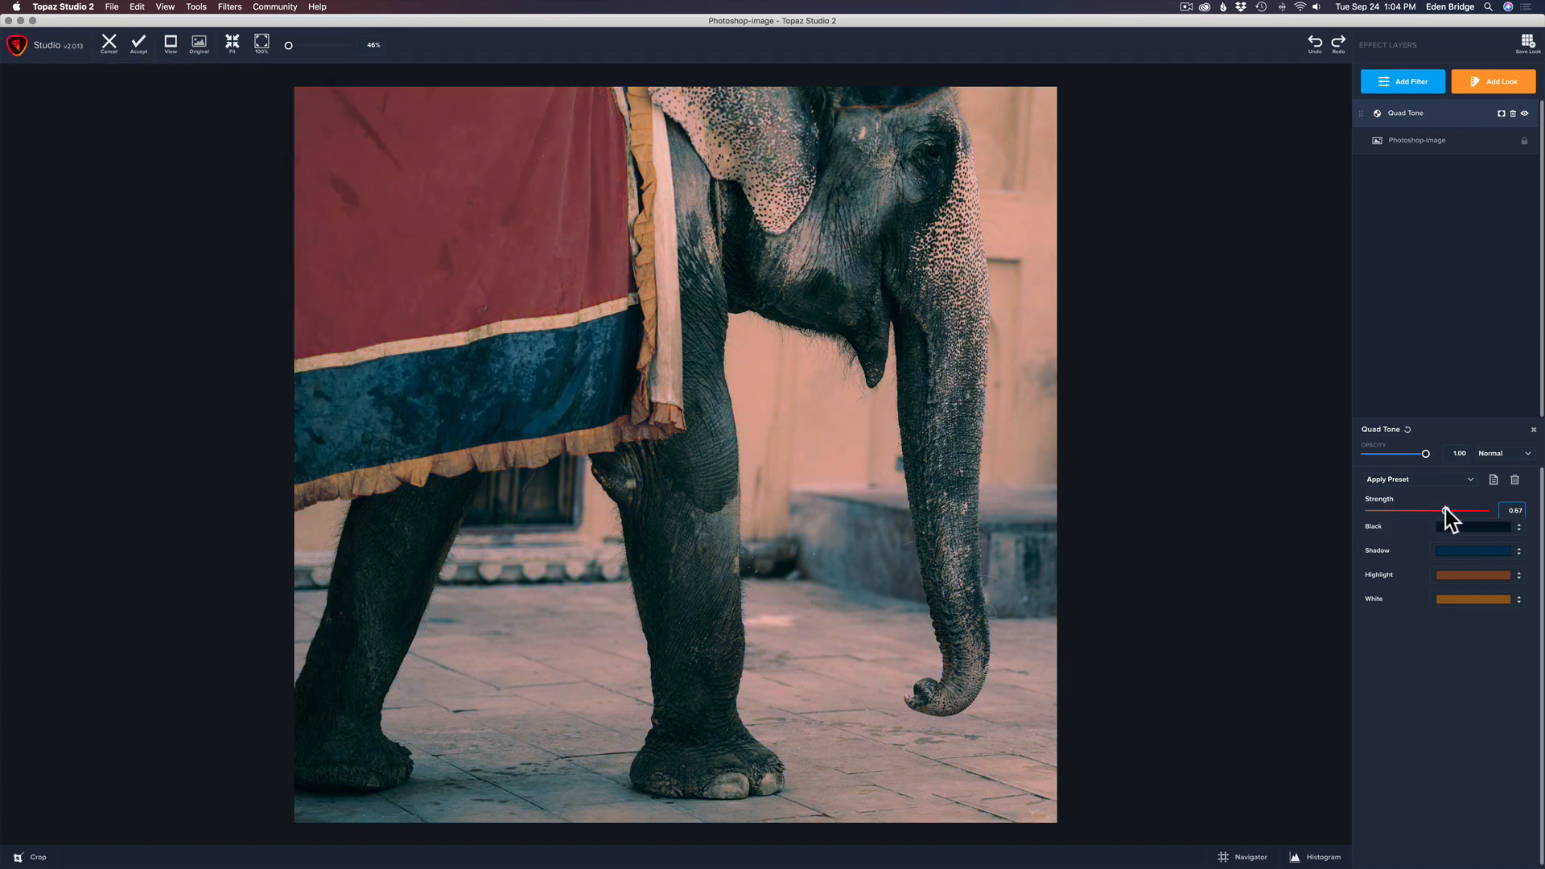
drag(1444, 512, 1461, 513)
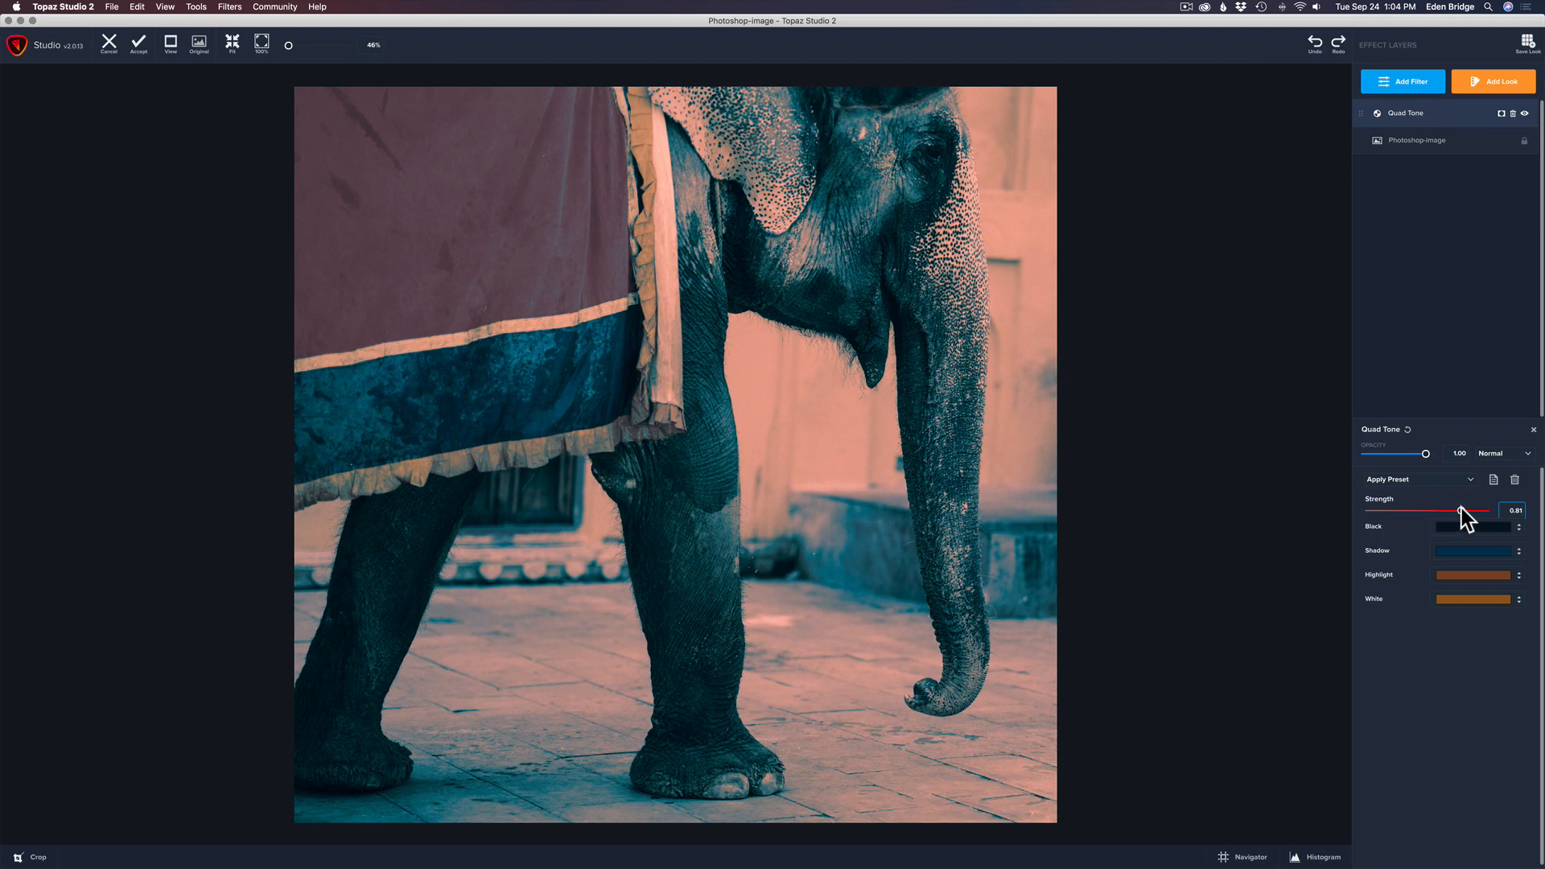
drag(1458, 510, 1462, 511)
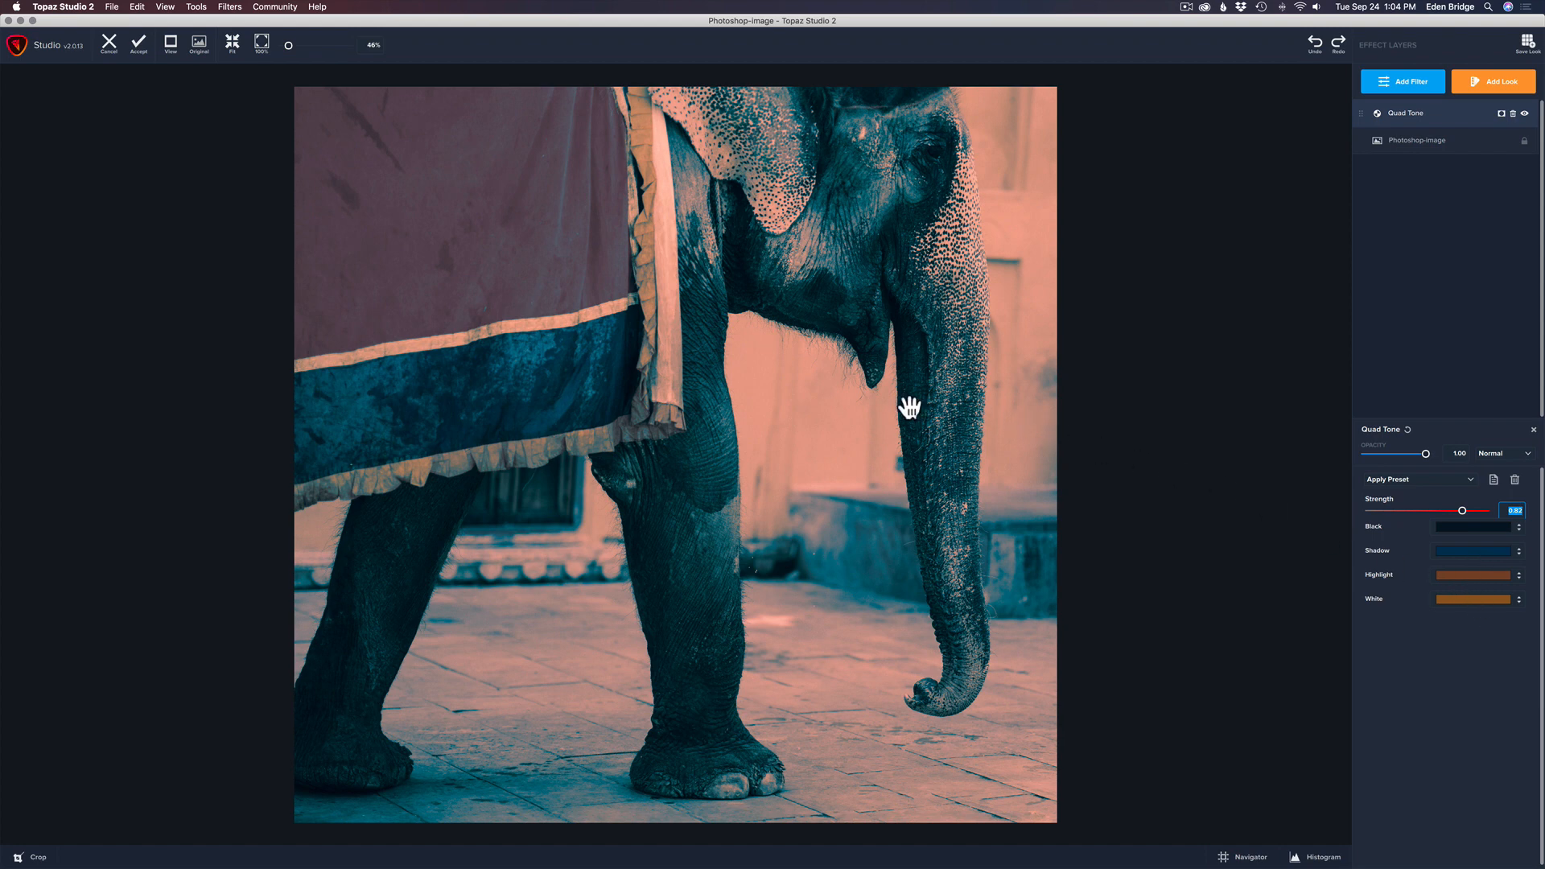
mouse_move(1410, 555)
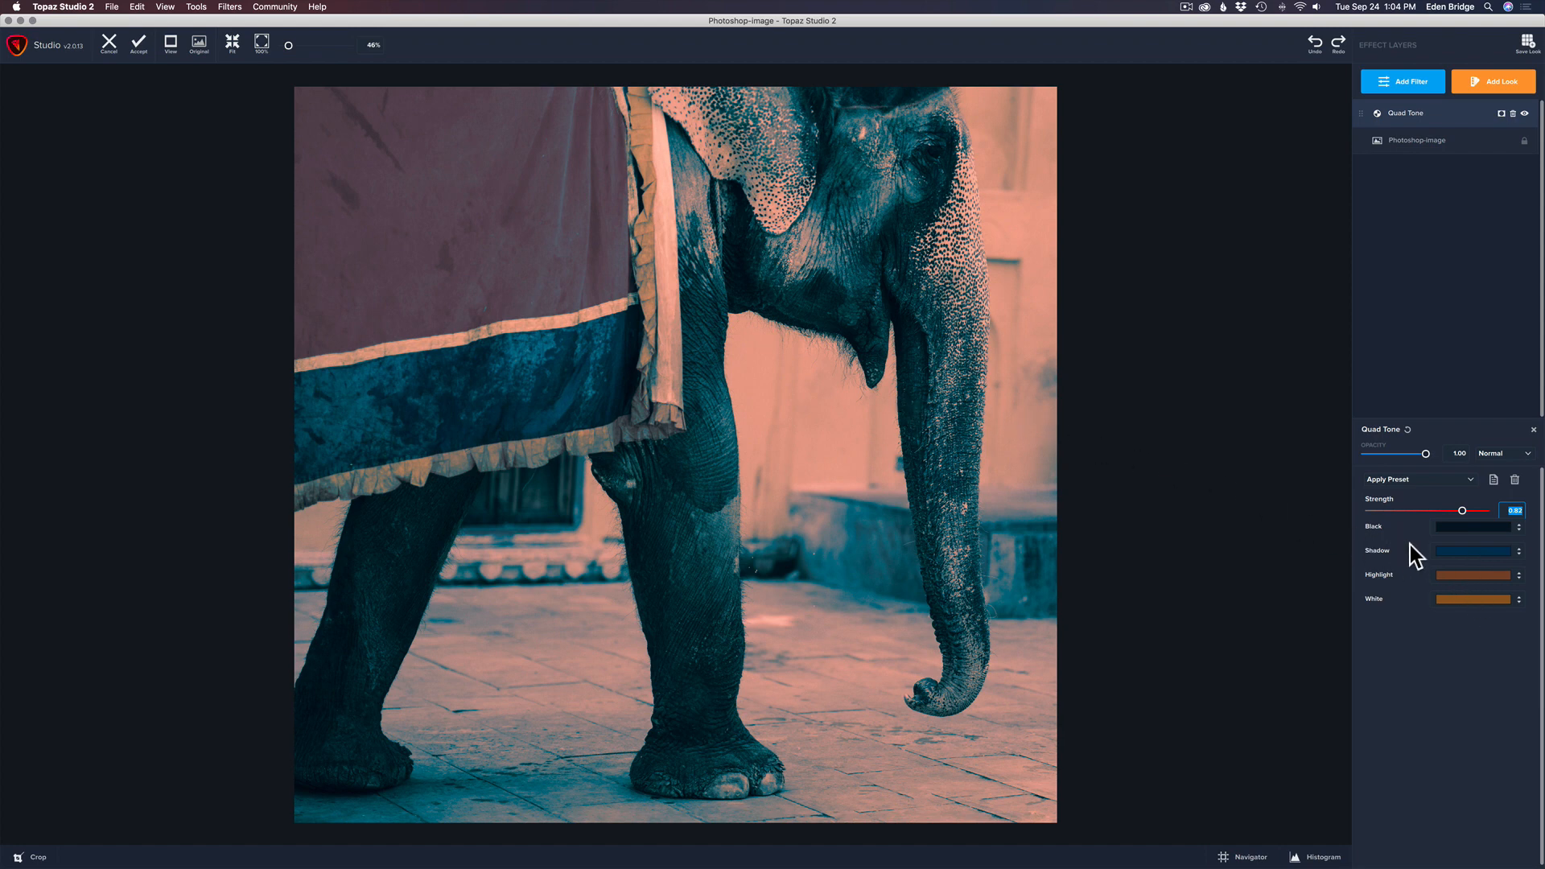
mouse_move(1471, 534)
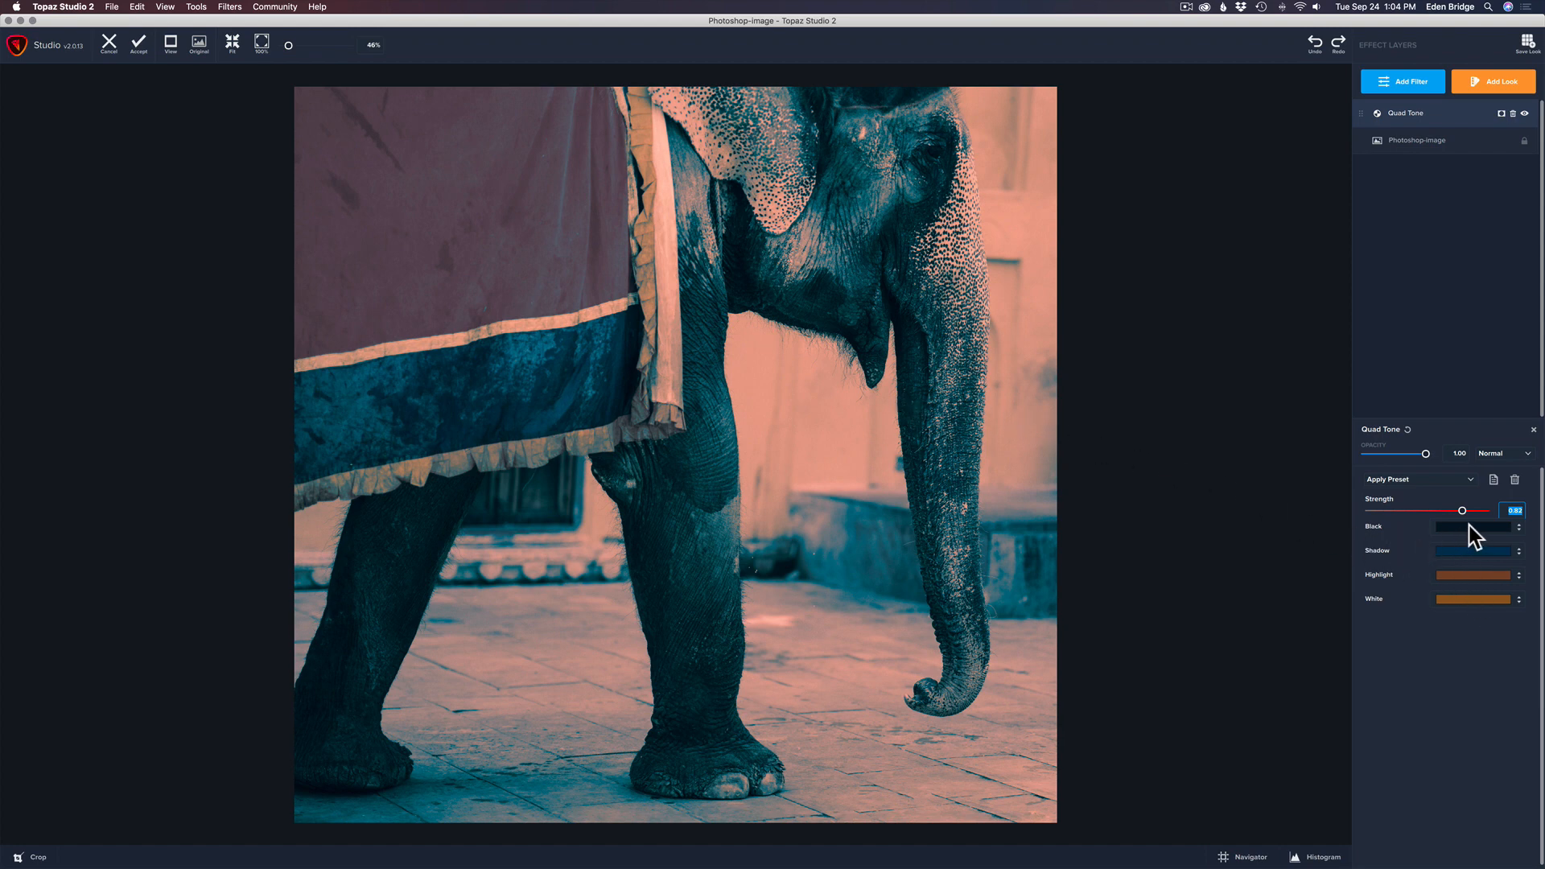
Change the Quad Tone Black colour to a deep navy blue.
click(1476, 527)
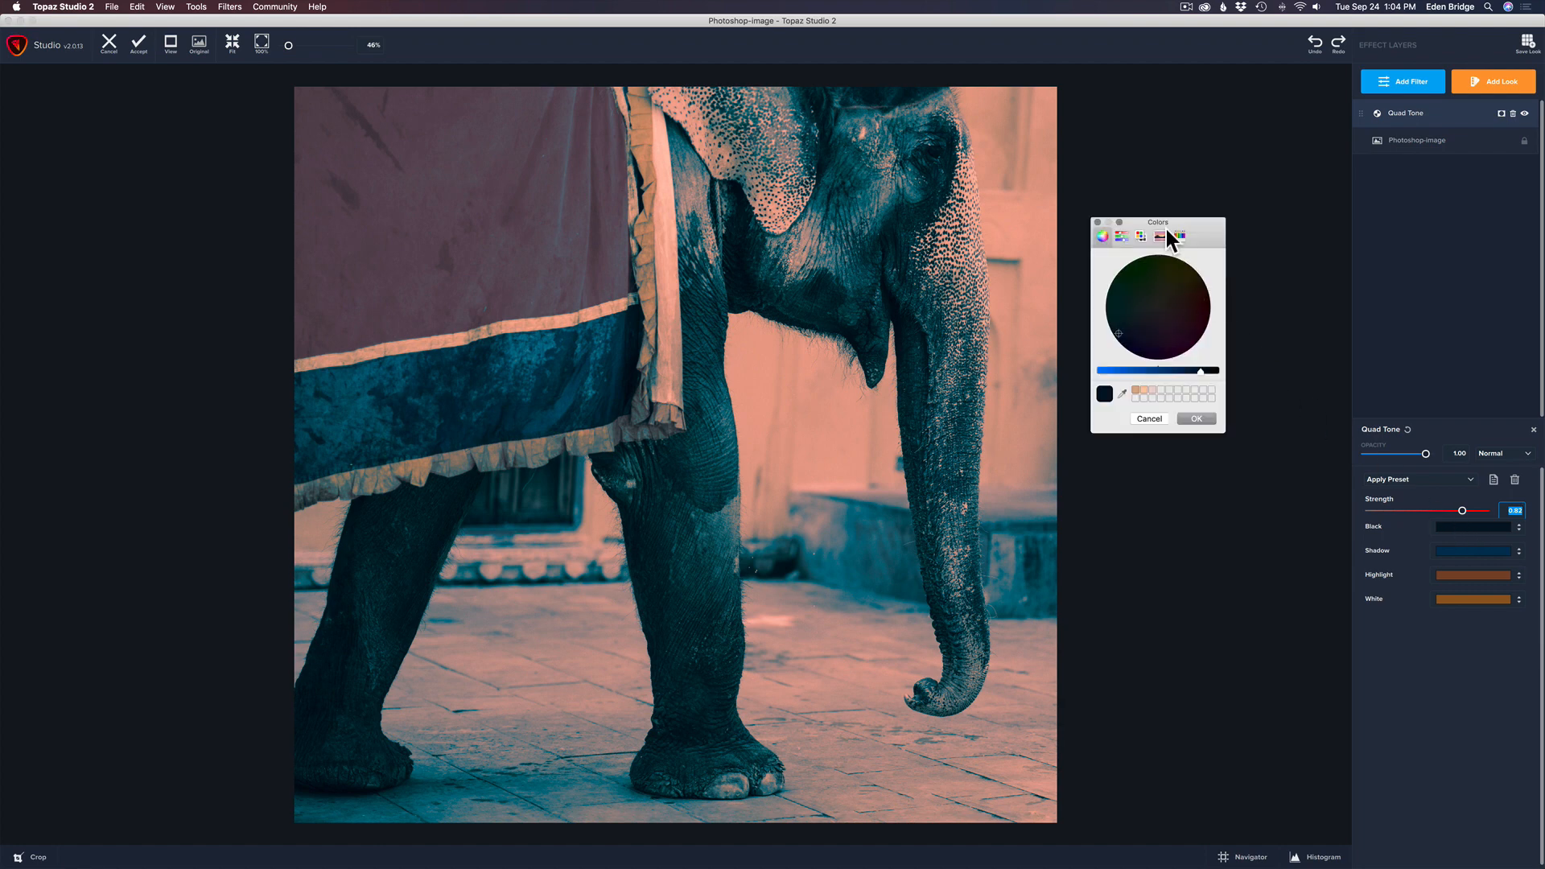
drag(1157, 222, 1181, 200)
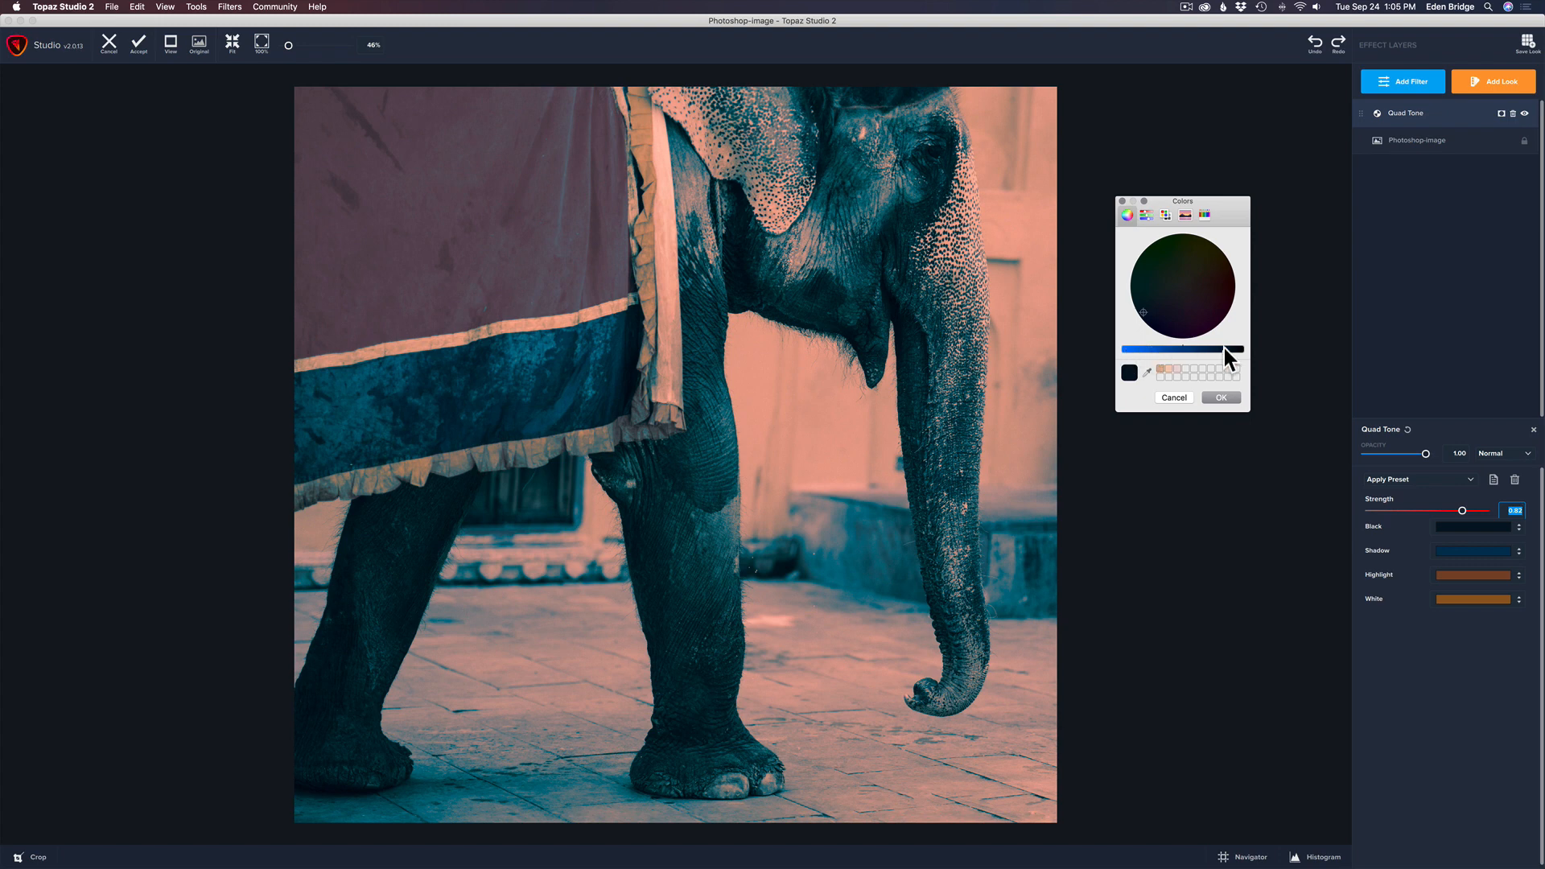
mouse_move(1229, 362)
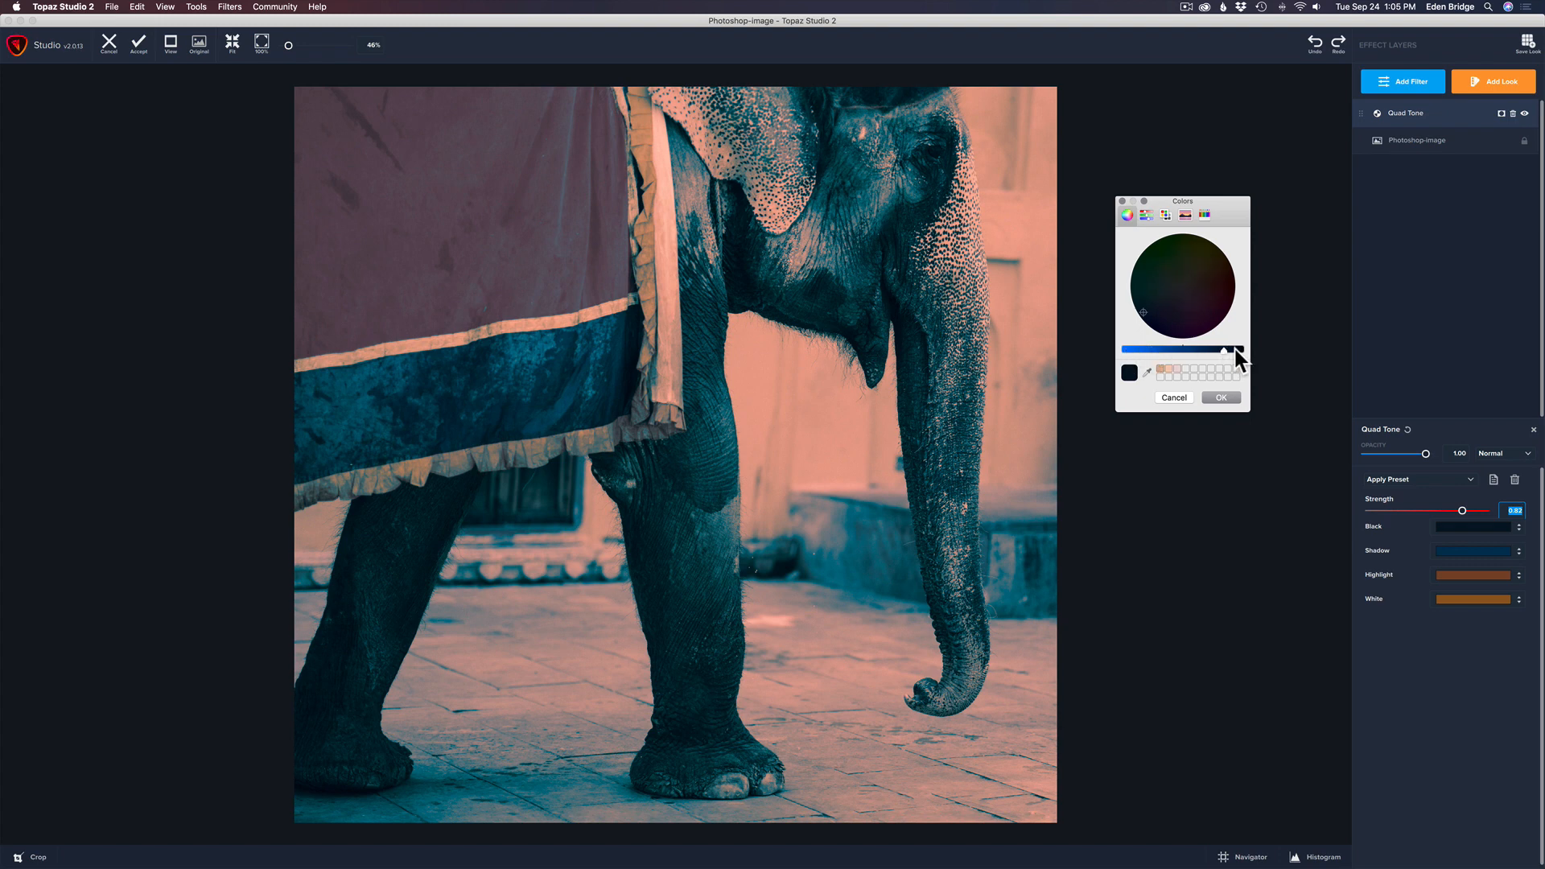
drag(1225, 349, 1215, 349)
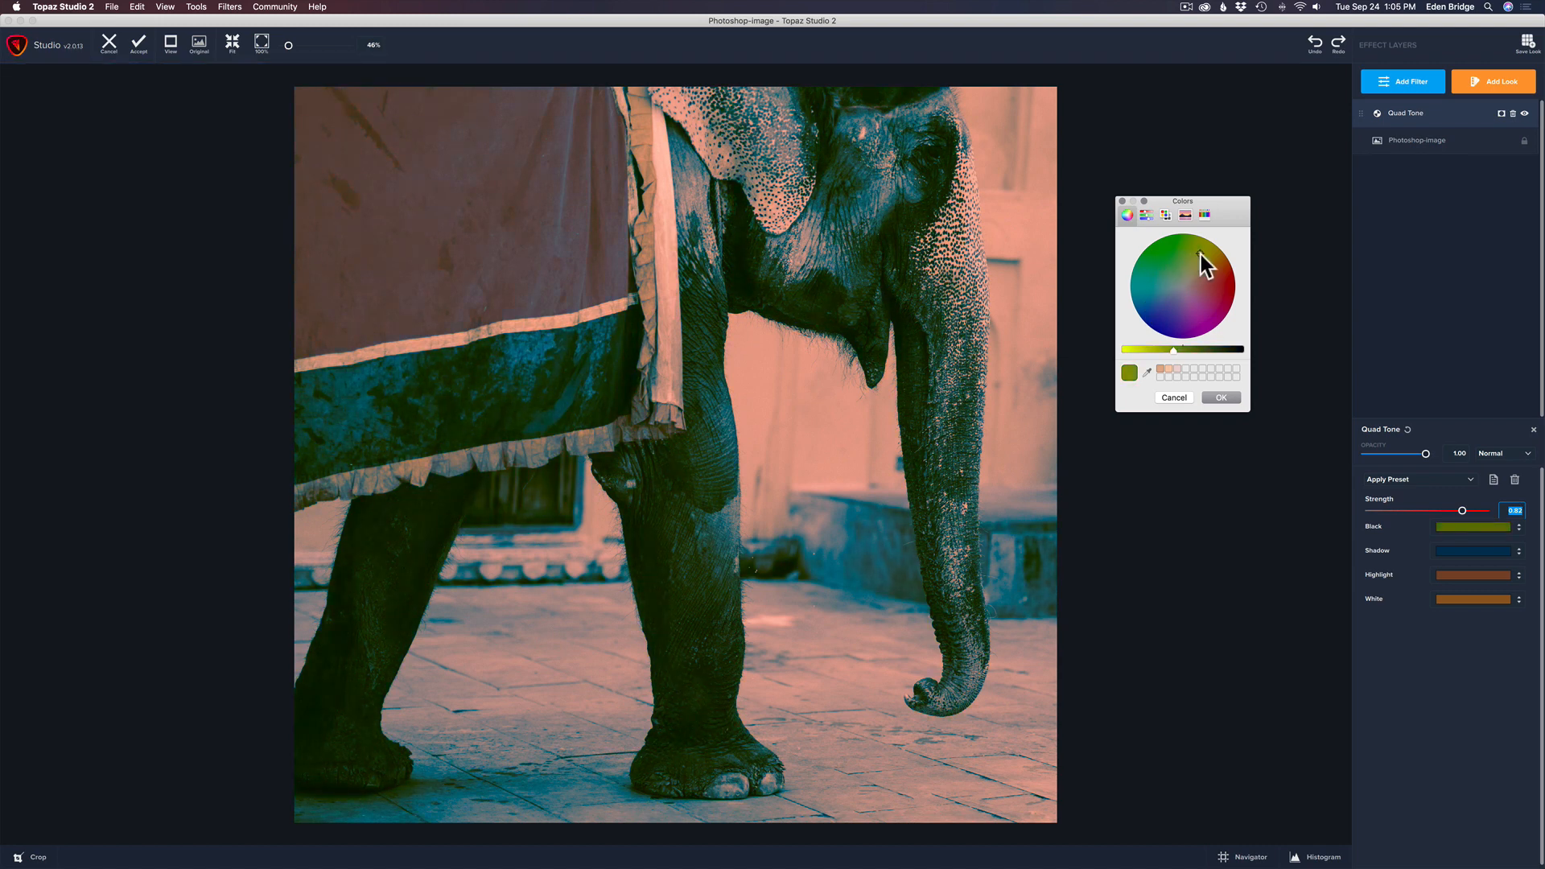
click(1215, 280)
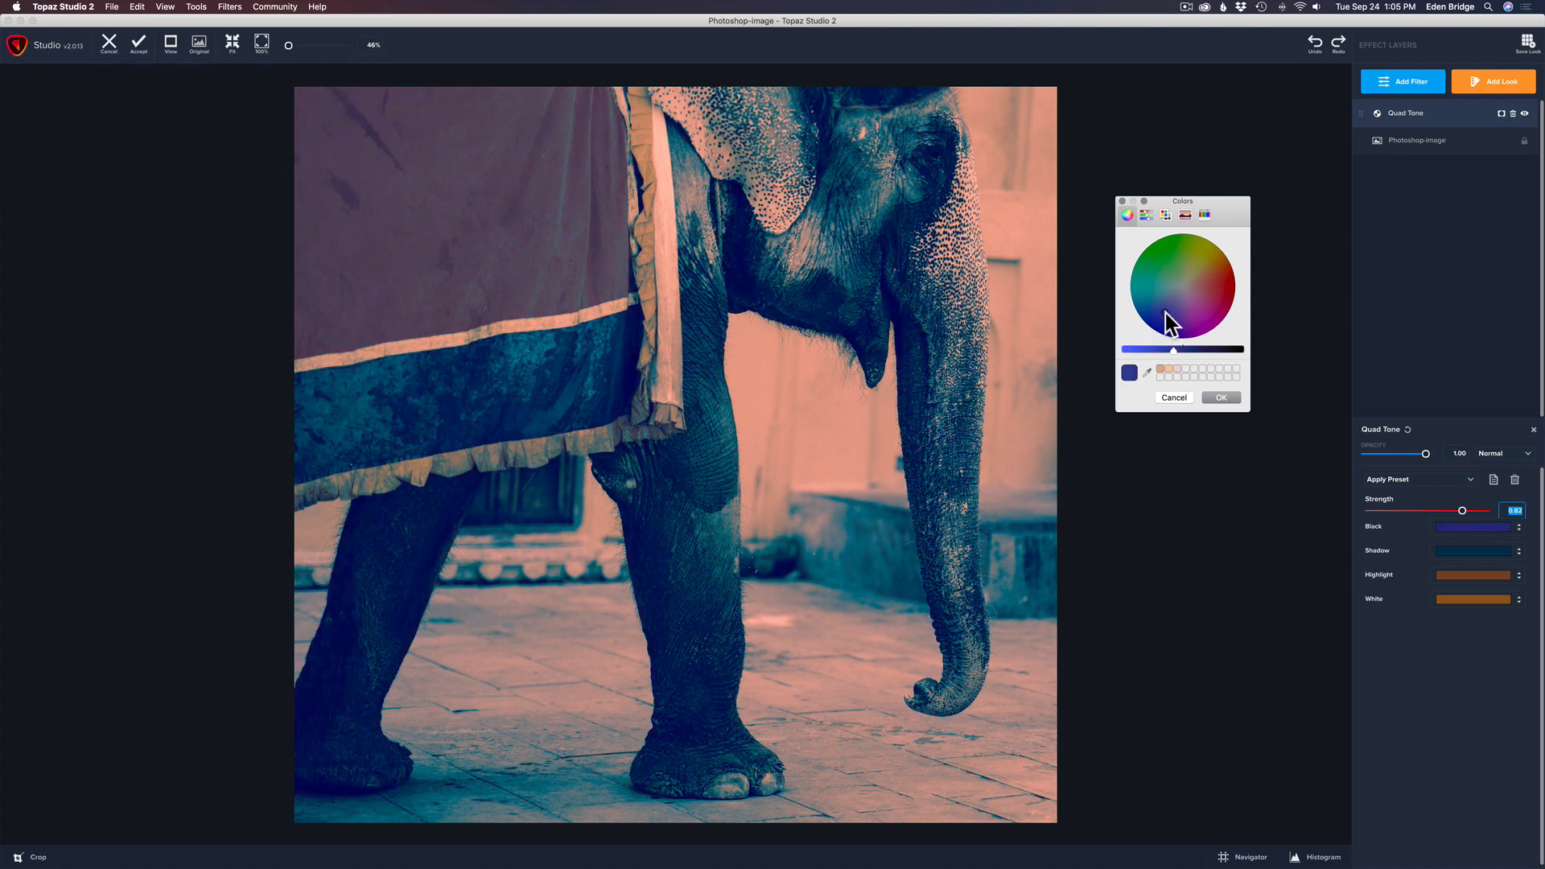
mouse_move(1160, 330)
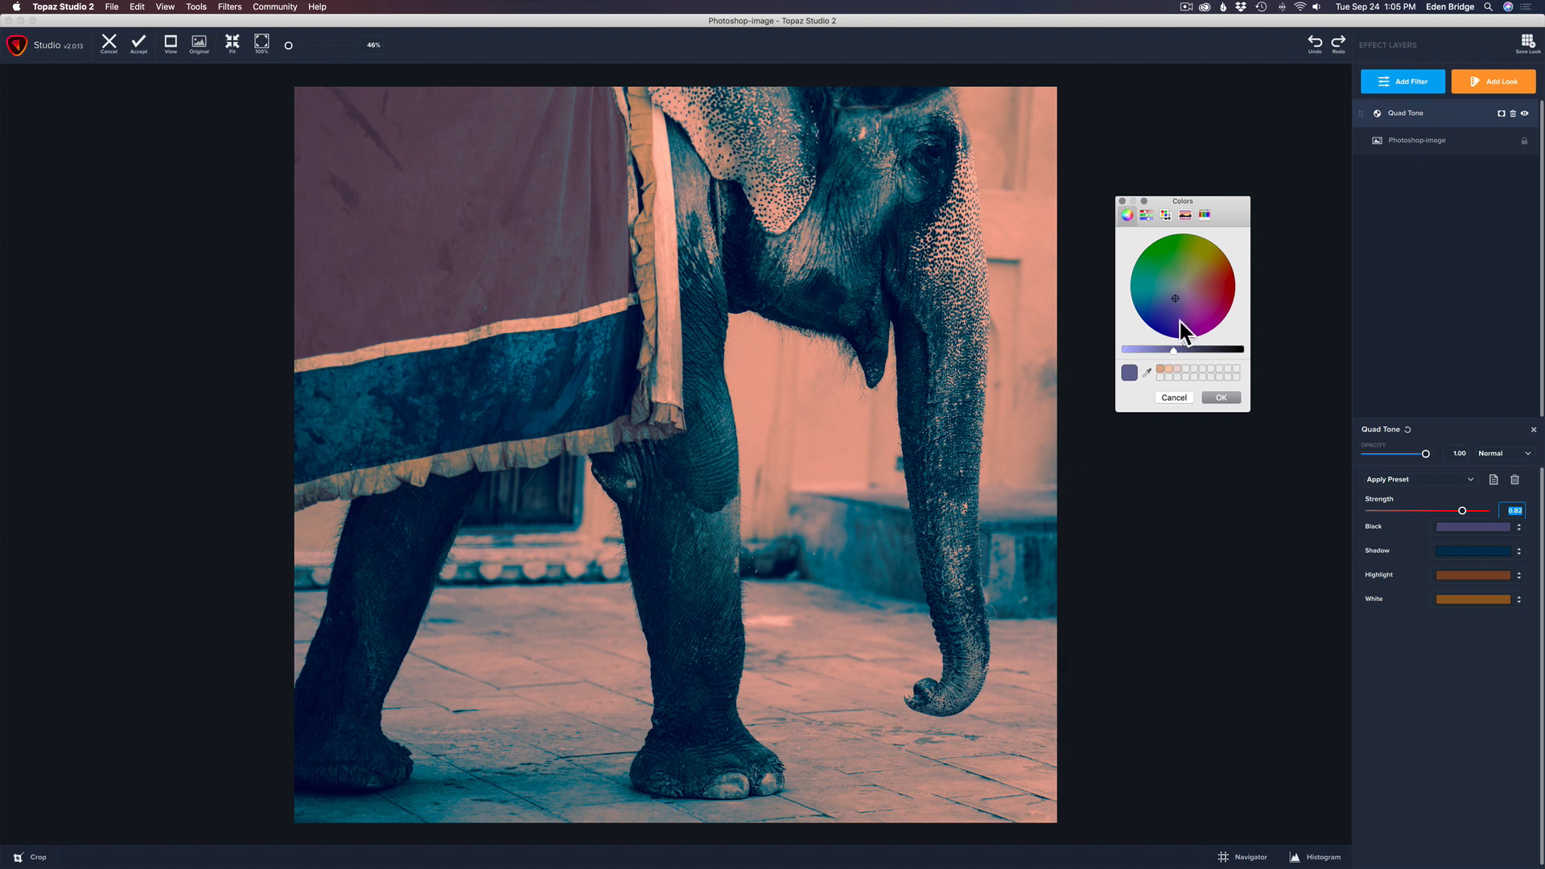
mouse_move(1176, 359)
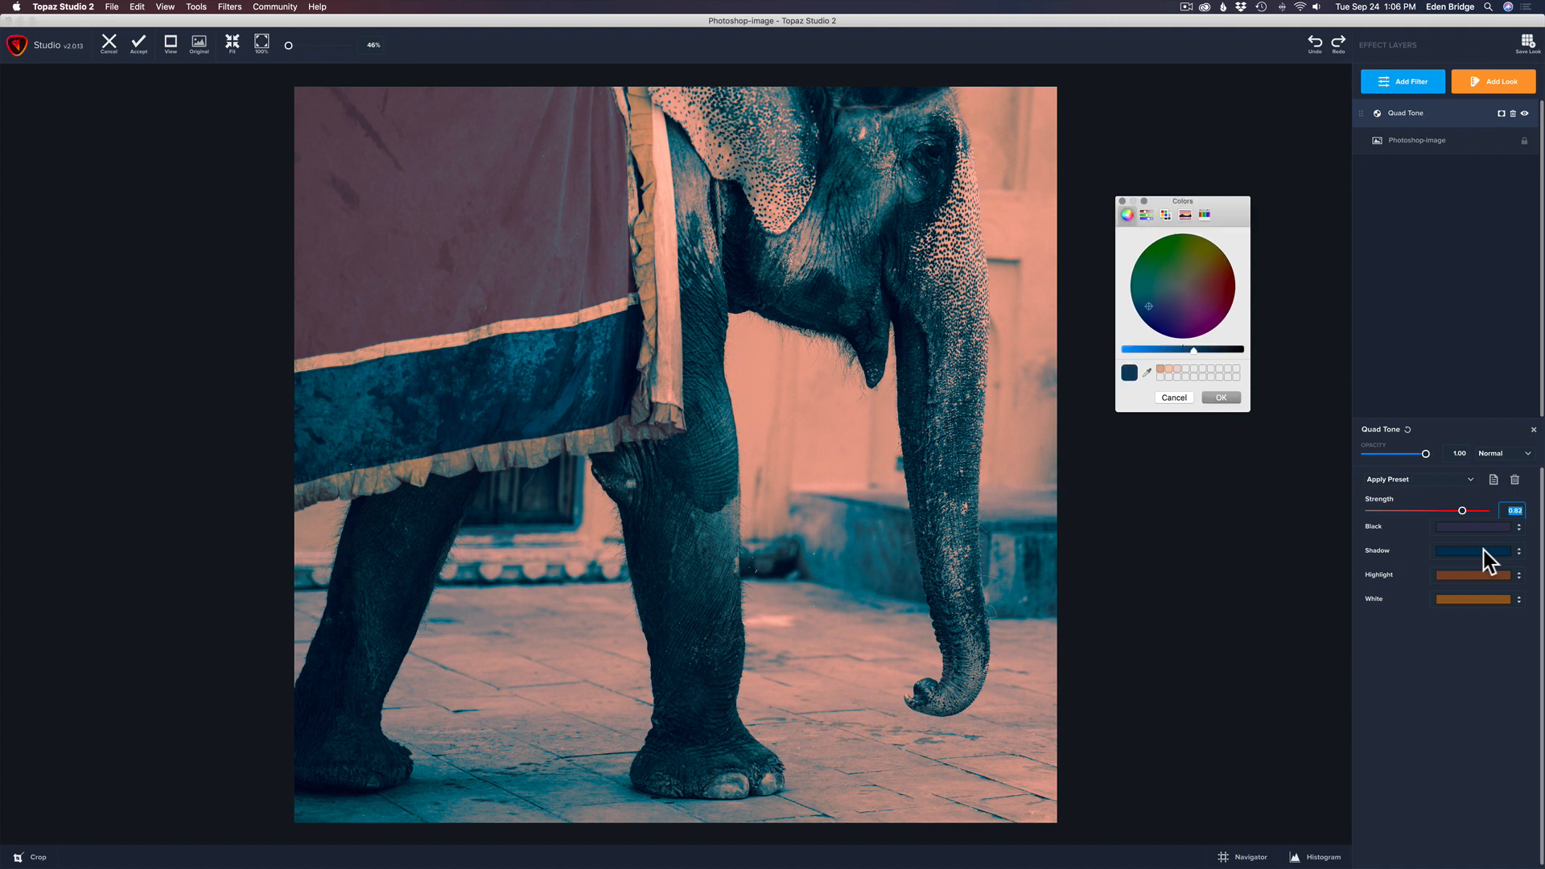
mouse_move(1168, 309)
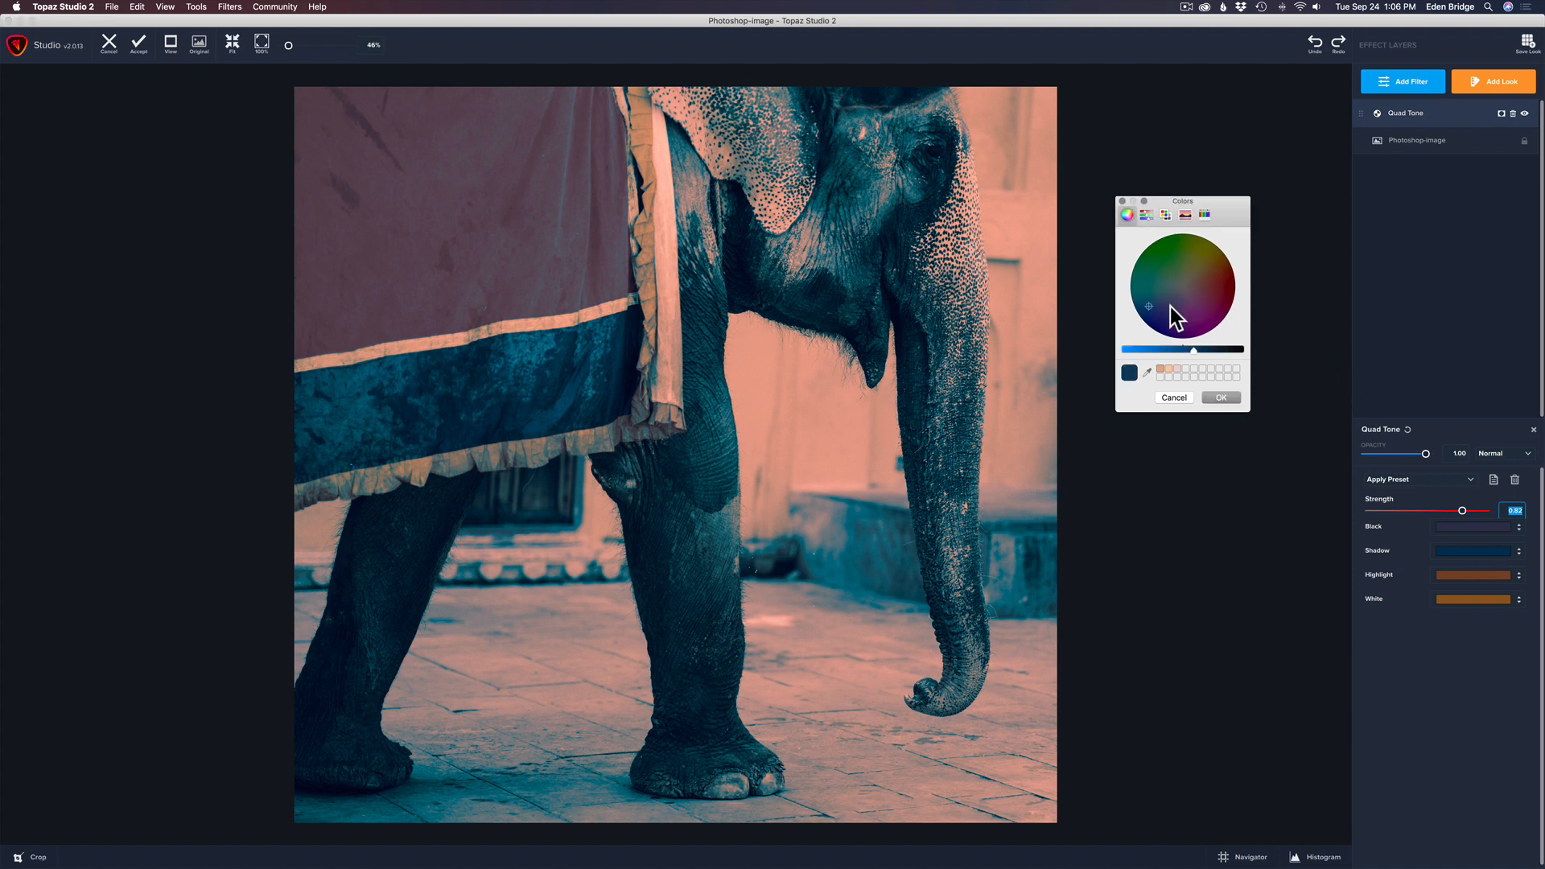
mouse_move(1150, 307)
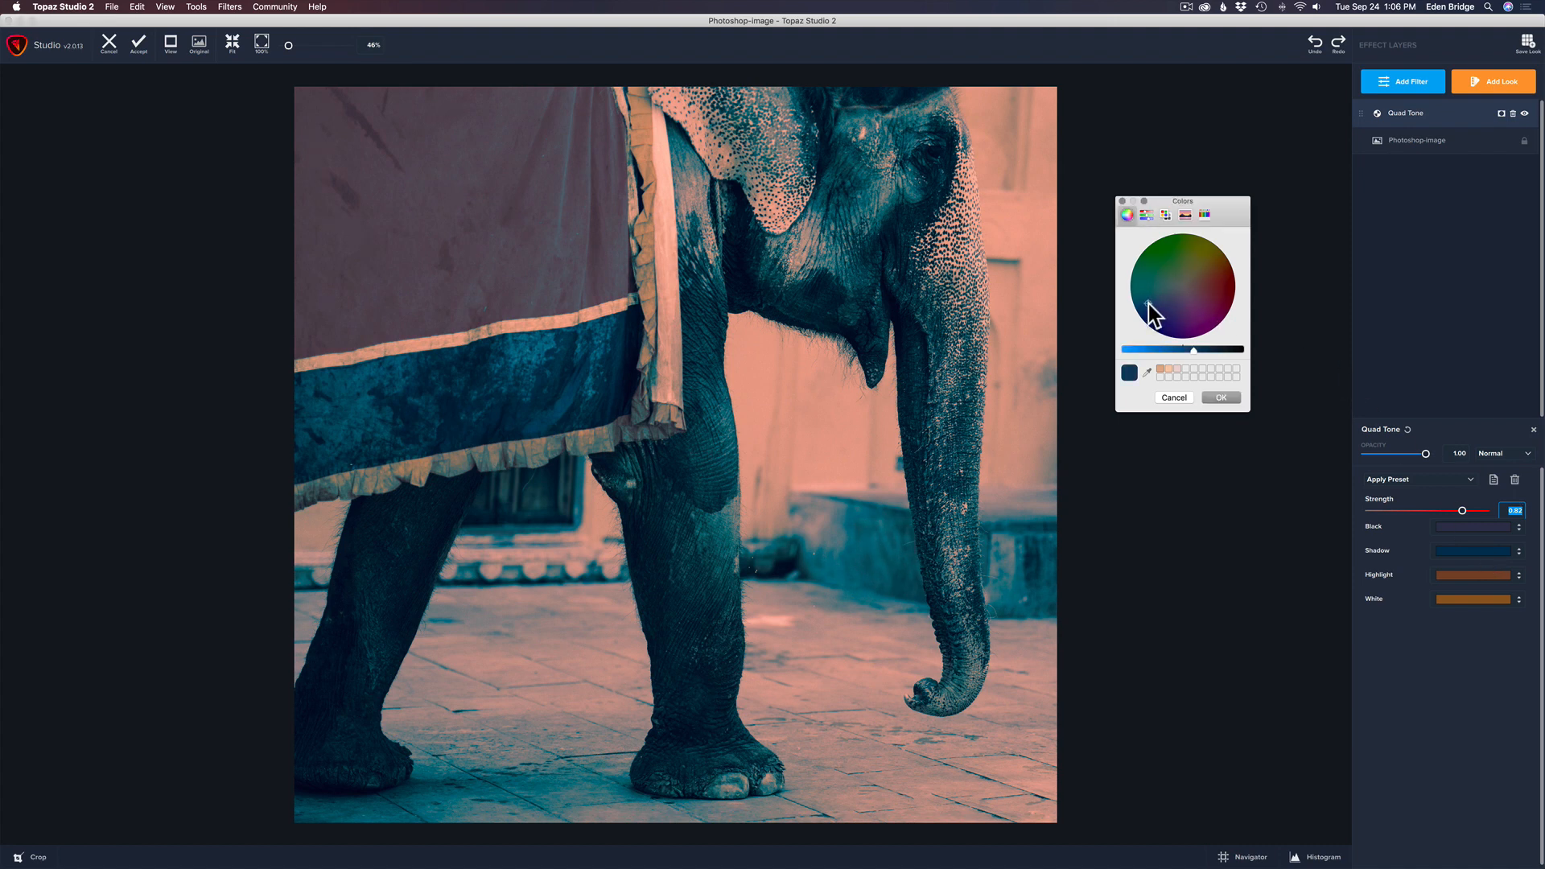
Set the Shadow tone to a brown hue and darken it.
click(1182, 267)
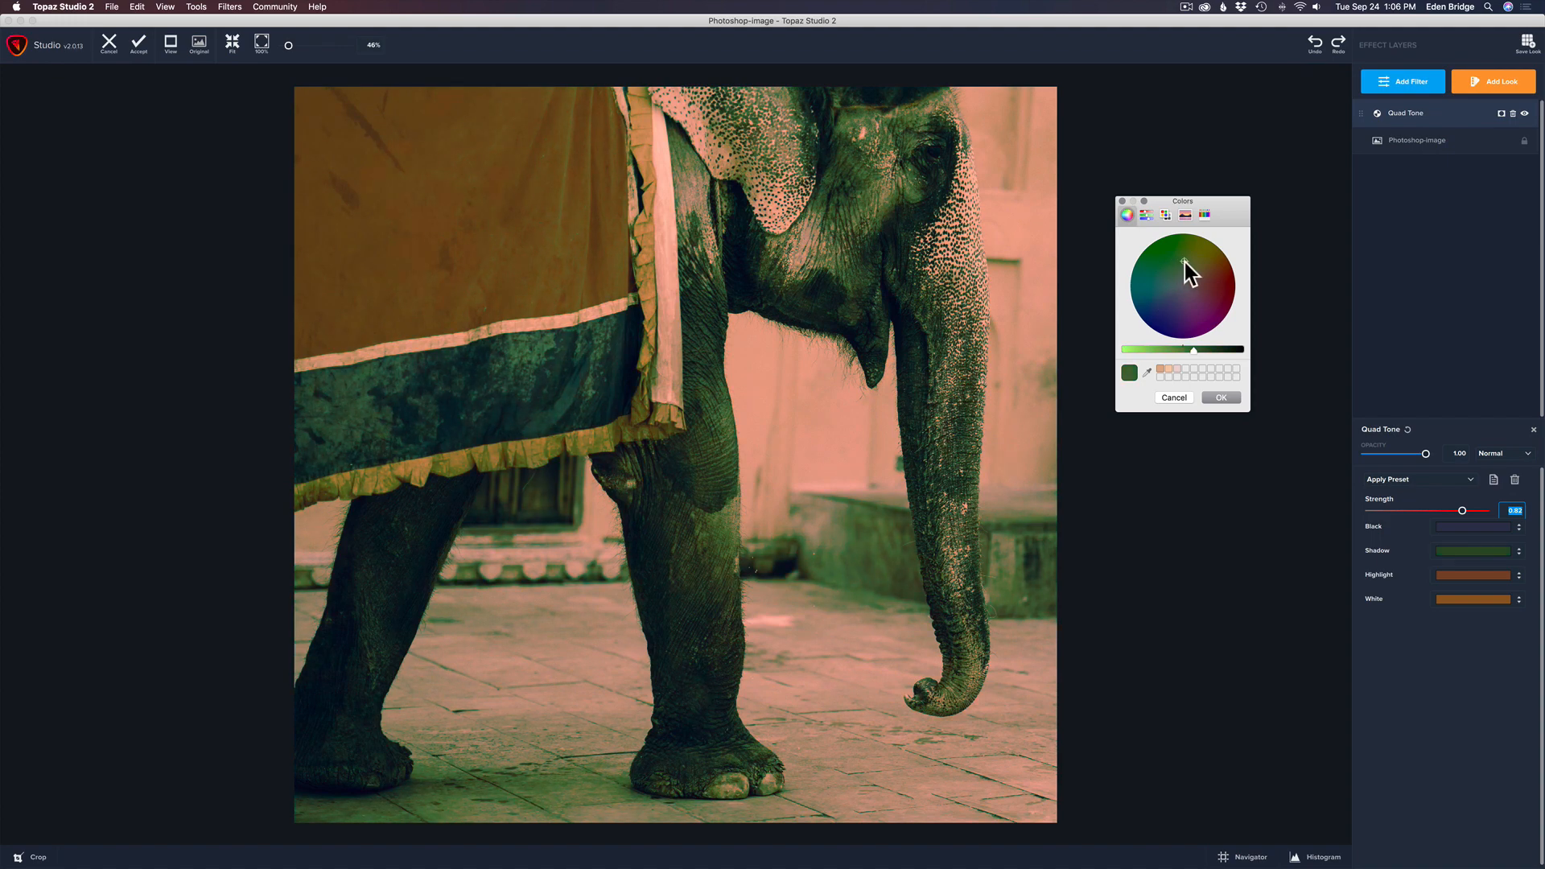
click(1197, 264)
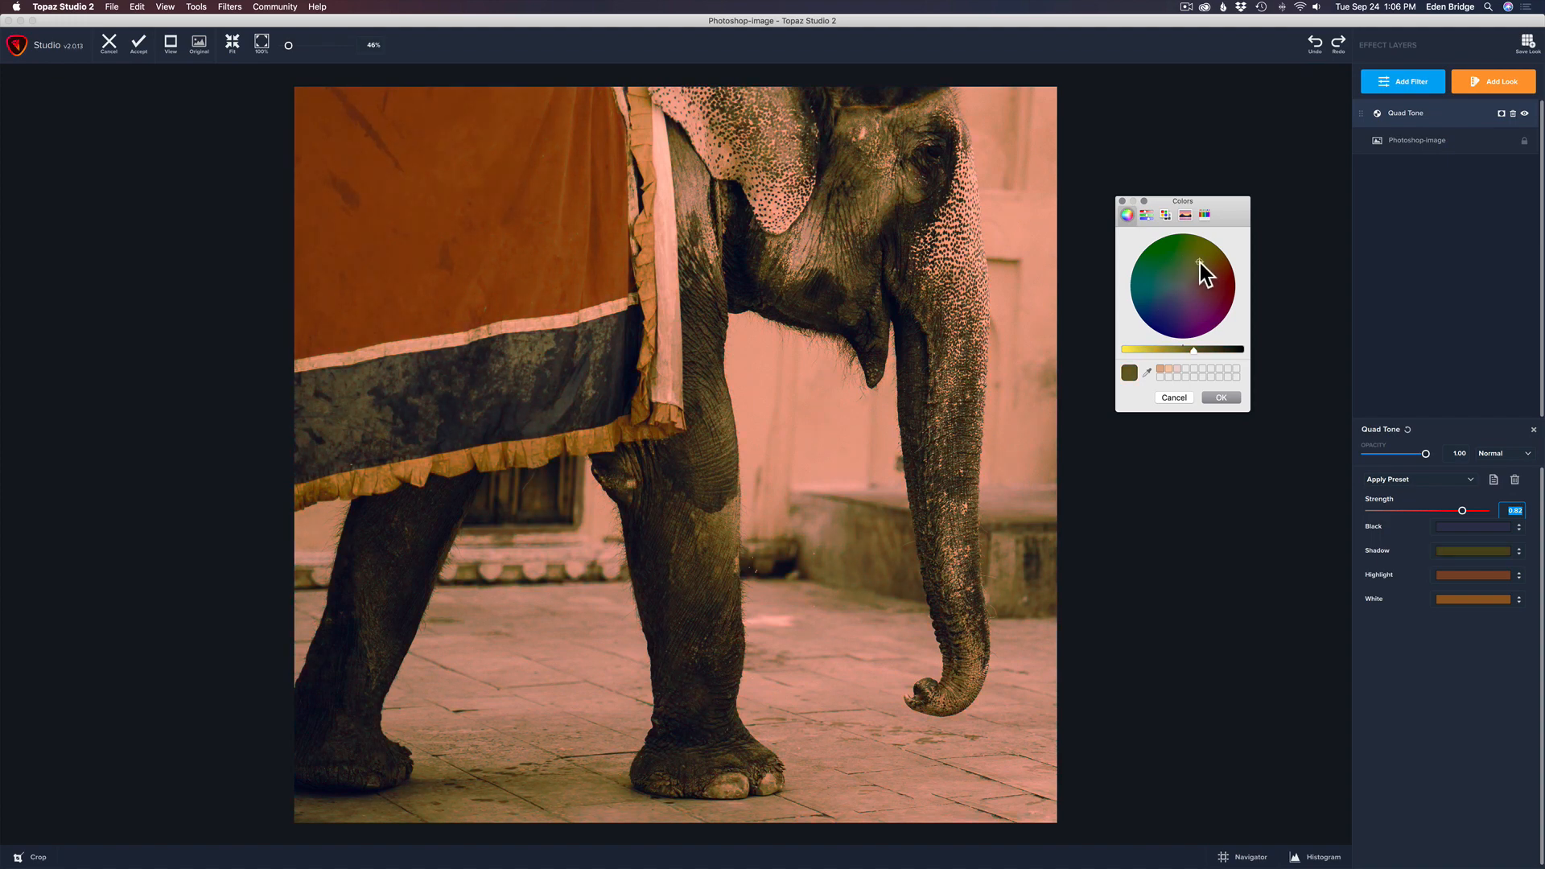
click(1193, 259)
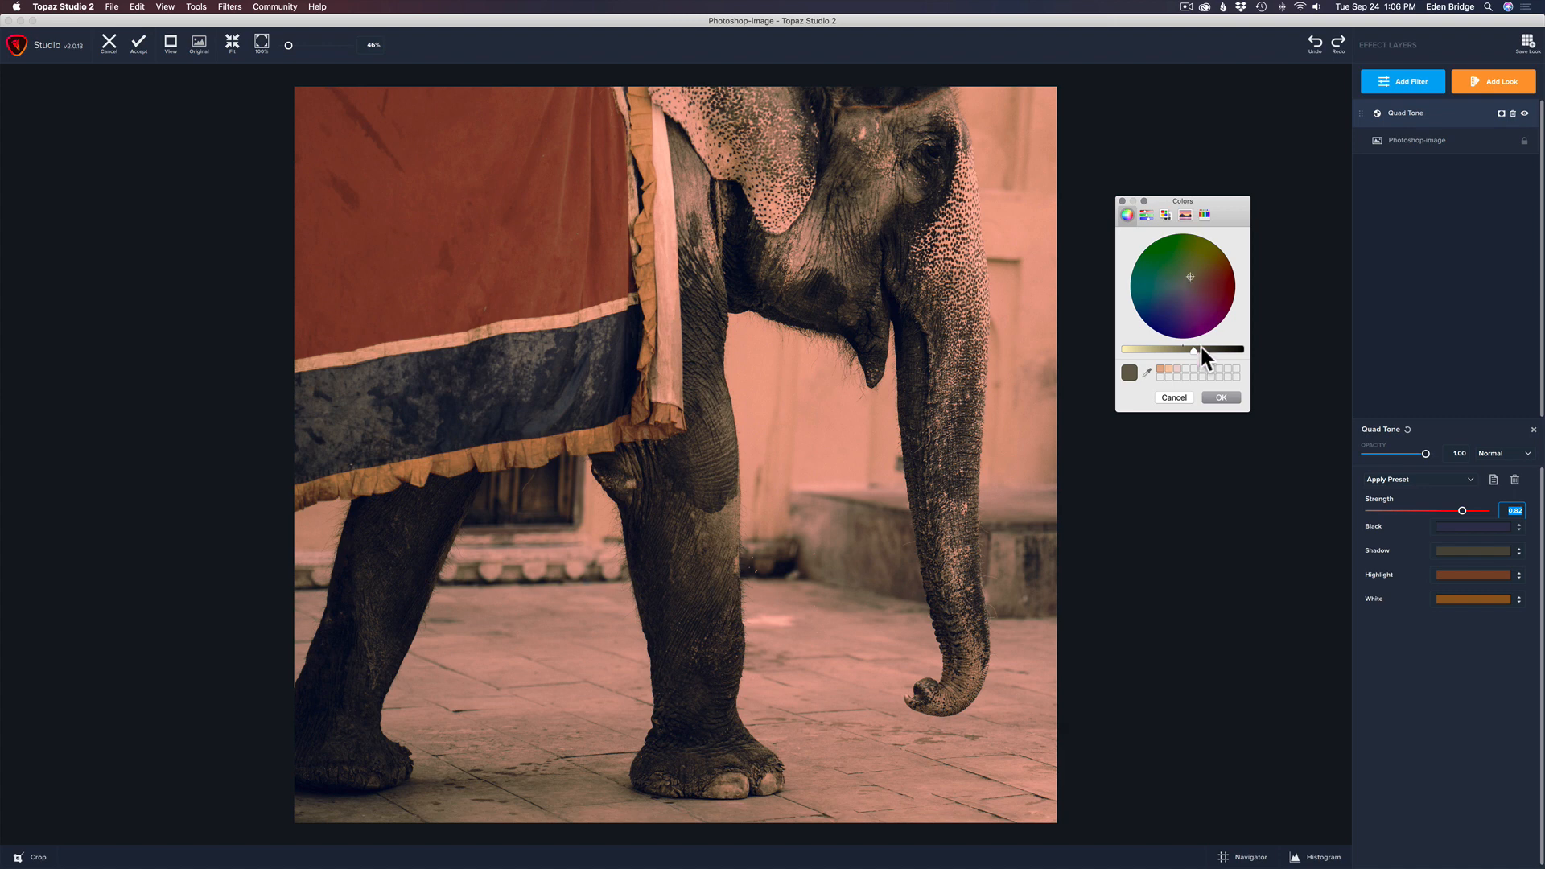
drag(1192, 350, 1232, 350)
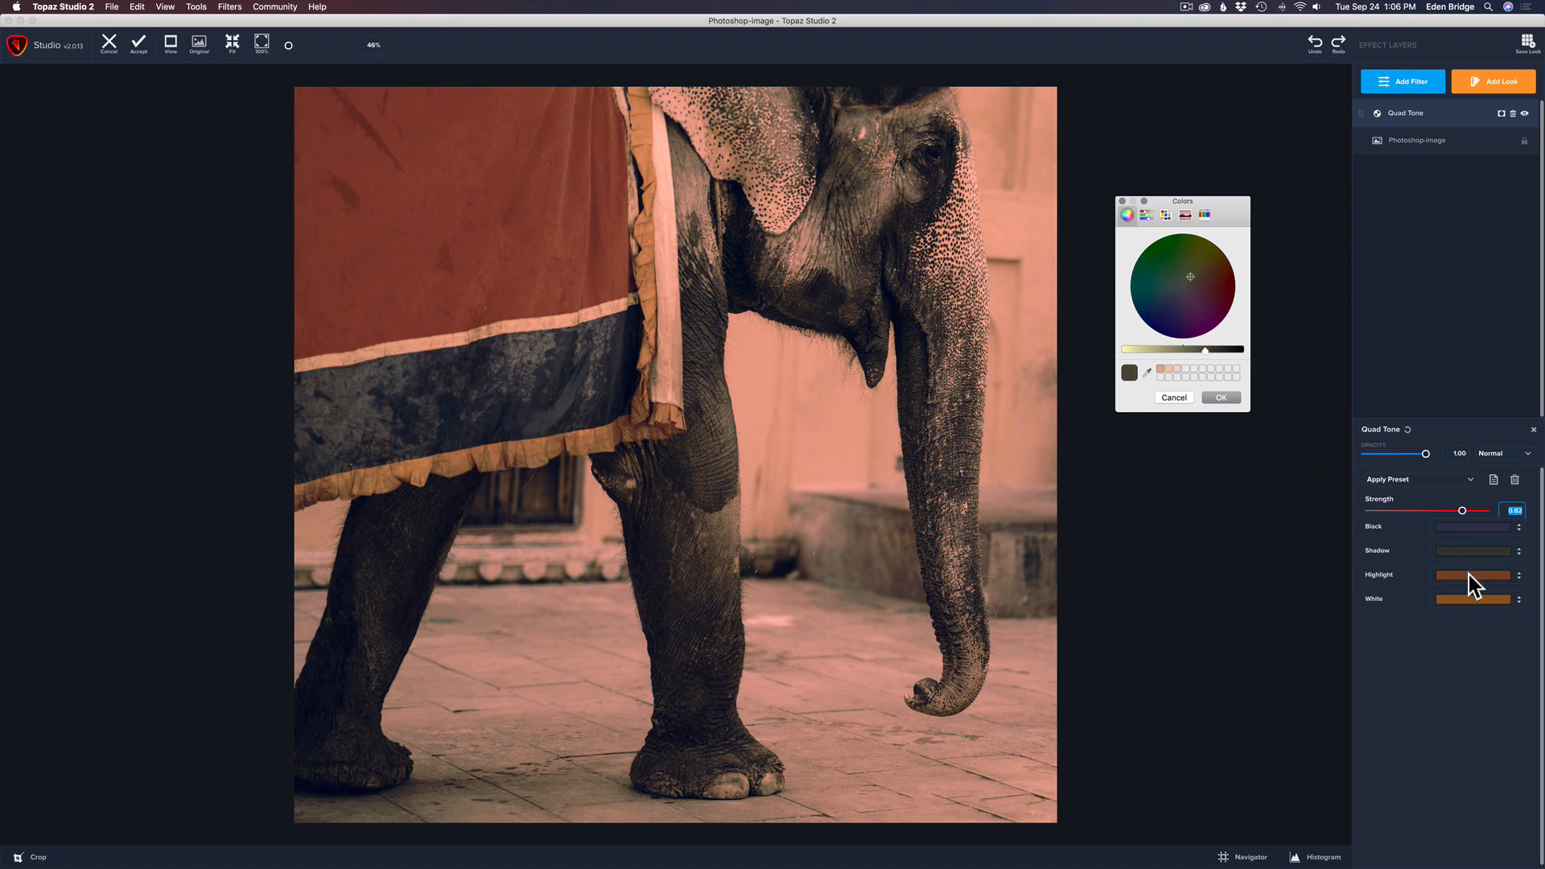
Try orange and pink Highlight hues, then settle on a darkened teal.
click(1209, 272)
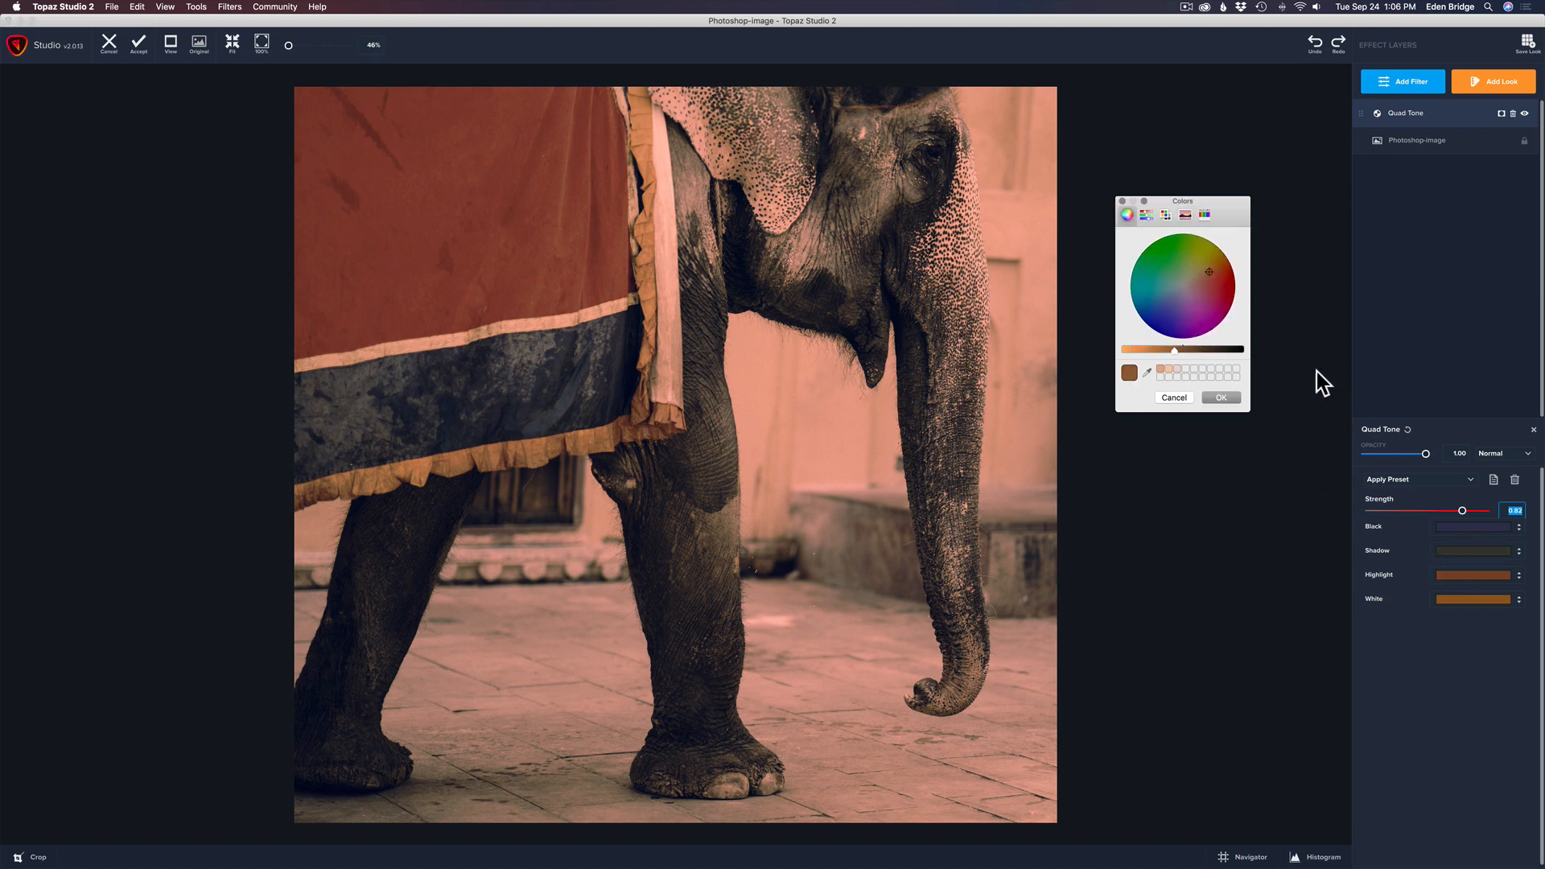
mouse_move(1210, 282)
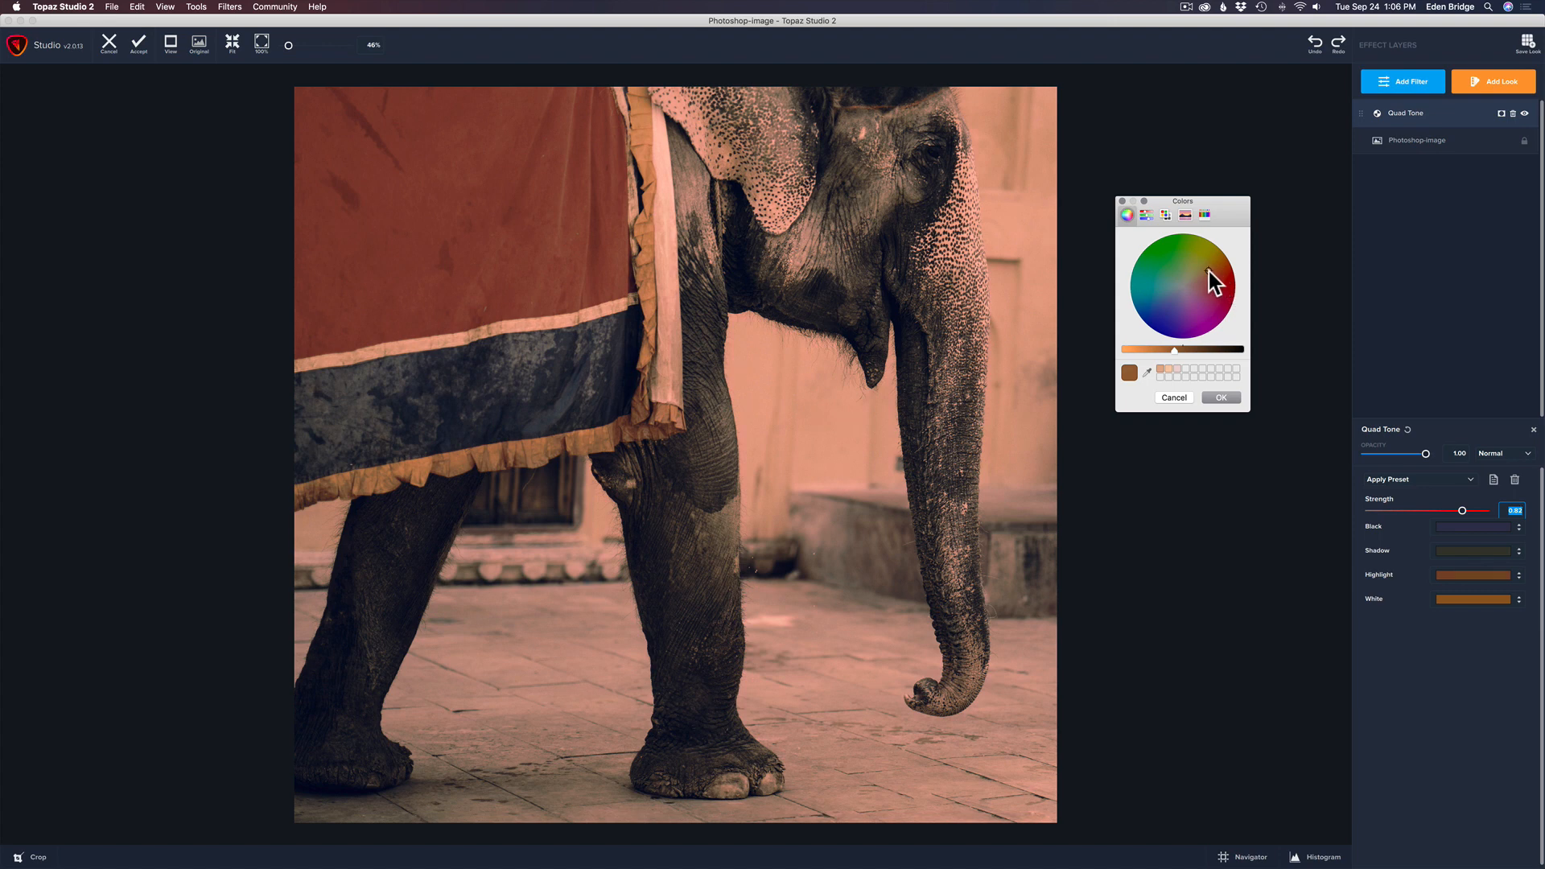
click(1219, 303)
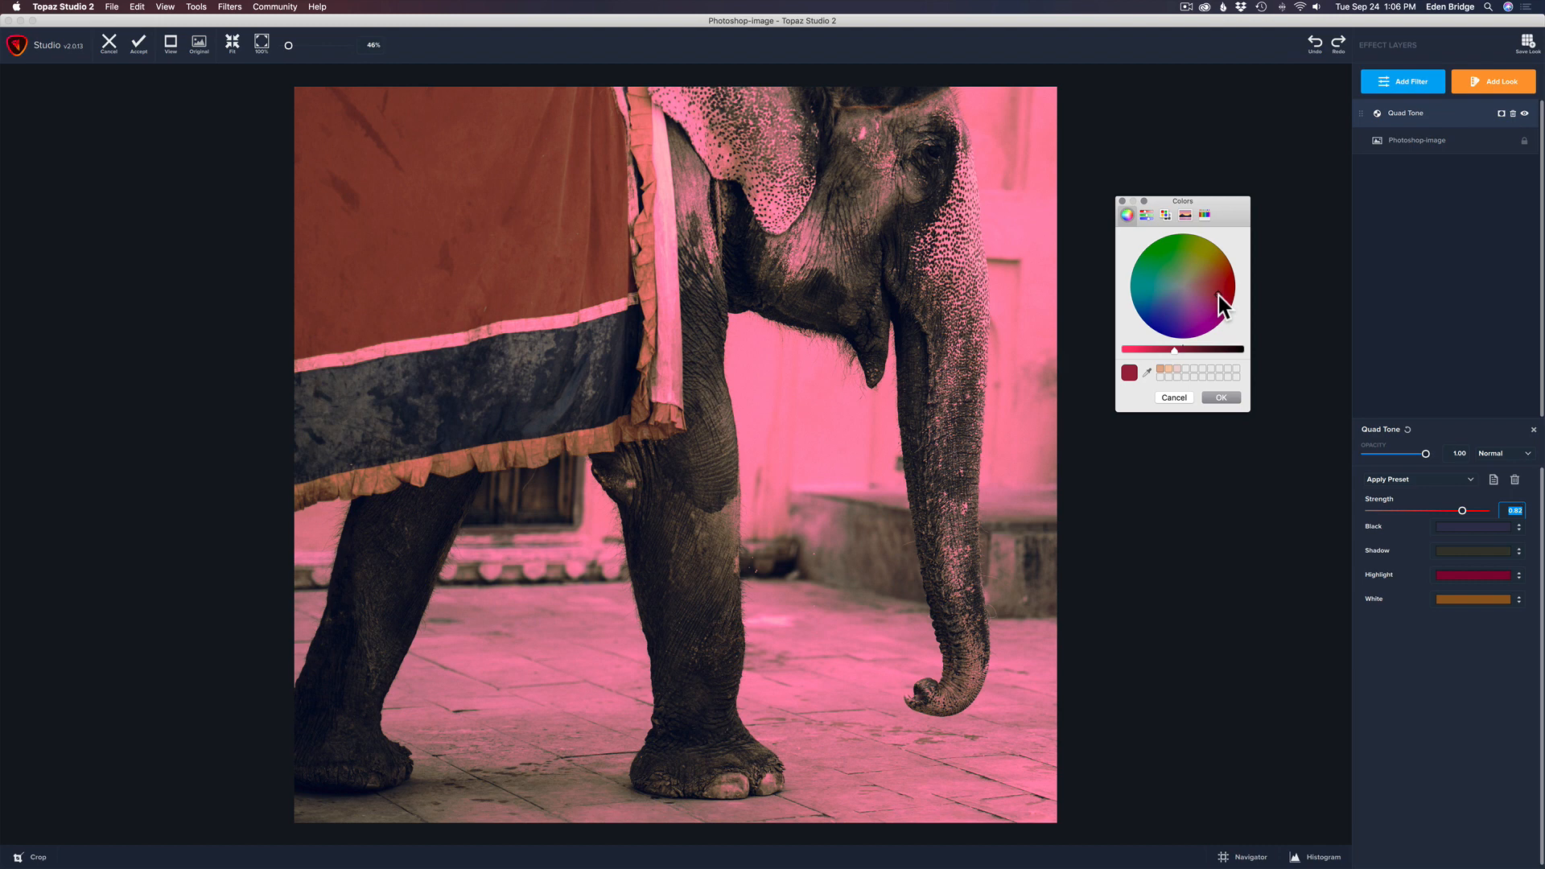
click(1210, 325)
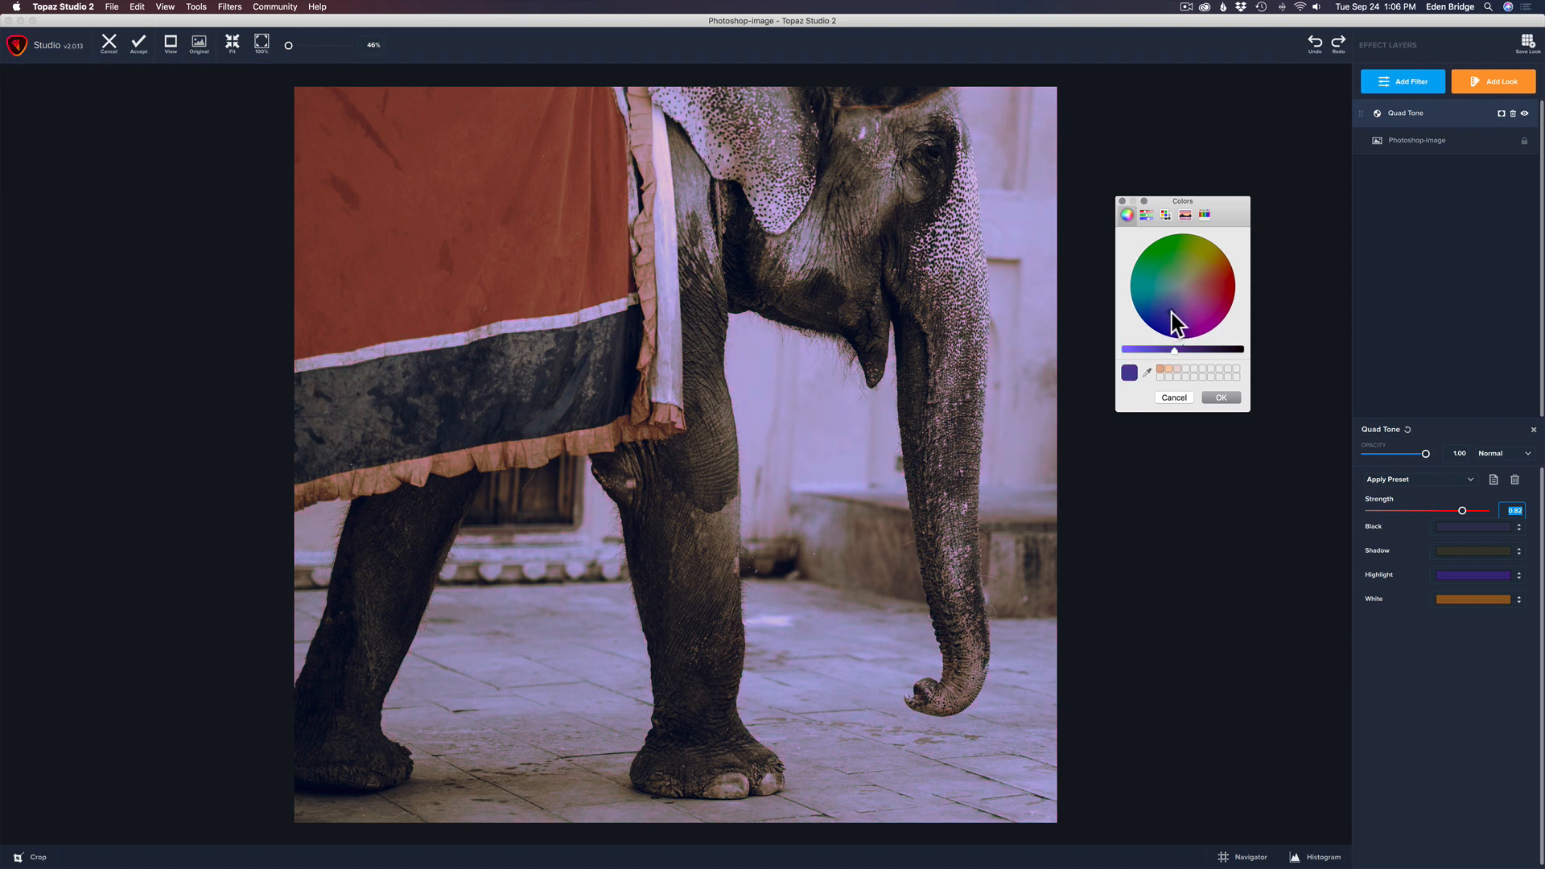
click(1165, 293)
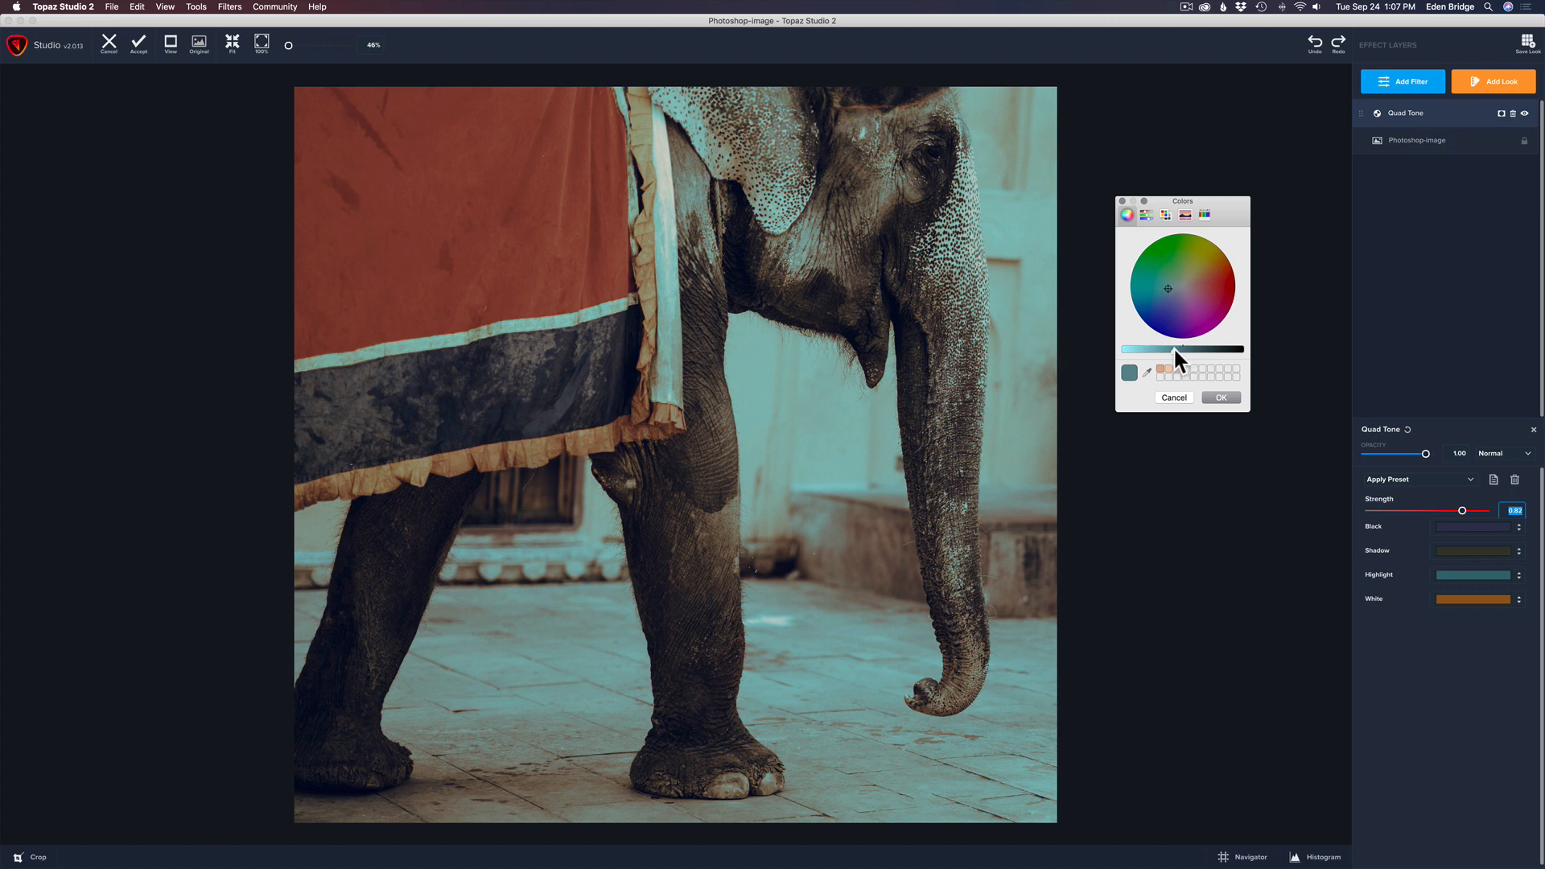
drag(1182, 349, 1202, 348)
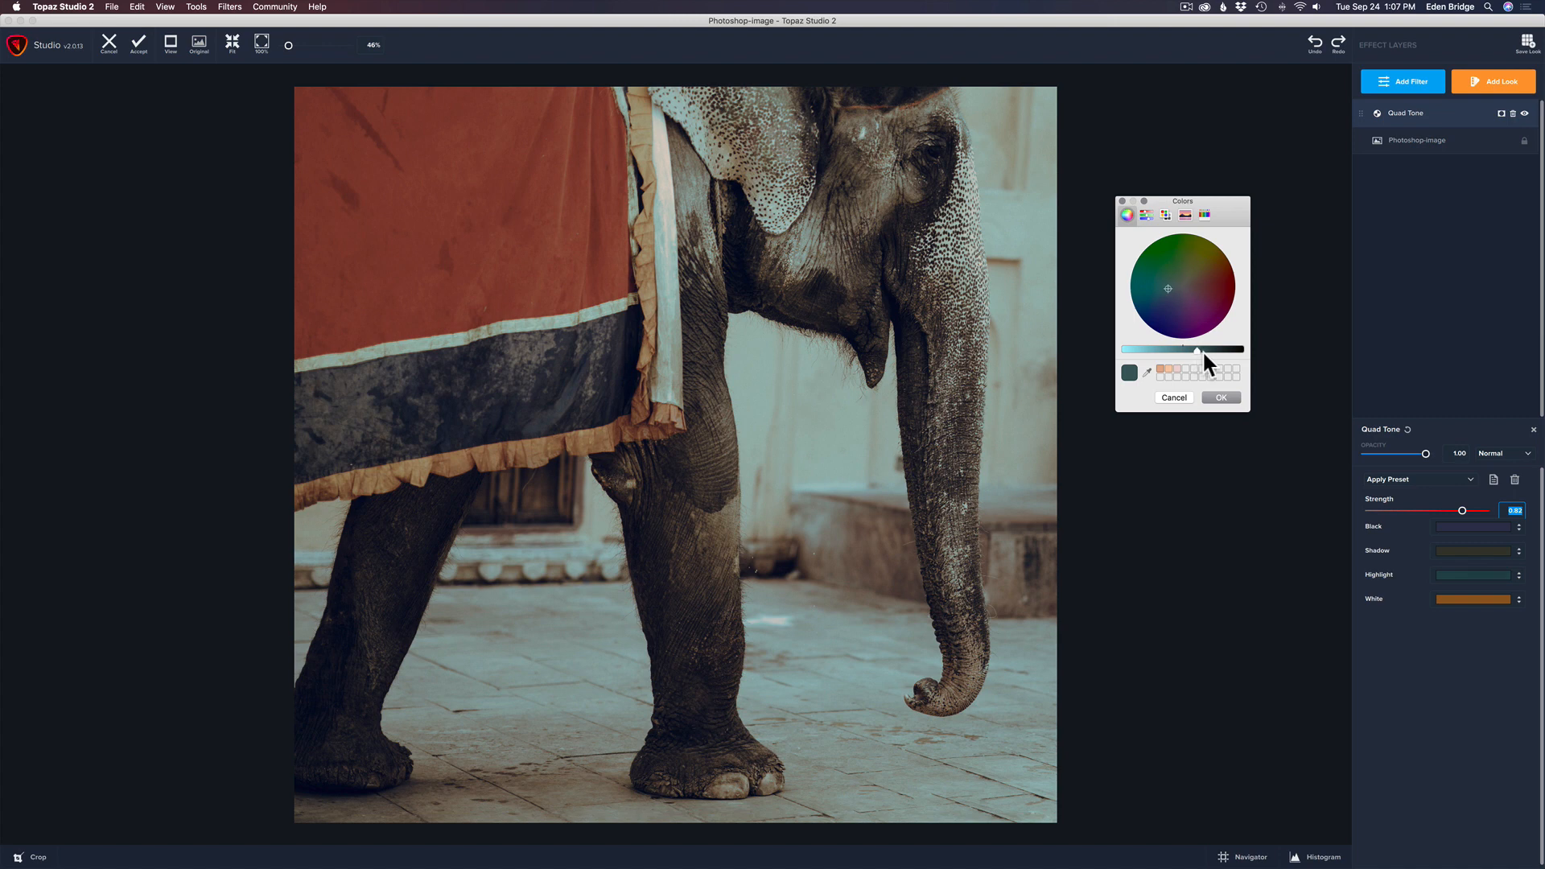
mouse_move(1234, 487)
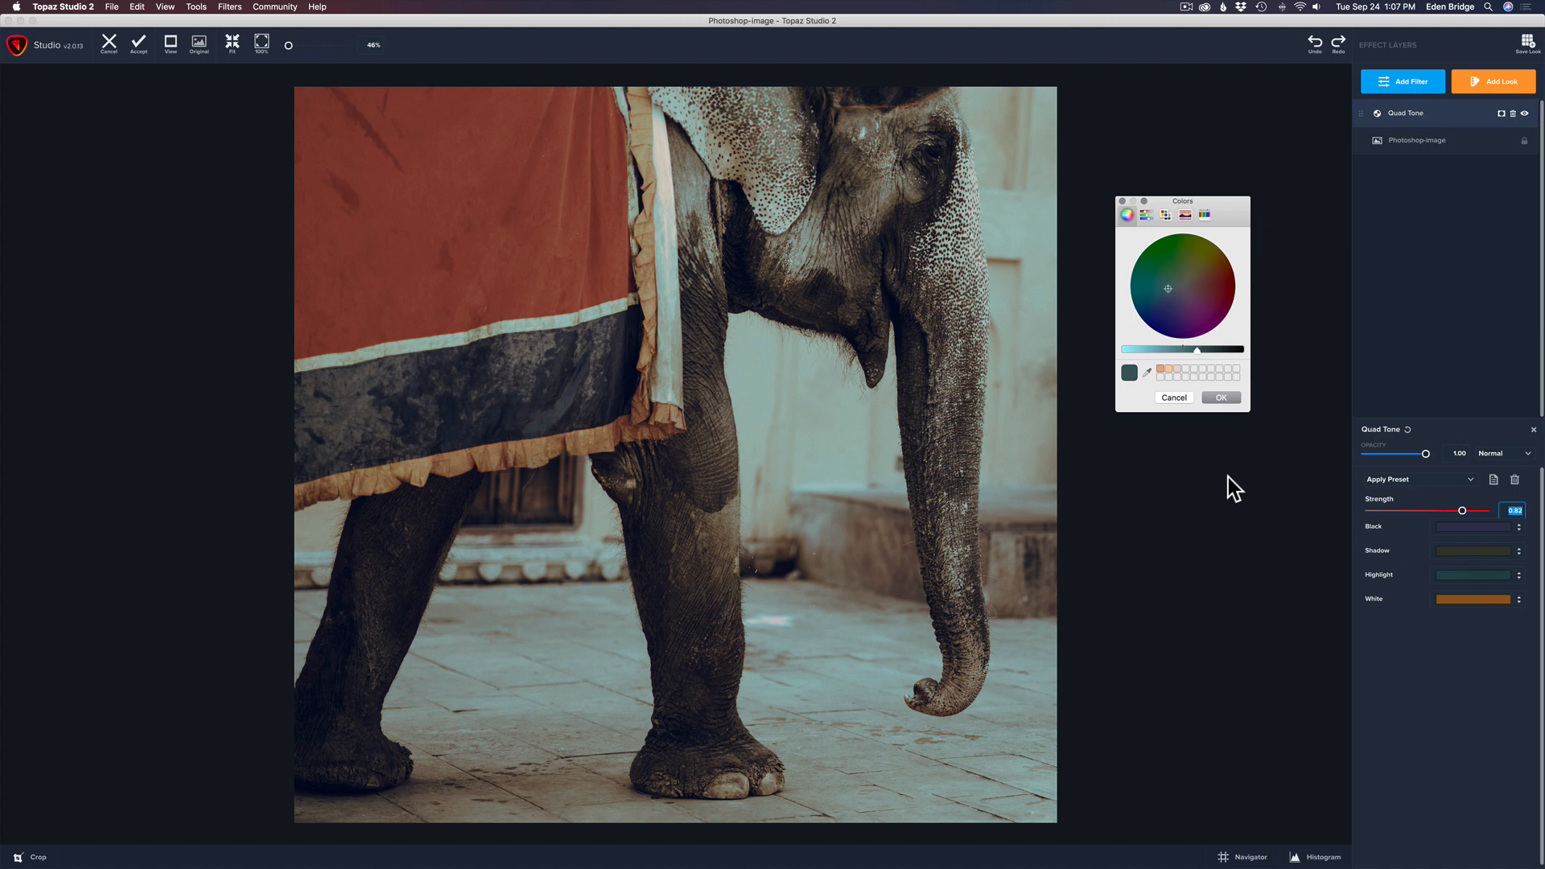
mouse_move(1479, 614)
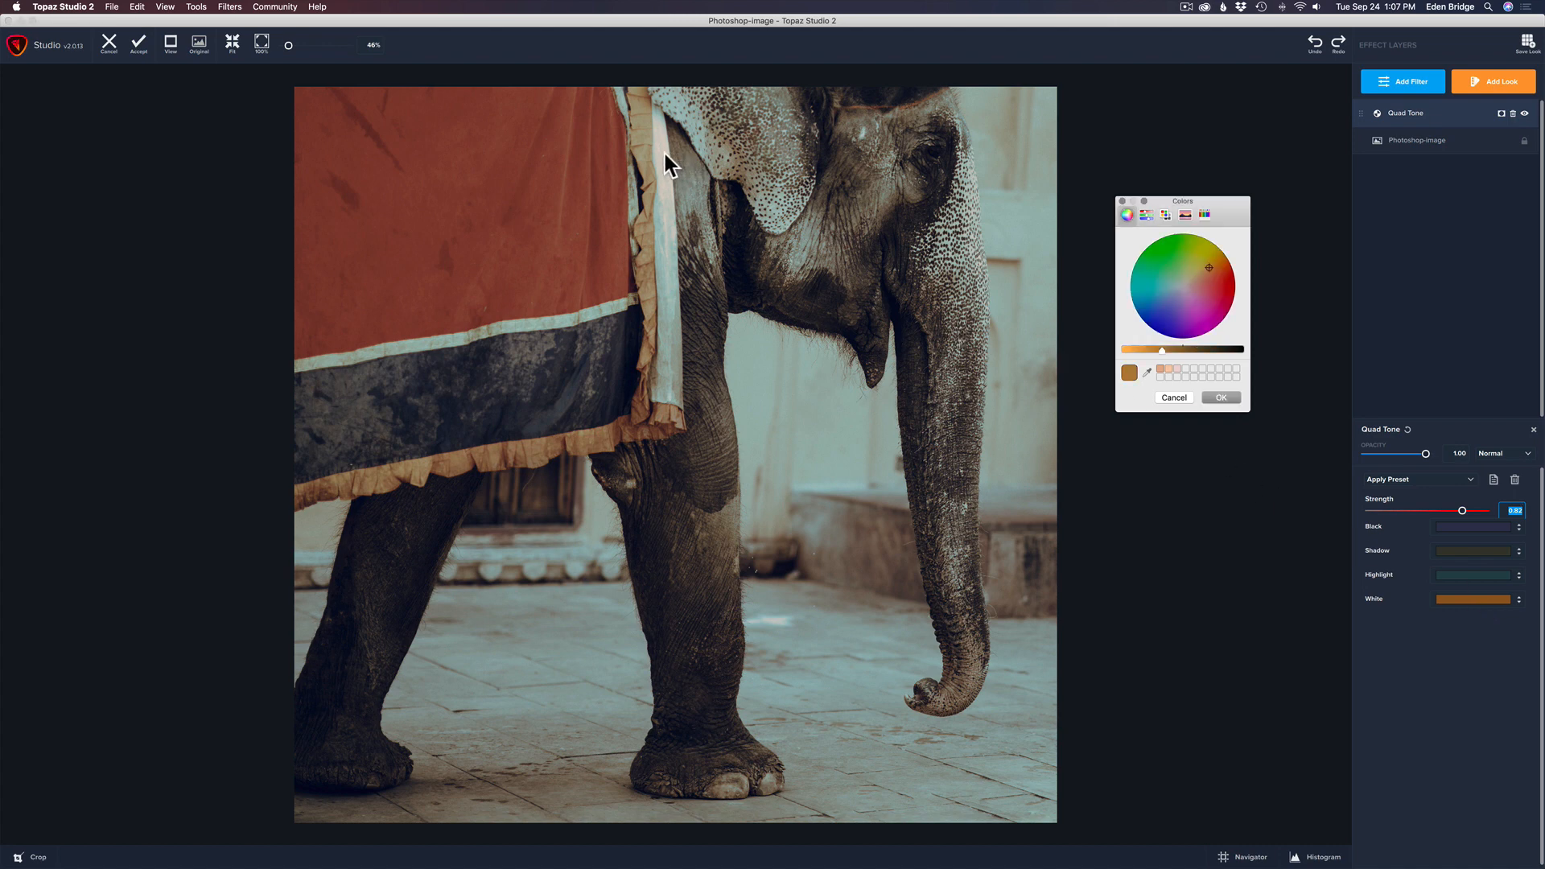
mouse_move(1179, 334)
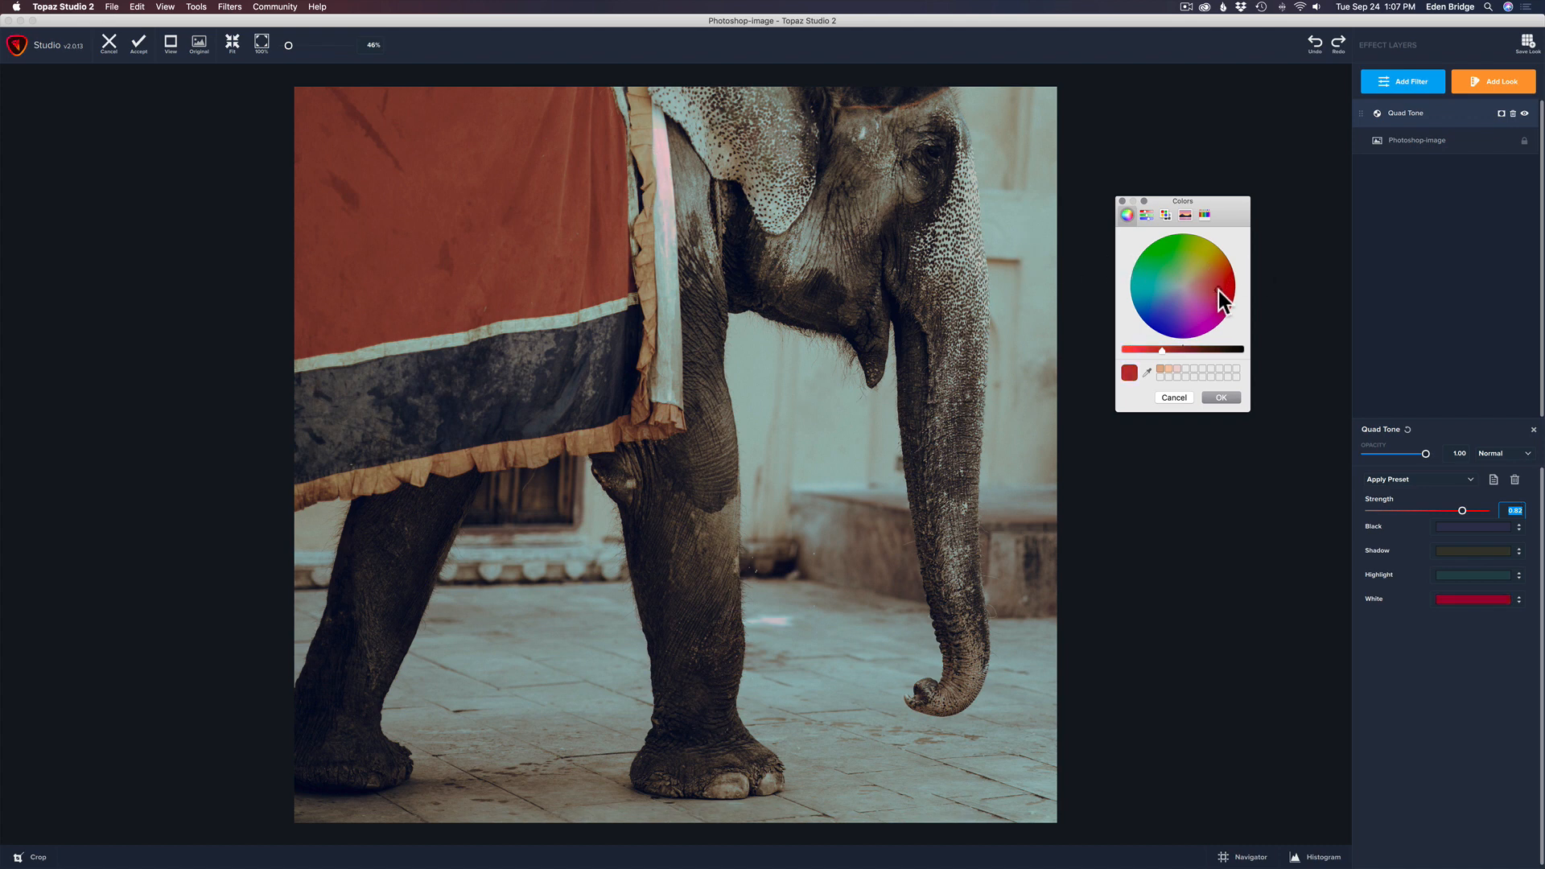
Try gold and orange White tones, then confirm a sea-green teal.
click(1205, 262)
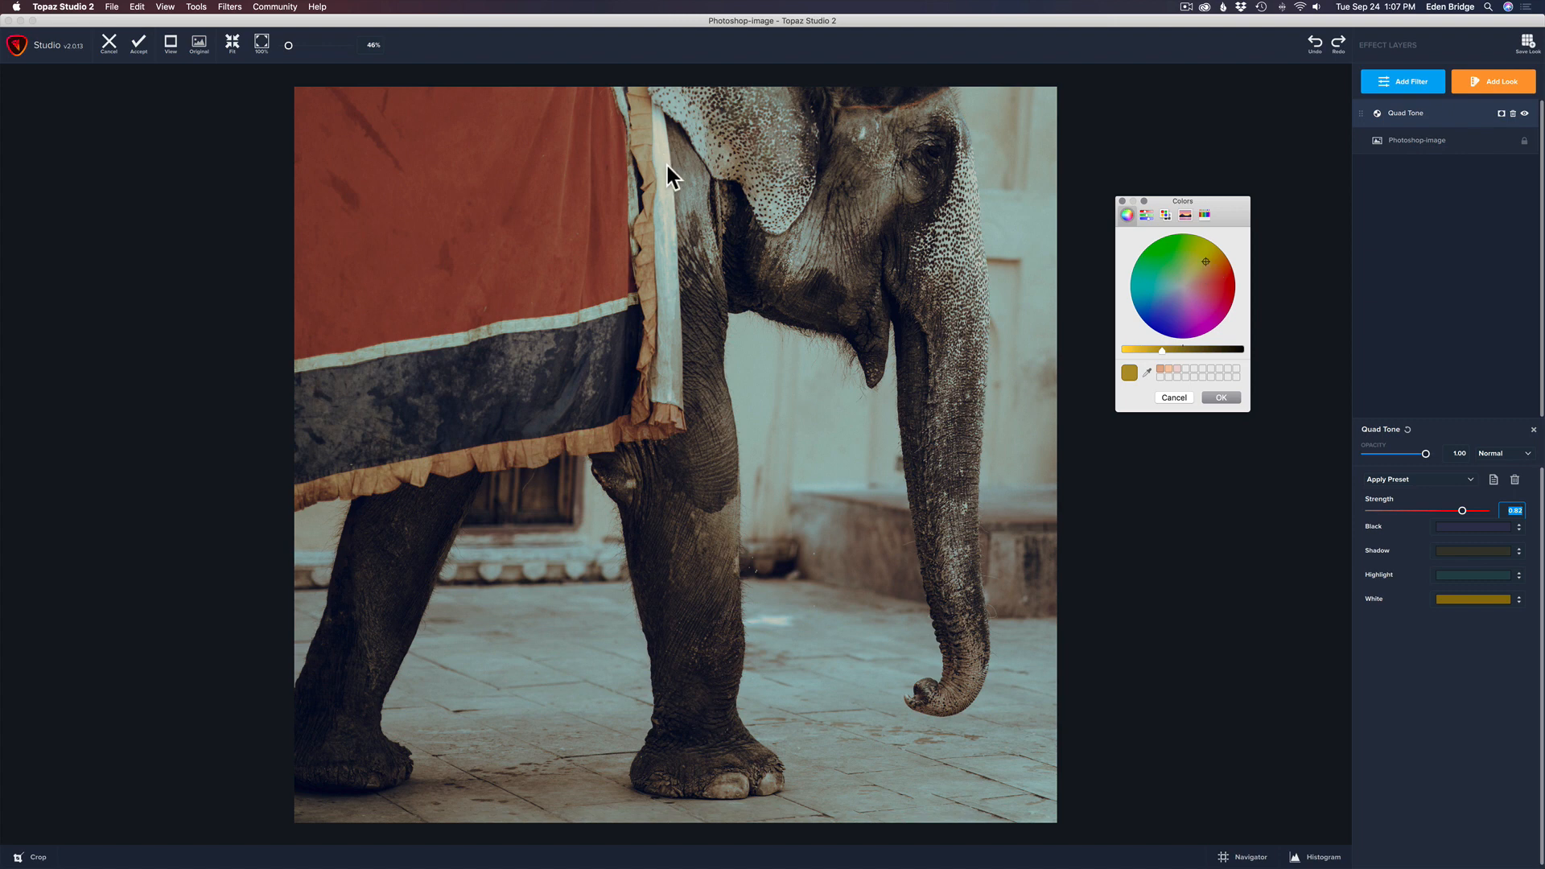
click(1207, 286)
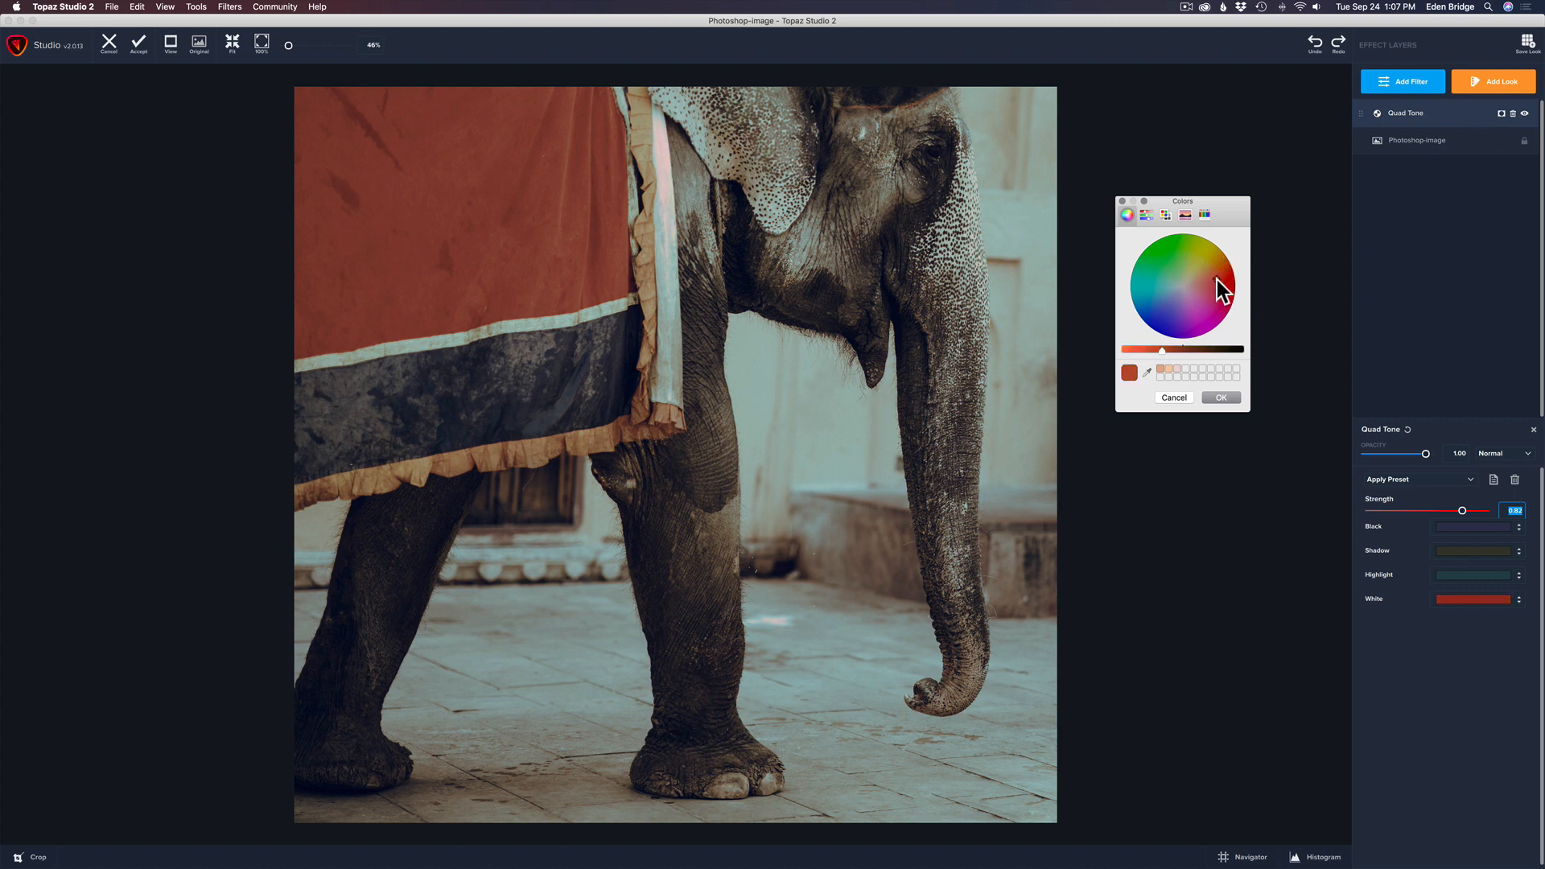
click(1206, 270)
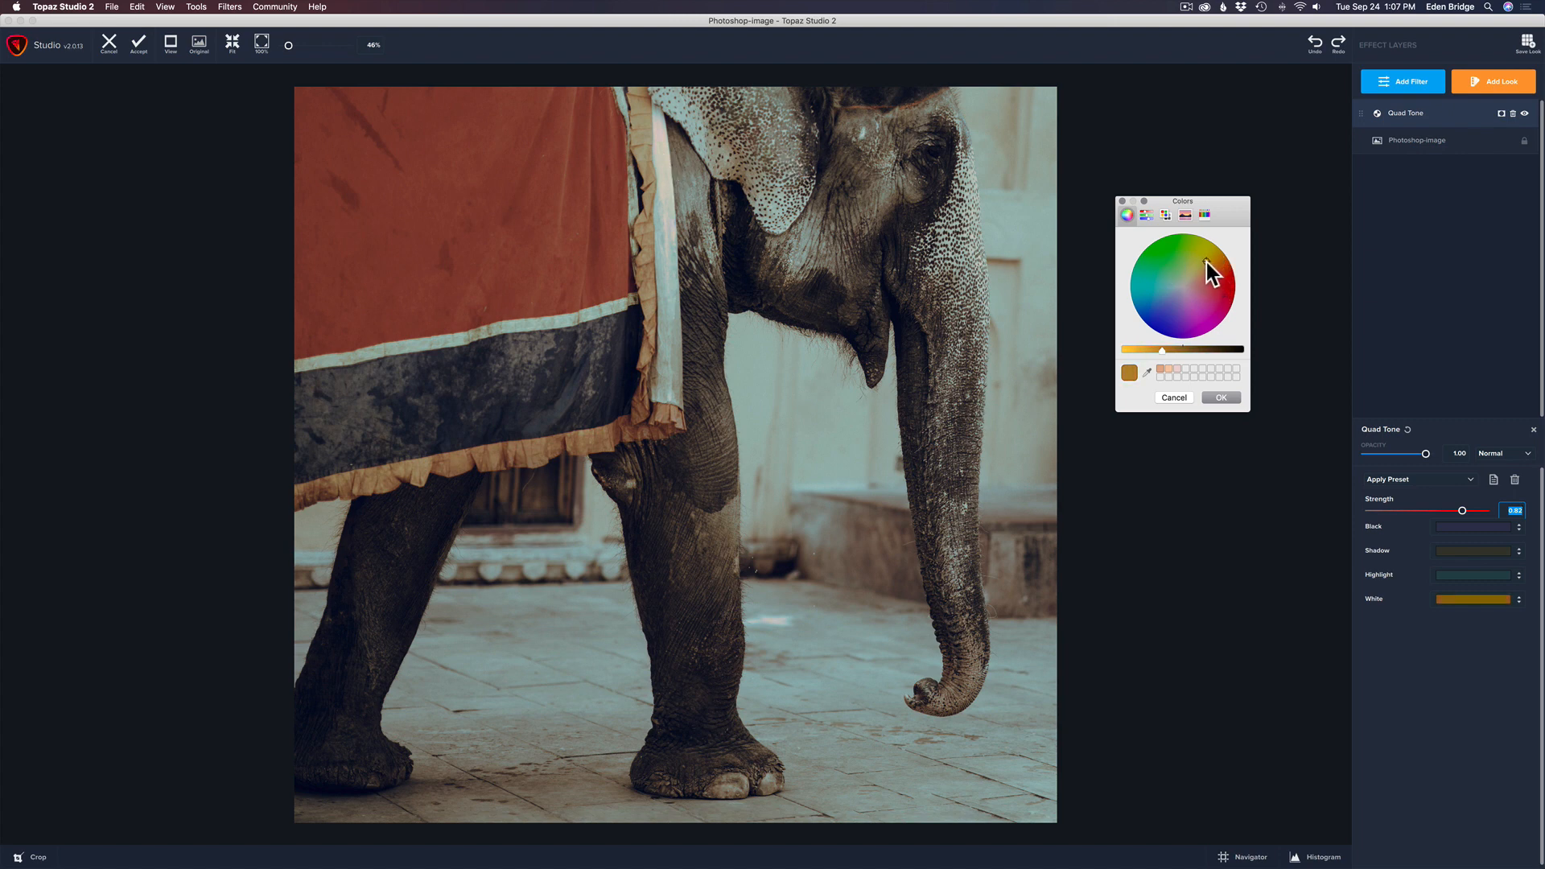
click(1174, 288)
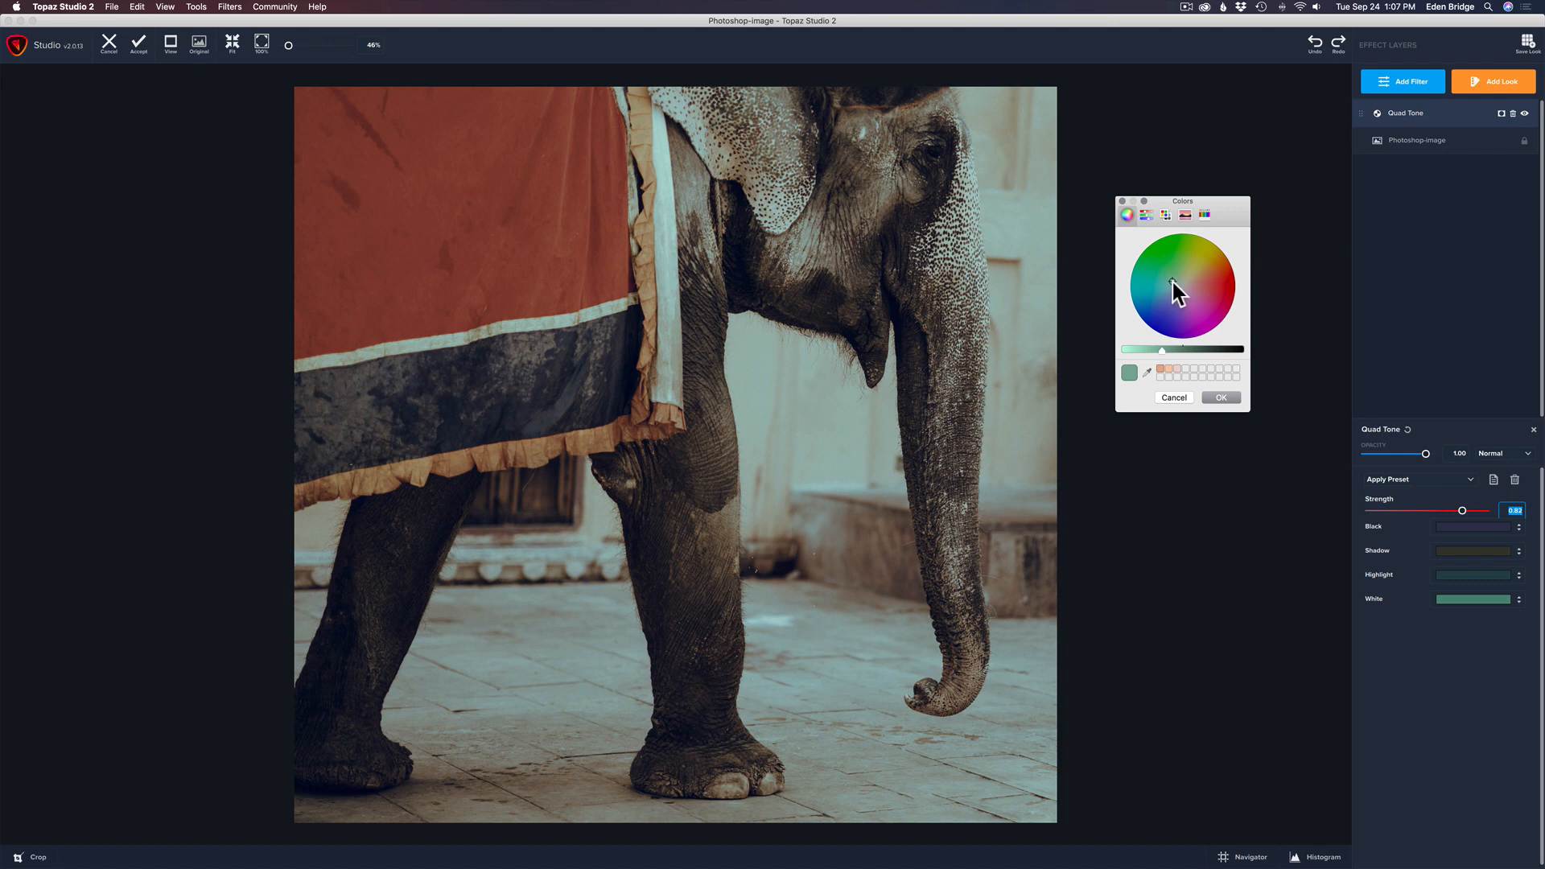
click(1221, 397)
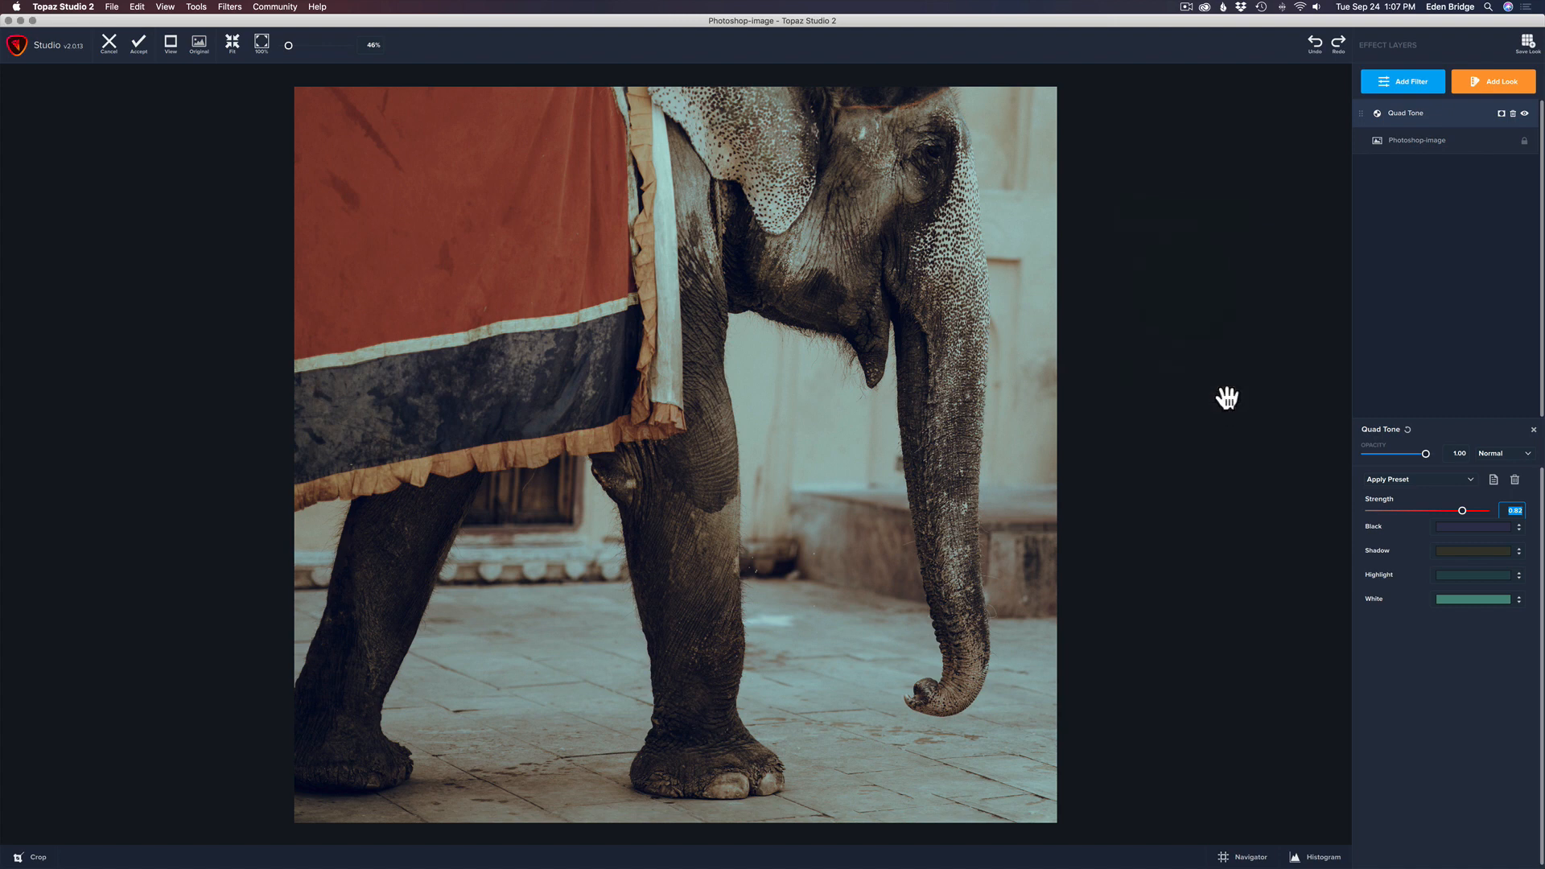
mouse_move(1477, 467)
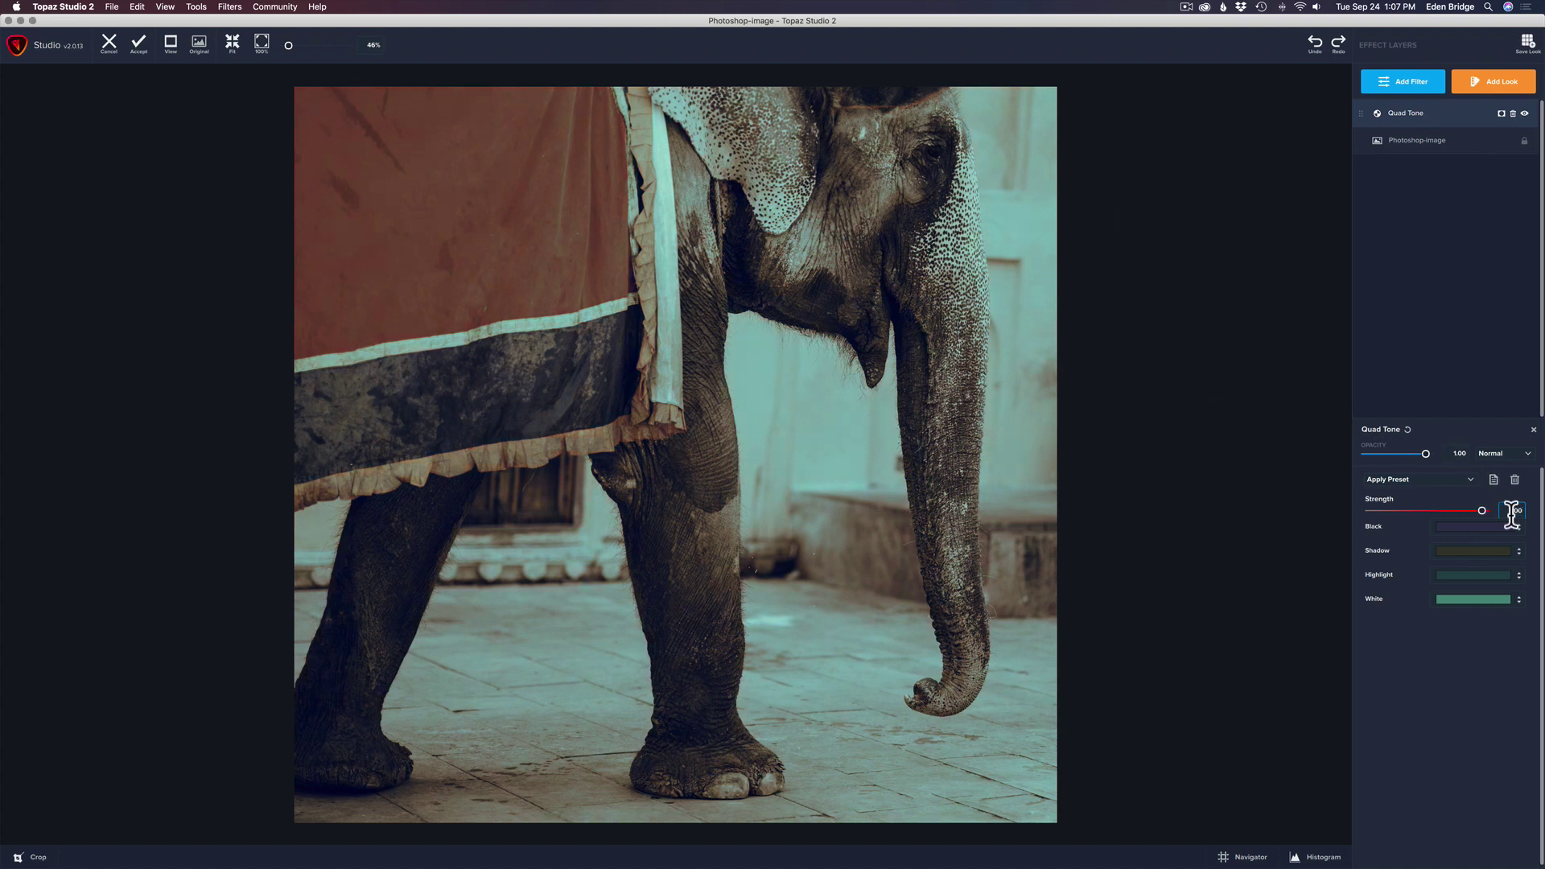
Fade the Quad Tone strength to zero to compare, then raise it to about 0.77.
drag(1482, 510, 1367, 509)
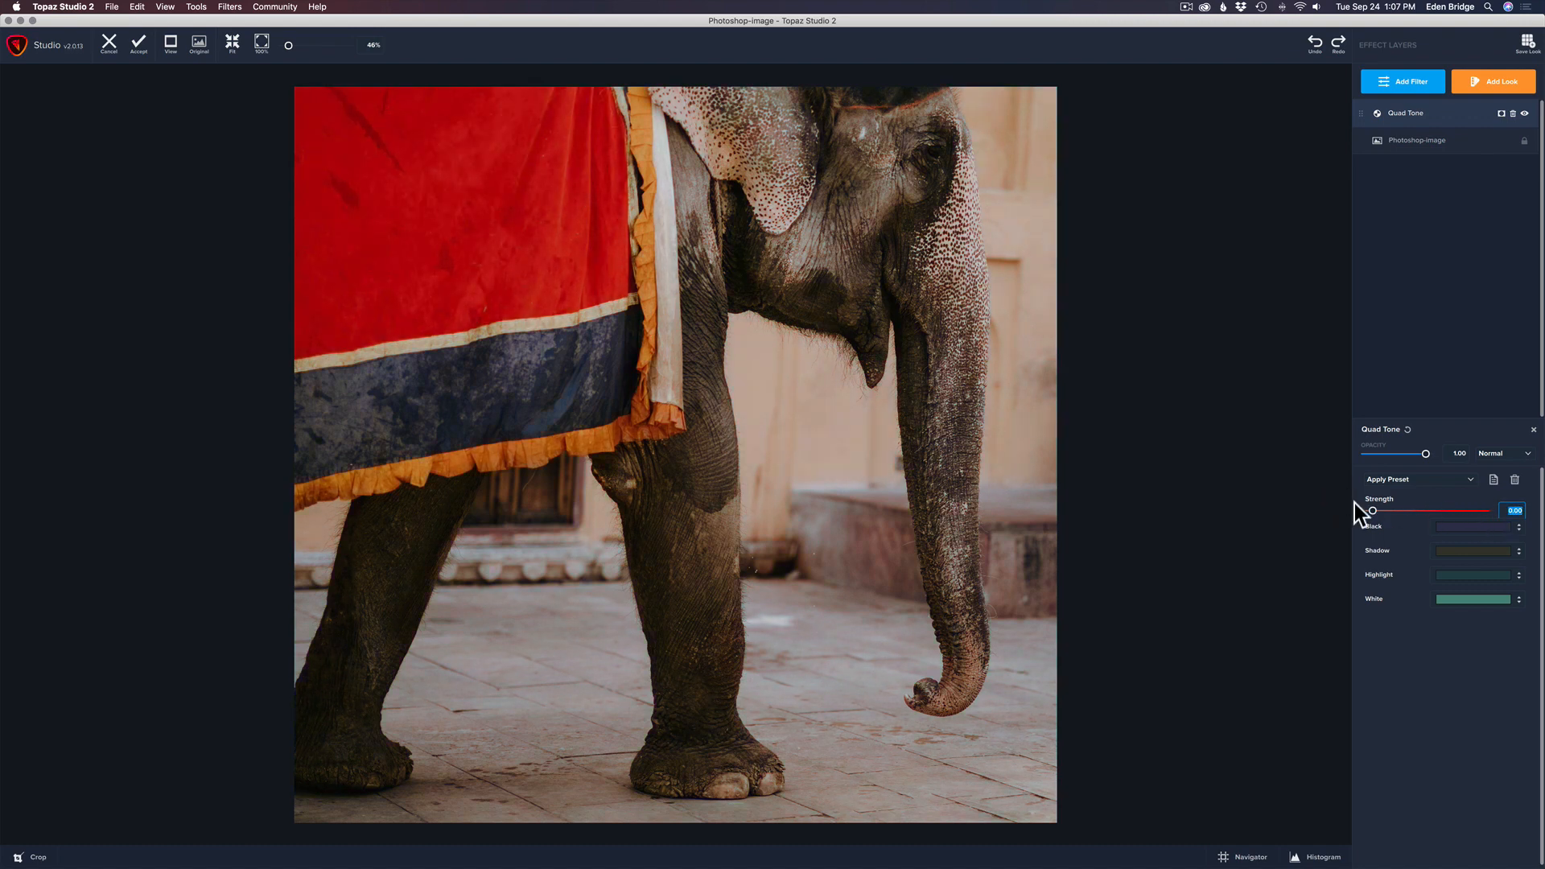
mouse_move(1374, 518)
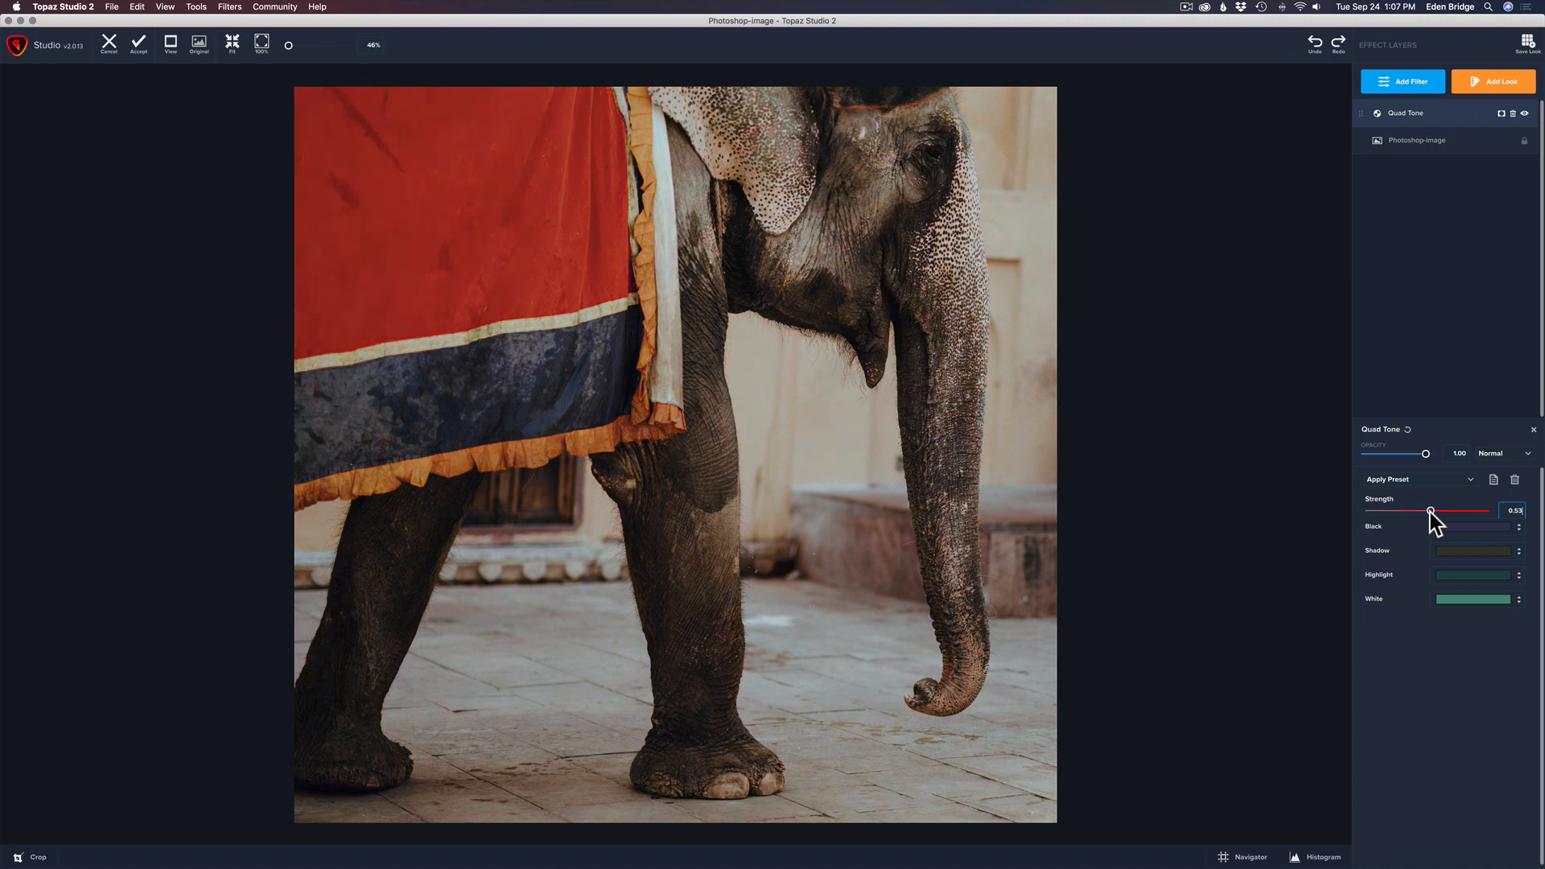
drag(1429, 510, 1453, 511)
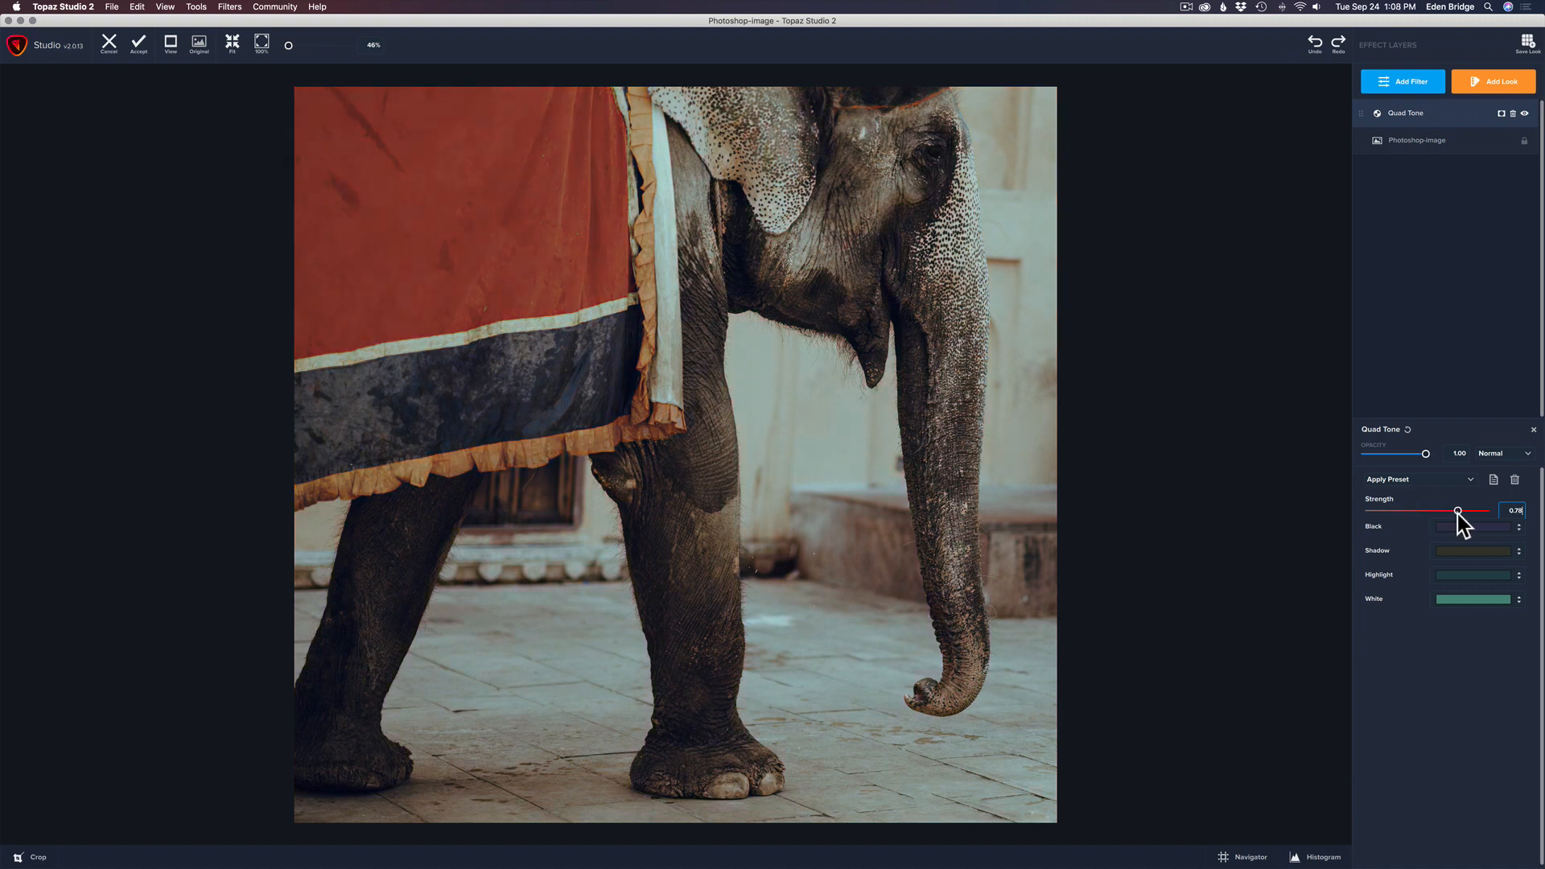
drag(1458, 510, 1460, 511)
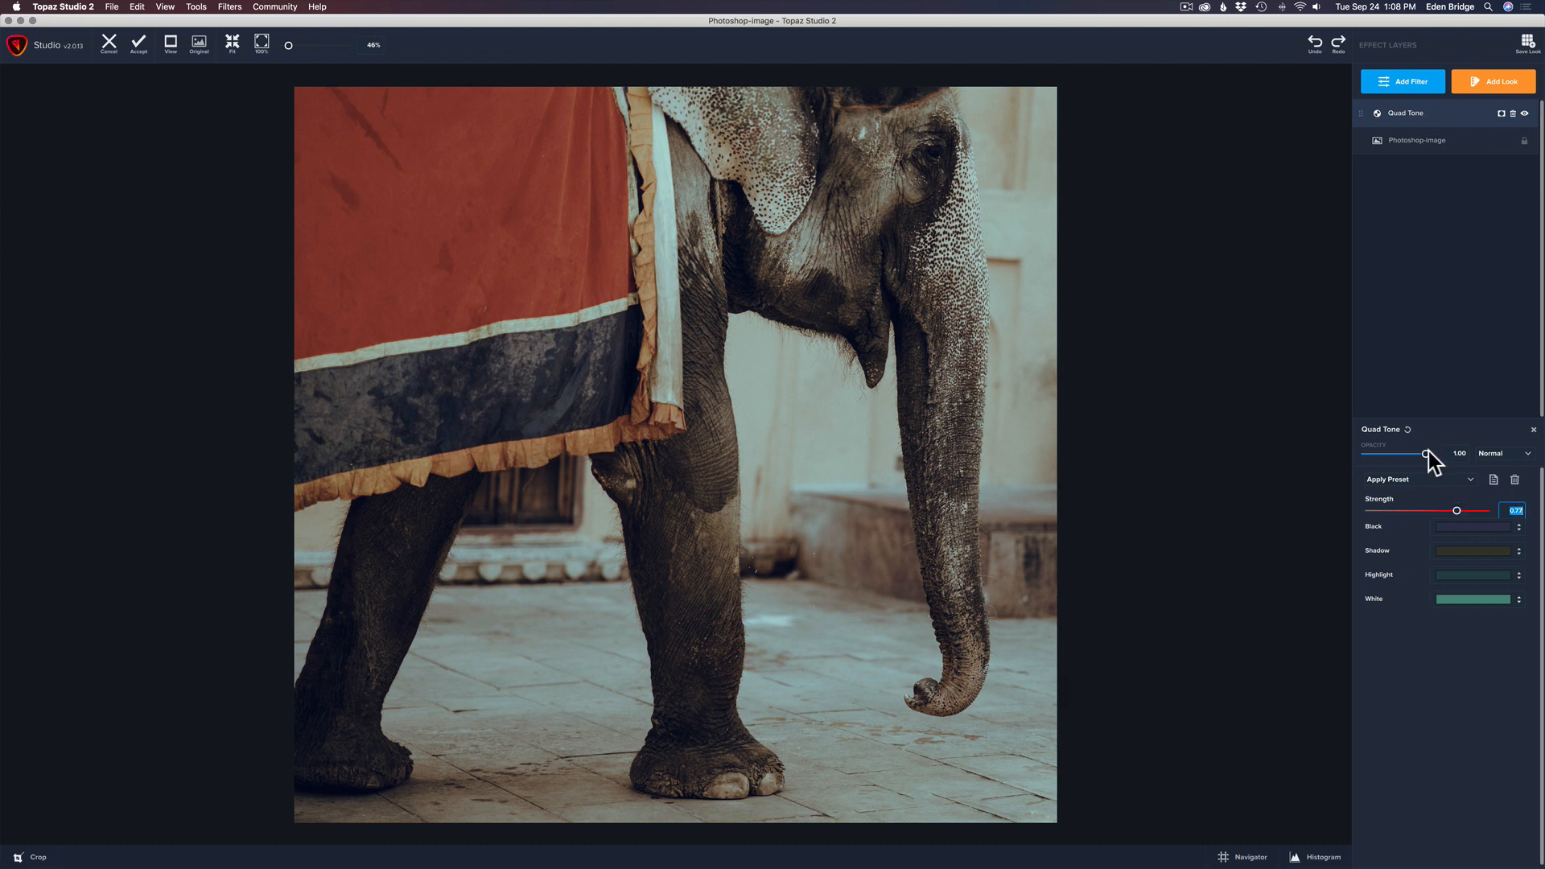
Raise the Quad Tone opacity from zero to about 0.97.
drag(1431, 453, 1368, 453)
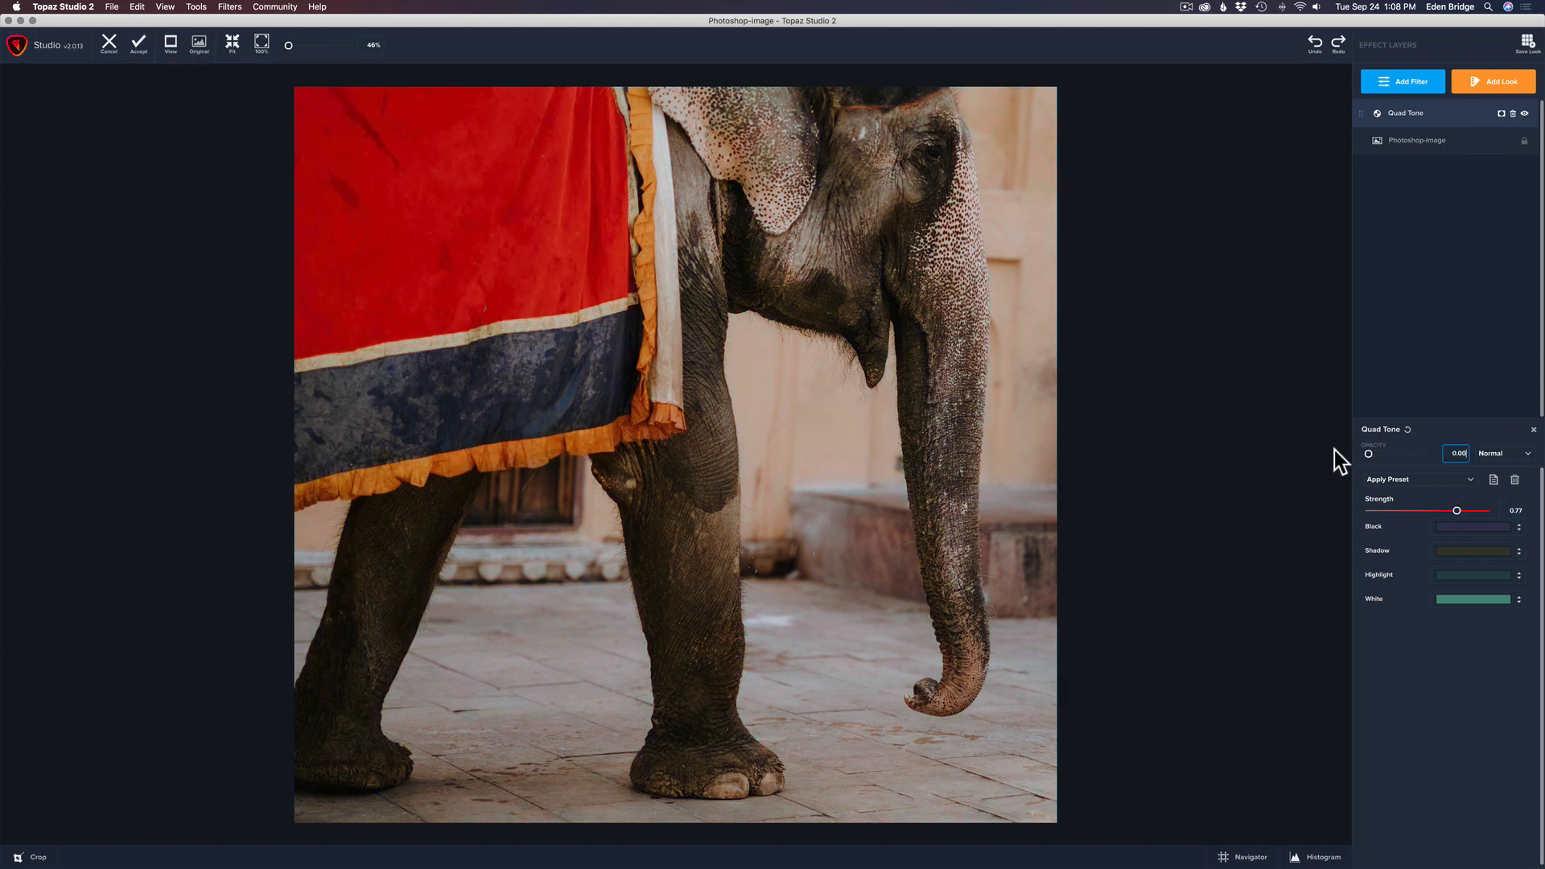
drag(1366, 453, 1379, 453)
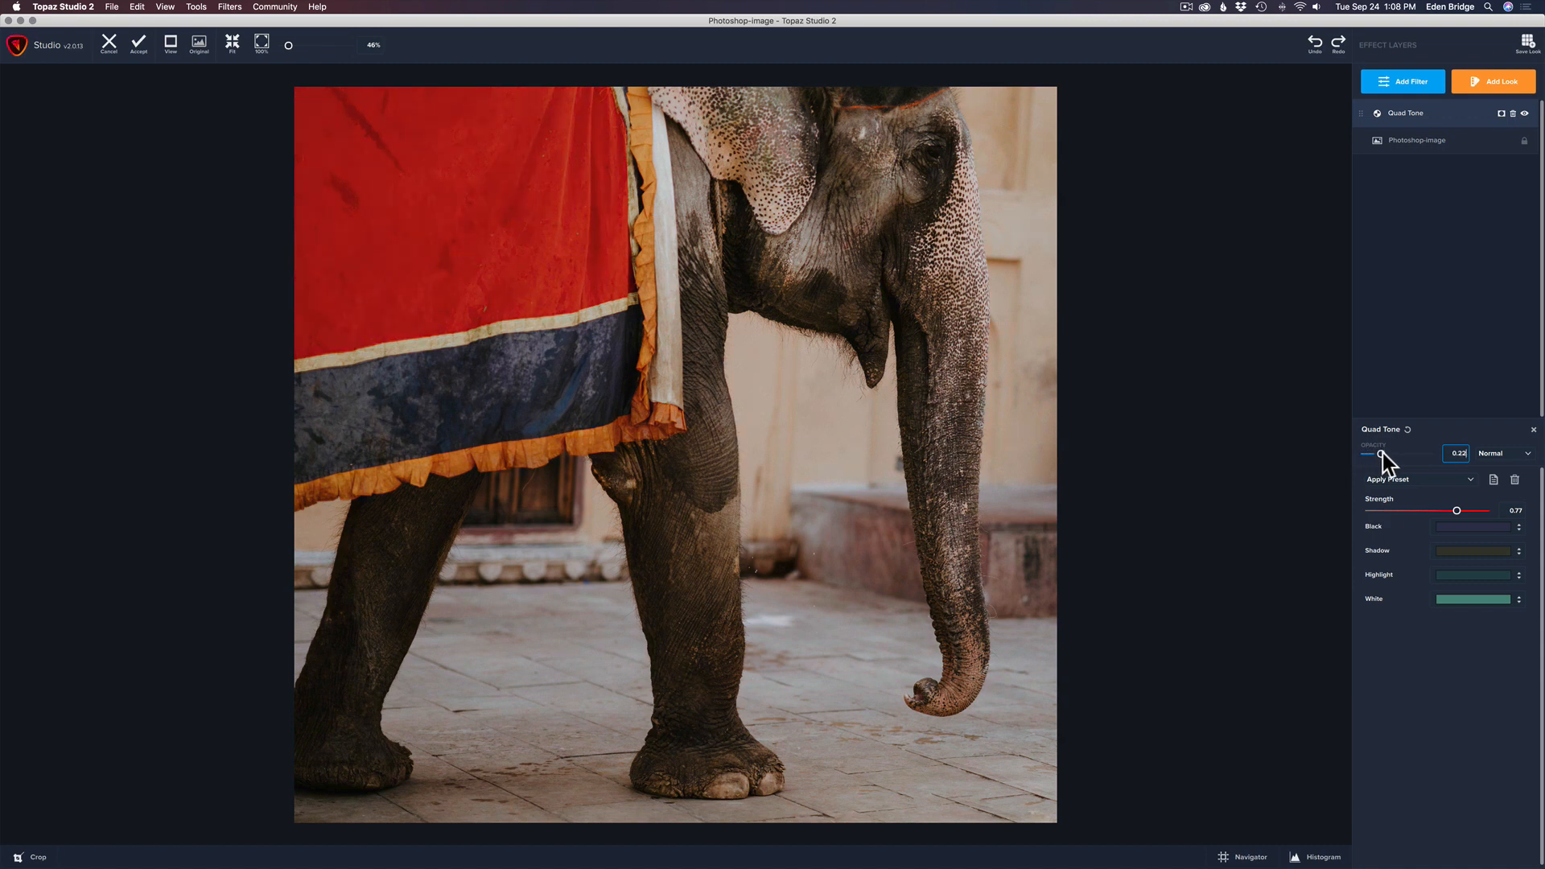
drag(1368, 456, 1417, 455)
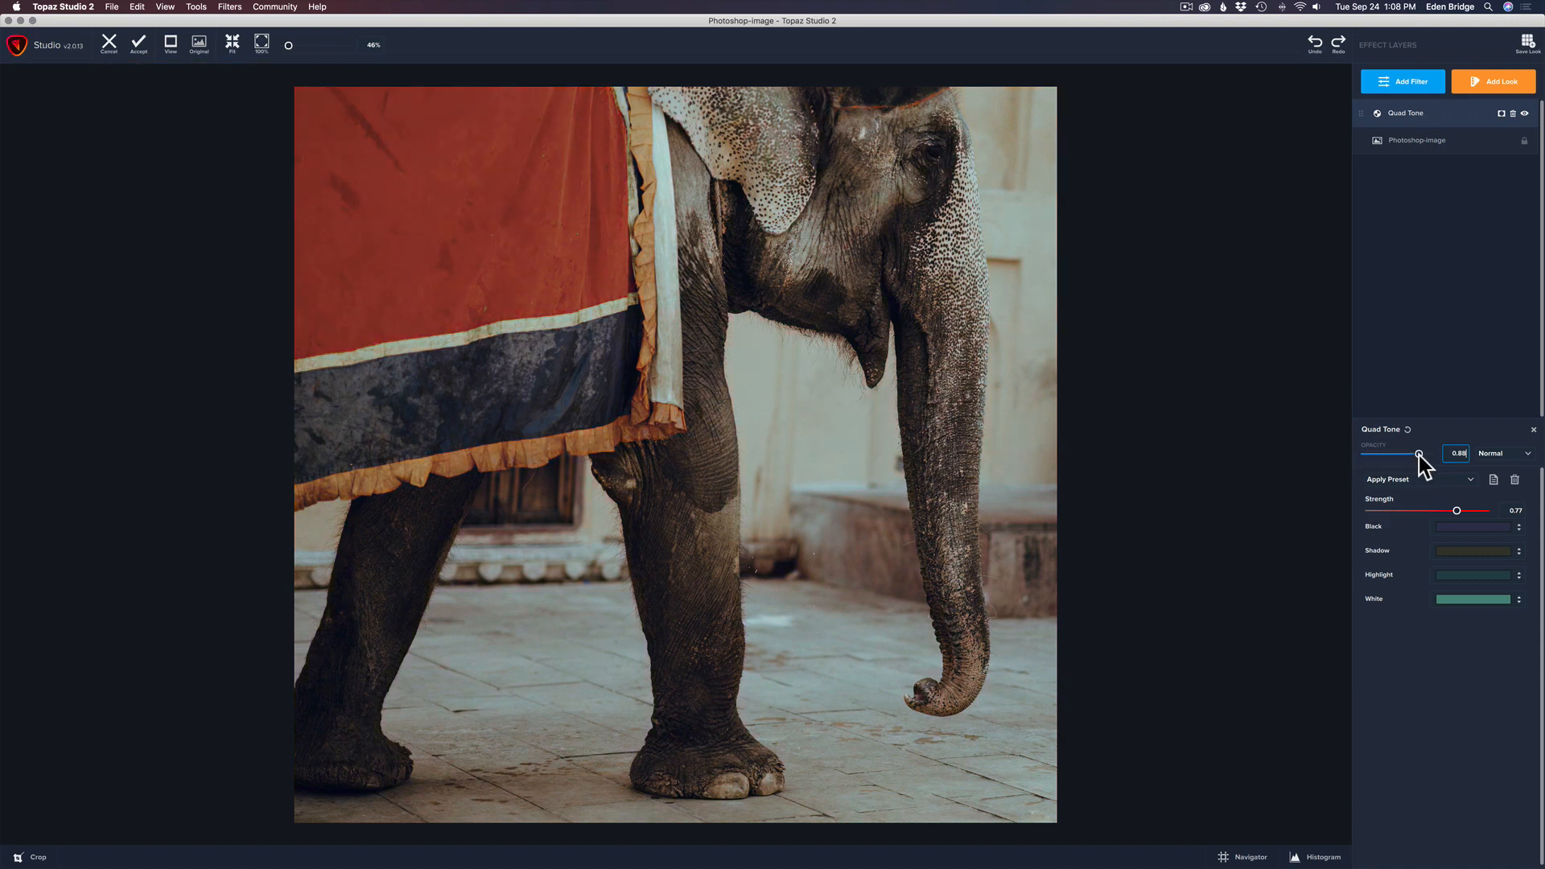
drag(1418, 453, 1426, 453)
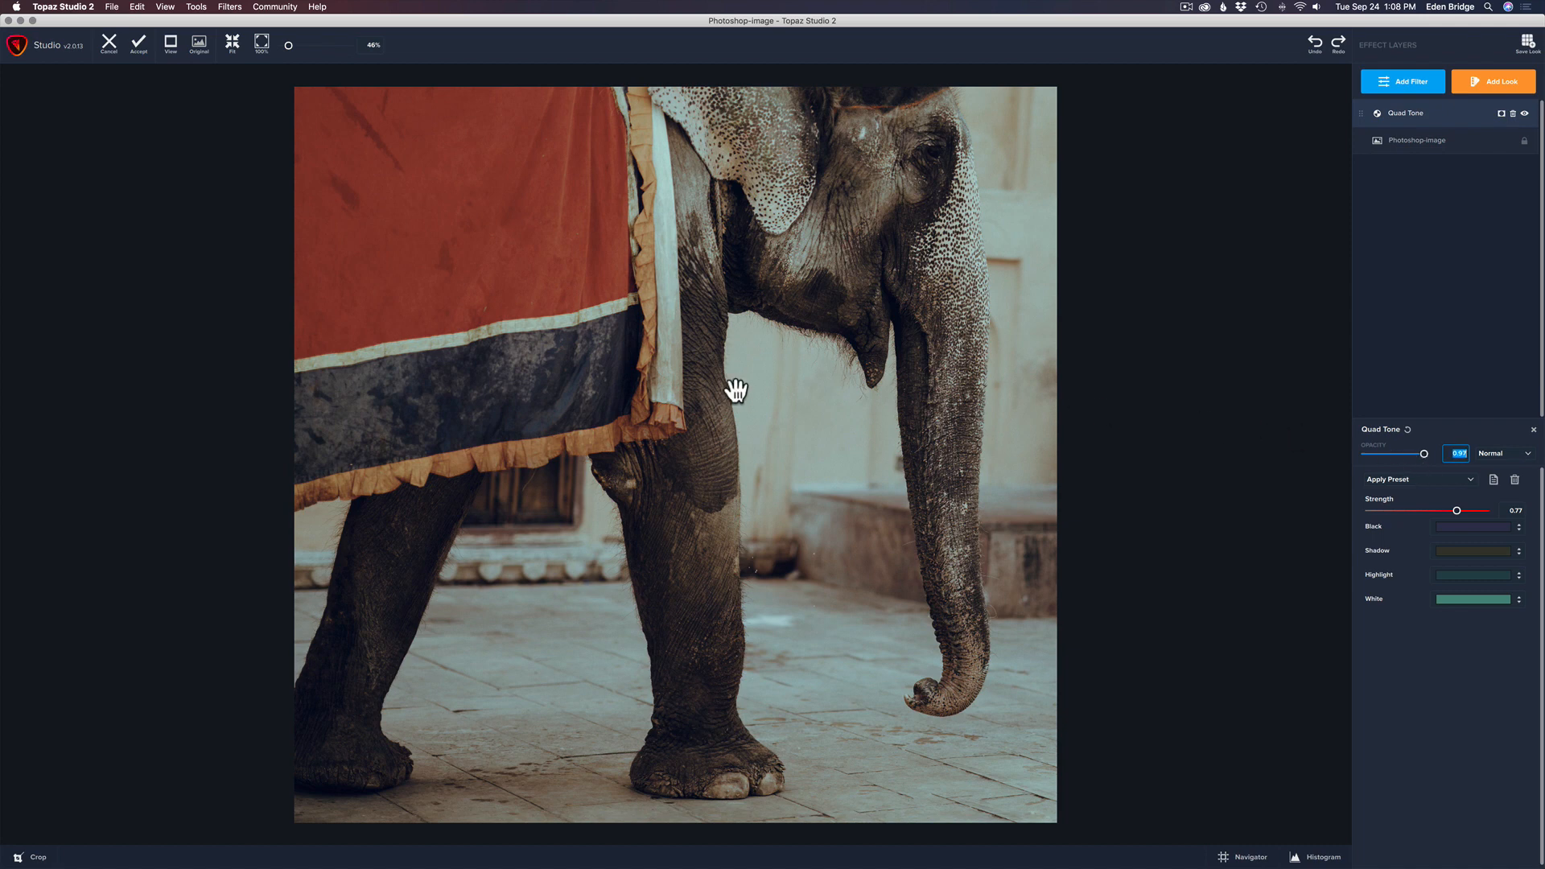
mouse_move(710, 415)
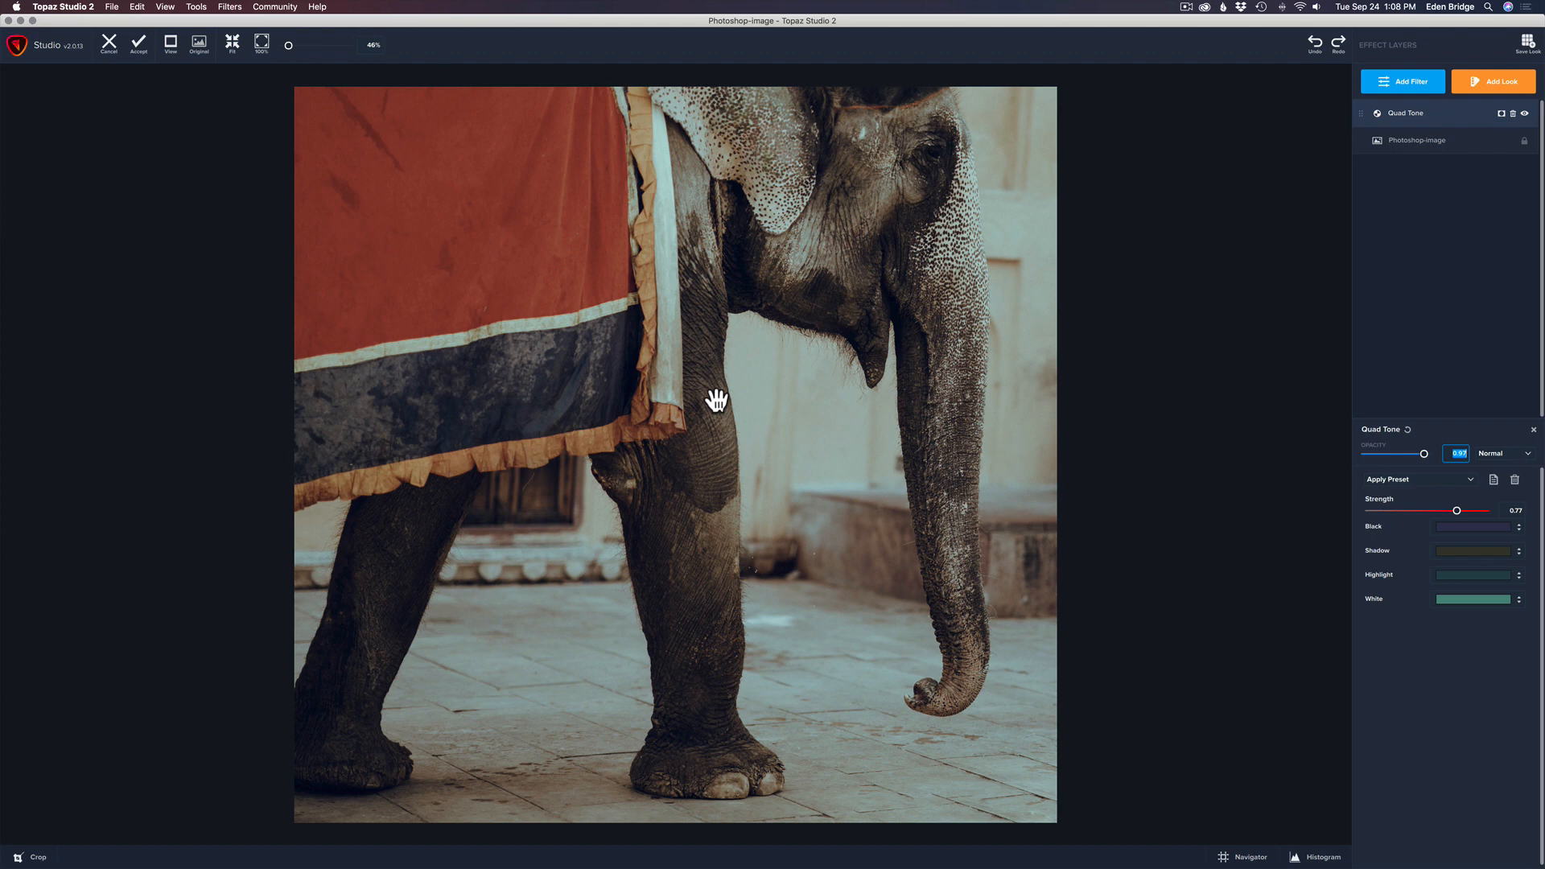
mouse_move(1156, 278)
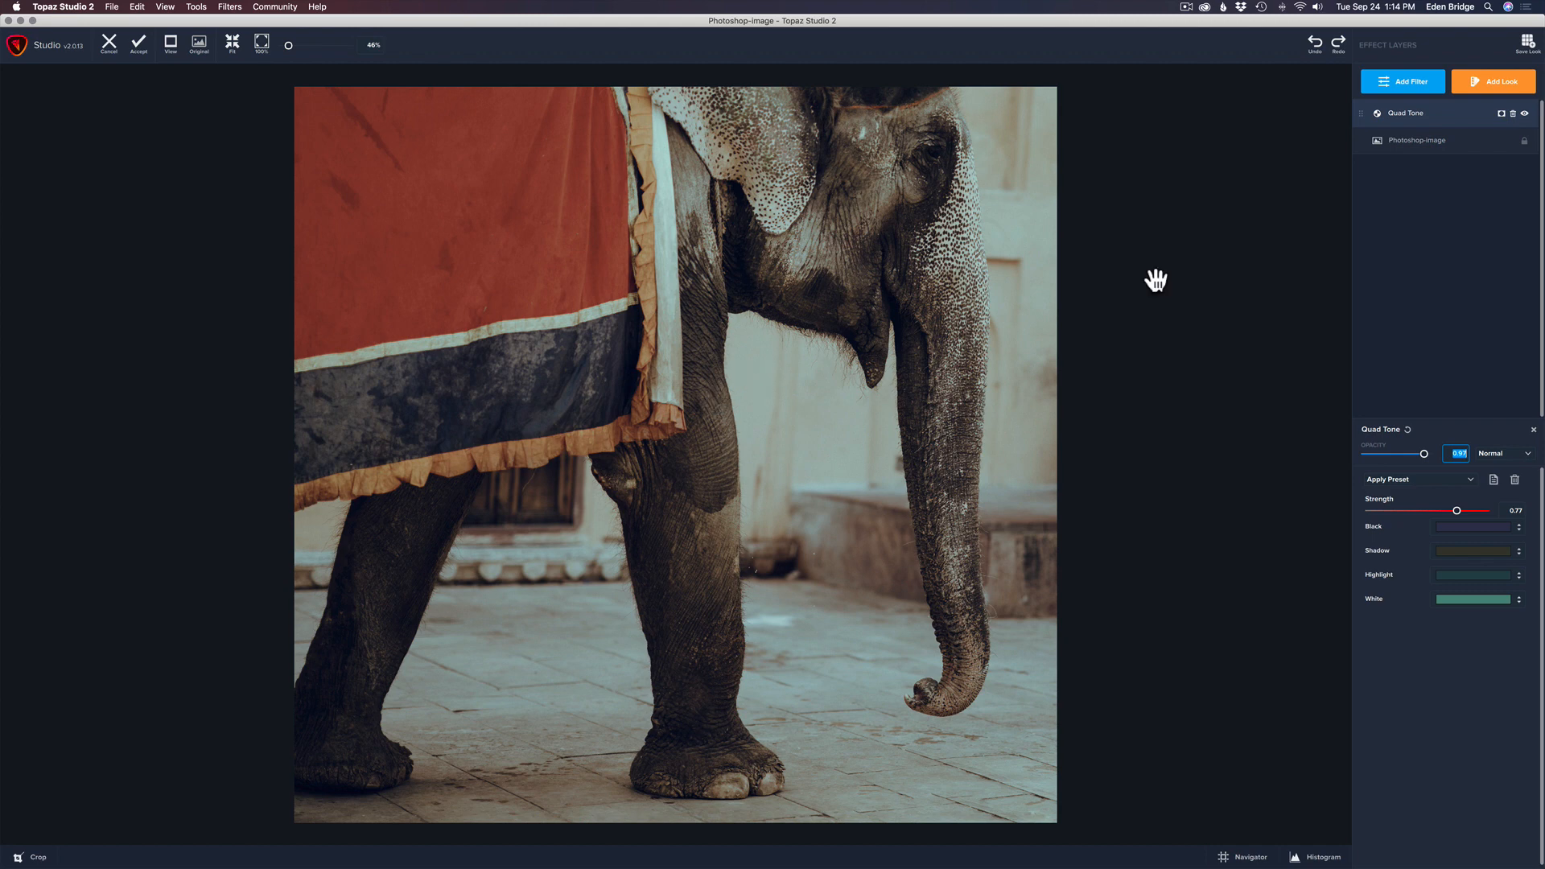
mouse_move(1510, 118)
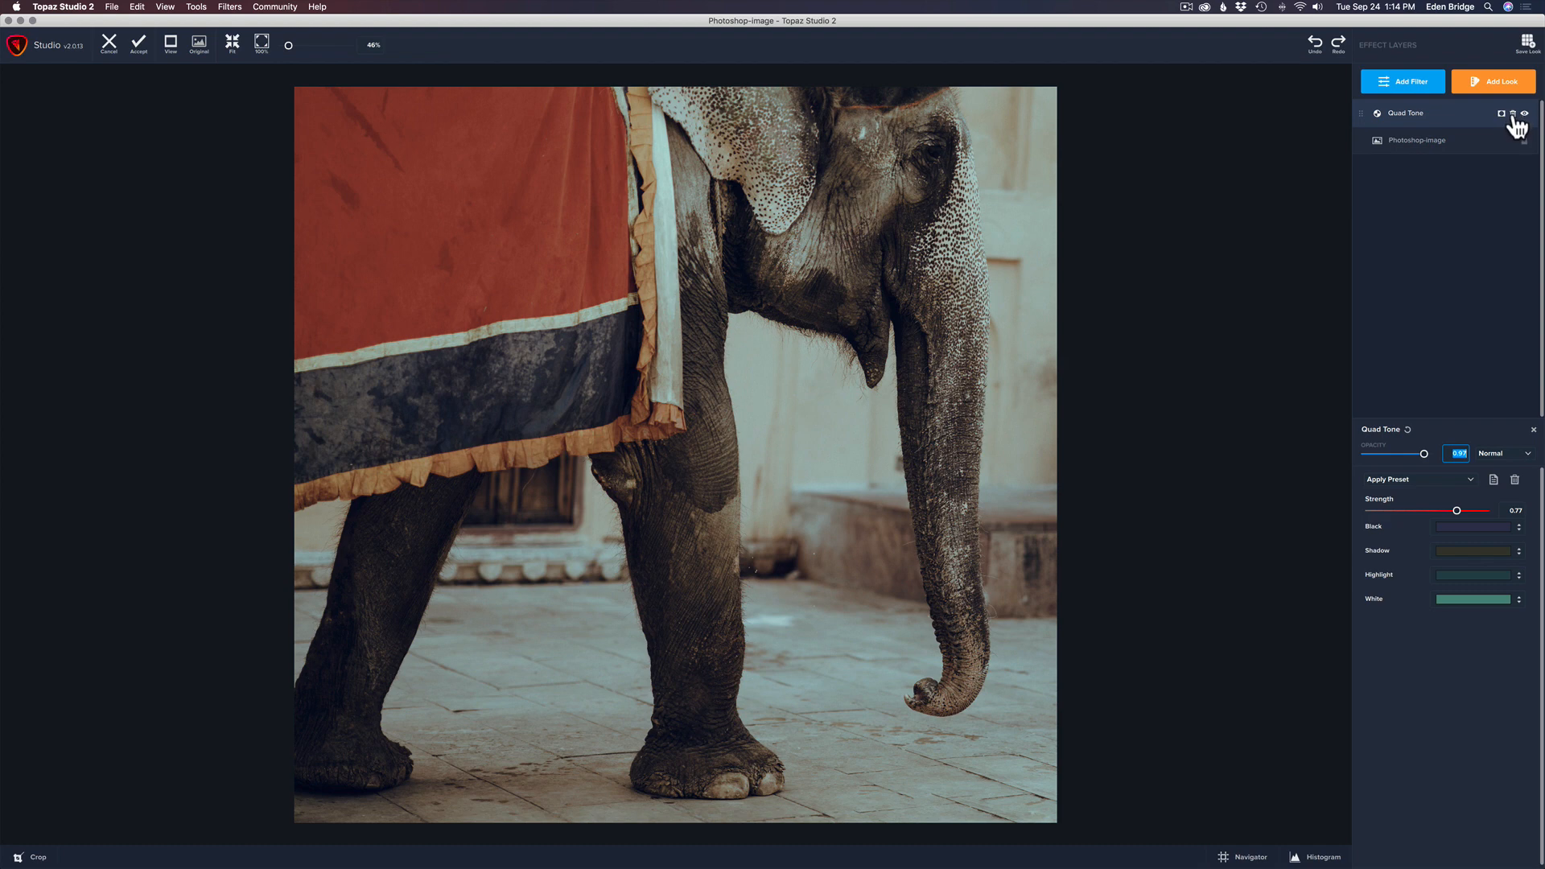
Delete the Quad Tone layer and add a Black and White filter.
click(1507, 112)
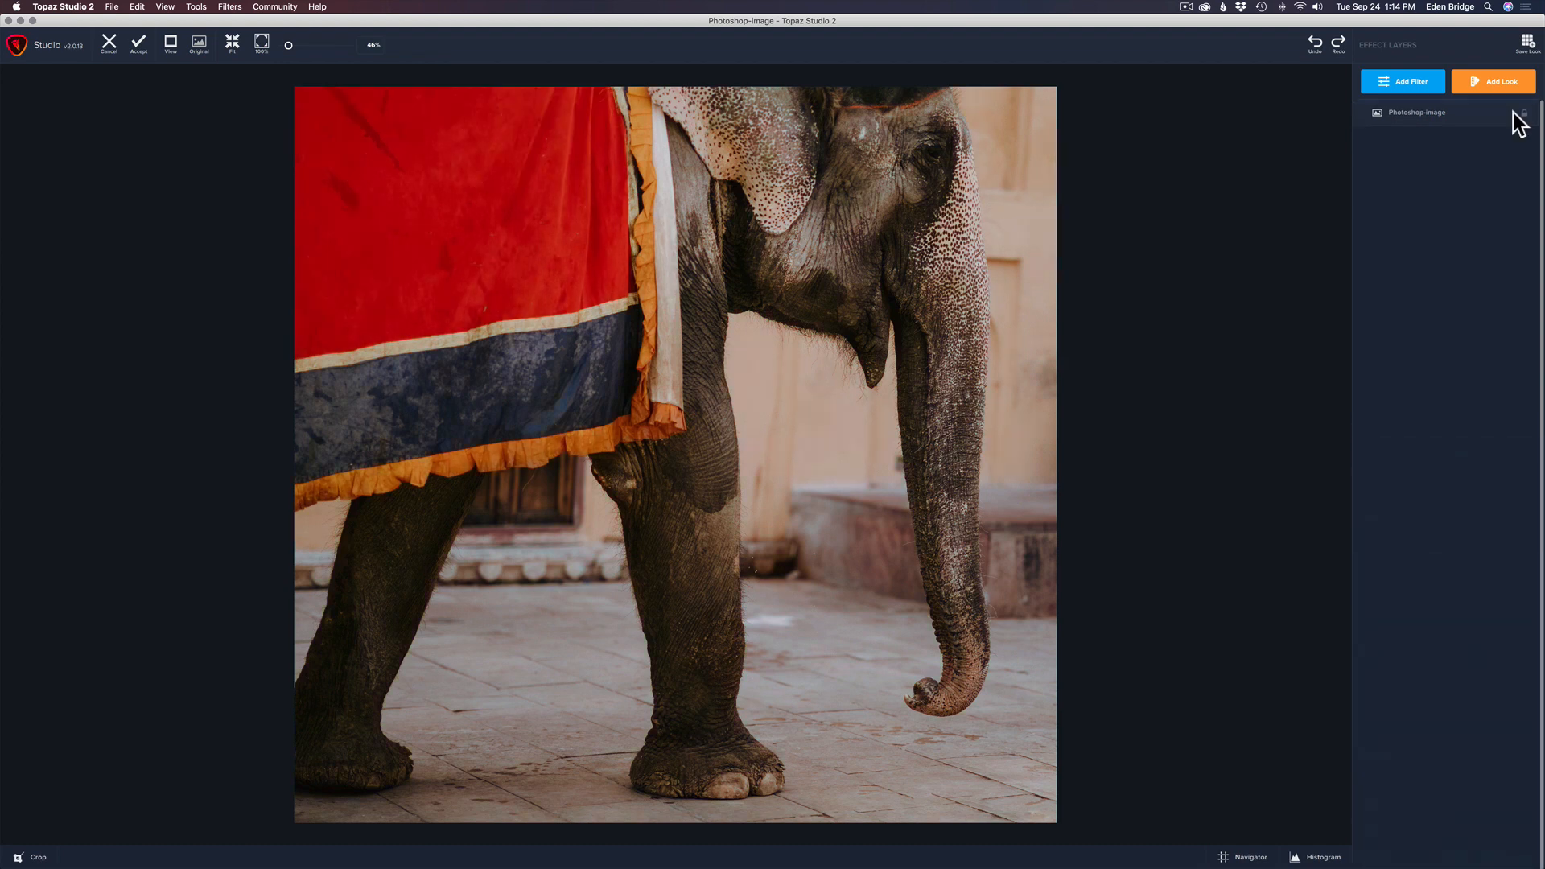
mouse_move(1510, 117)
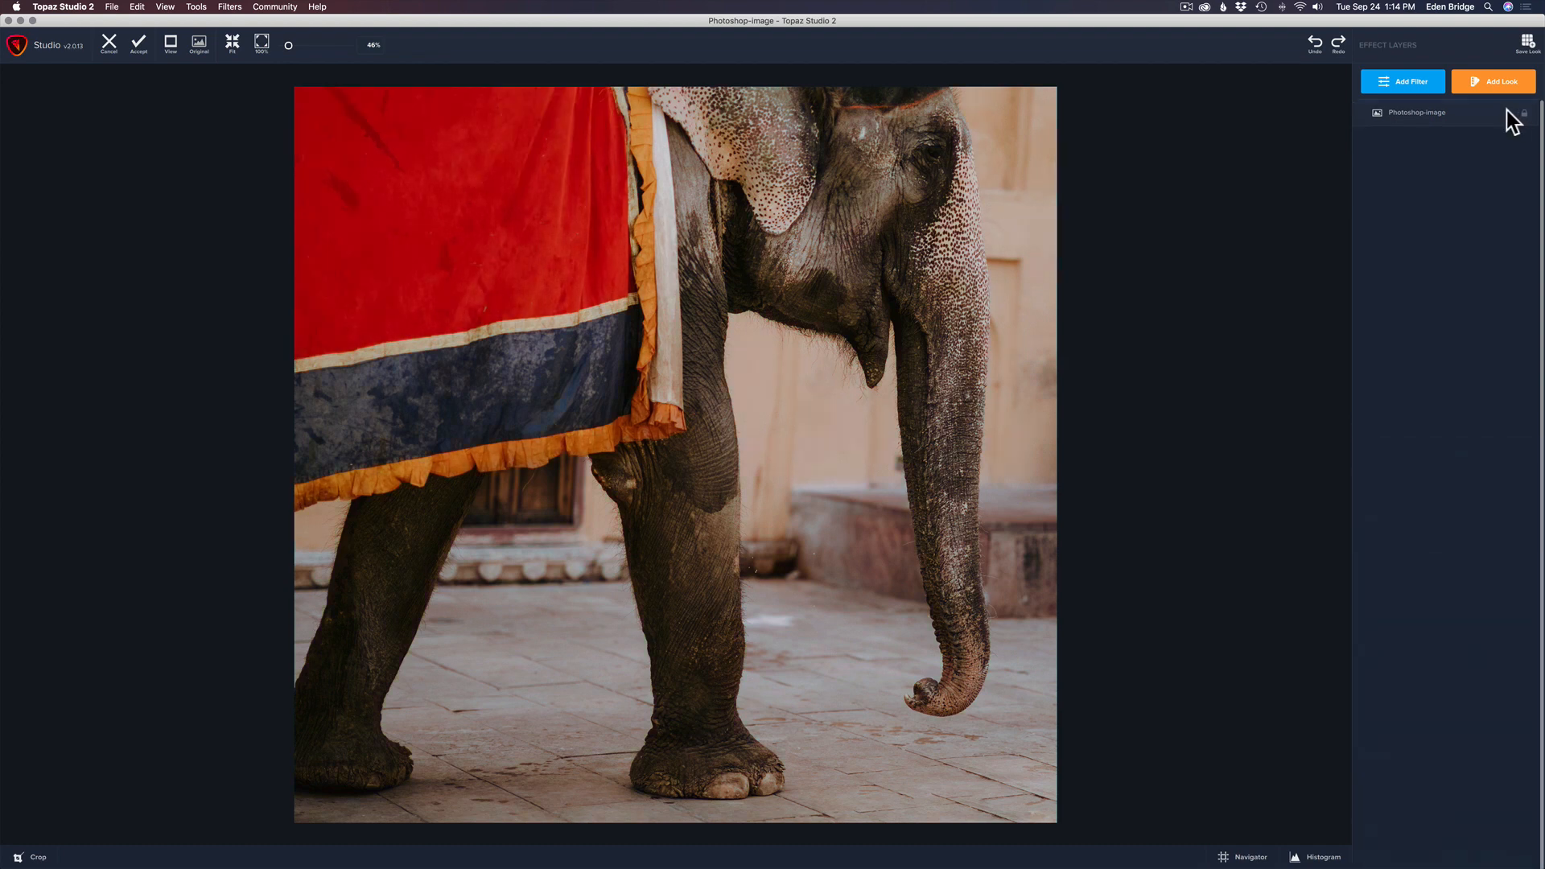
click(1401, 81)
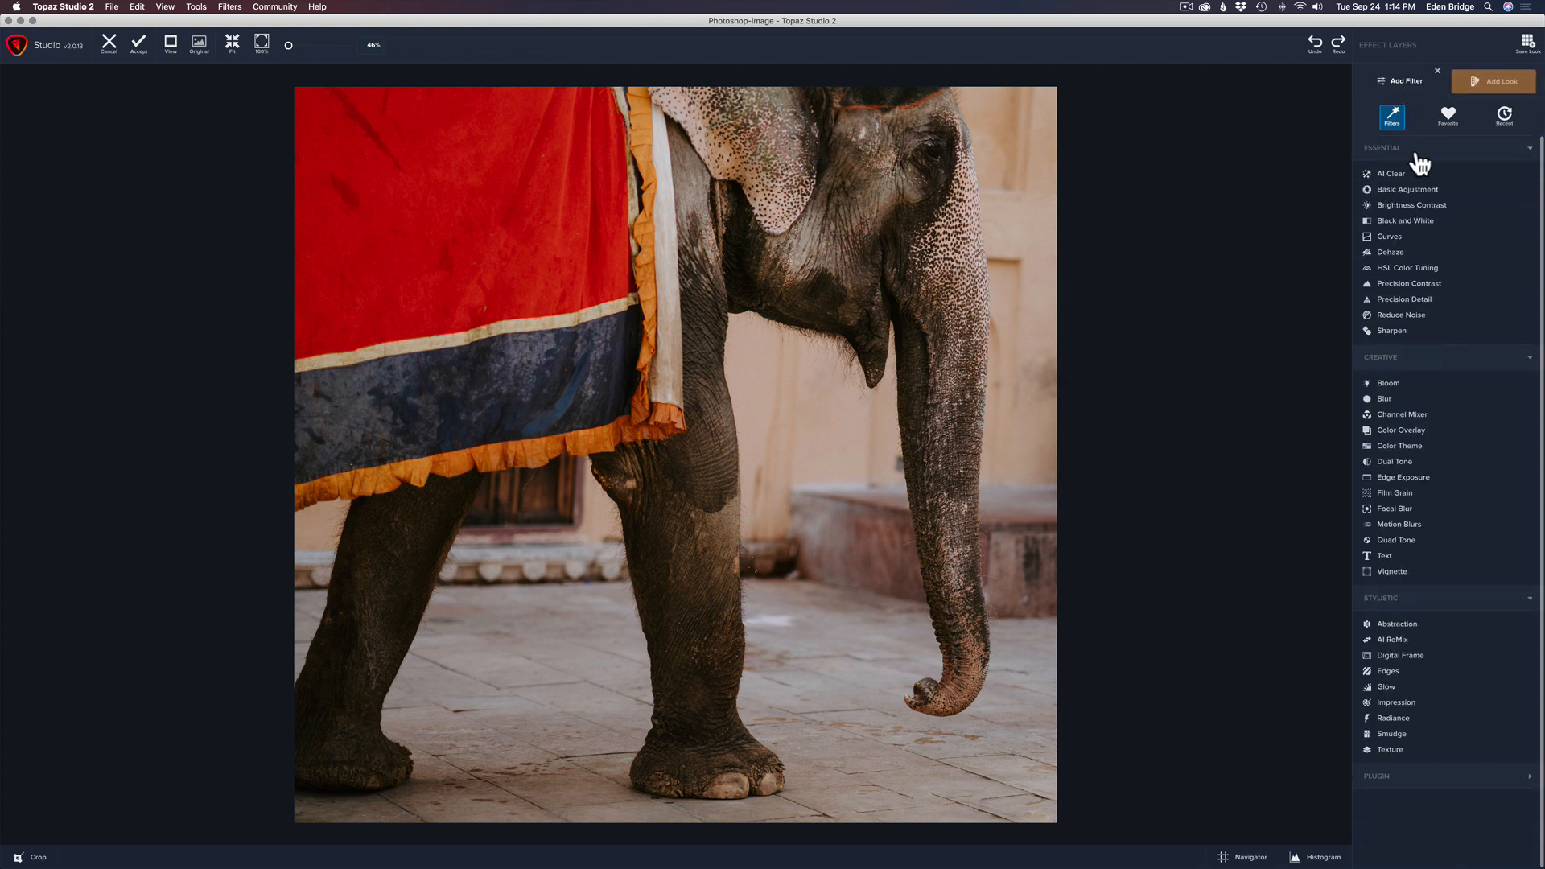
click(1405, 220)
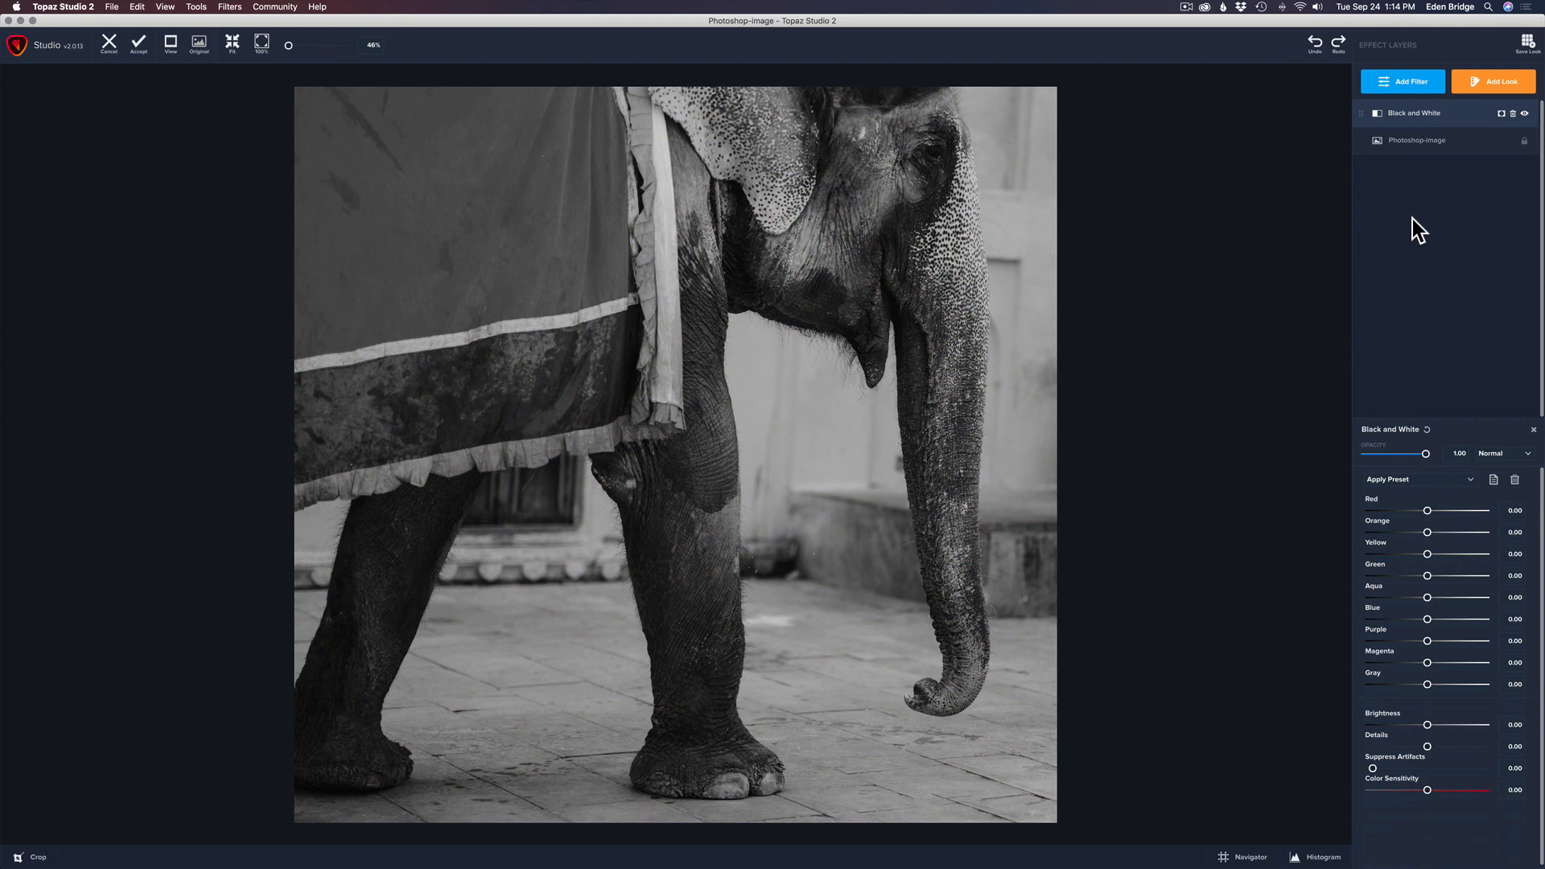
mouse_move(775, 334)
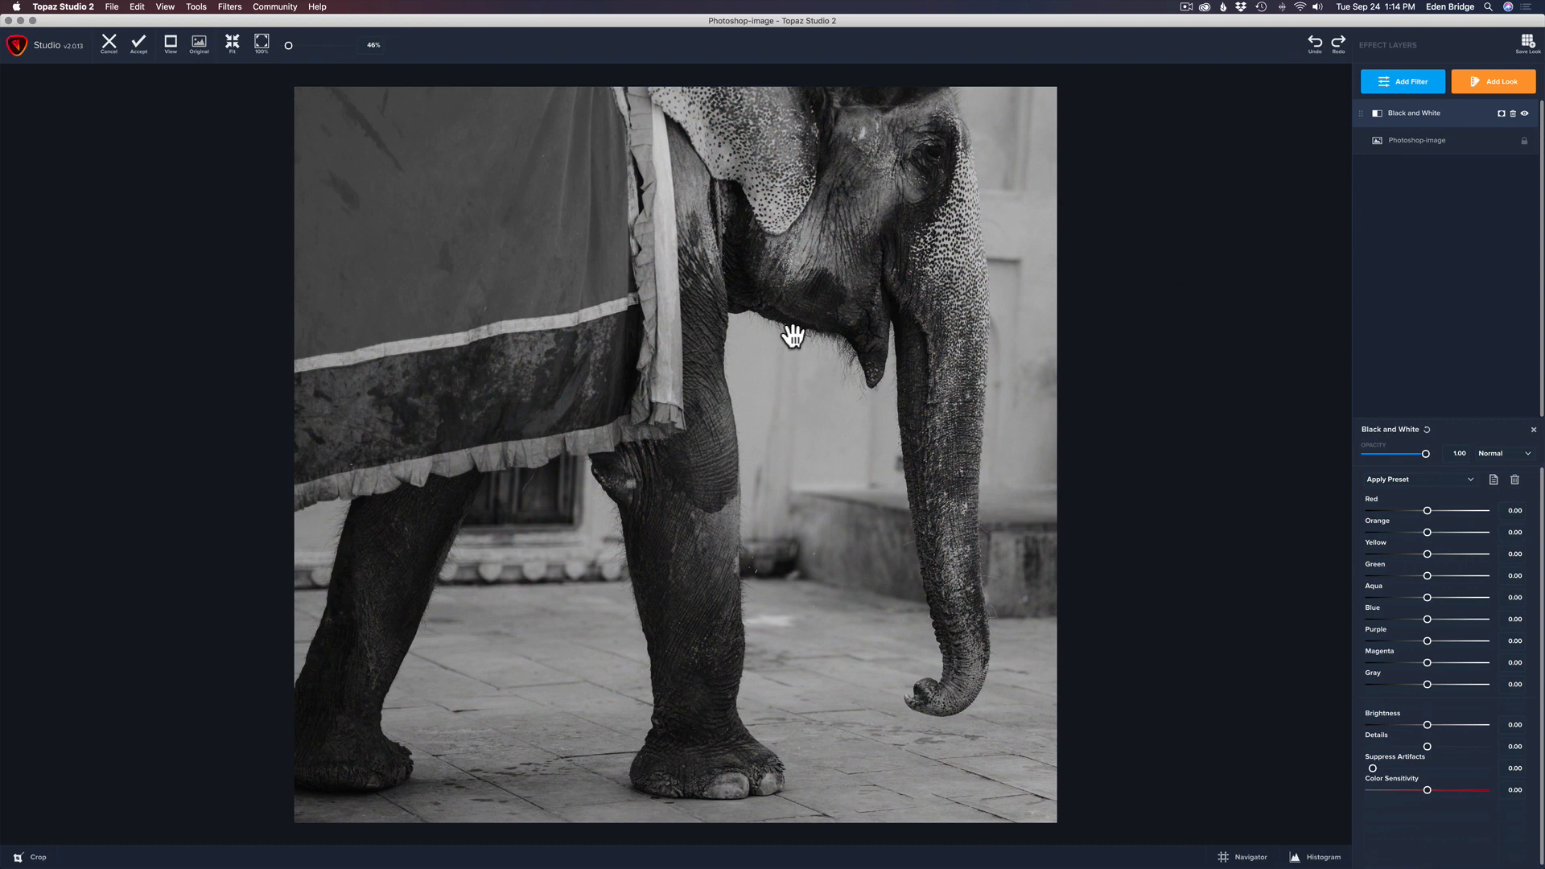
mouse_move(860, 294)
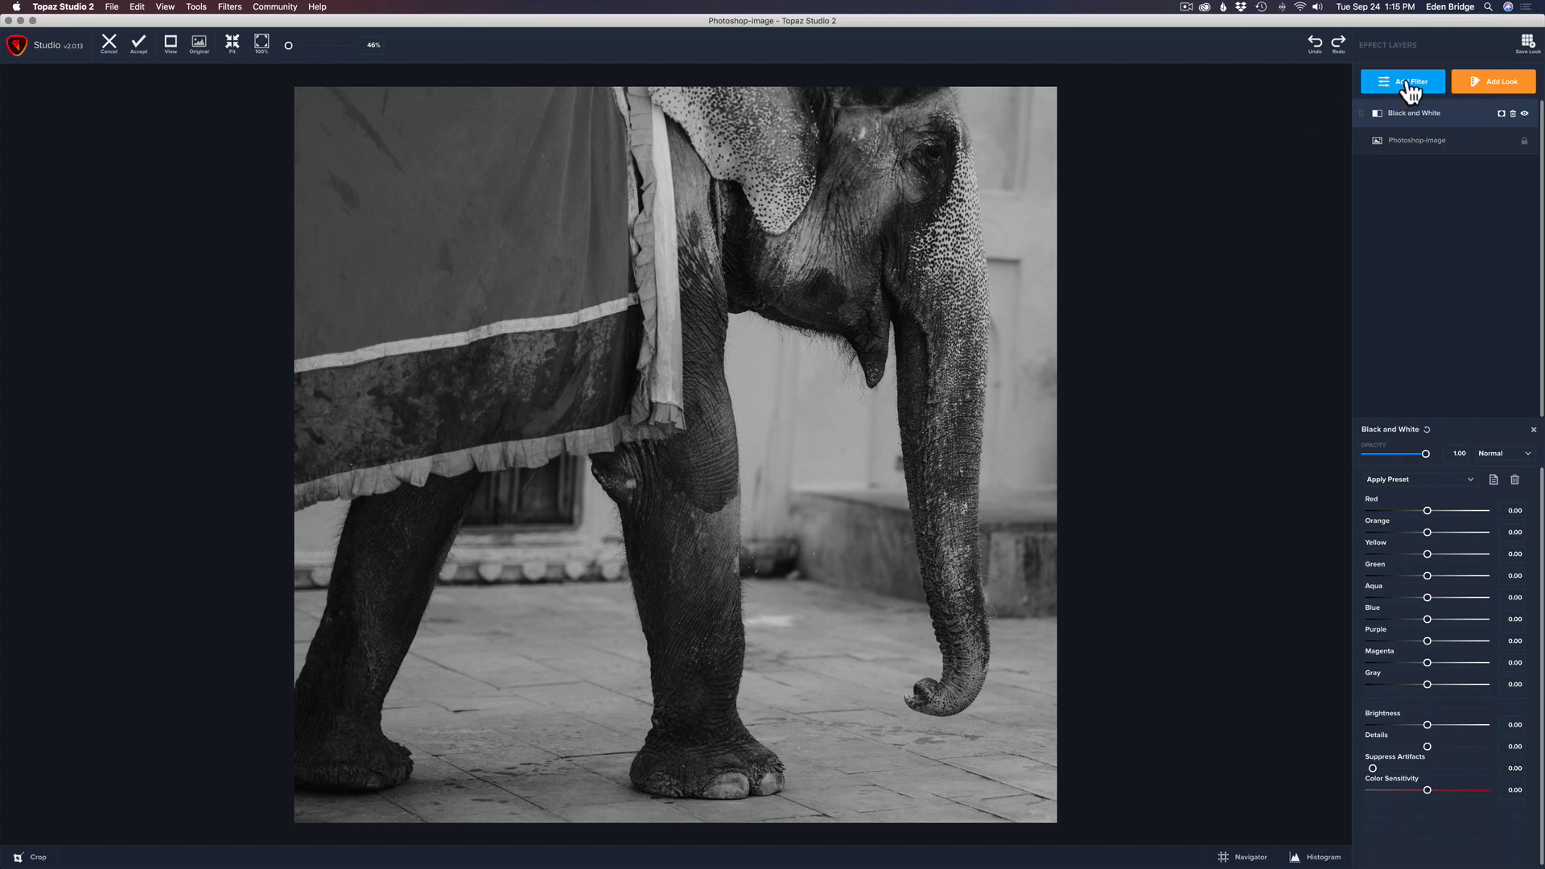
Add Quad Tone at about 0.78 strength and give the Black tone a brownish khaki colour.
click(1409, 81)
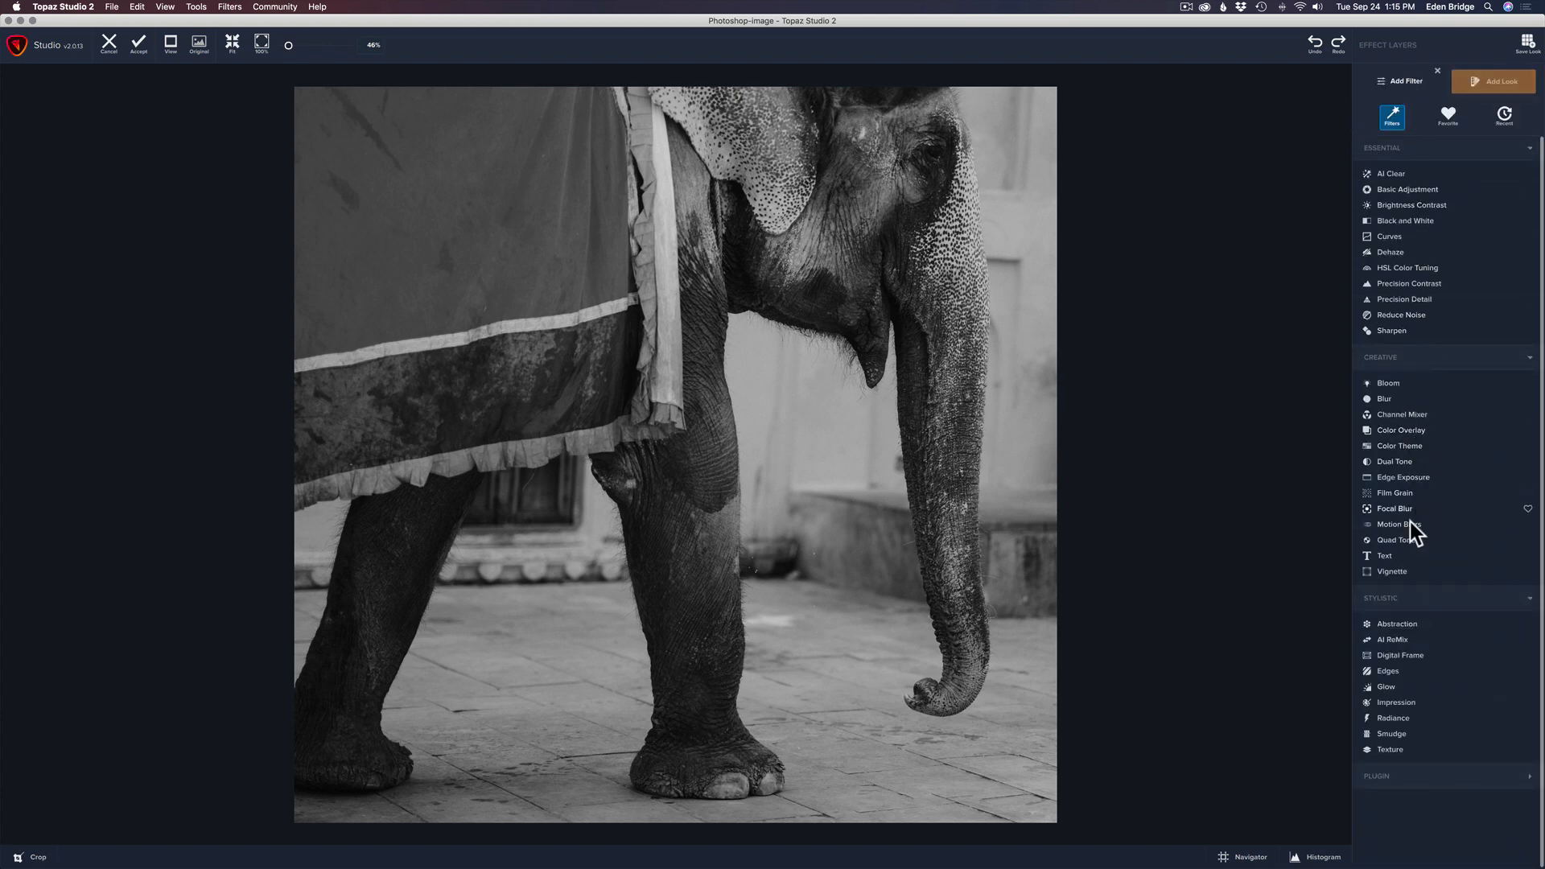
click(1389, 540)
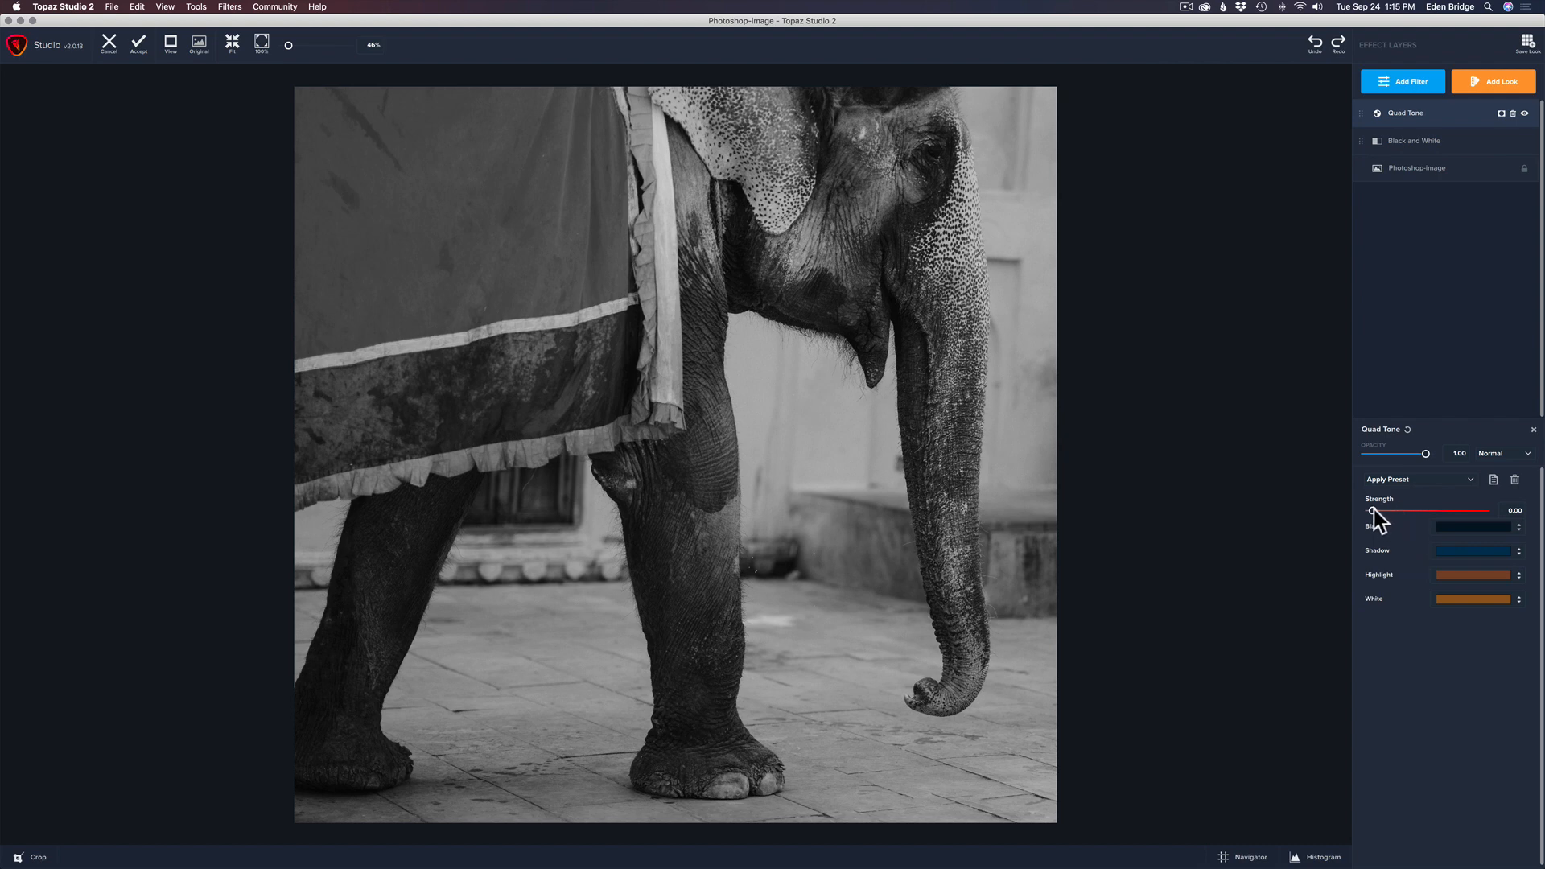
drag(1372, 512, 1408, 512)
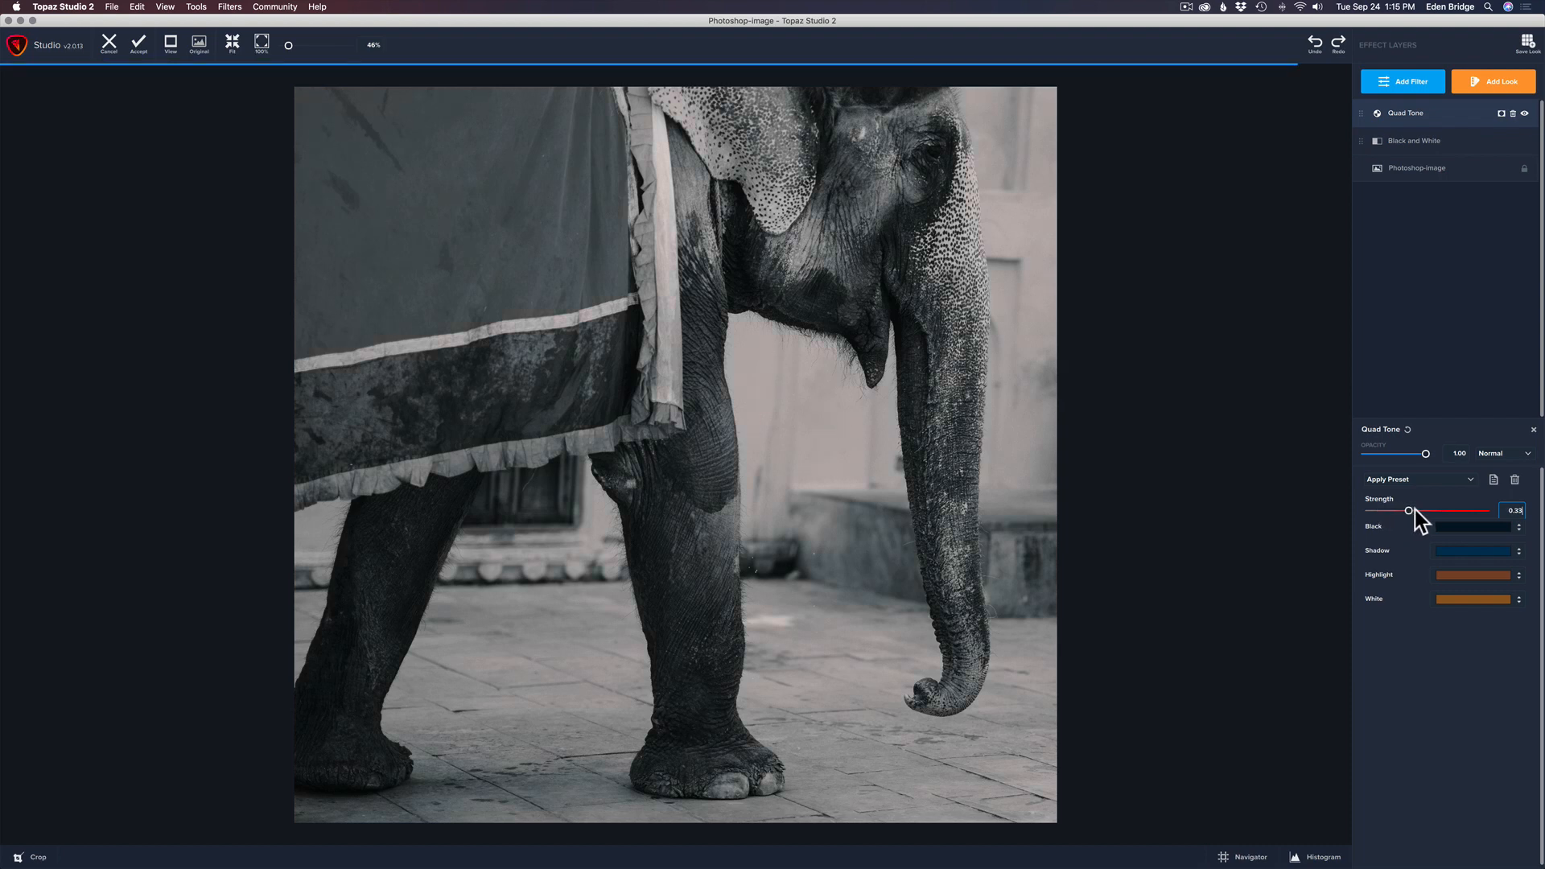
drag(1409, 510, 1425, 511)
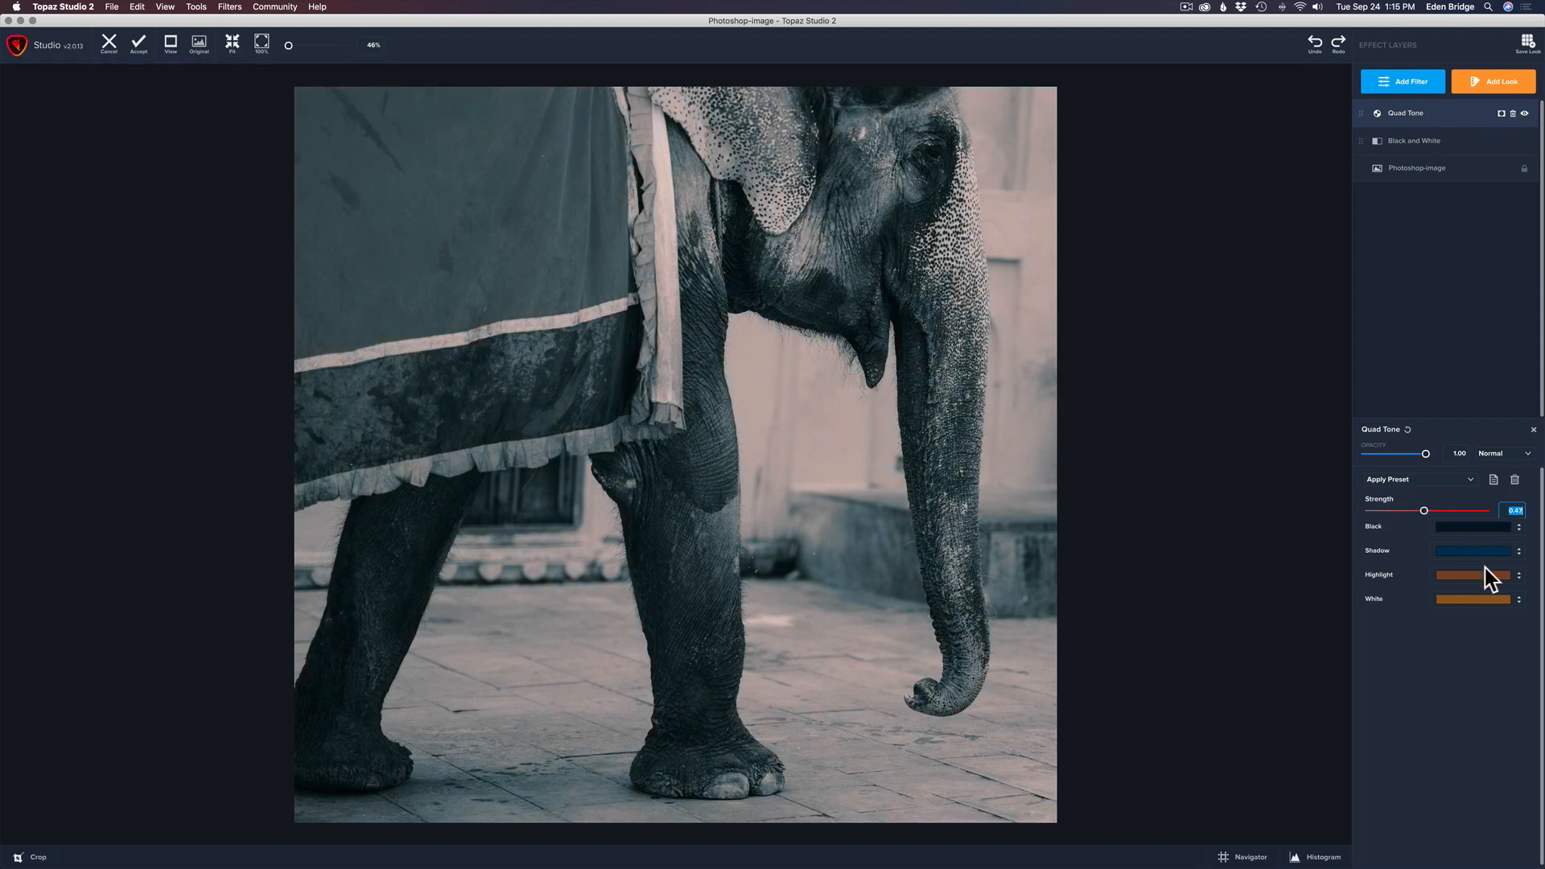
drag(1423, 510, 1441, 510)
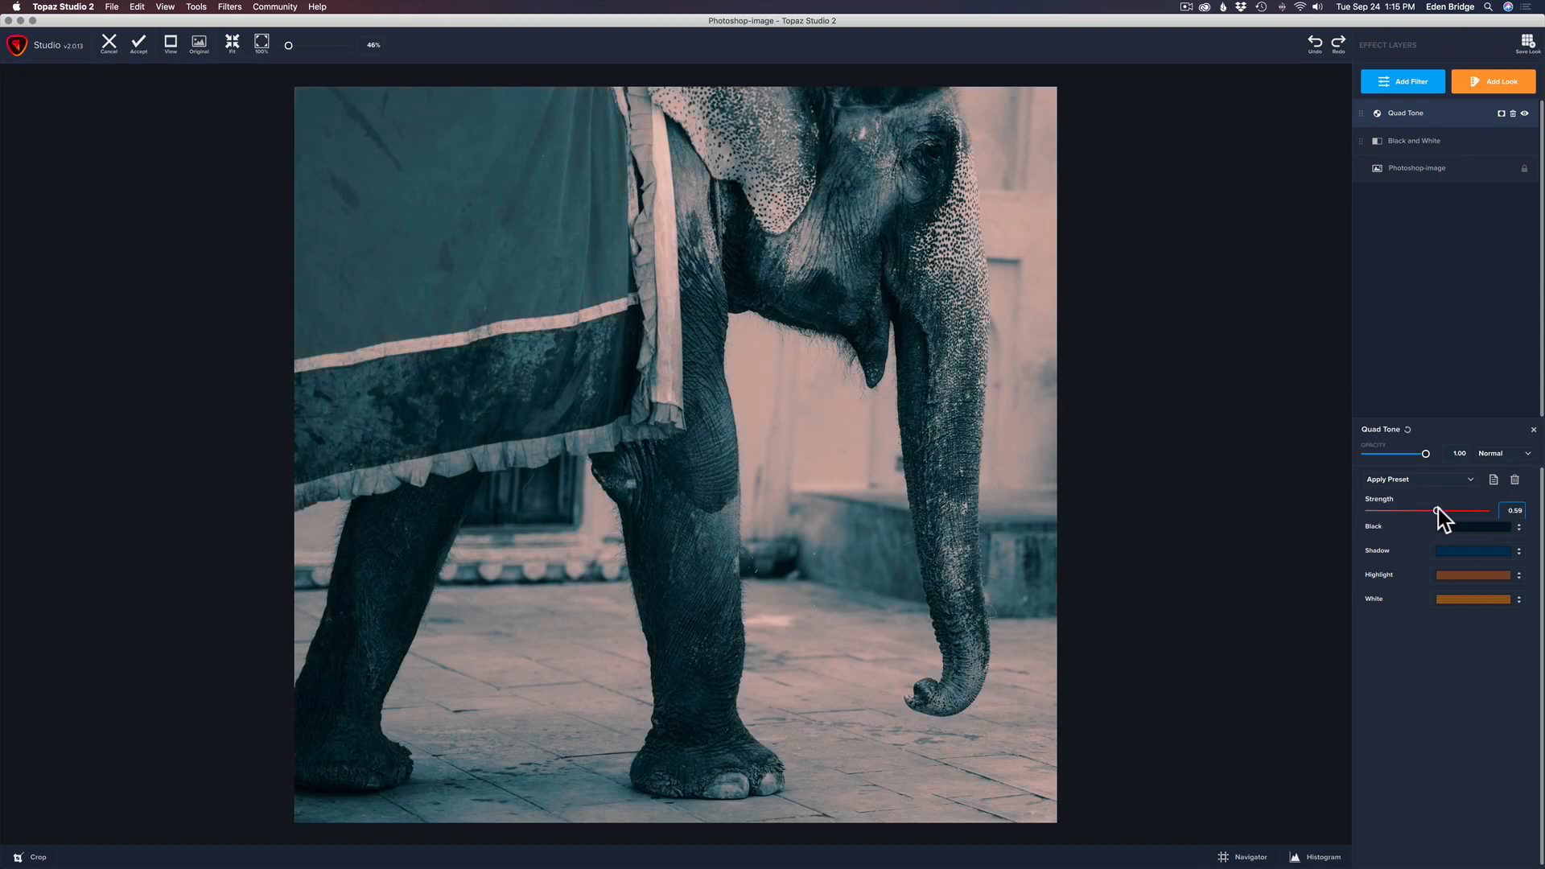
drag(1440, 512, 1459, 512)
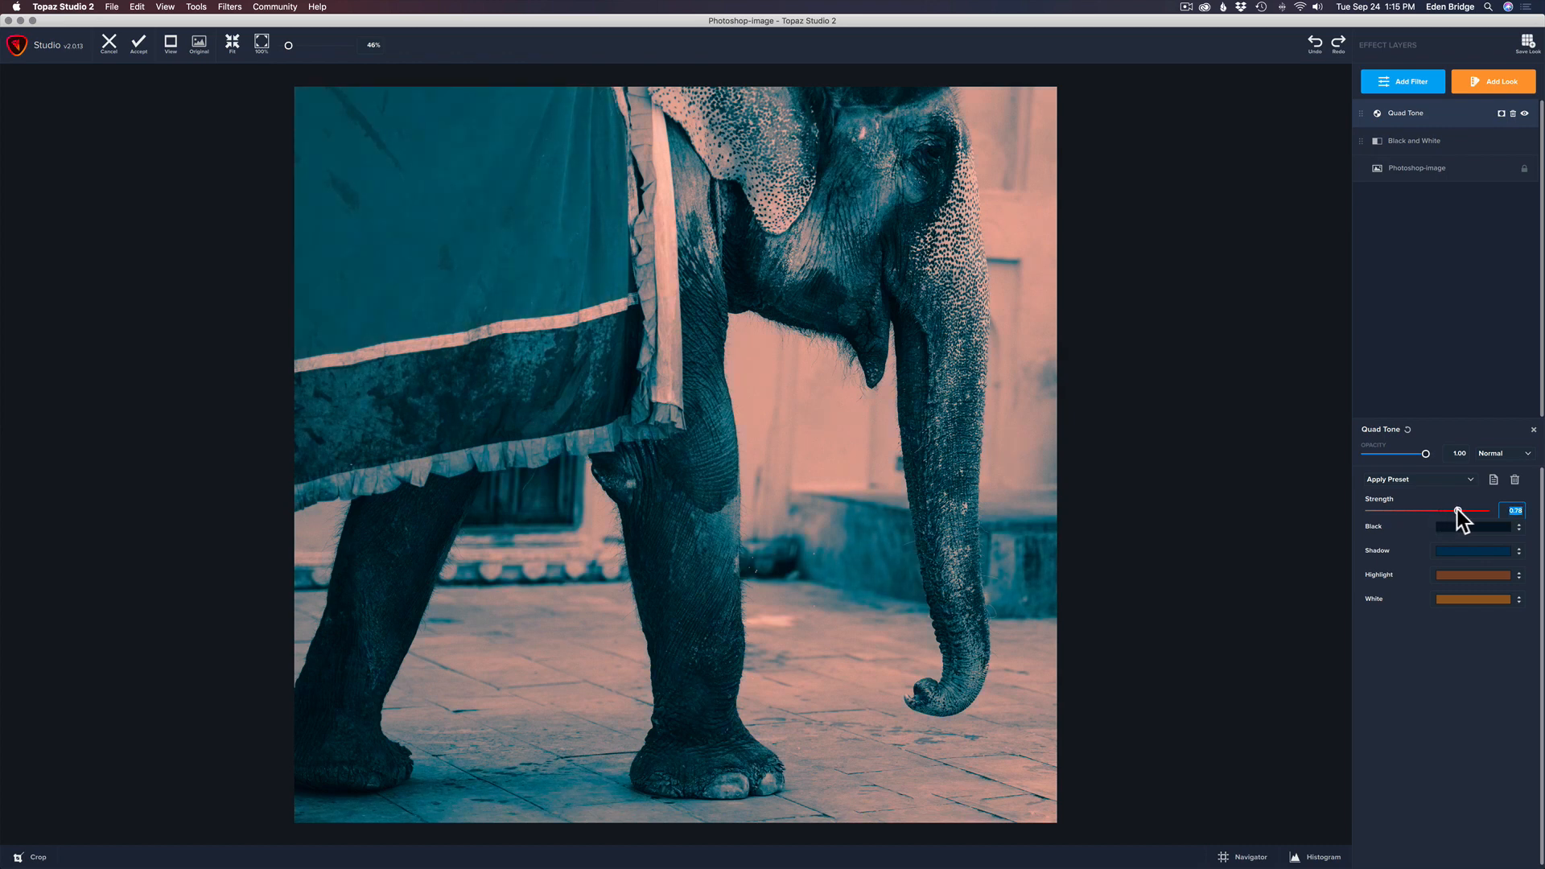
drag(1461, 510, 1459, 510)
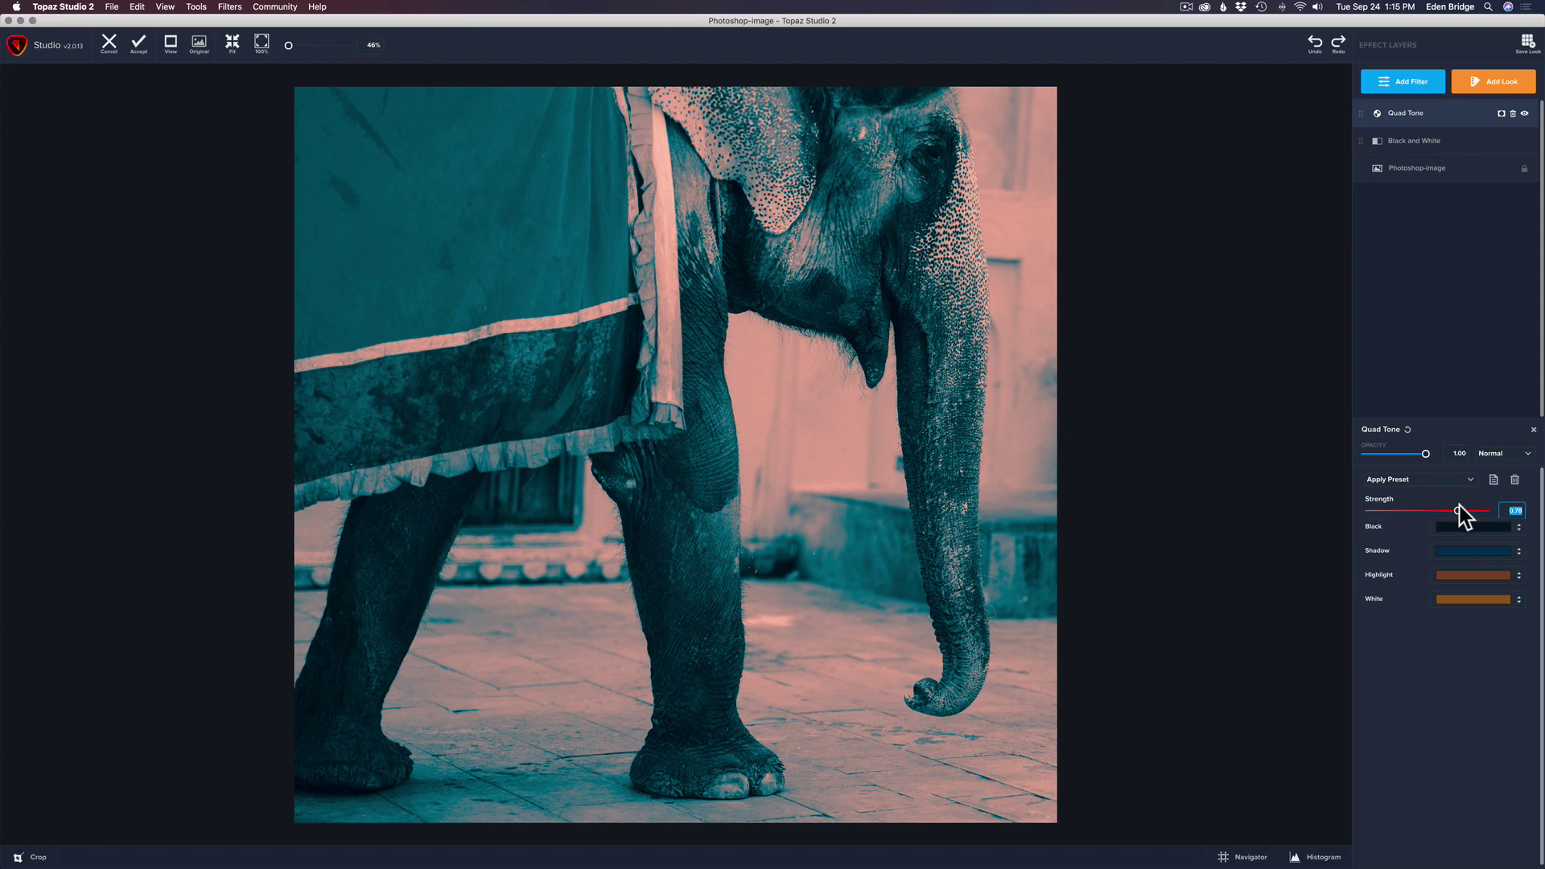
click(1472, 526)
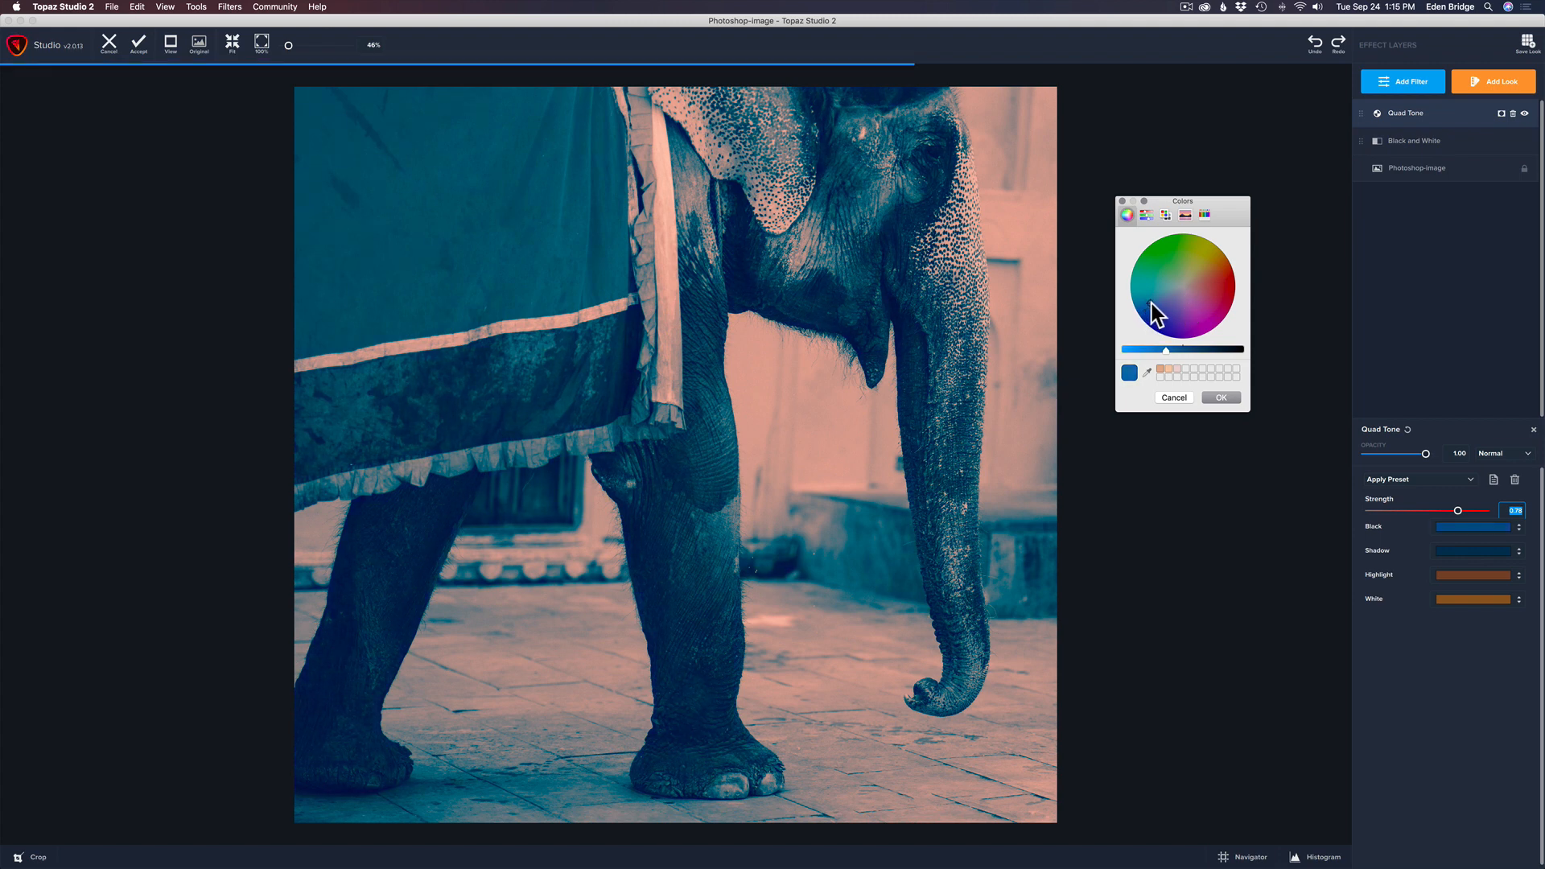
click(1199, 276)
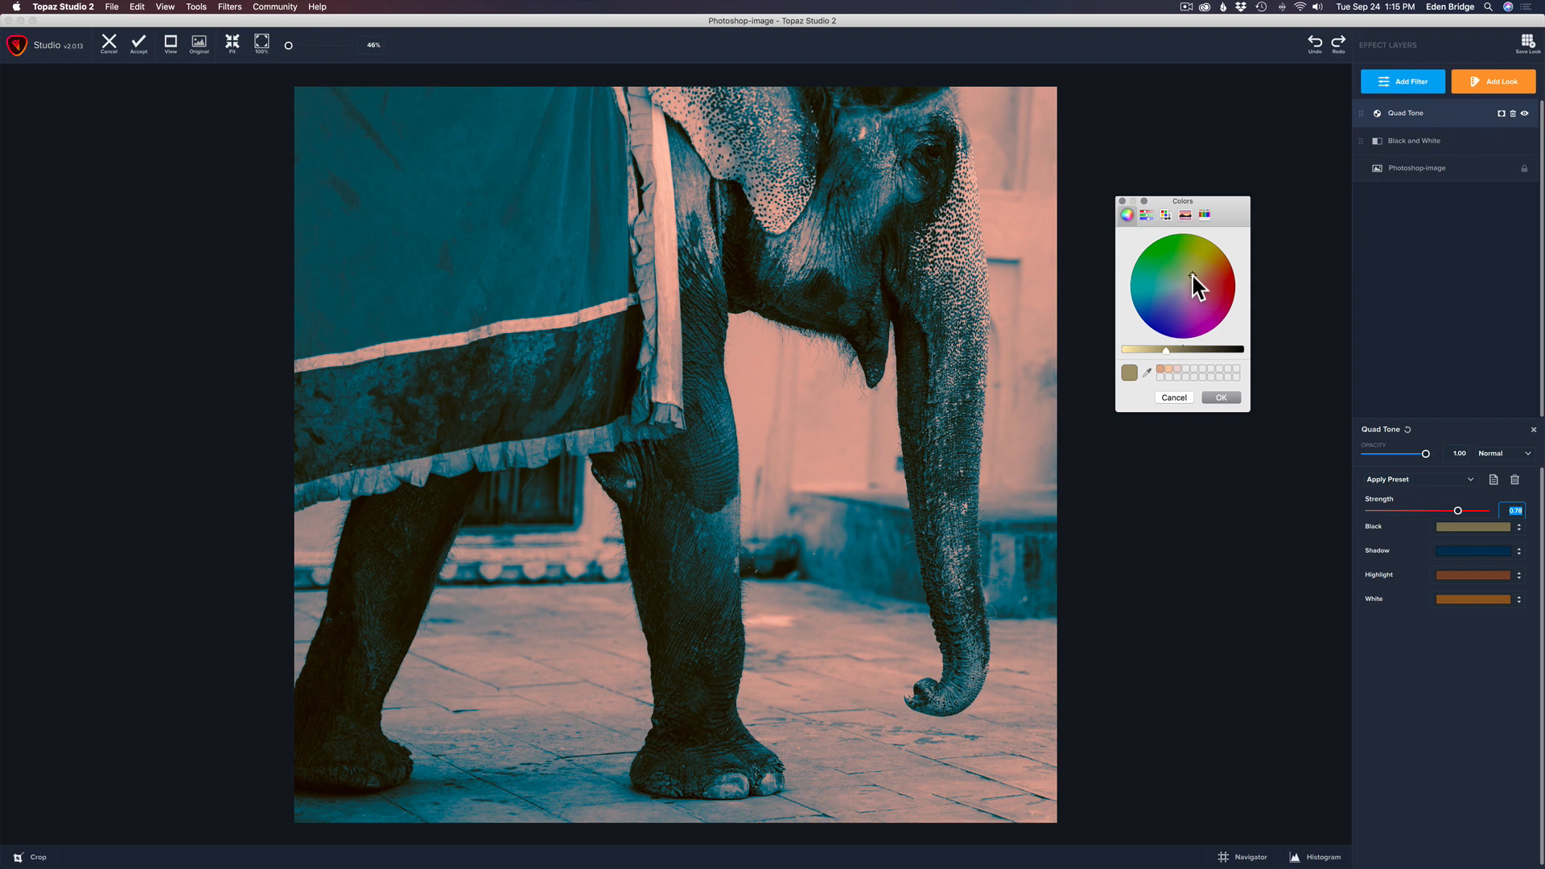
mouse_move(1171, 358)
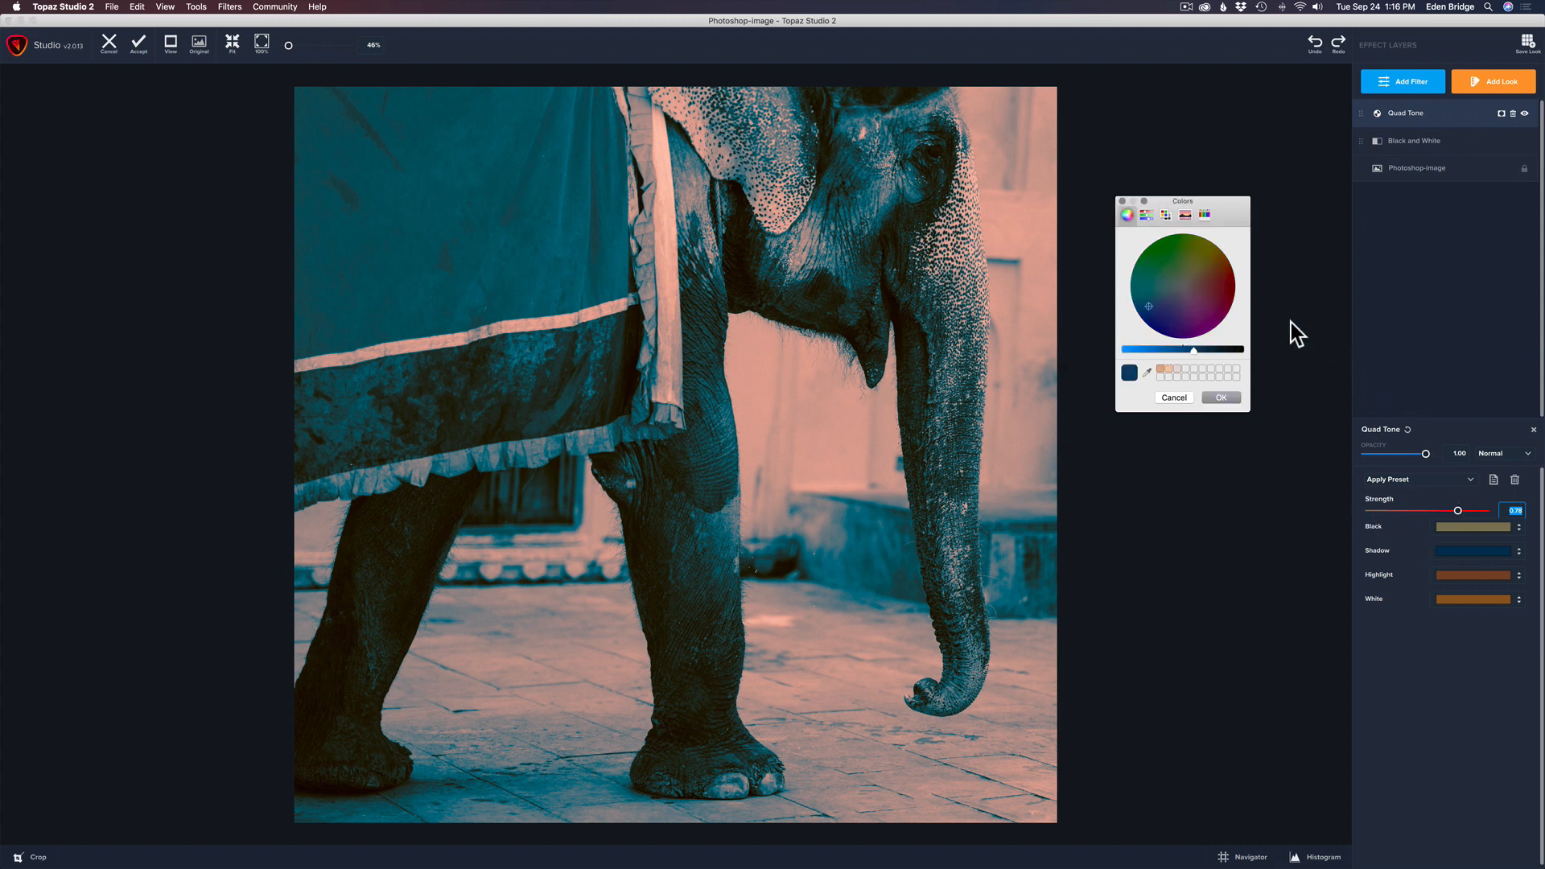
mouse_move(681, 451)
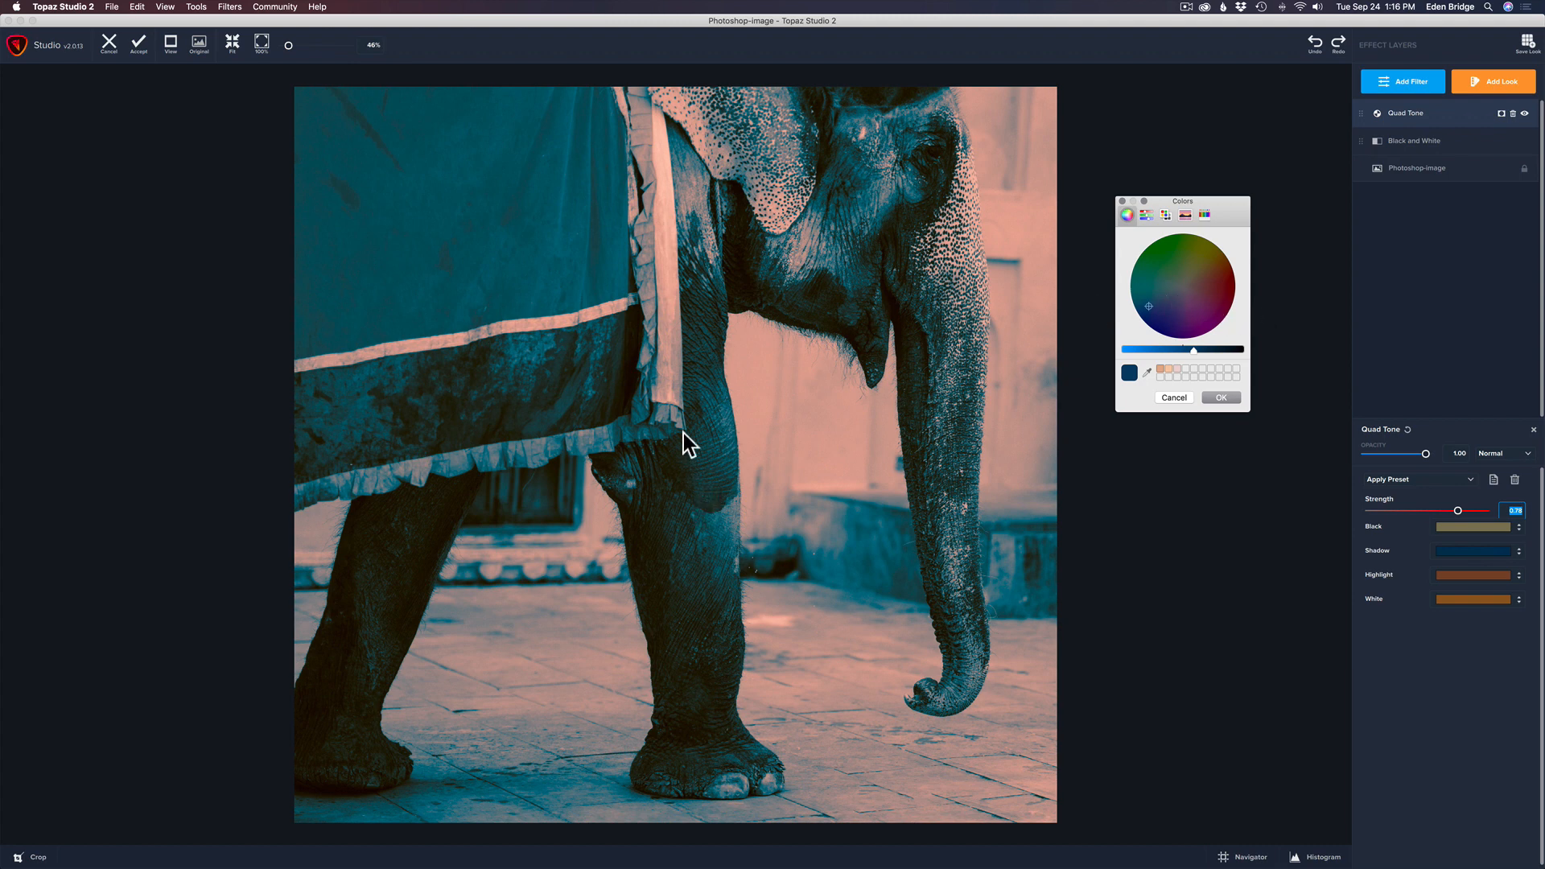
mouse_move(882, 247)
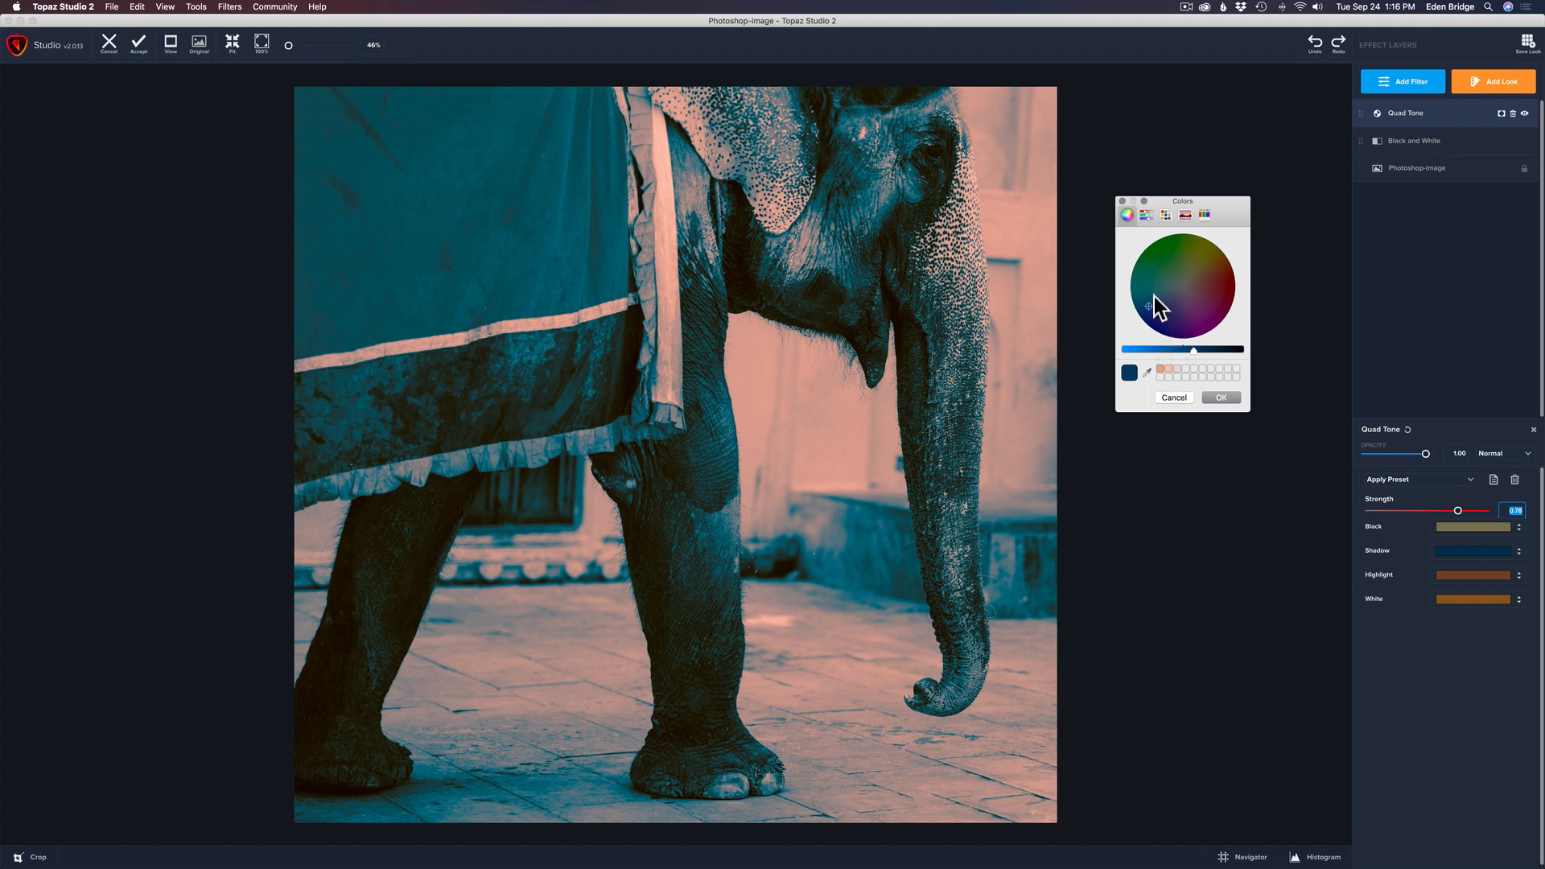
Pick a dark olive-brown for the Quad Tone shadow colour.
click(1188, 269)
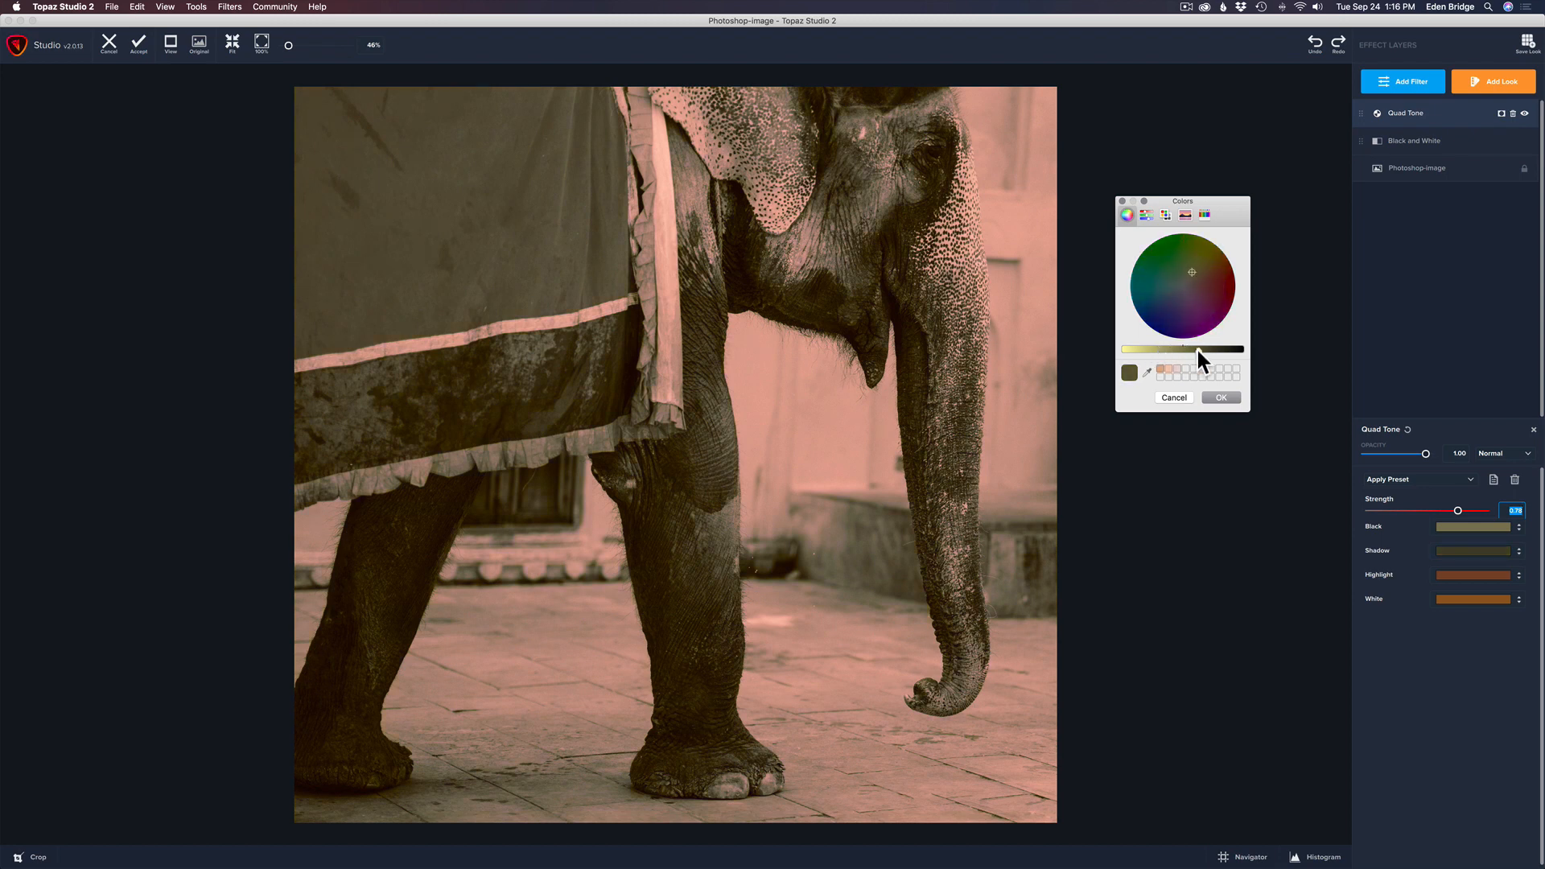
mouse_move(1193, 357)
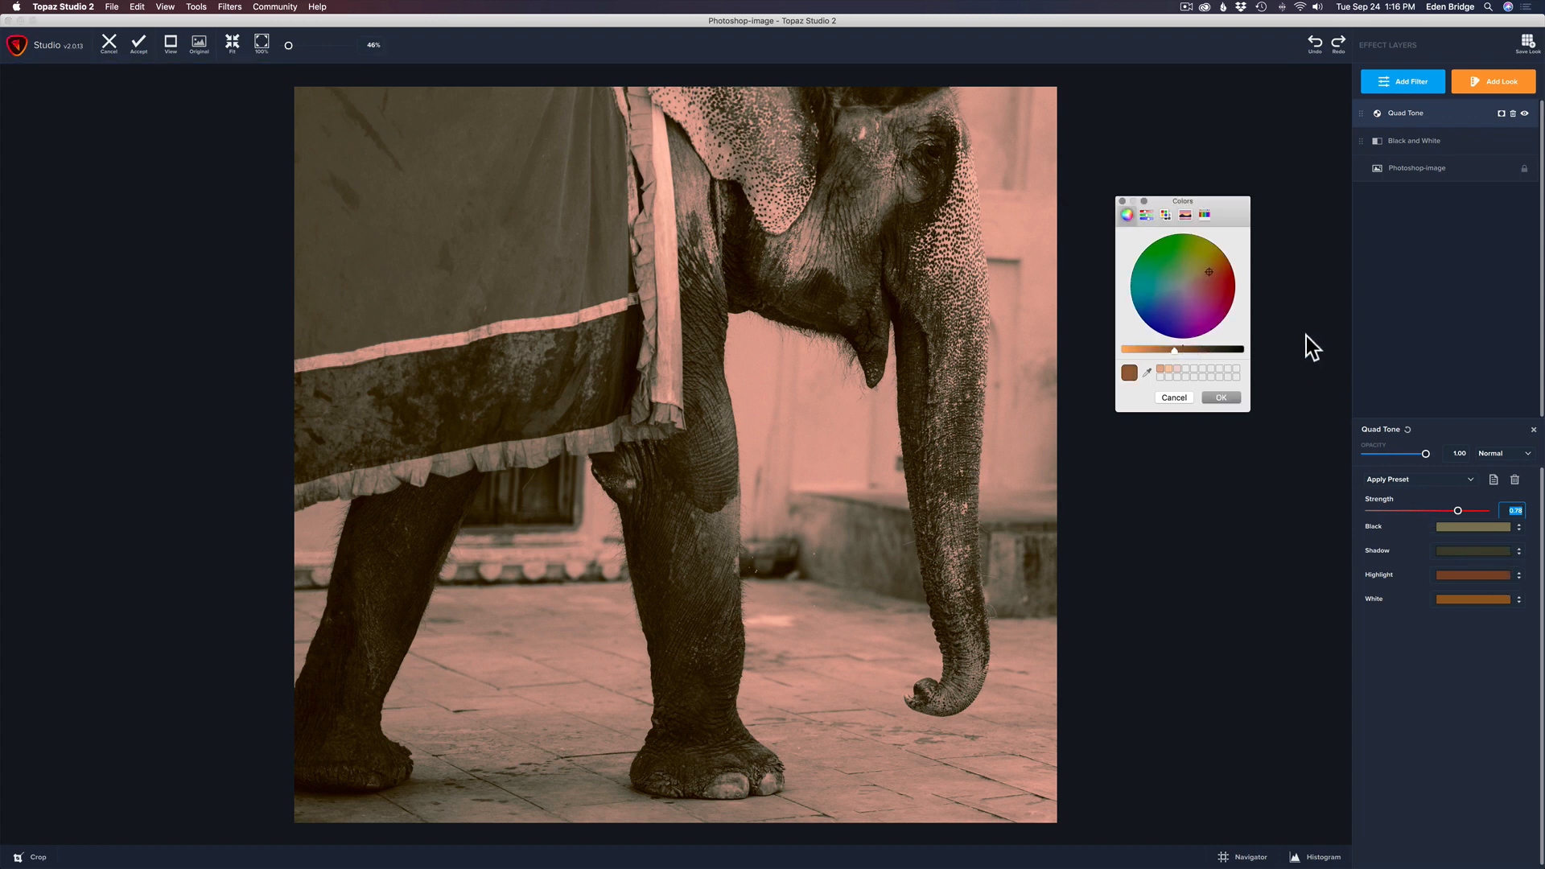
mouse_move(1226, 278)
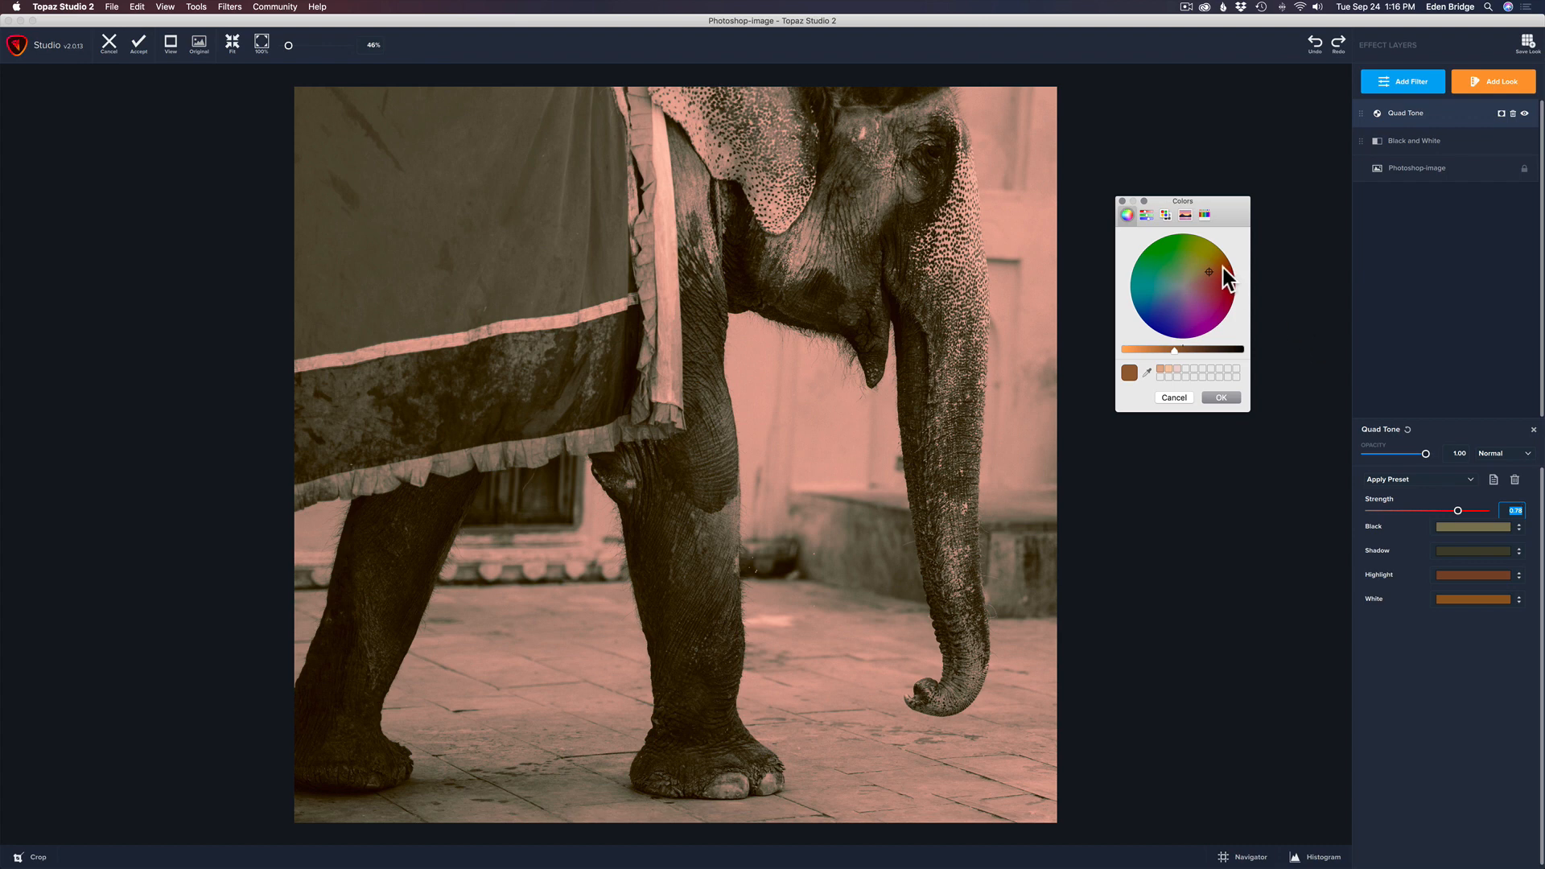
mouse_move(1212, 283)
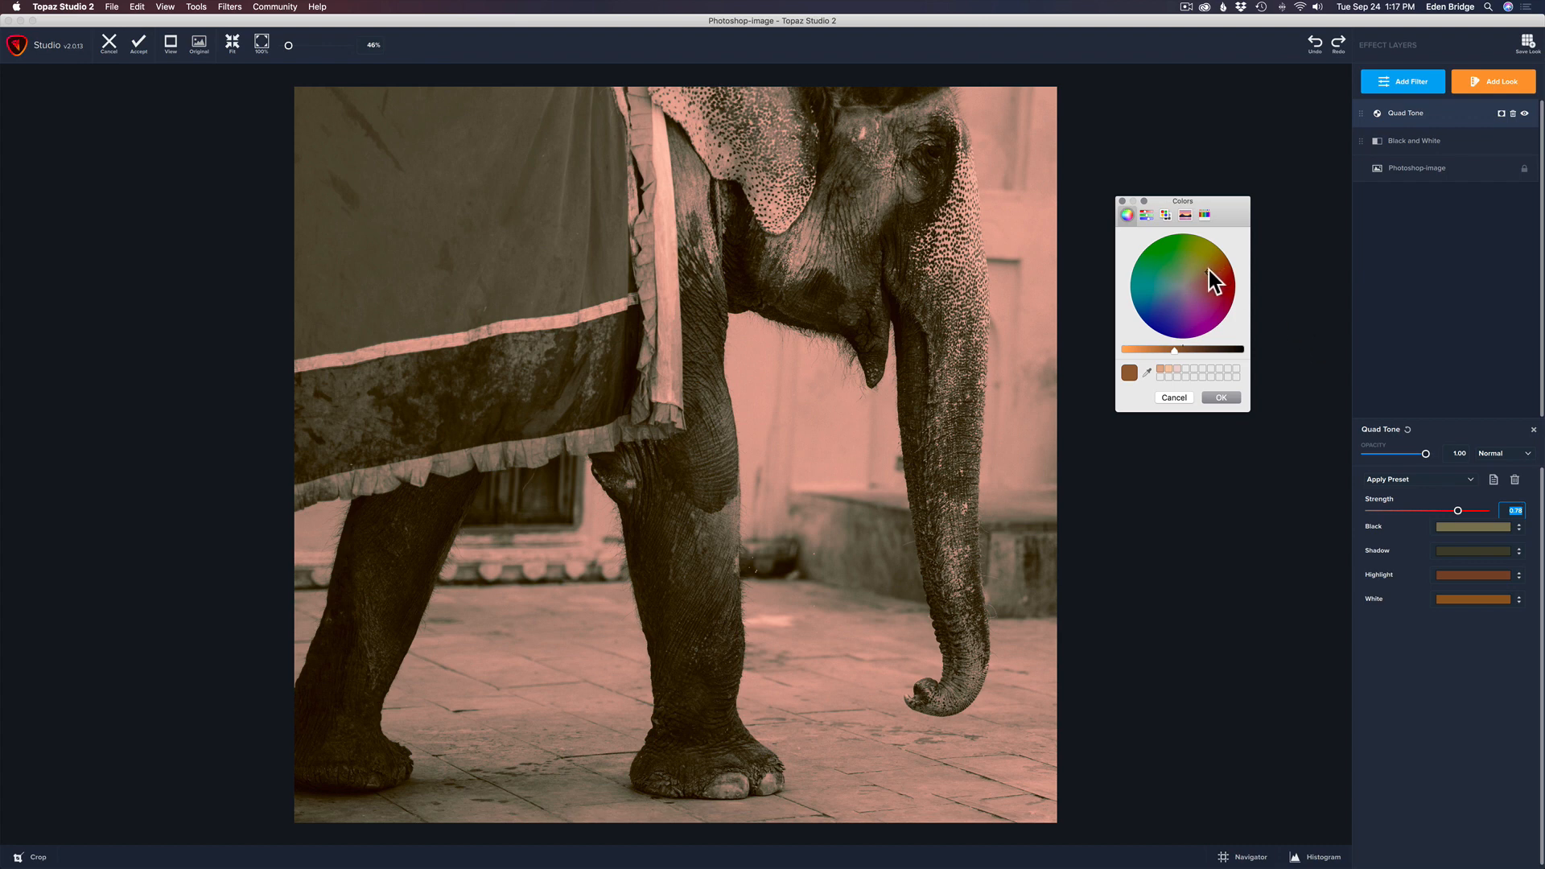
Choose a blue hue for the Highlight colour and darken it to deep navy.
click(1165, 287)
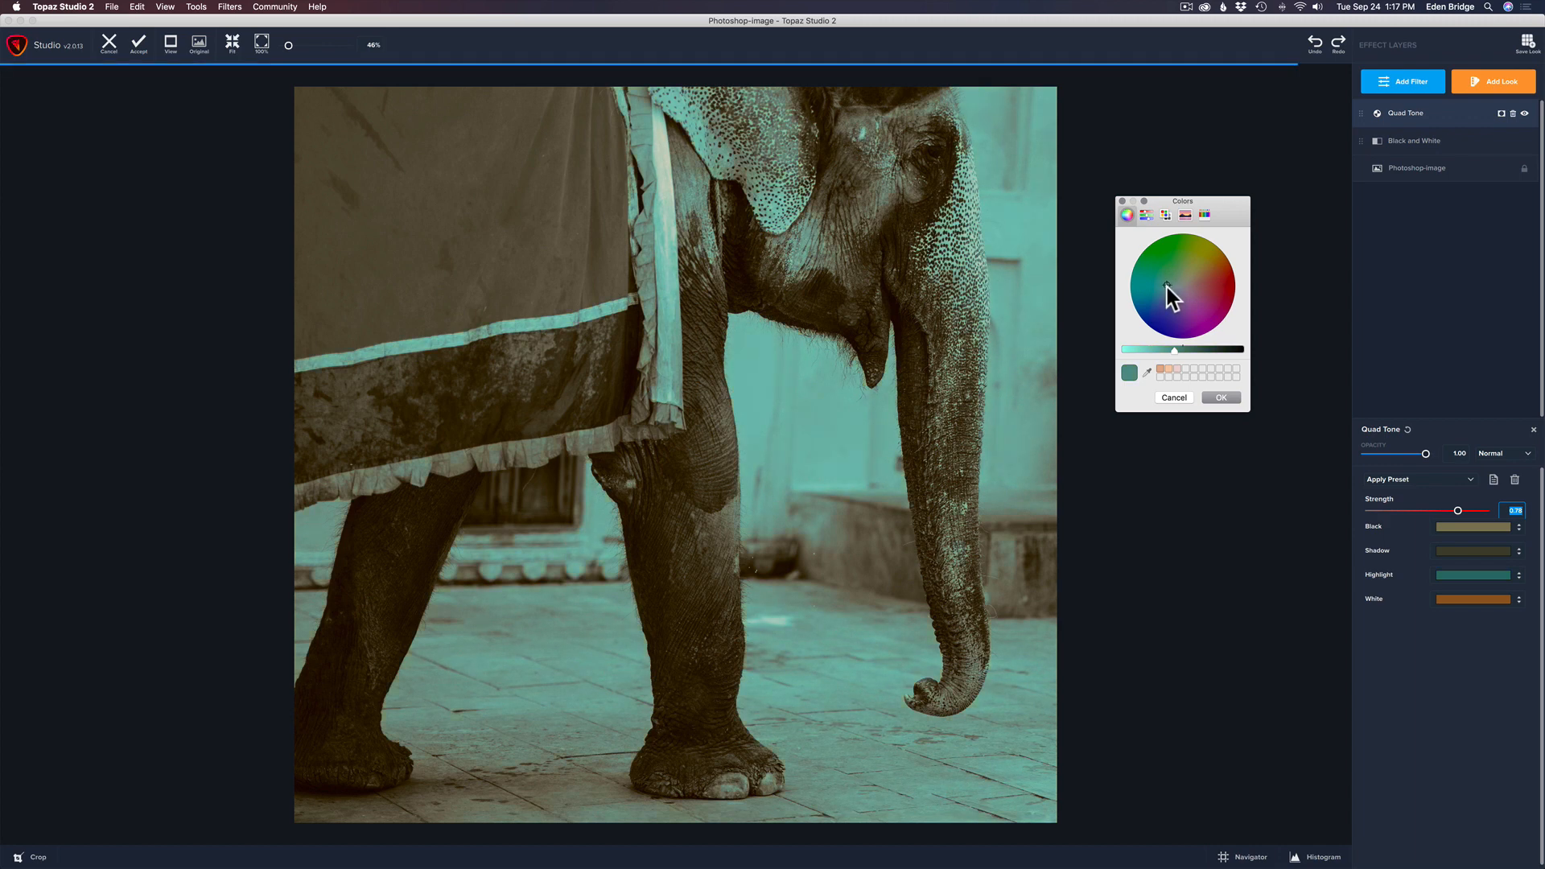
click(1169, 313)
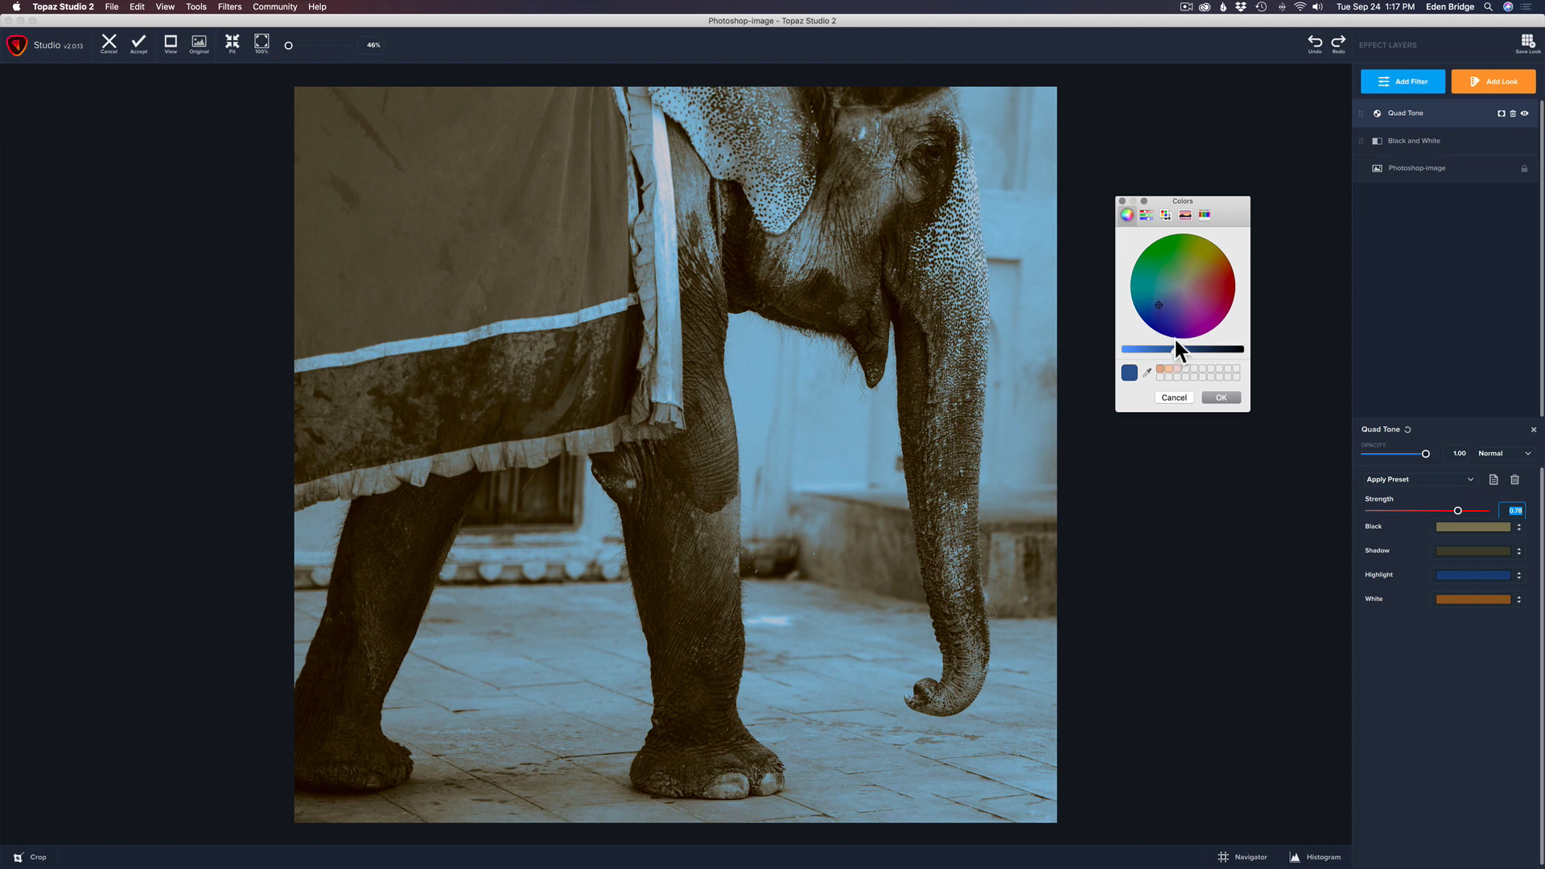
click(1152, 348)
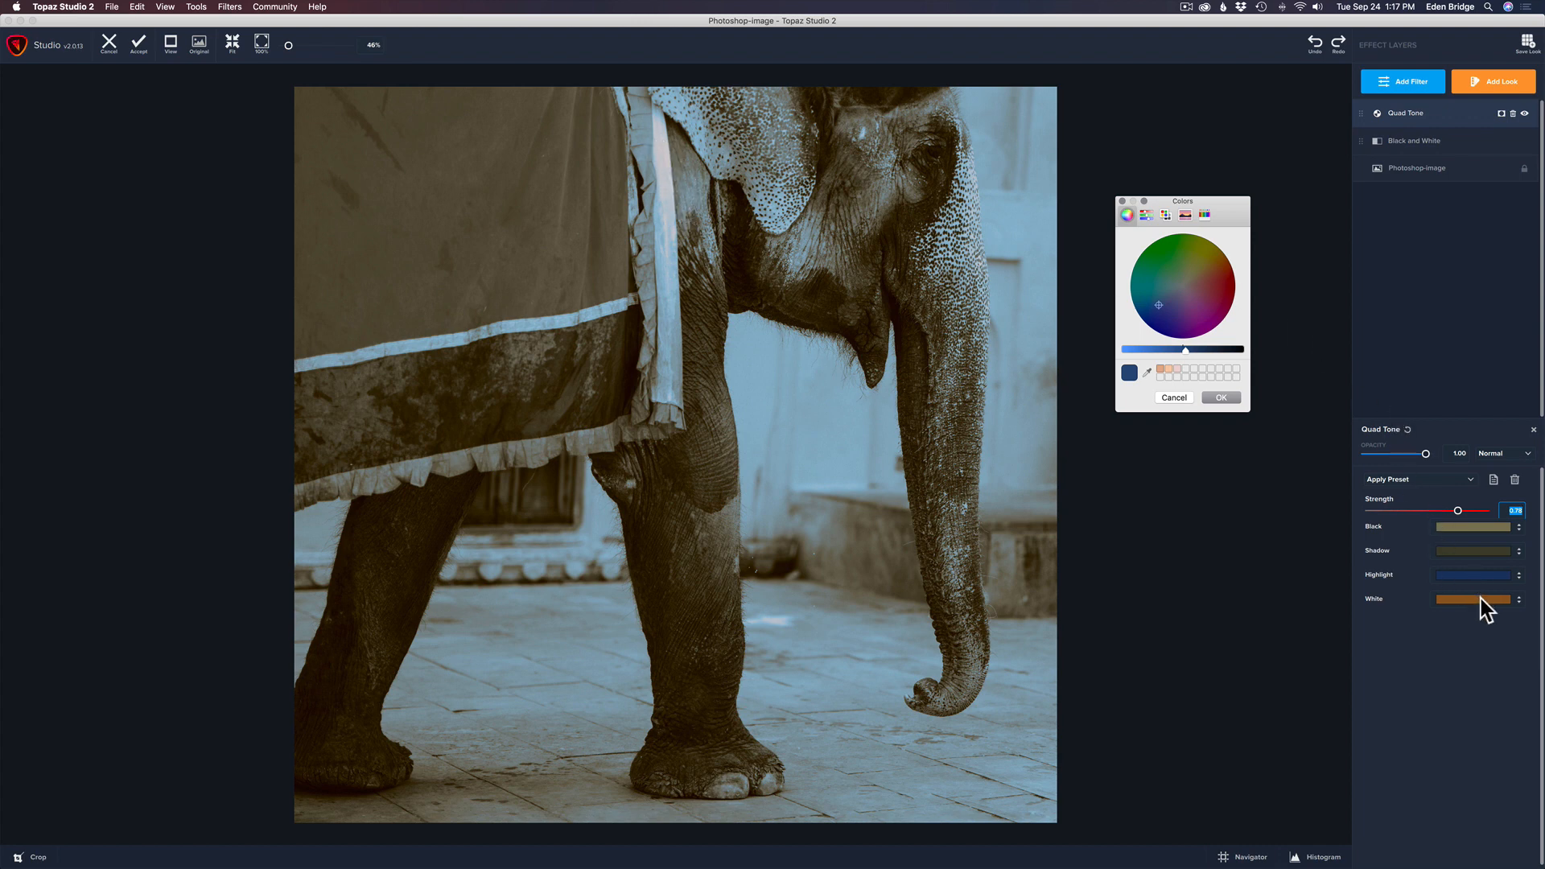
Set the White tone to a muted steel teal and confirm with OK.
click(1208, 267)
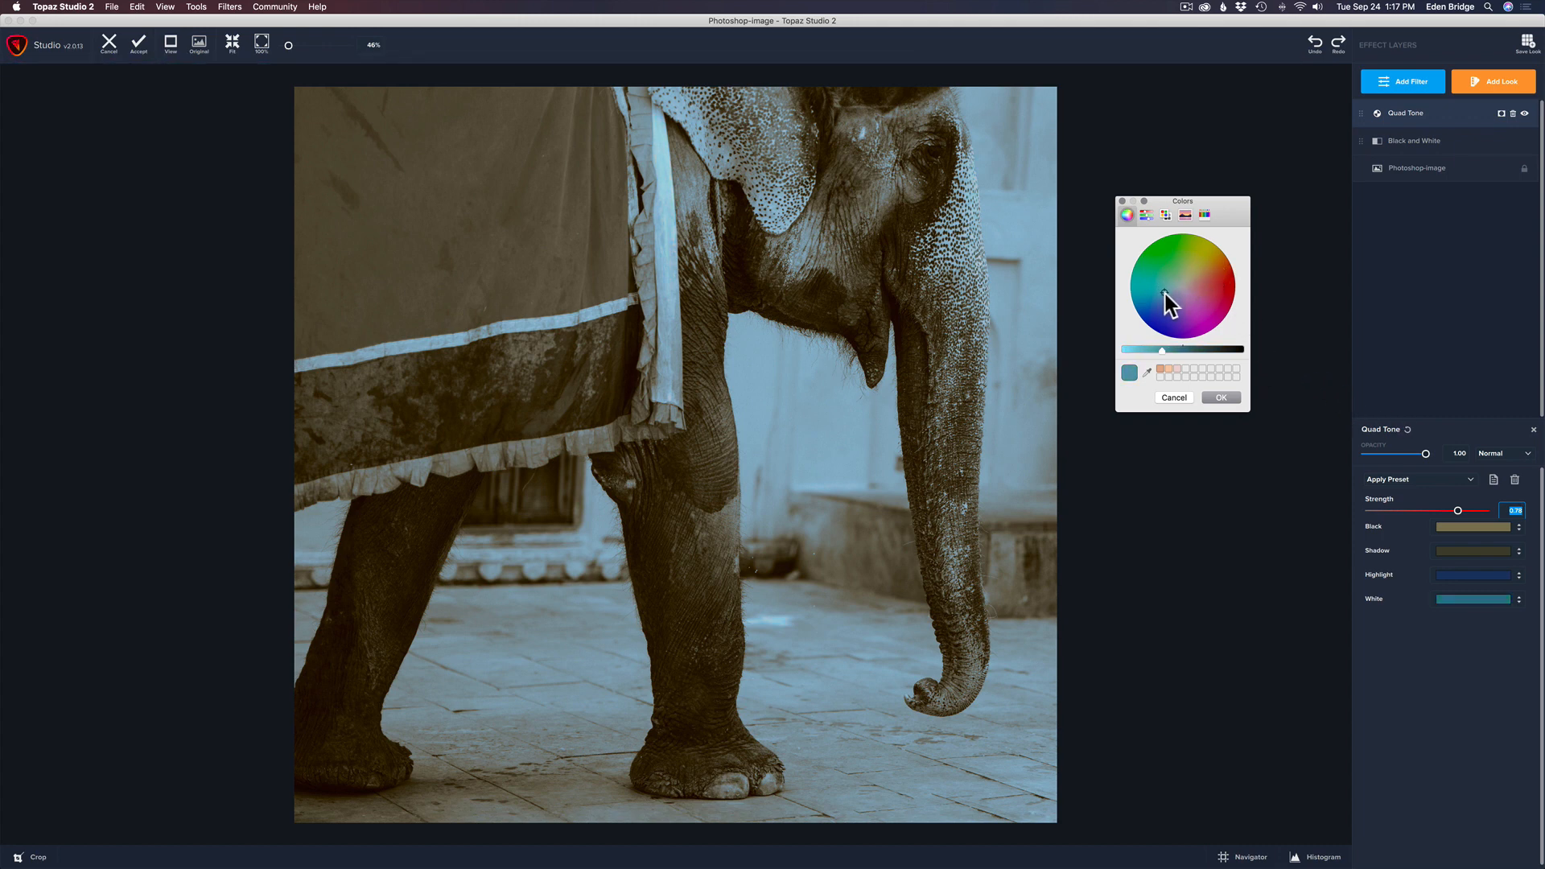
click(1178, 295)
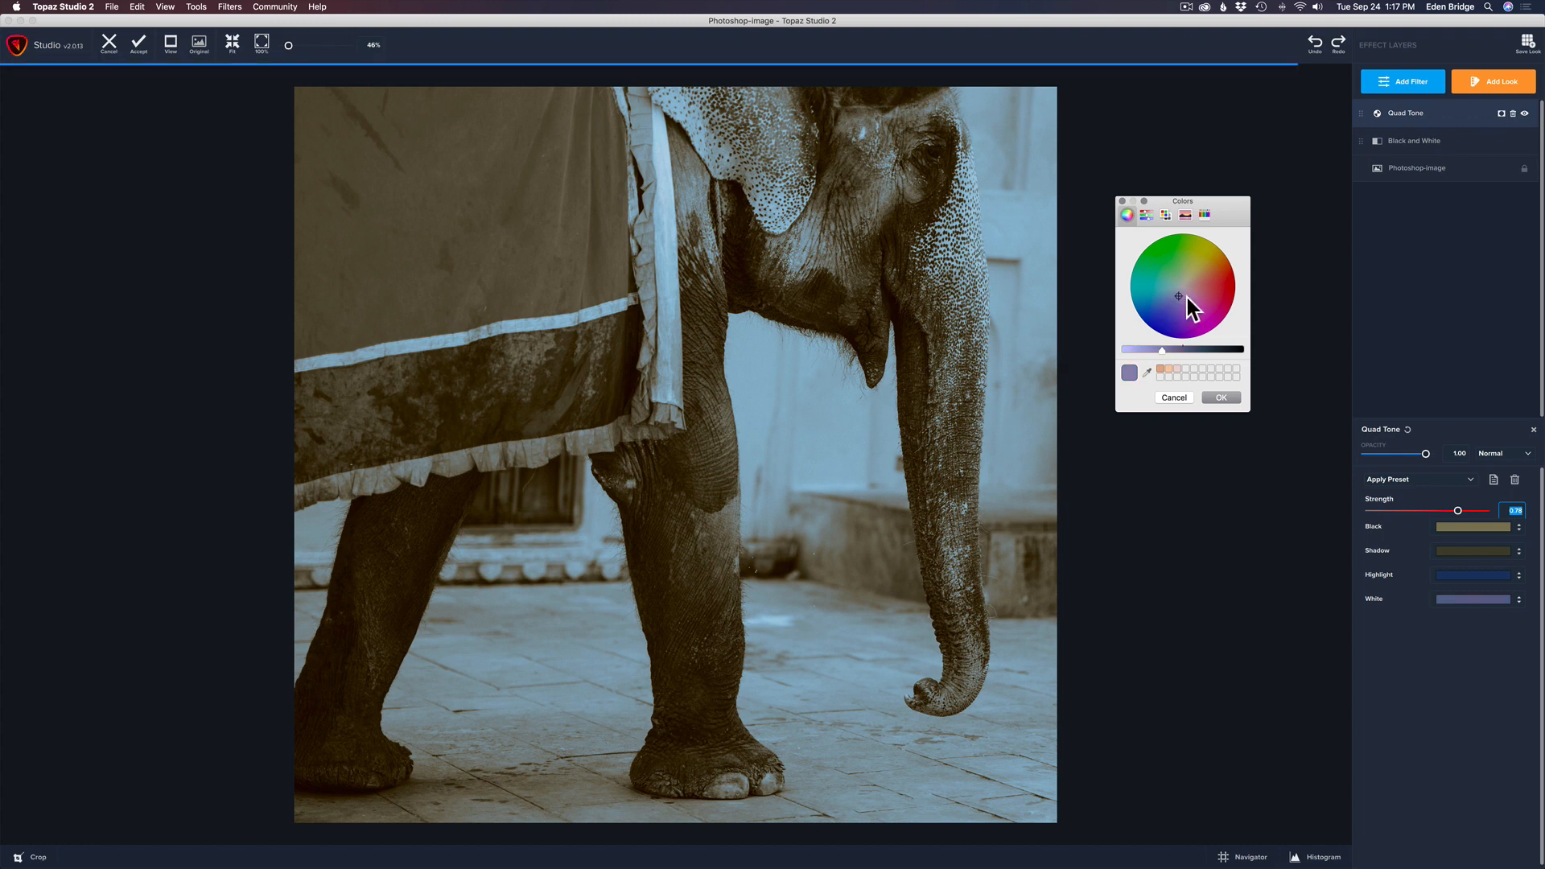
click(1221, 315)
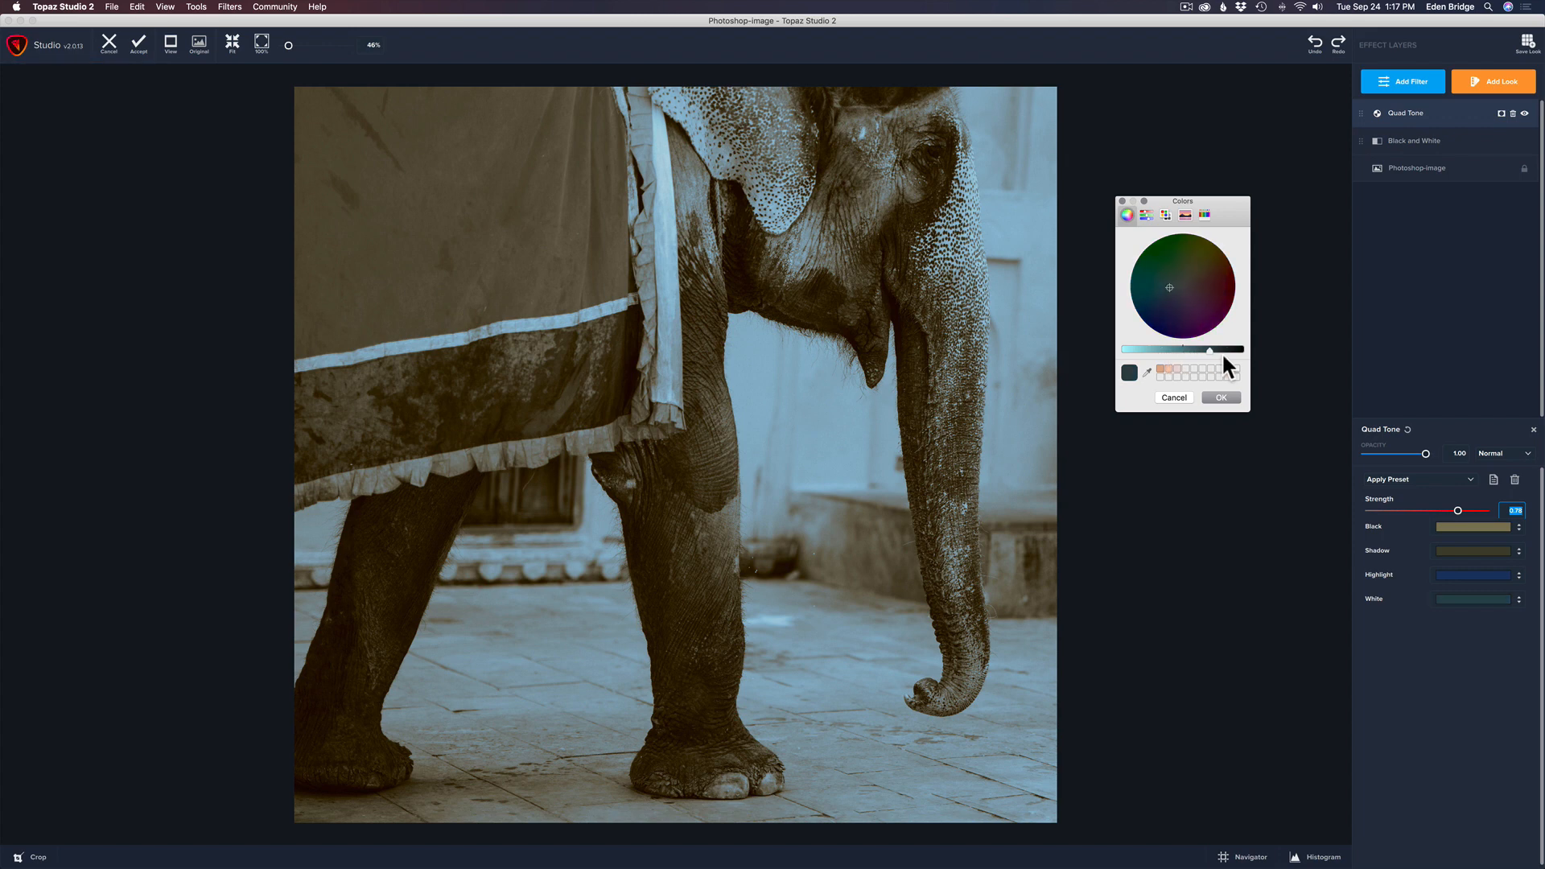
drag(1207, 351, 1178, 351)
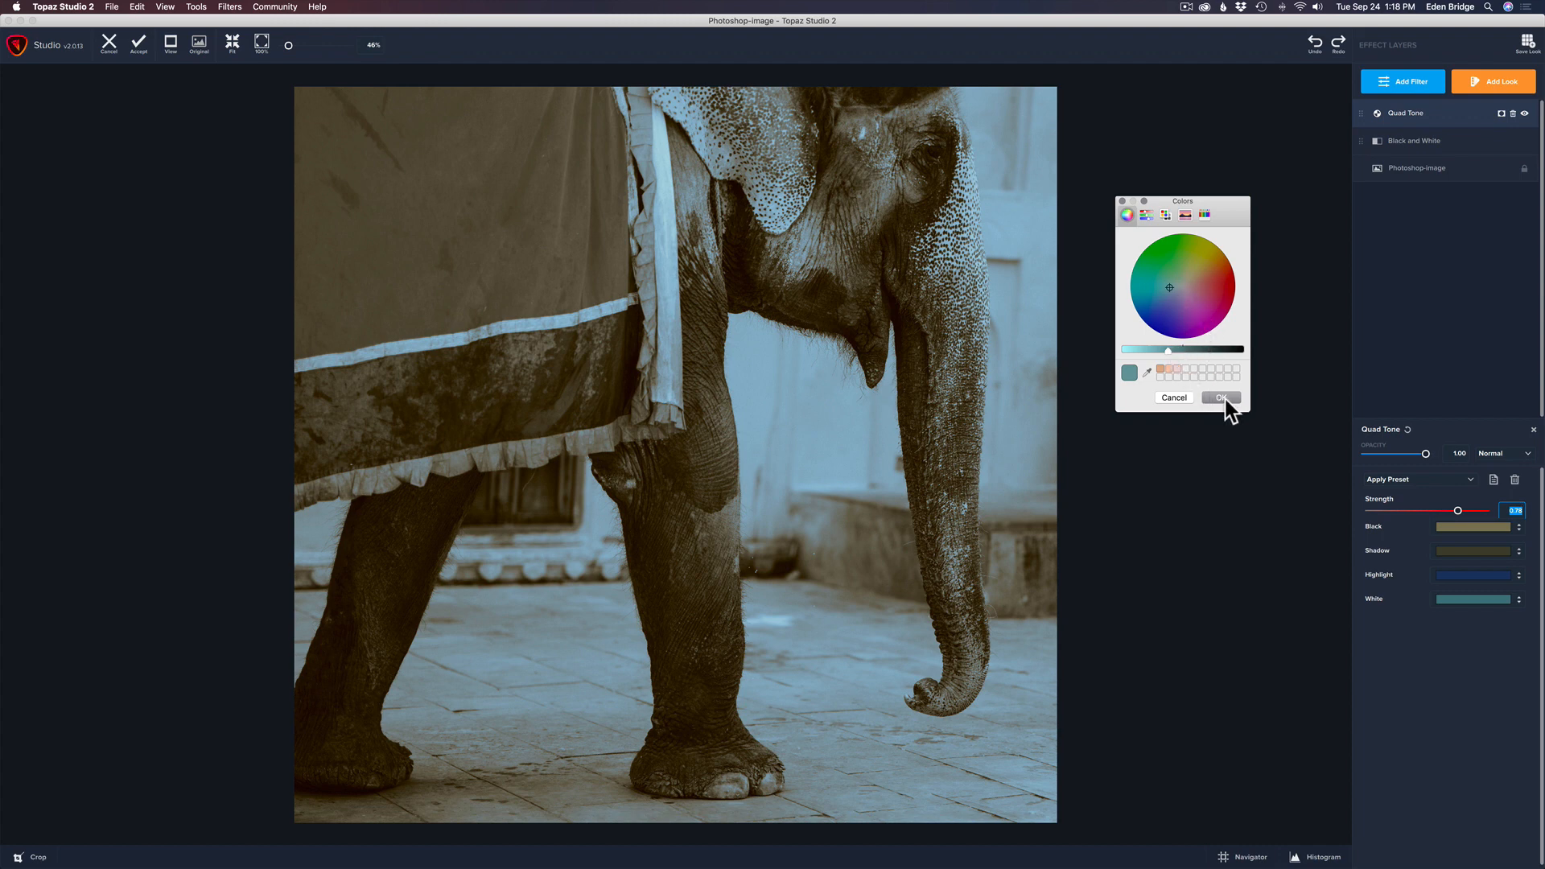
click(1221, 397)
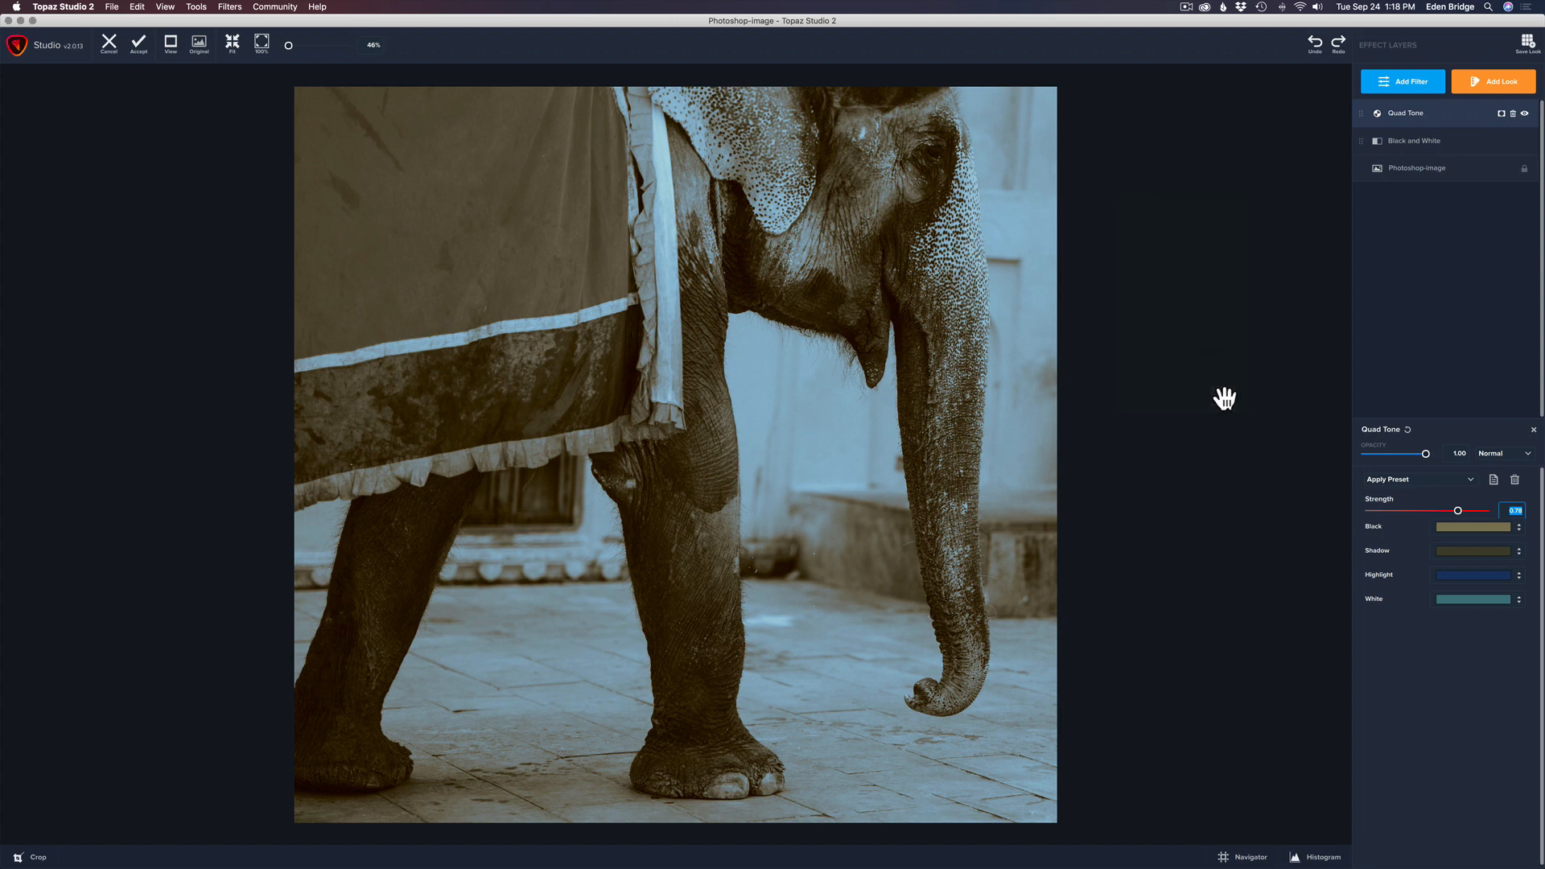
mouse_move(1415, 515)
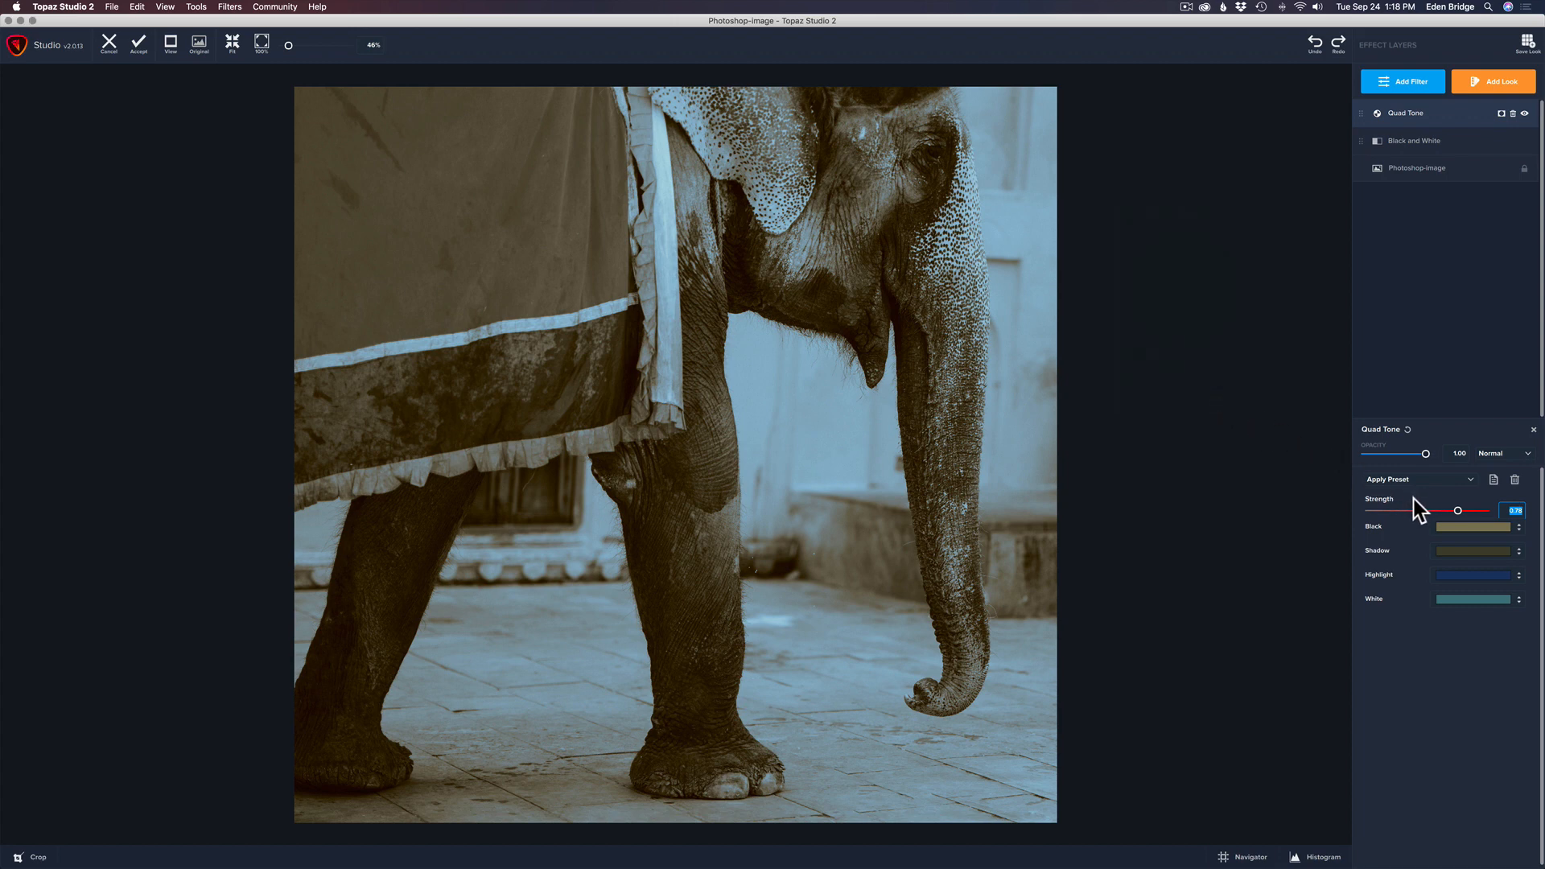
Drop Quad Tone strength to 0 for comparison, then raise it to about 0.81.
drag(1430, 509, 1459, 509)
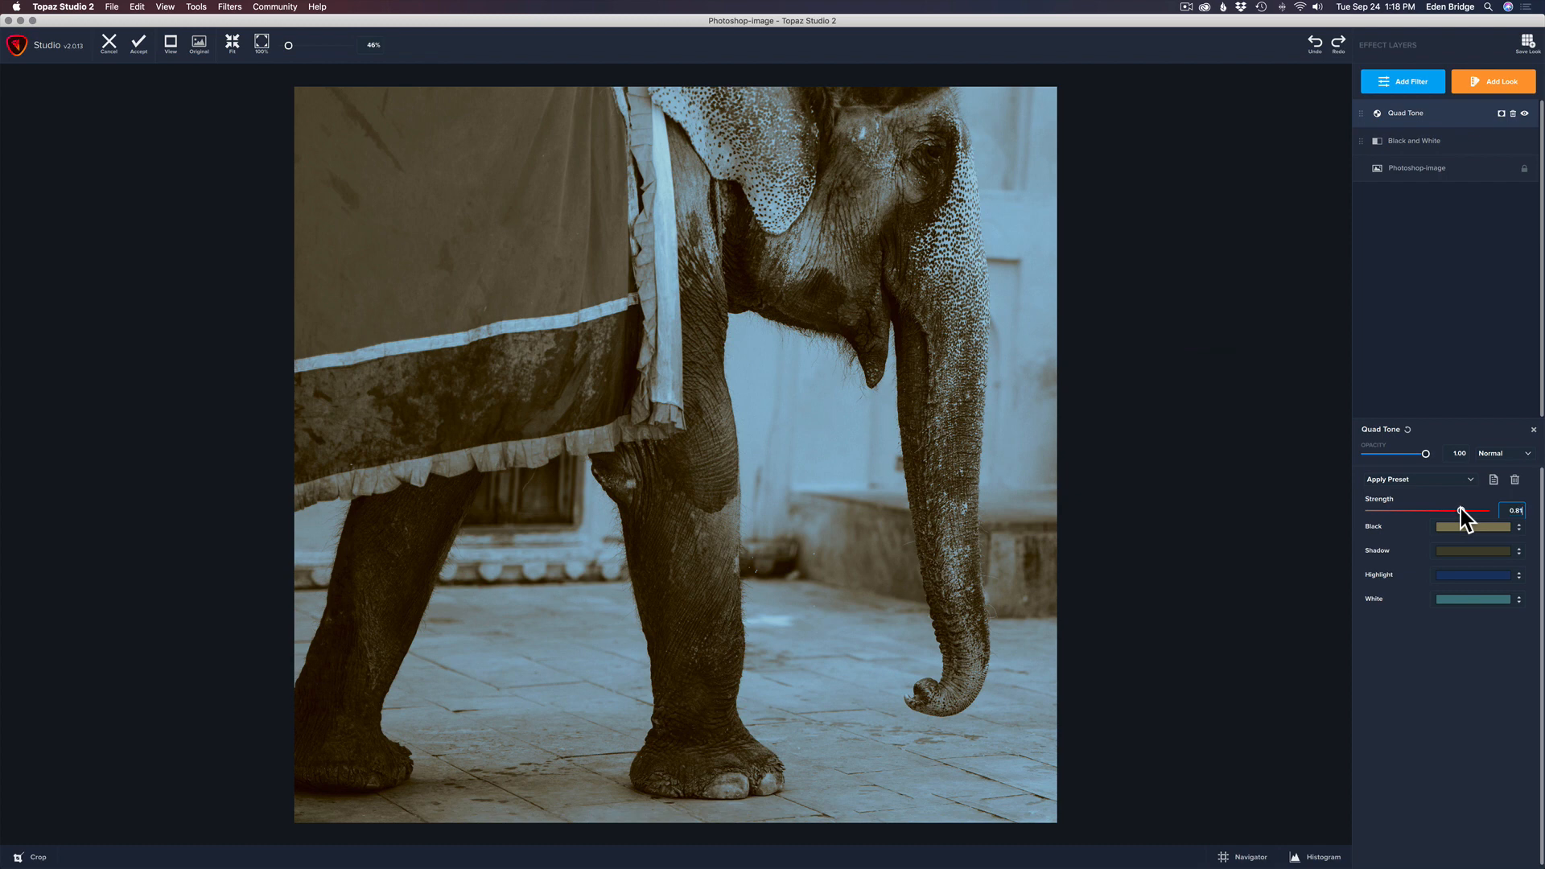
drag(1463, 510, 1483, 510)
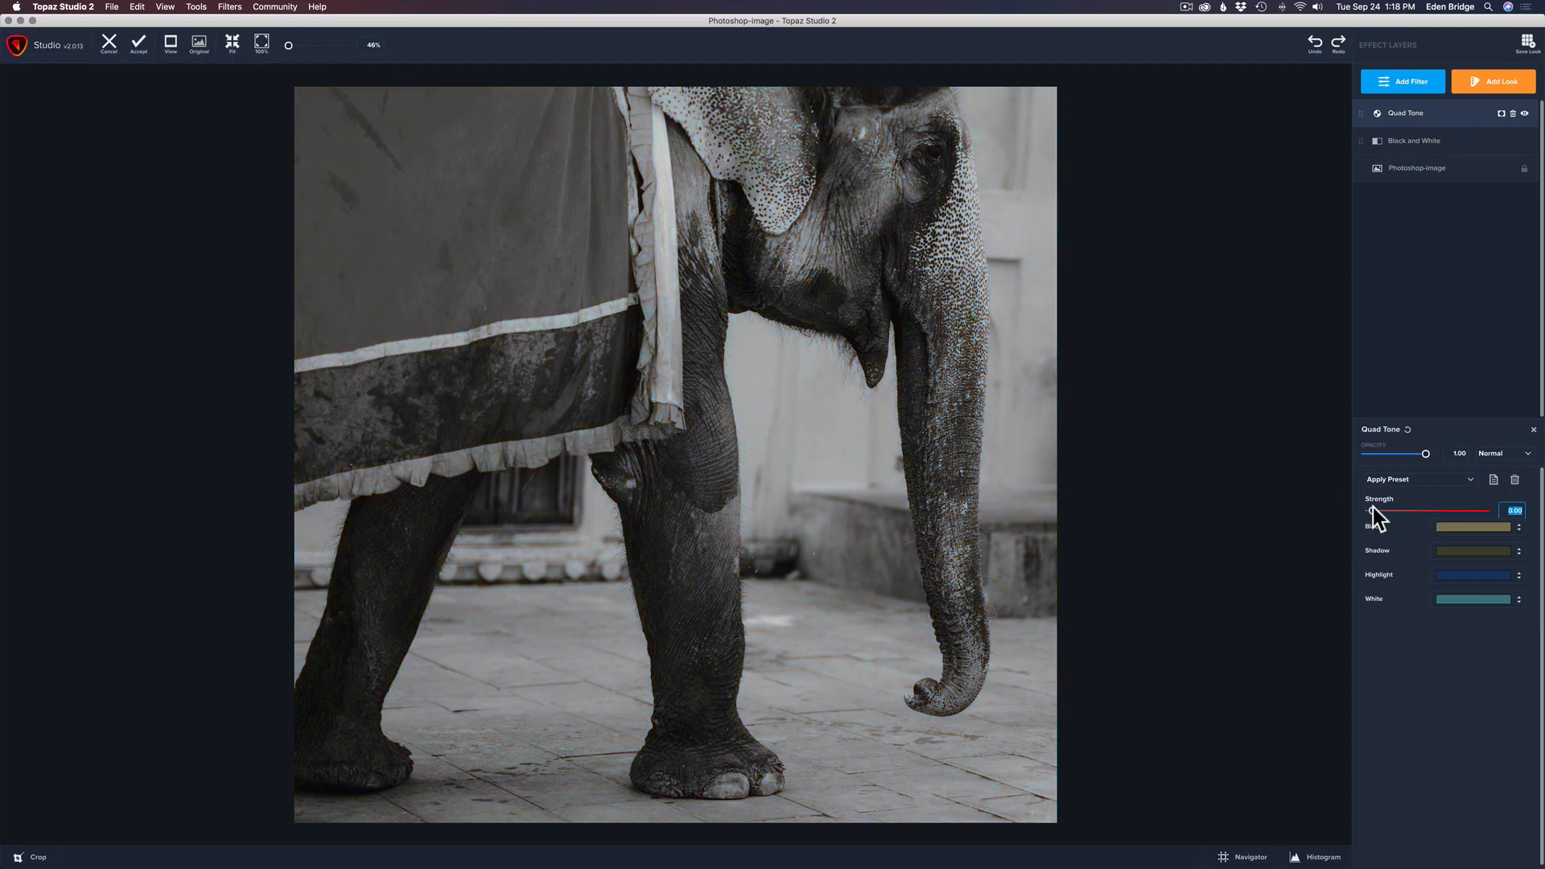
drag(1373, 511, 1458, 510)
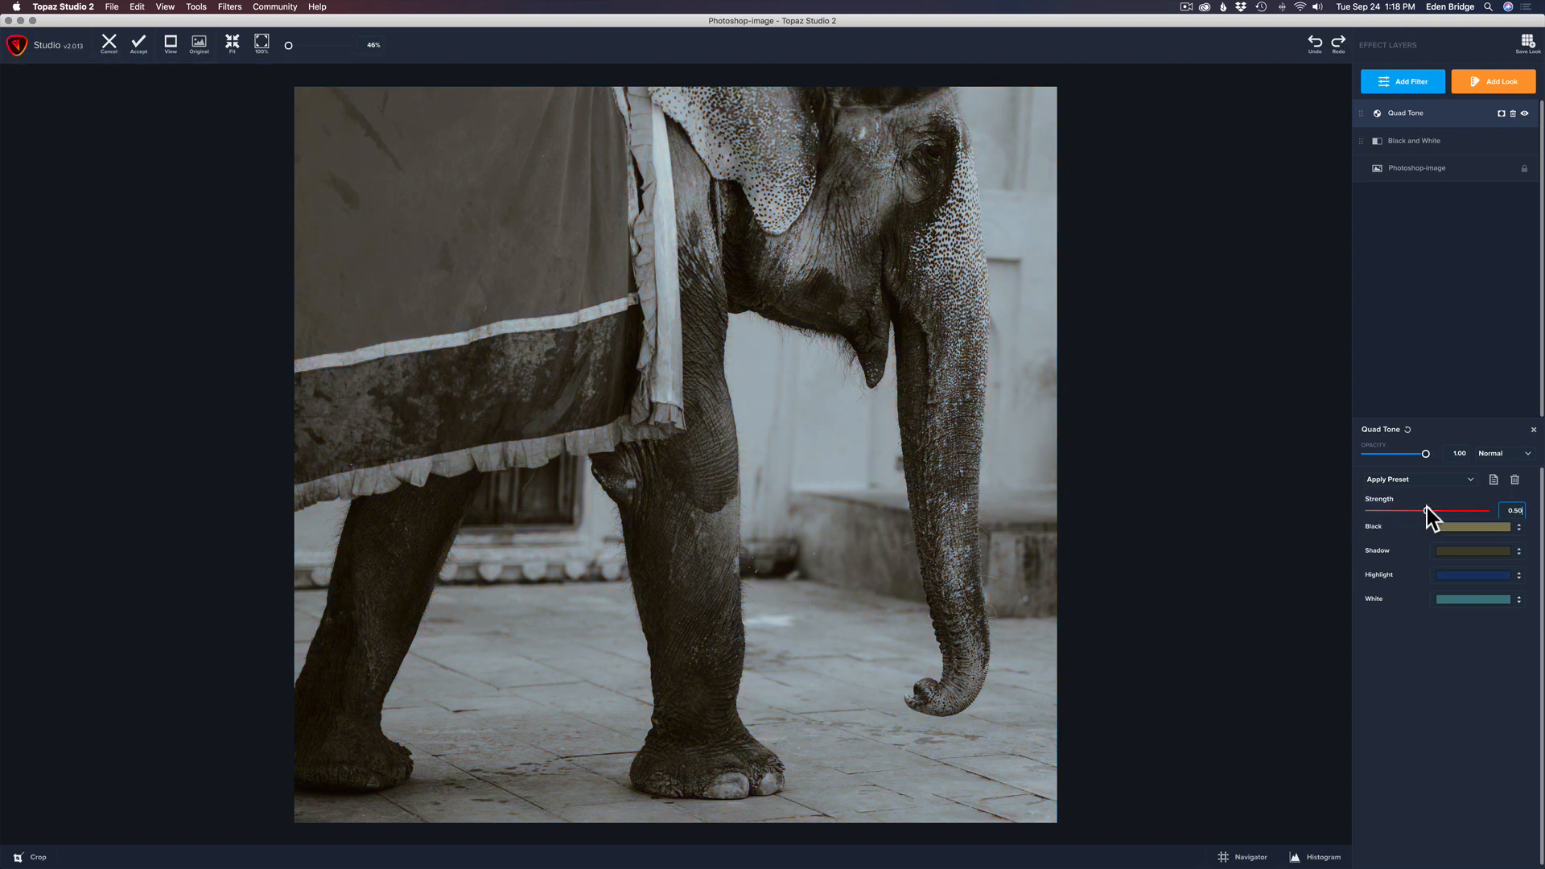
drag(1426, 510, 1445, 510)
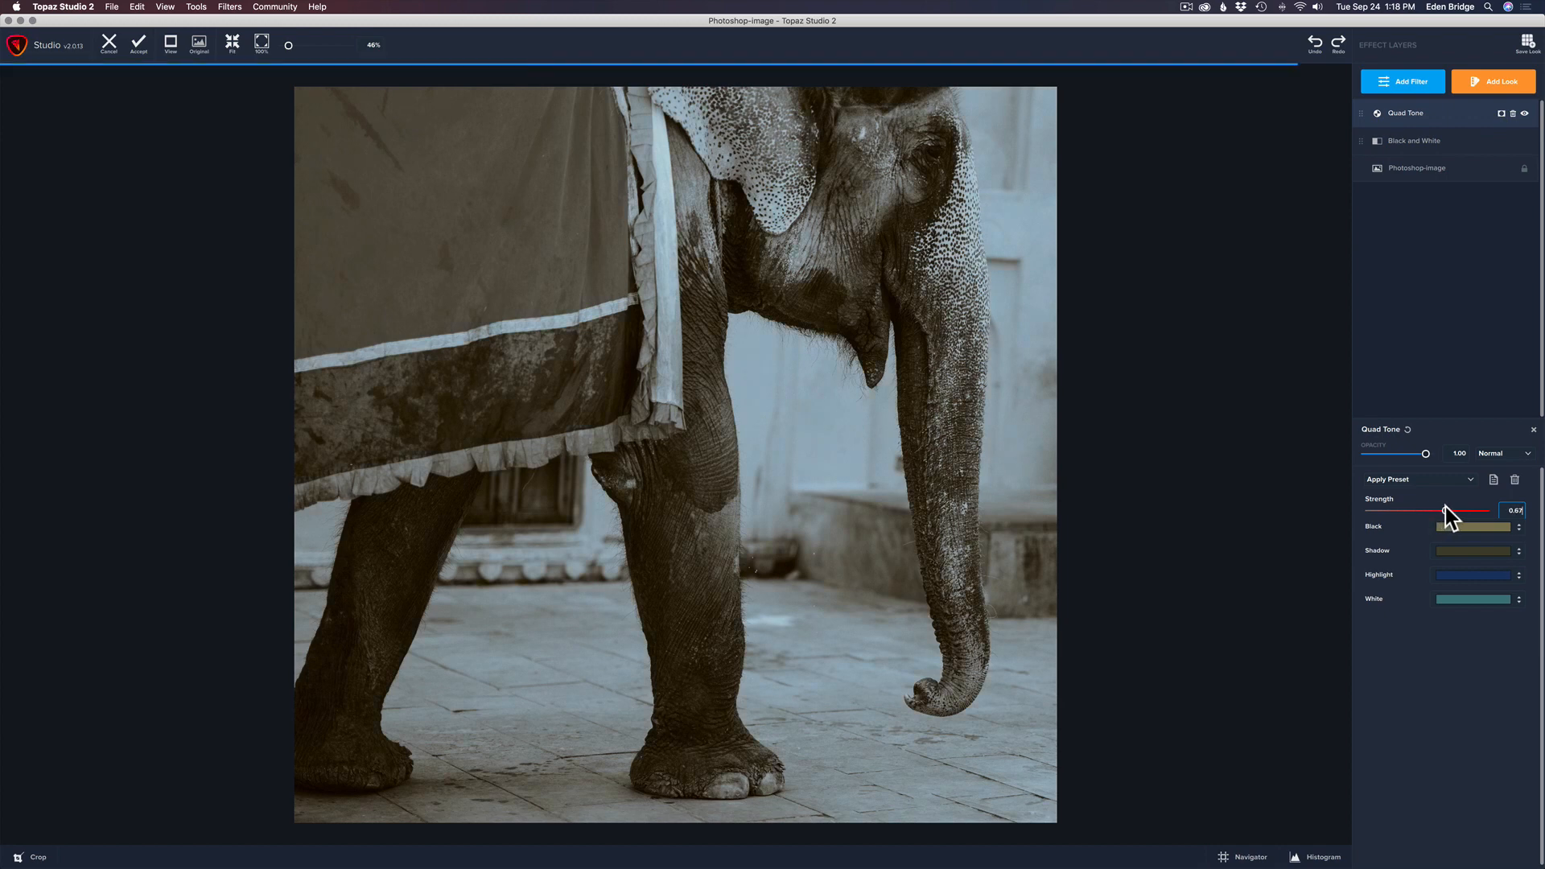
drag(1445, 512, 1461, 512)
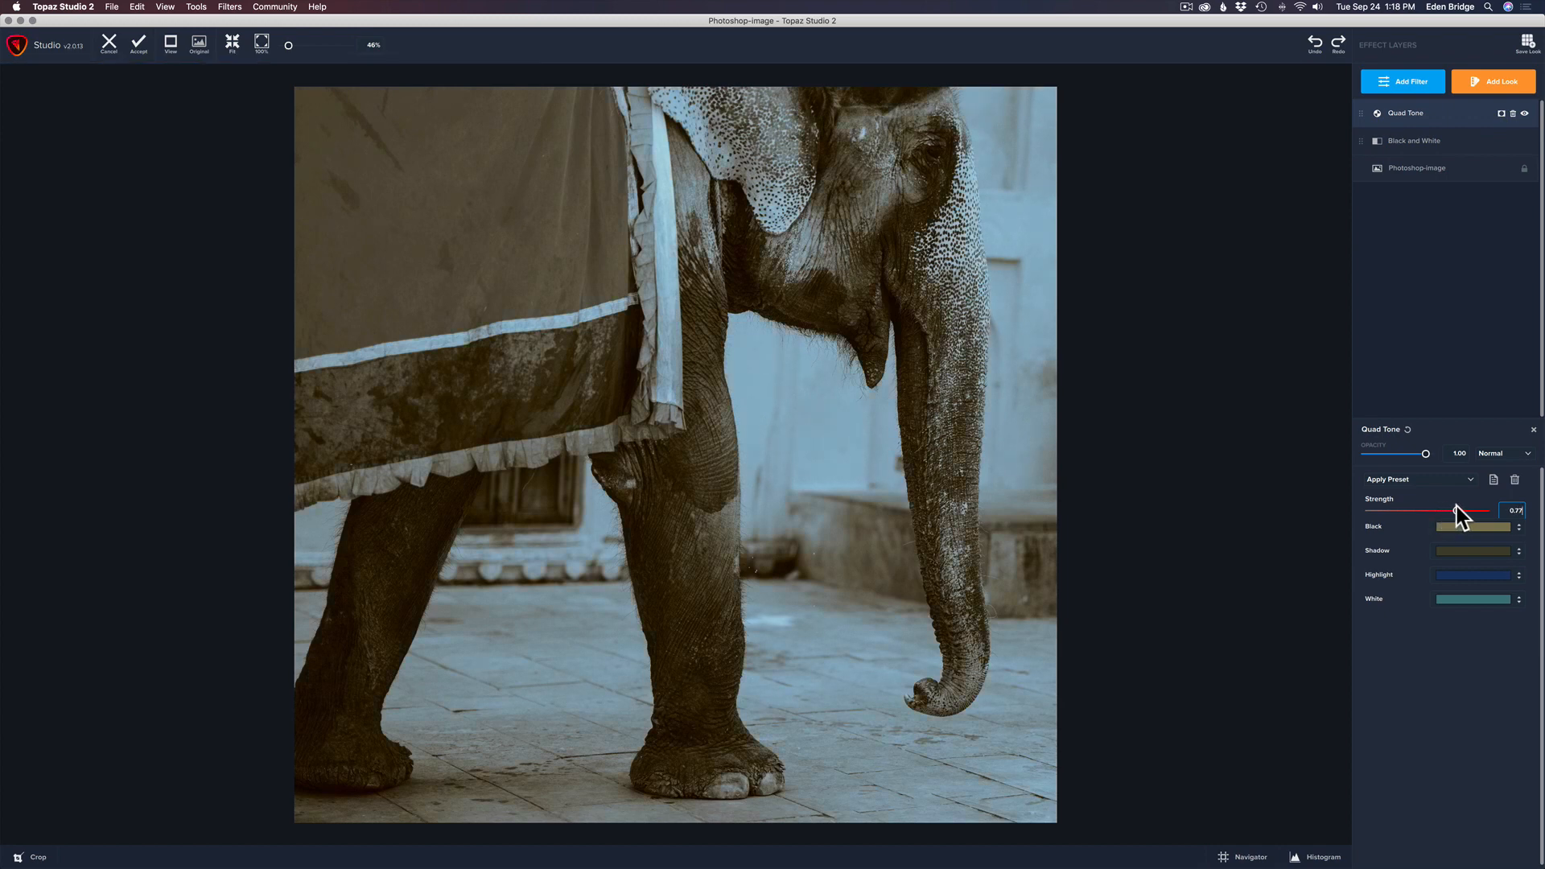
drag(1461, 510, 1461, 510)
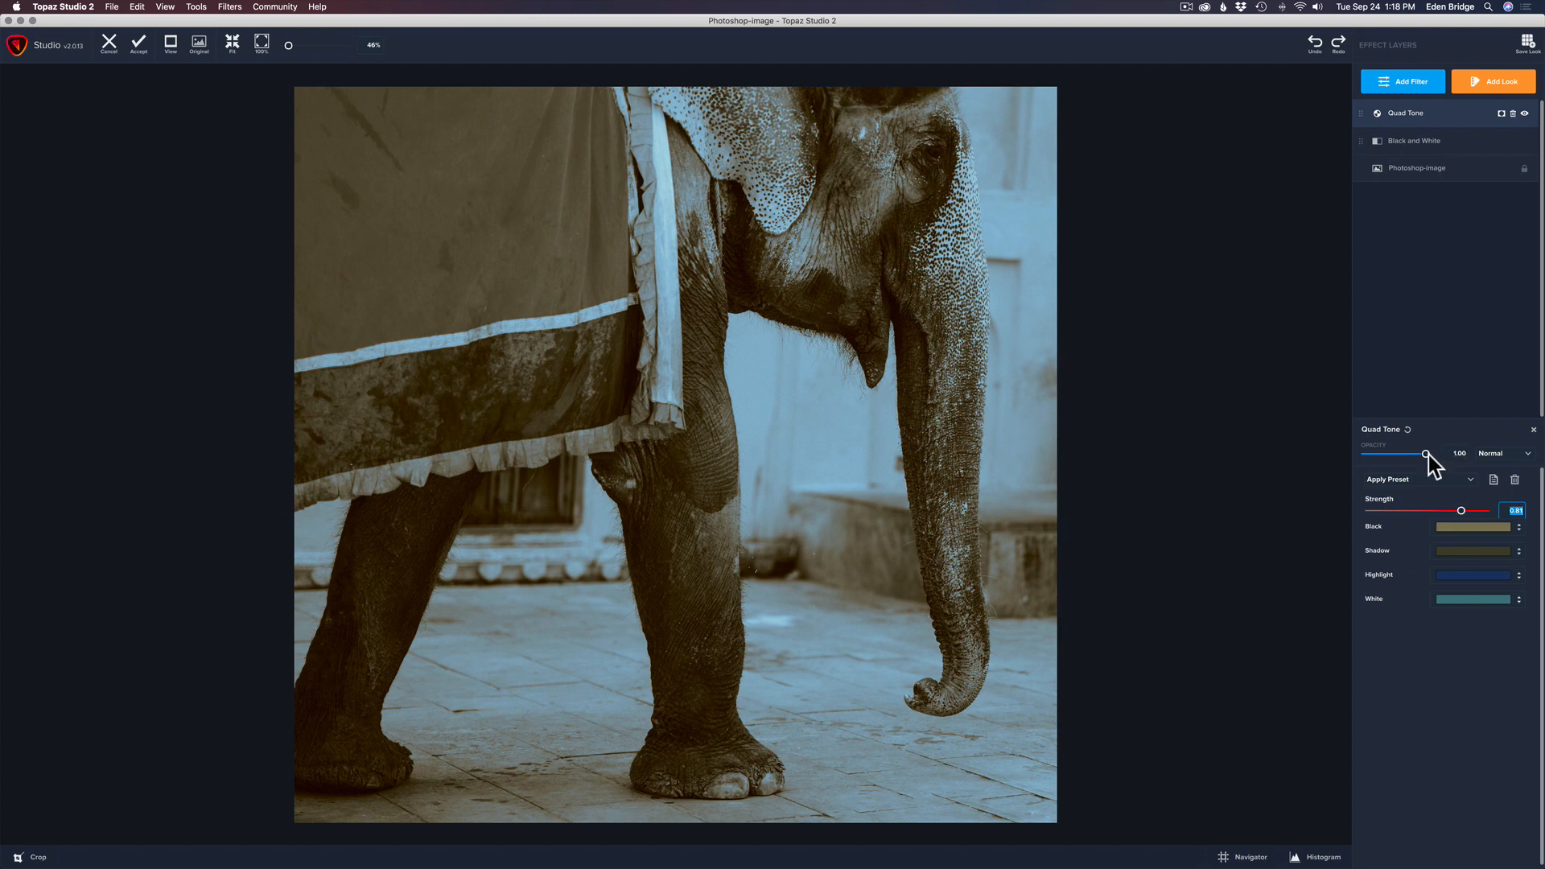
Fade the Quad Tone opacity to 0, then bring it back to about 0.79.
drag(1427, 453, 1367, 453)
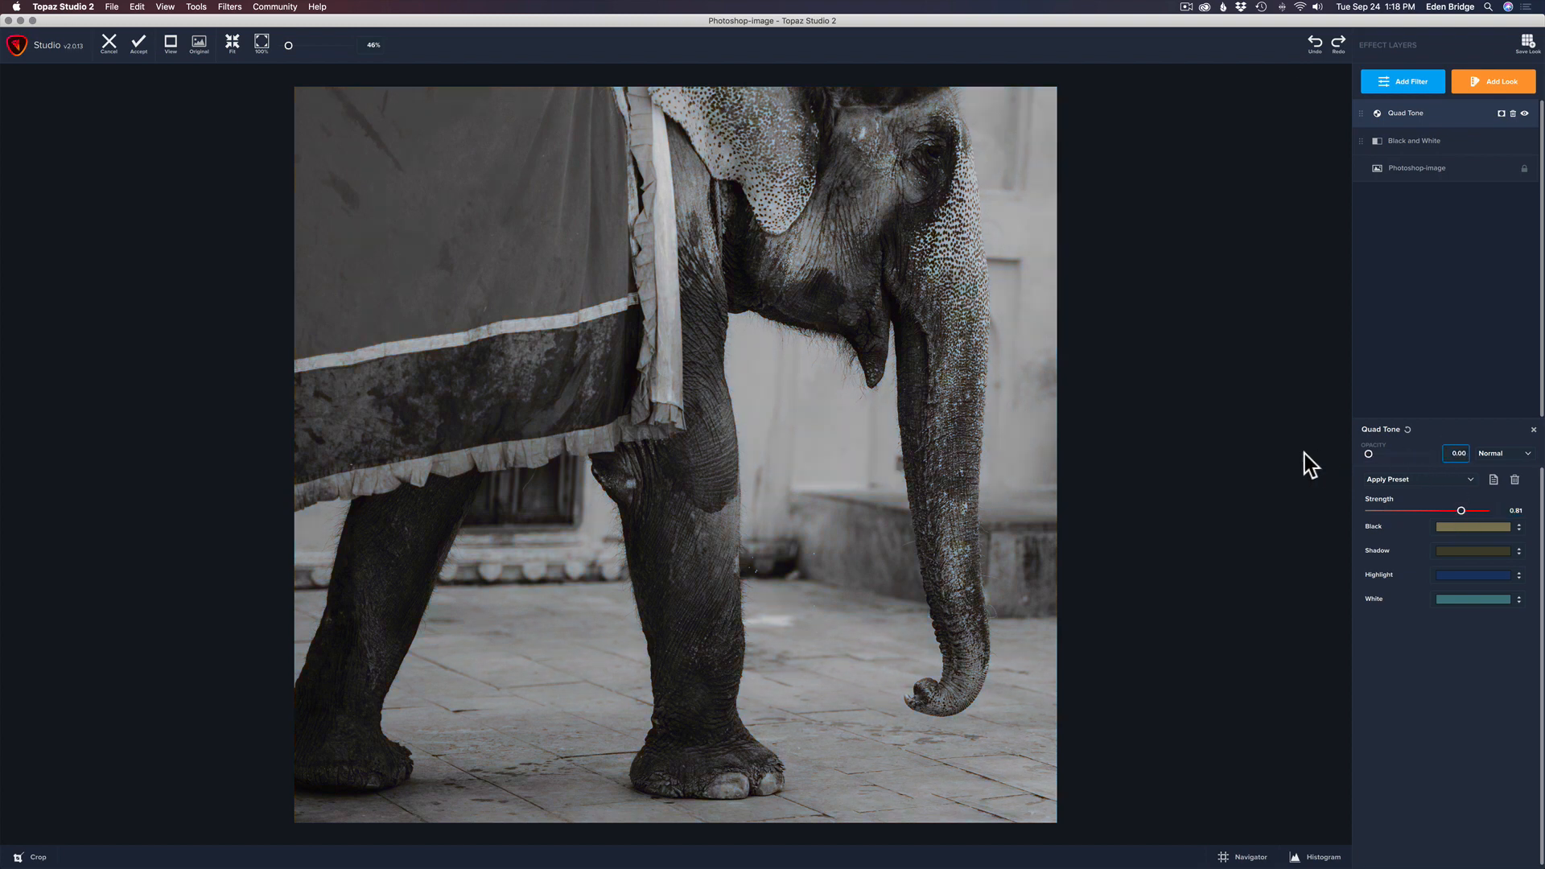
click(1455, 453)
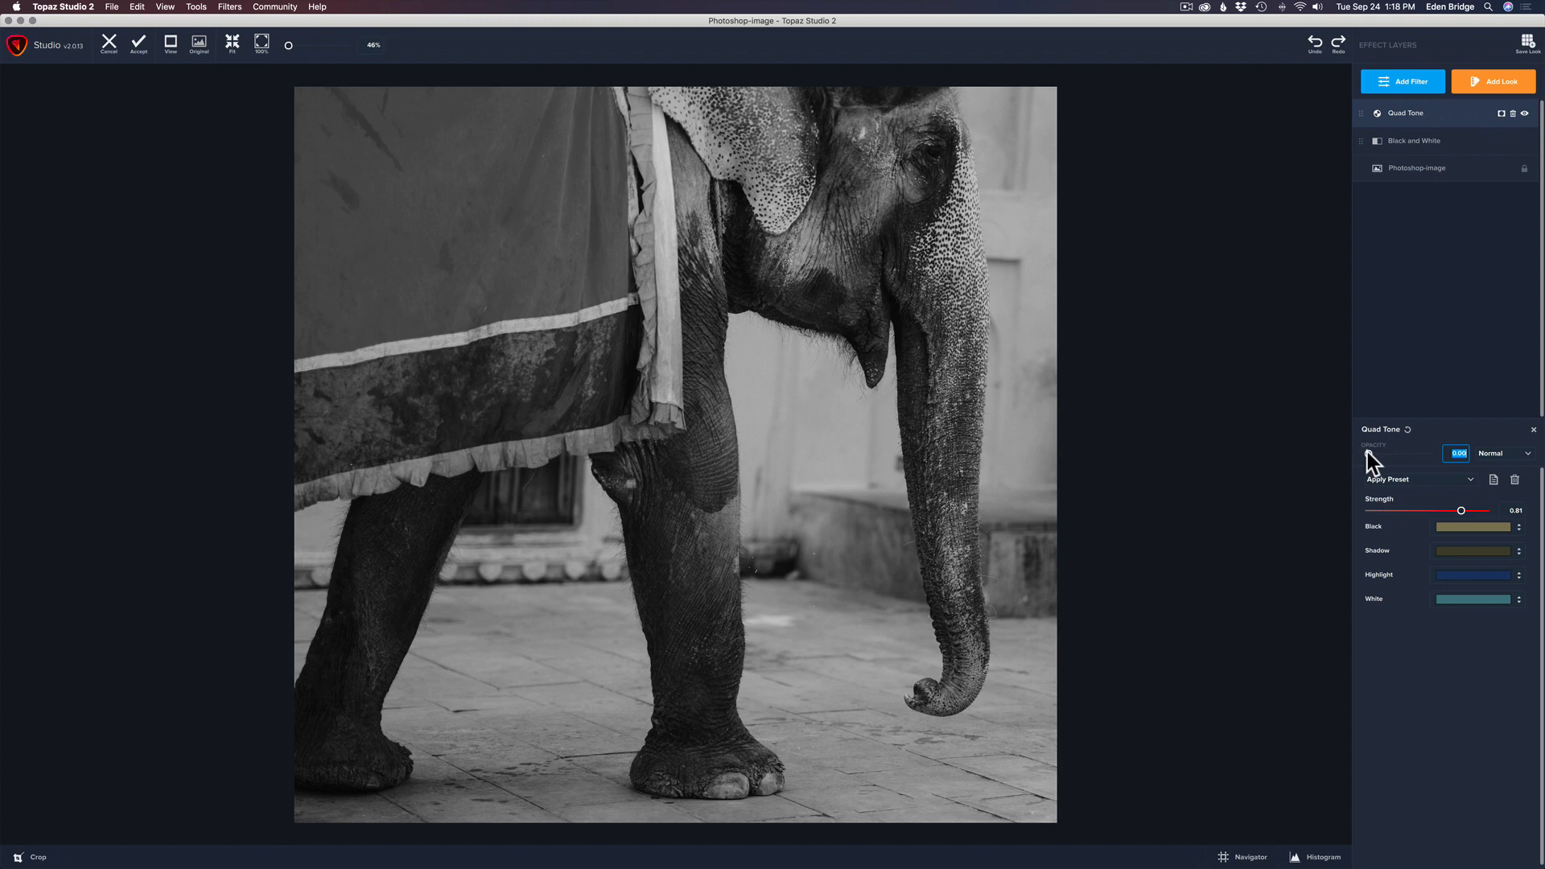
drag(1367, 453, 1400, 453)
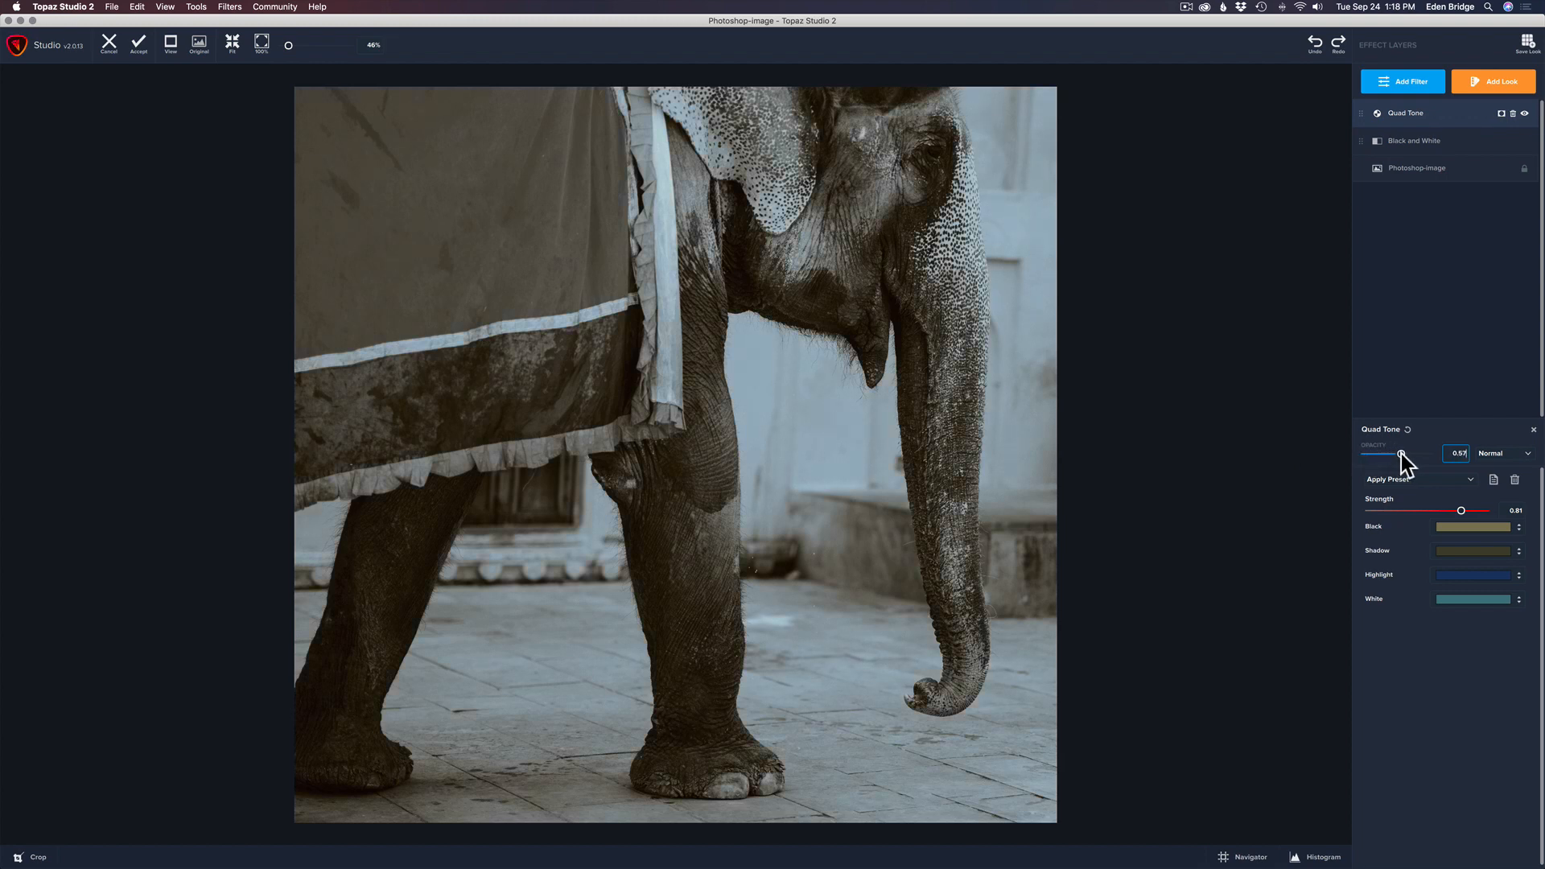
drag(1400, 456, 1414, 455)
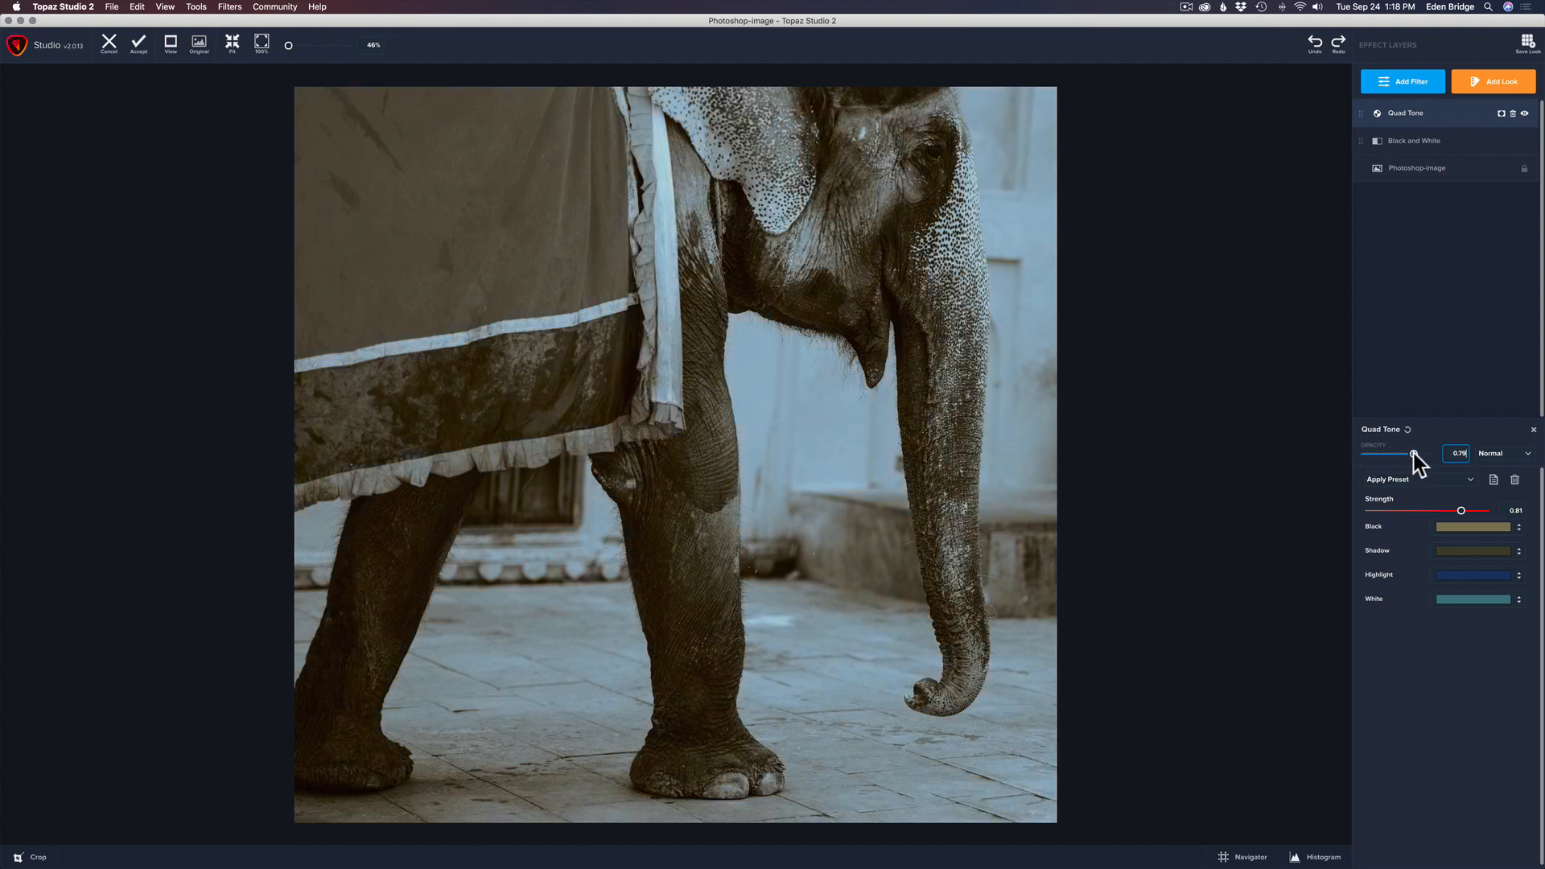
Fine-tune the Quad Tone opacity up to about 0.97.
drag(1413, 455, 1429, 456)
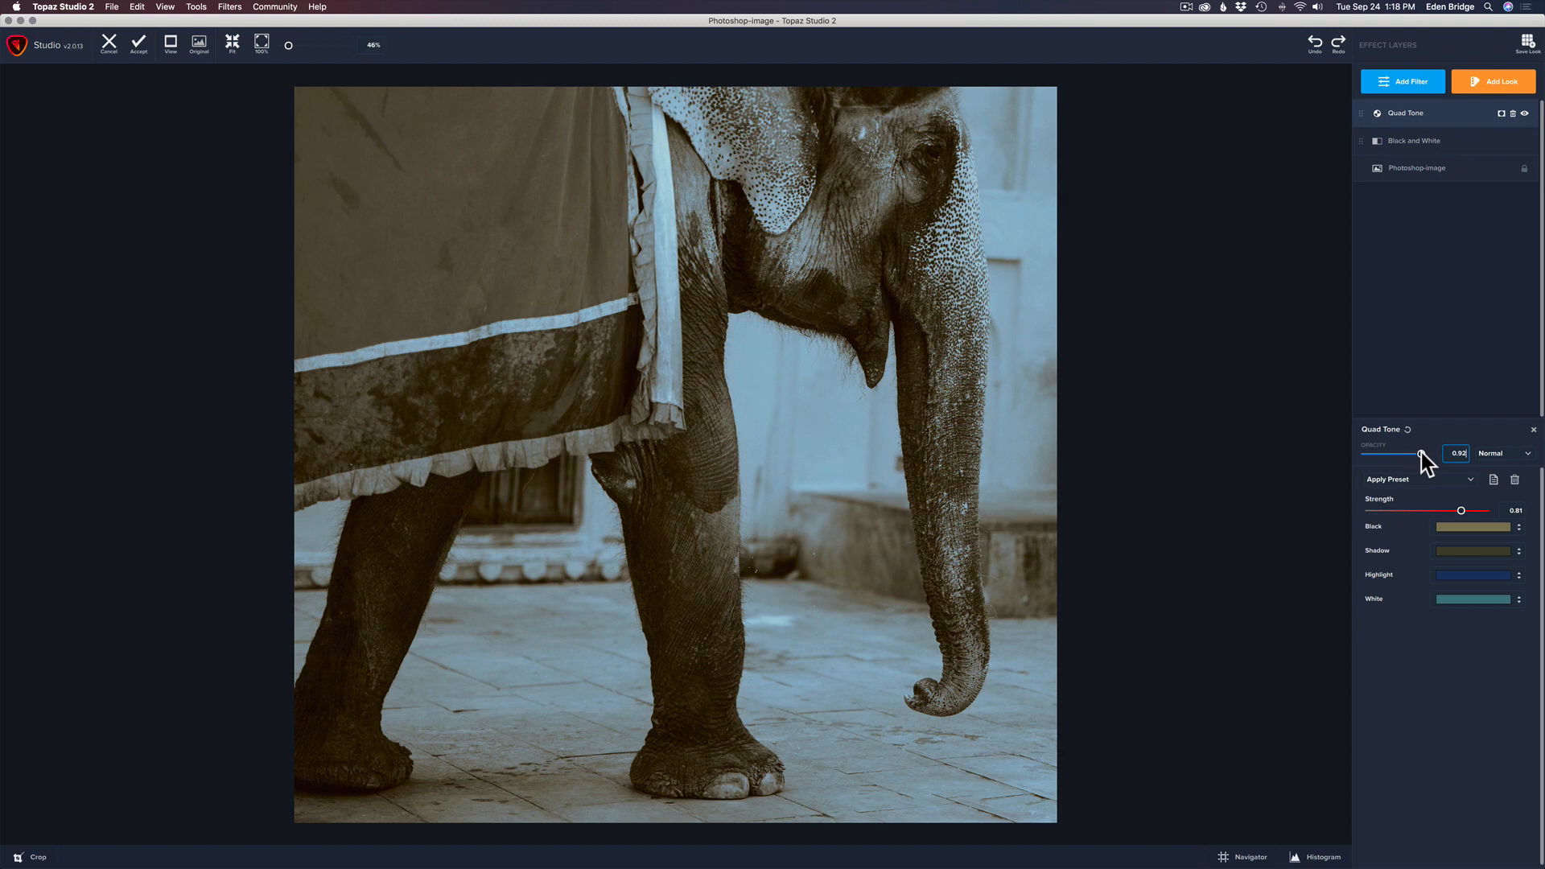
drag(1409, 453, 1413, 453)
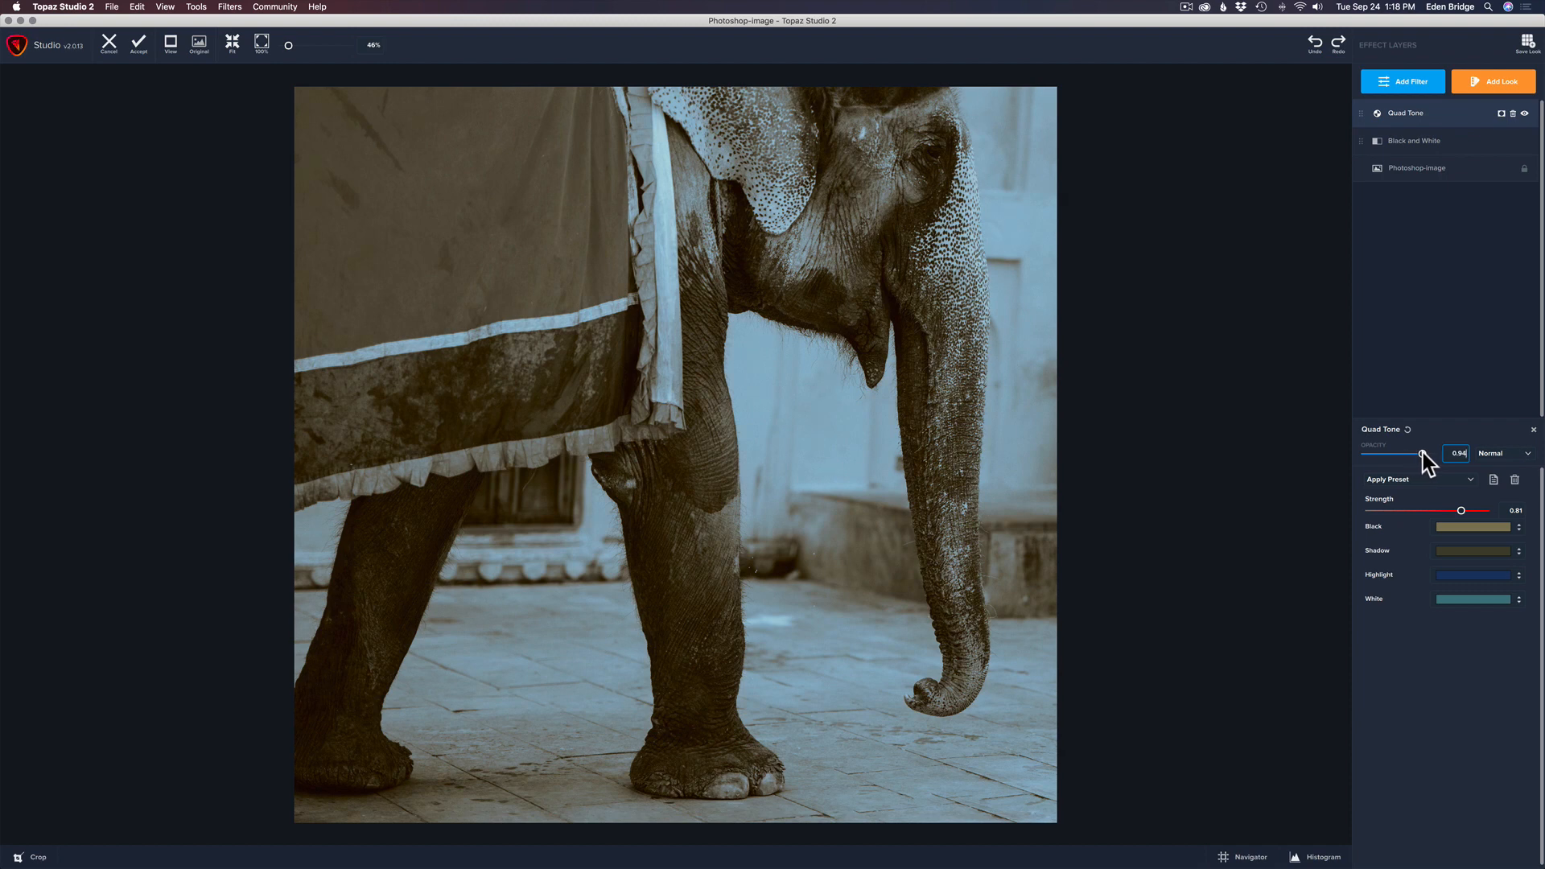
drag(1419, 453, 1424, 453)
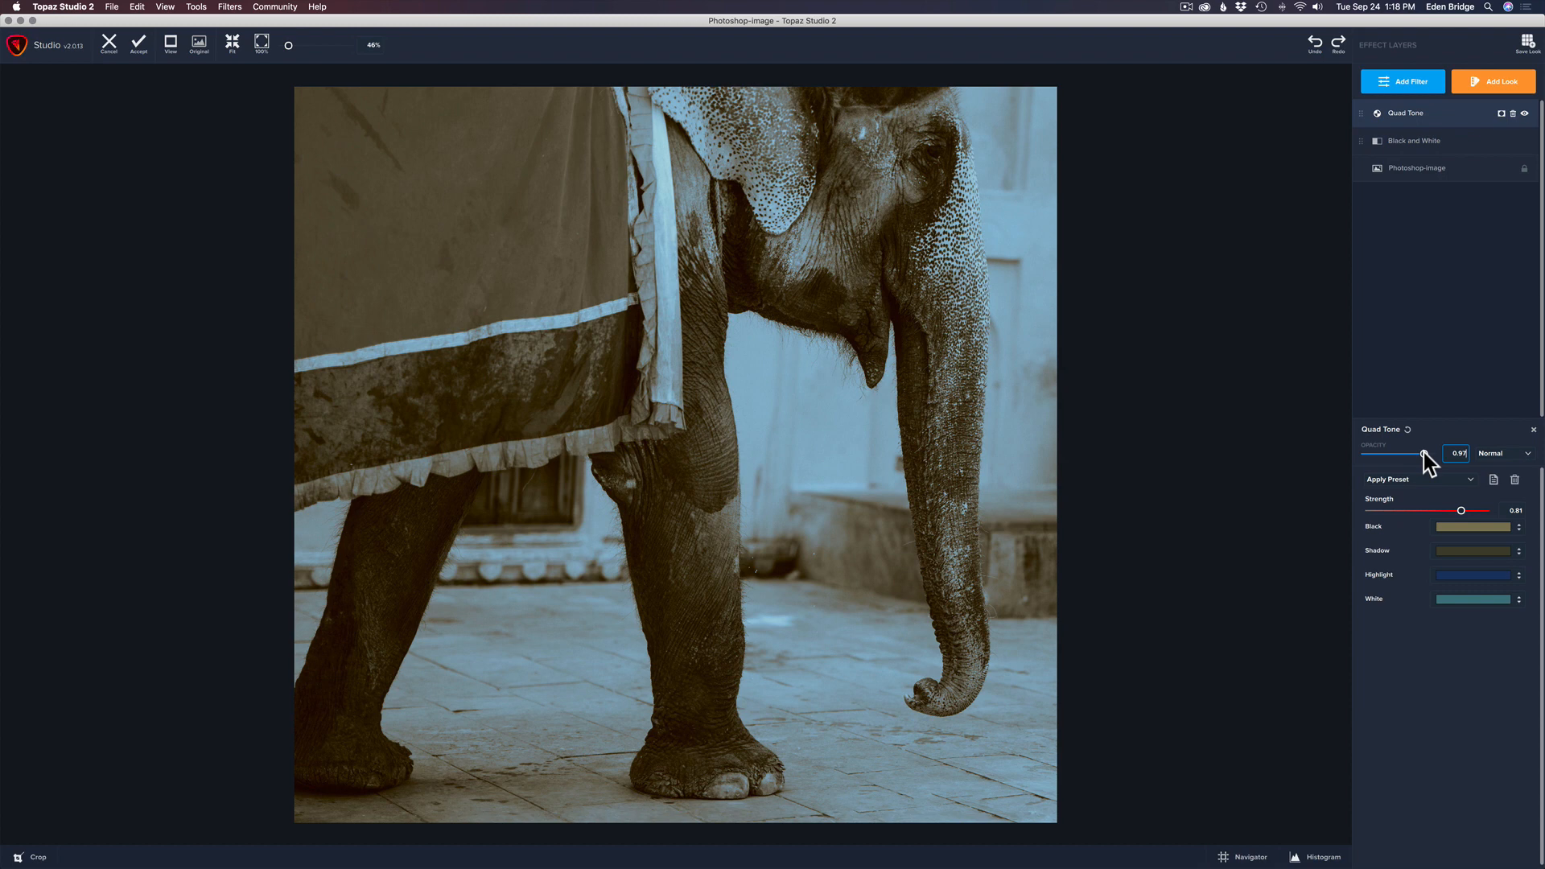
click(1457, 453)
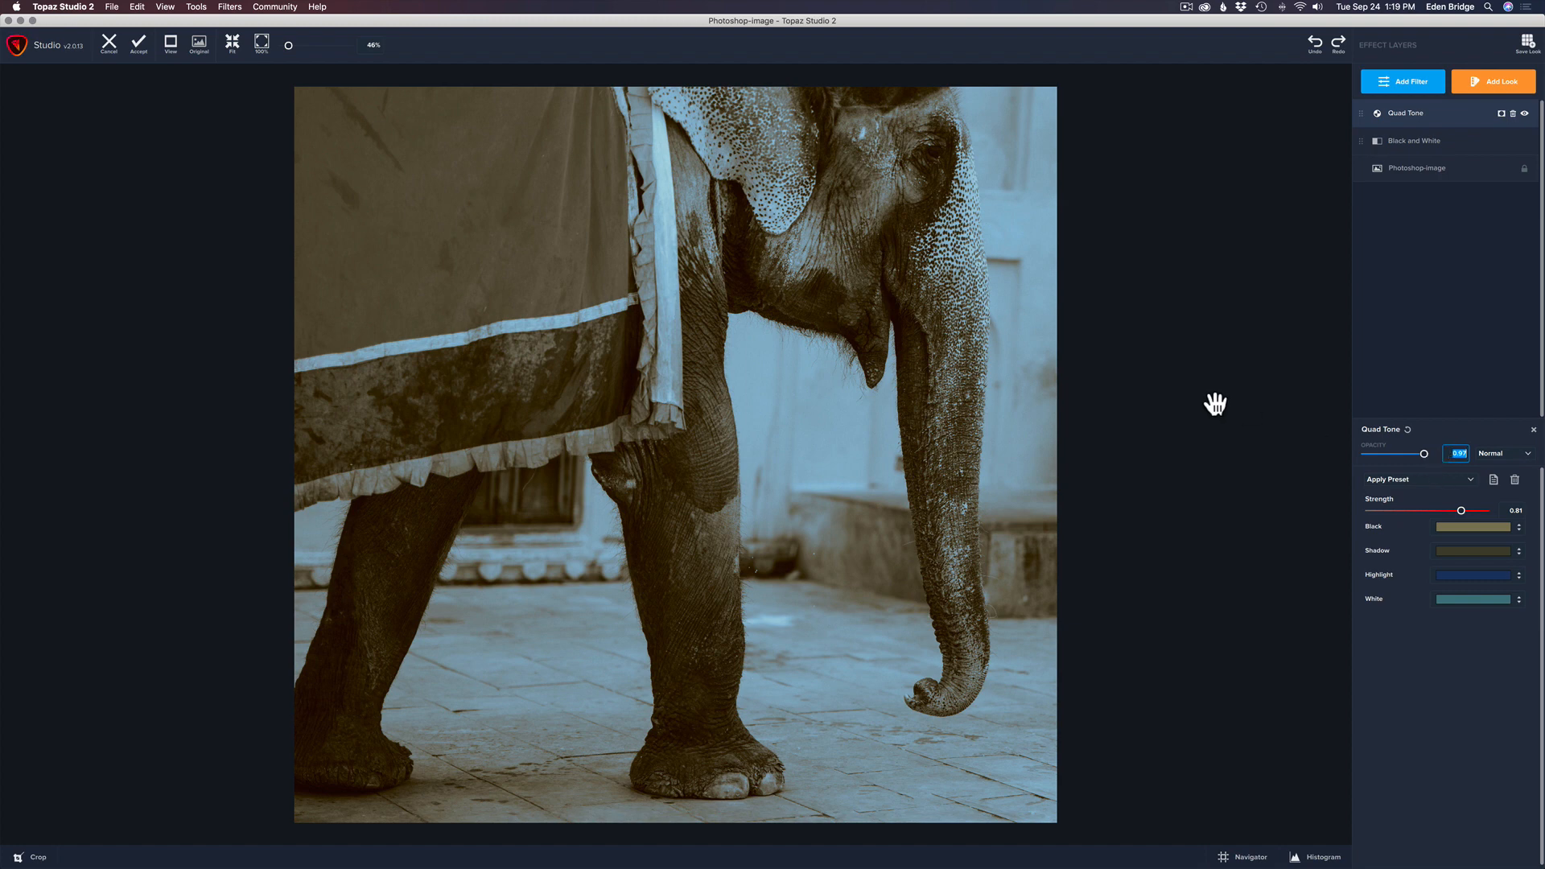
mouse_move(689, 384)
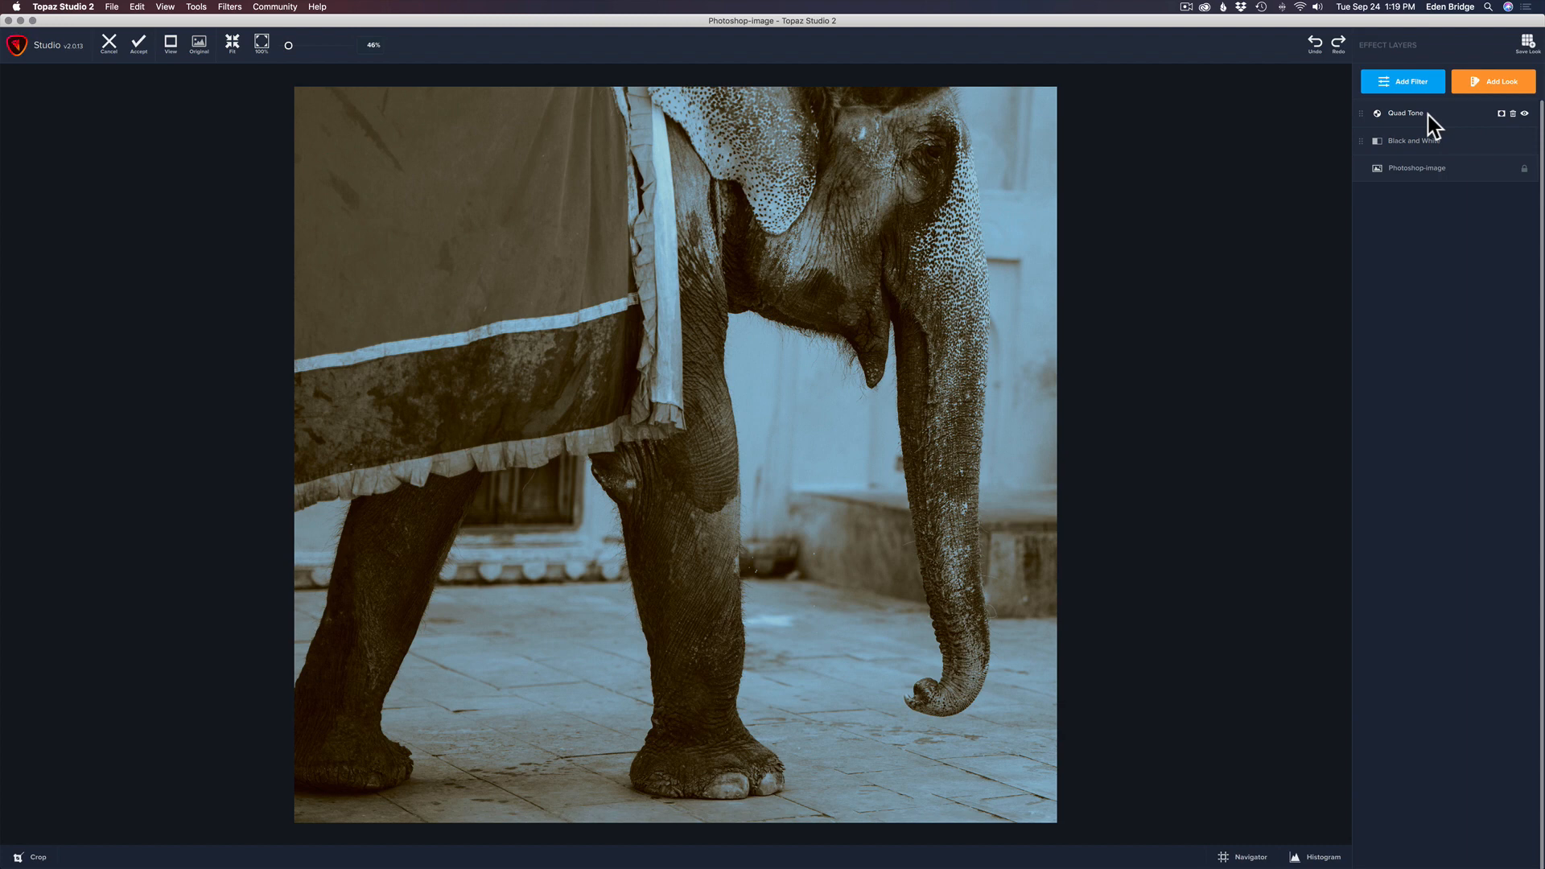
Reopen the Quad Tone layer and lower its opacity to about 0.65.
click(1410, 113)
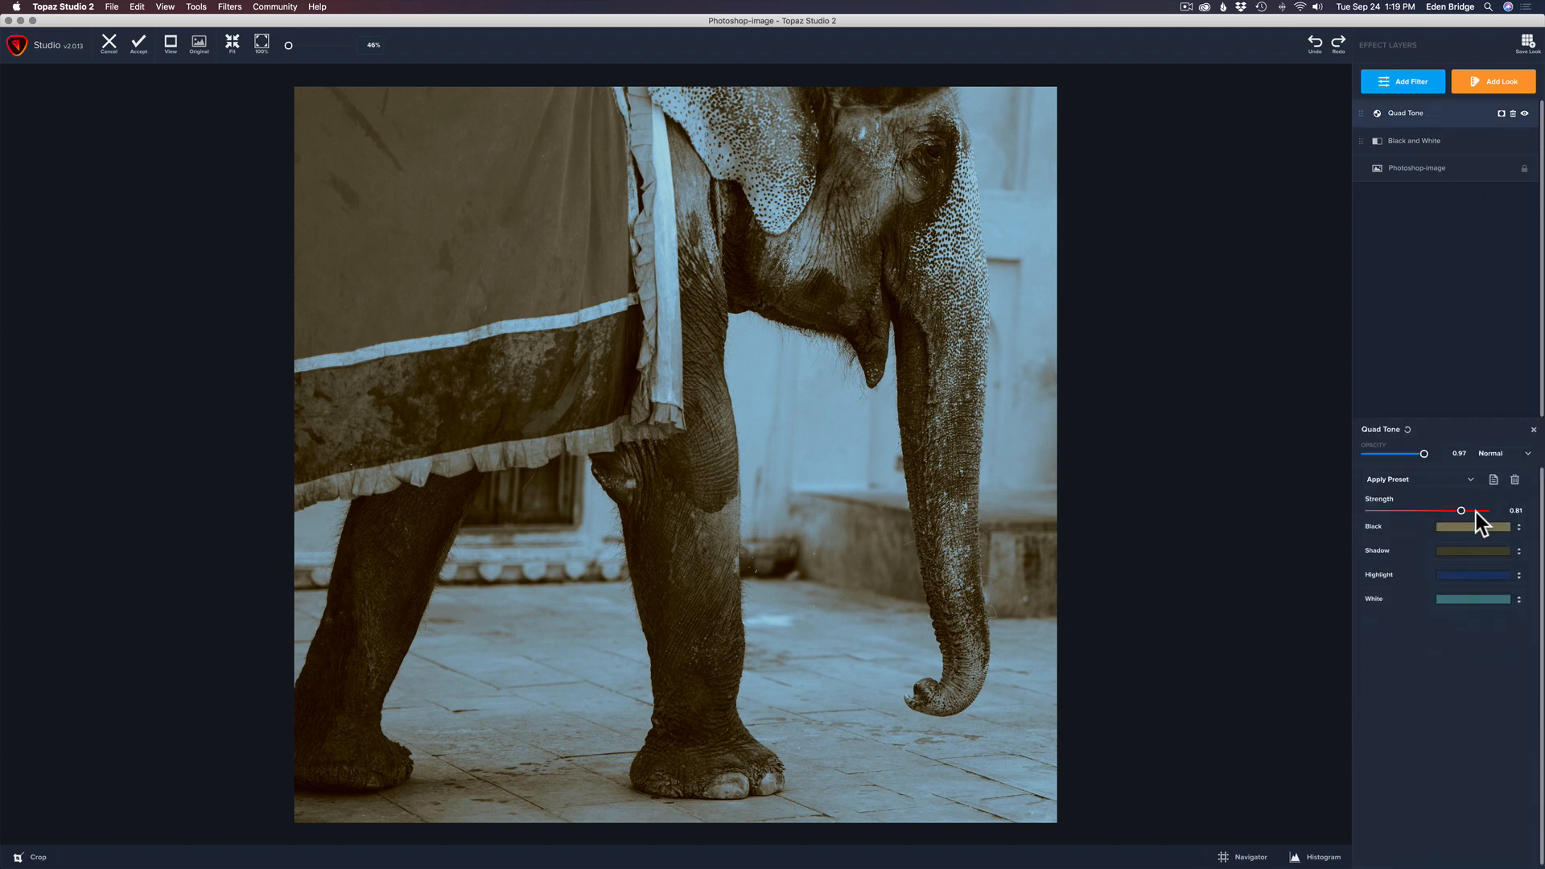
mouse_move(1423, 456)
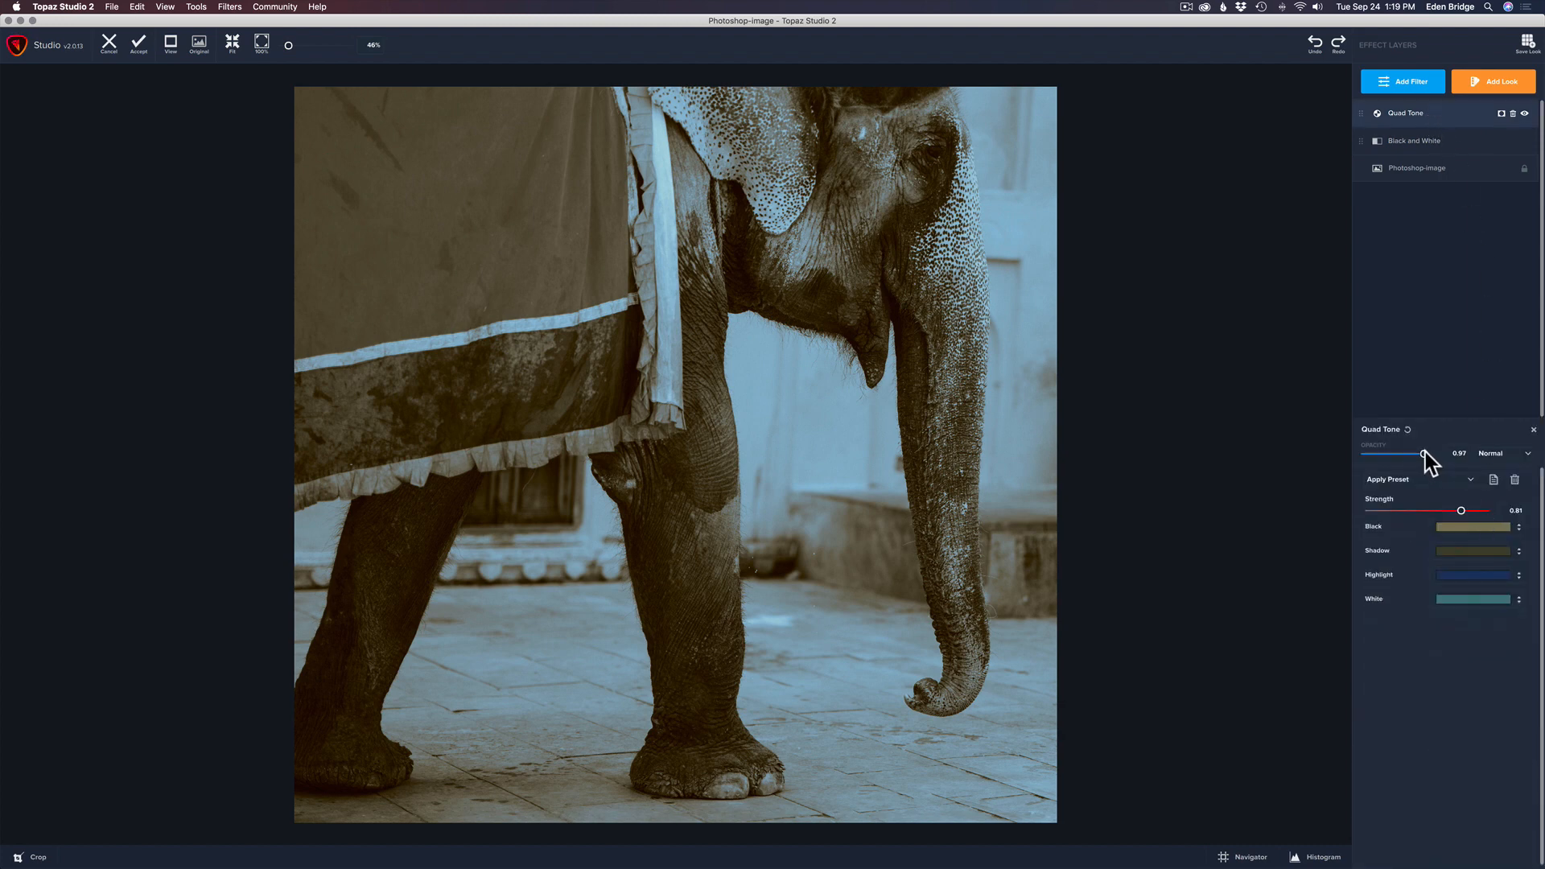
drag(1423, 453, 1399, 453)
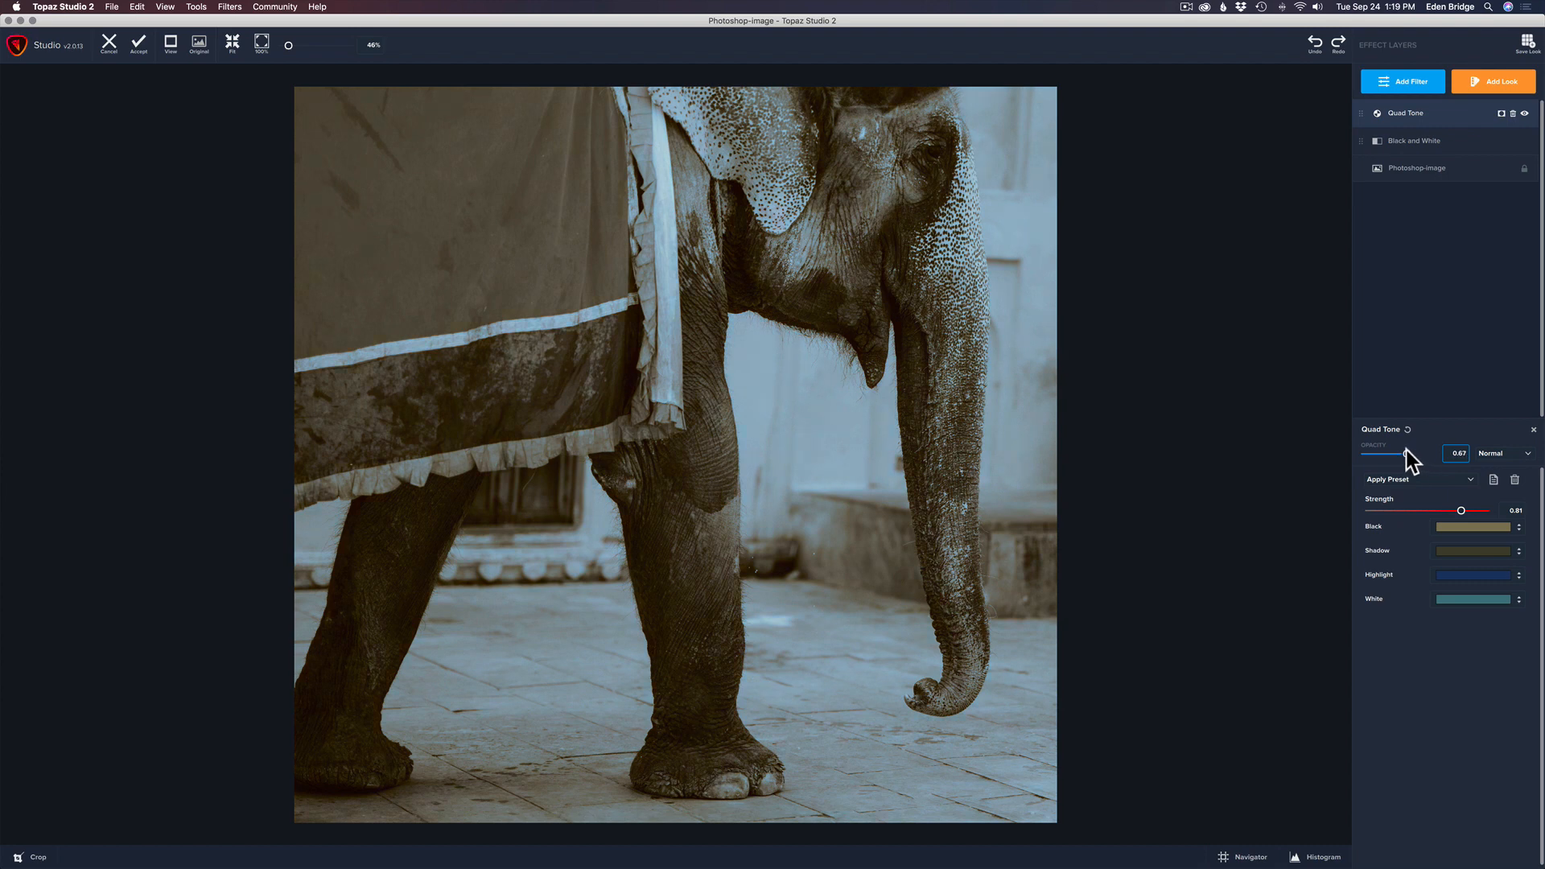
drag(1409, 453, 1404, 453)
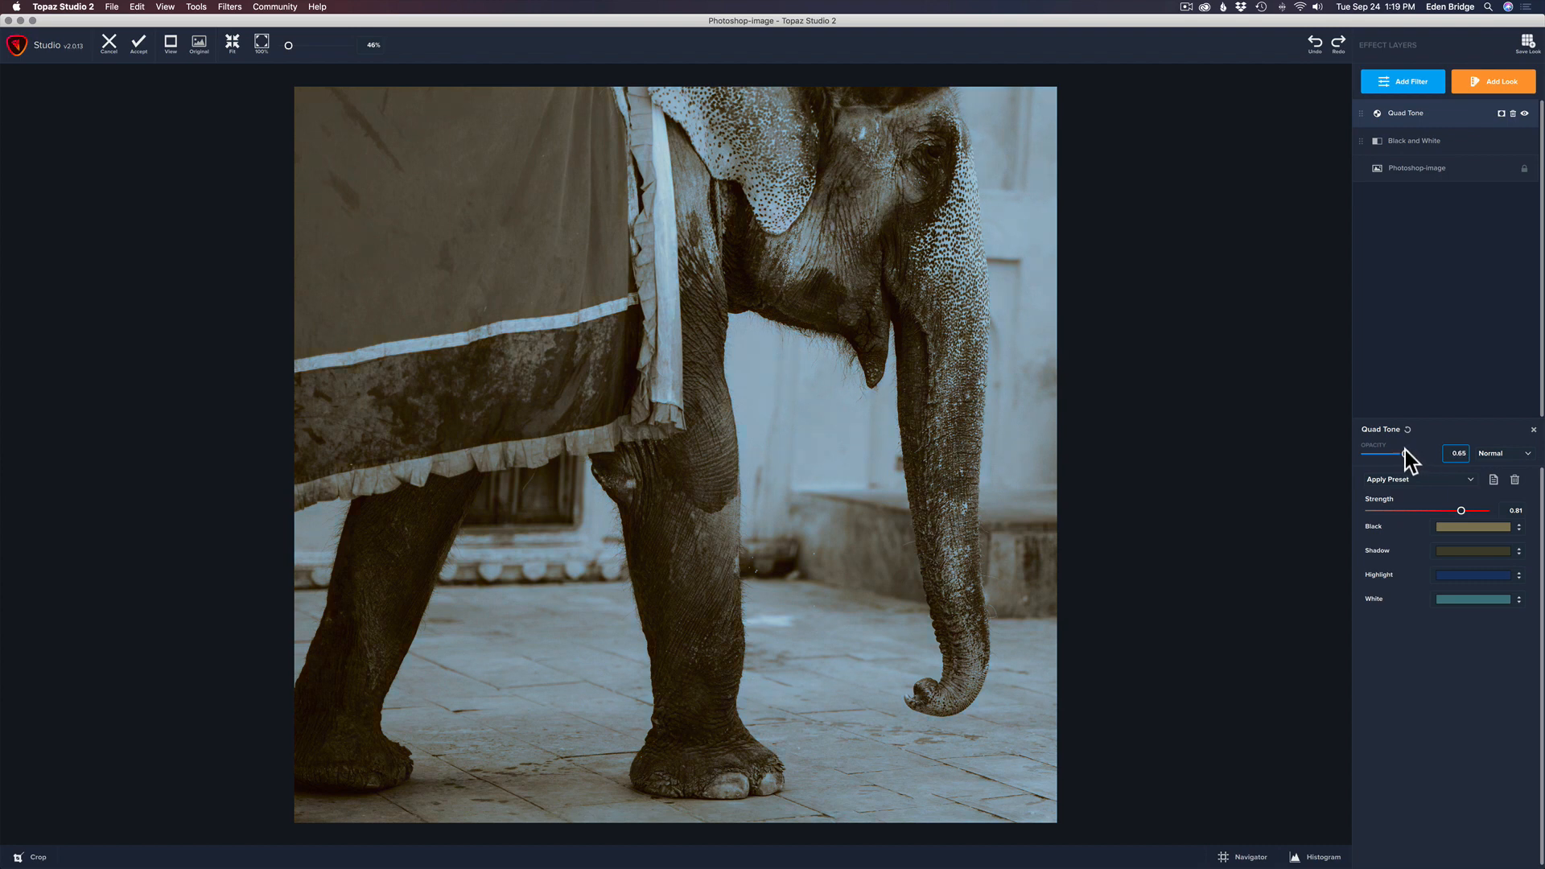